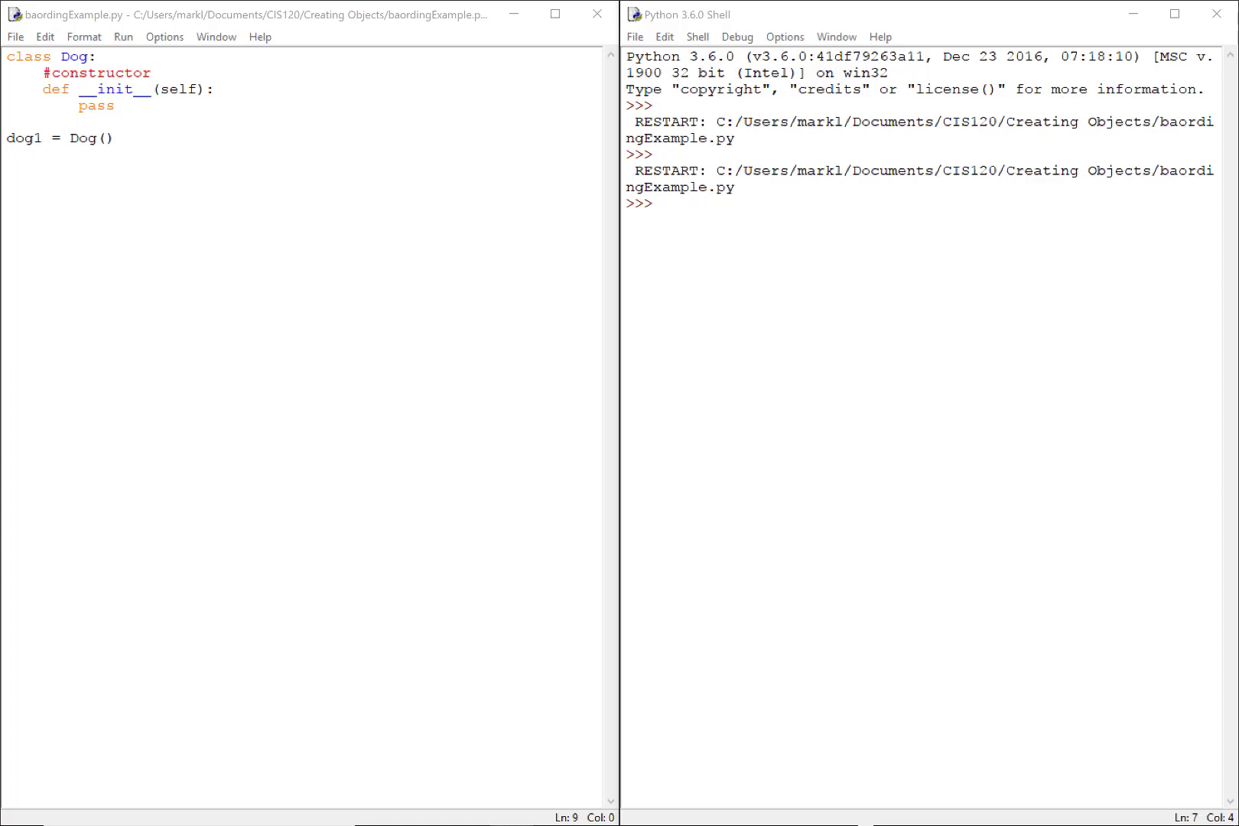
mouse_move(83, 61)
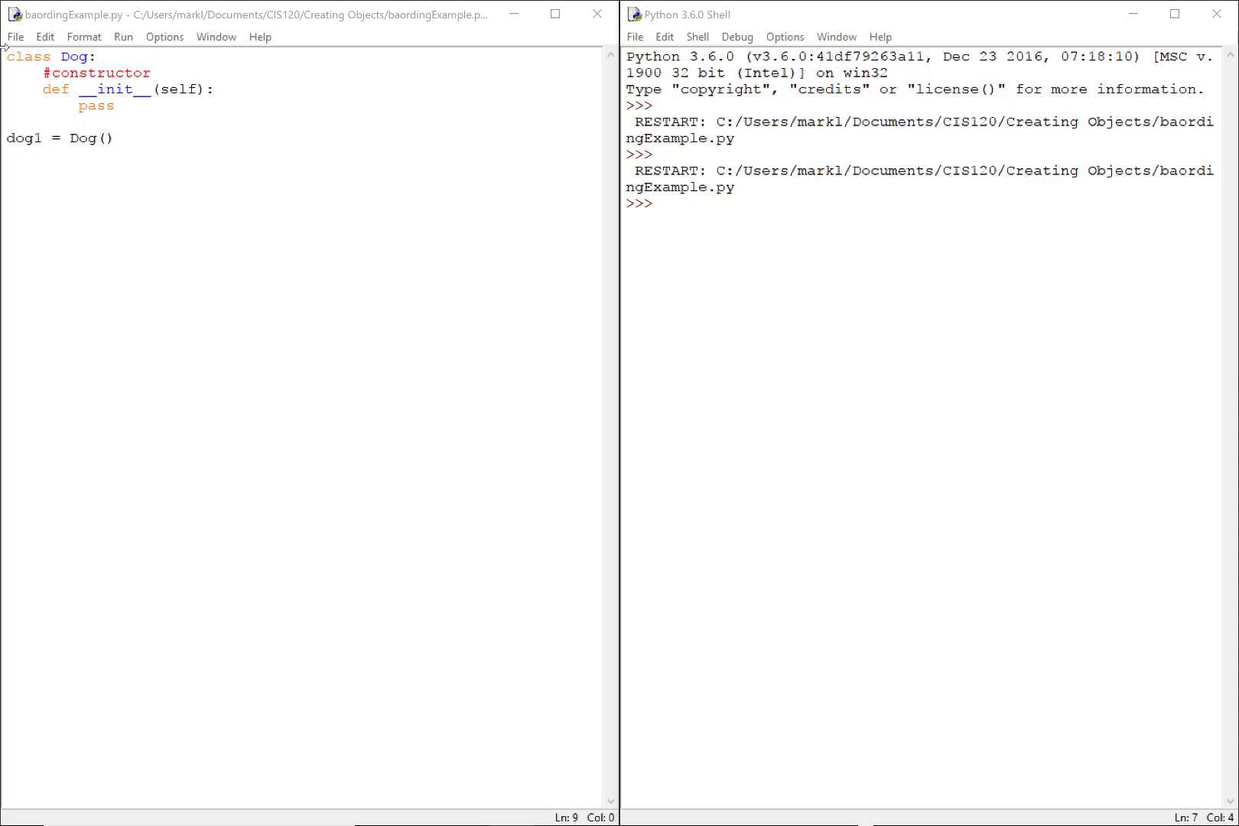
Step: Remove pass from the constructor body and check the module to see the syntax error
double_click(28, 57)
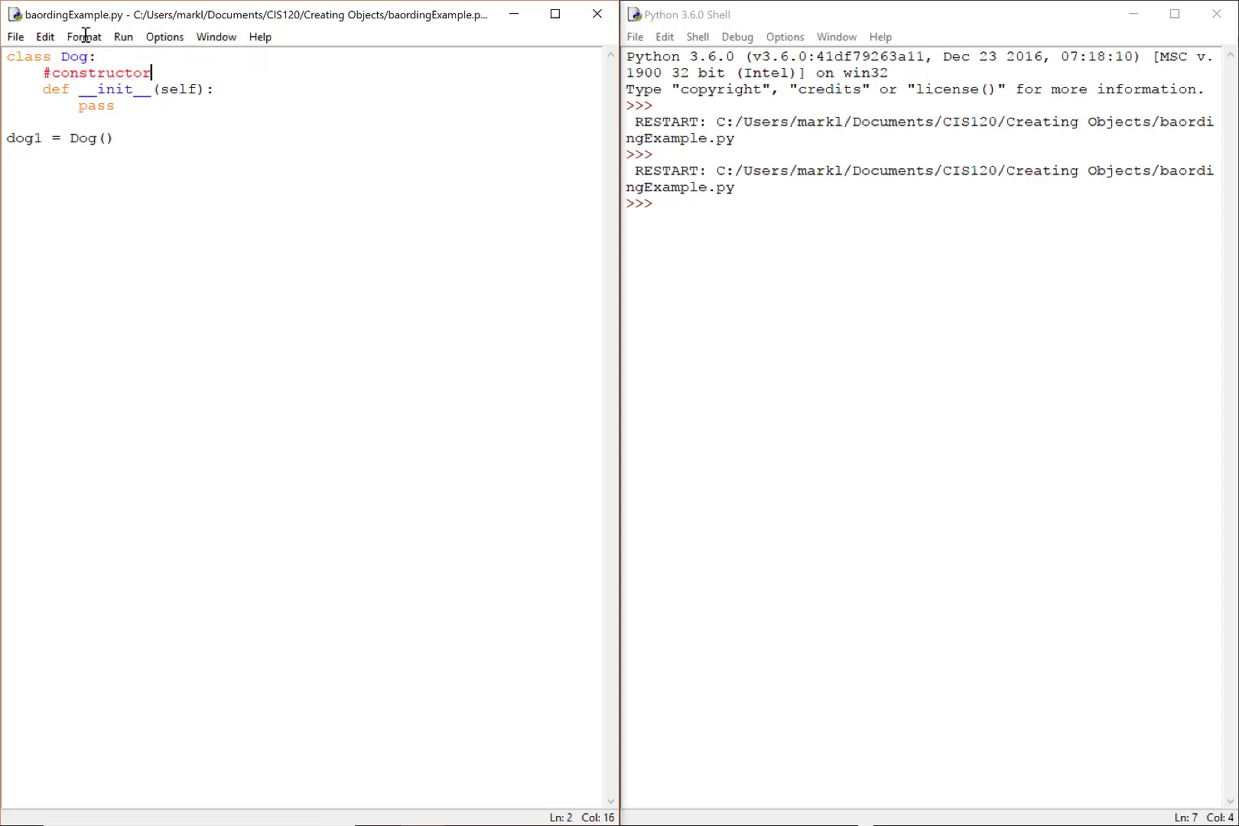
drag(138, 89, 133, 106)
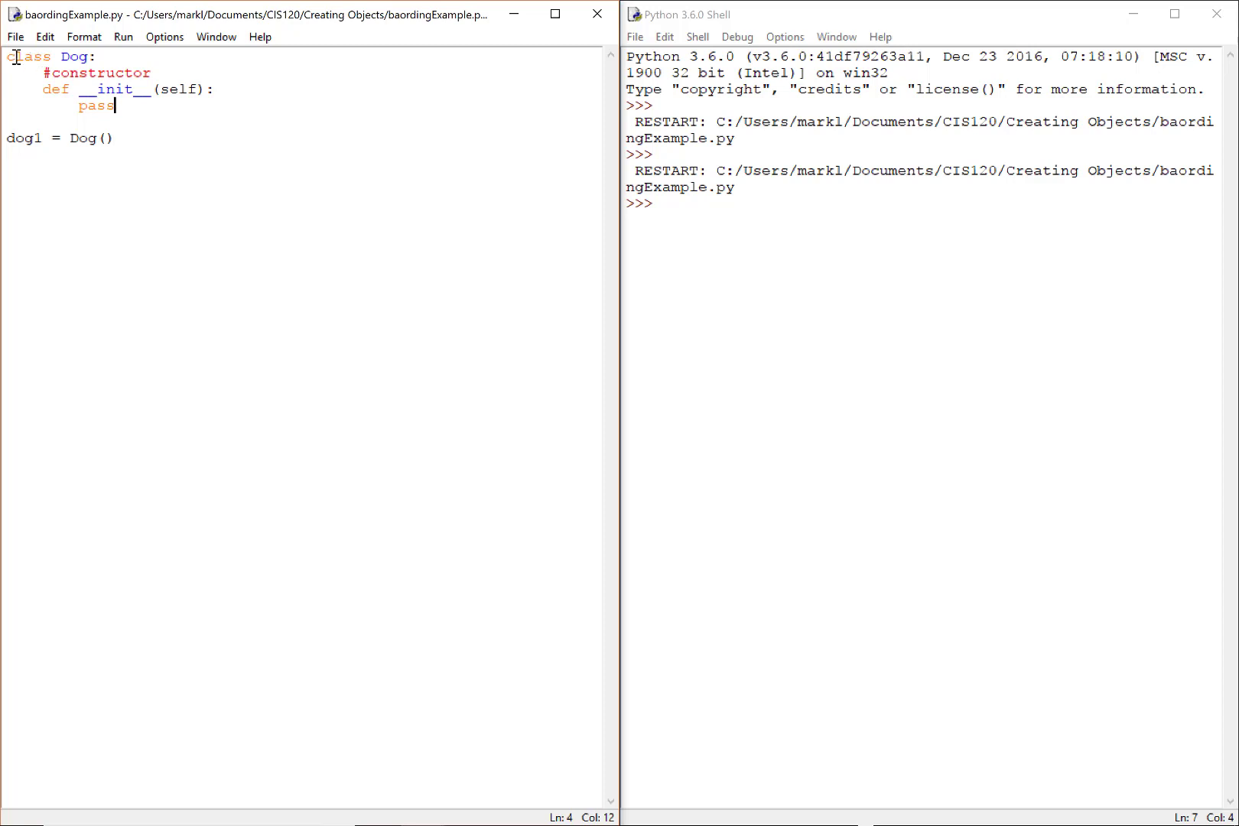
drag(8, 56, 117, 105)
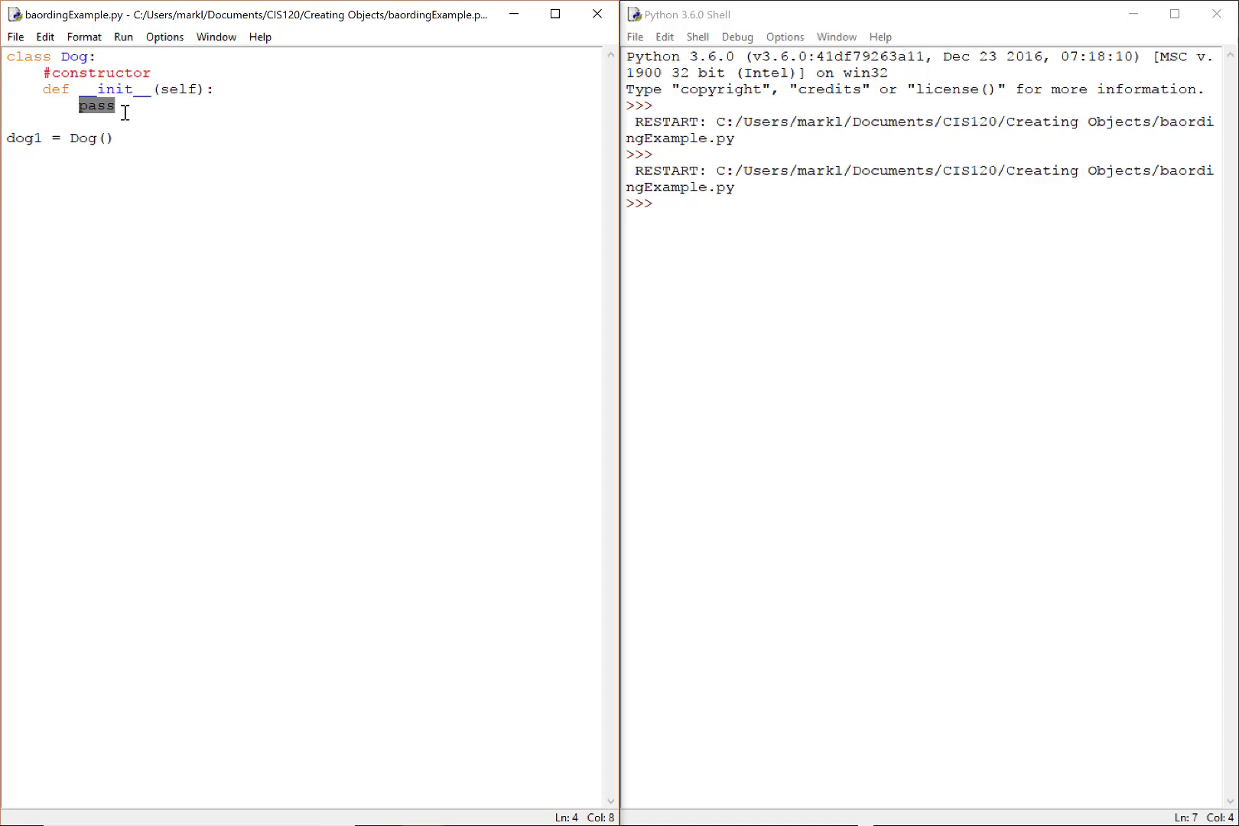
mouse_move(124, 156)
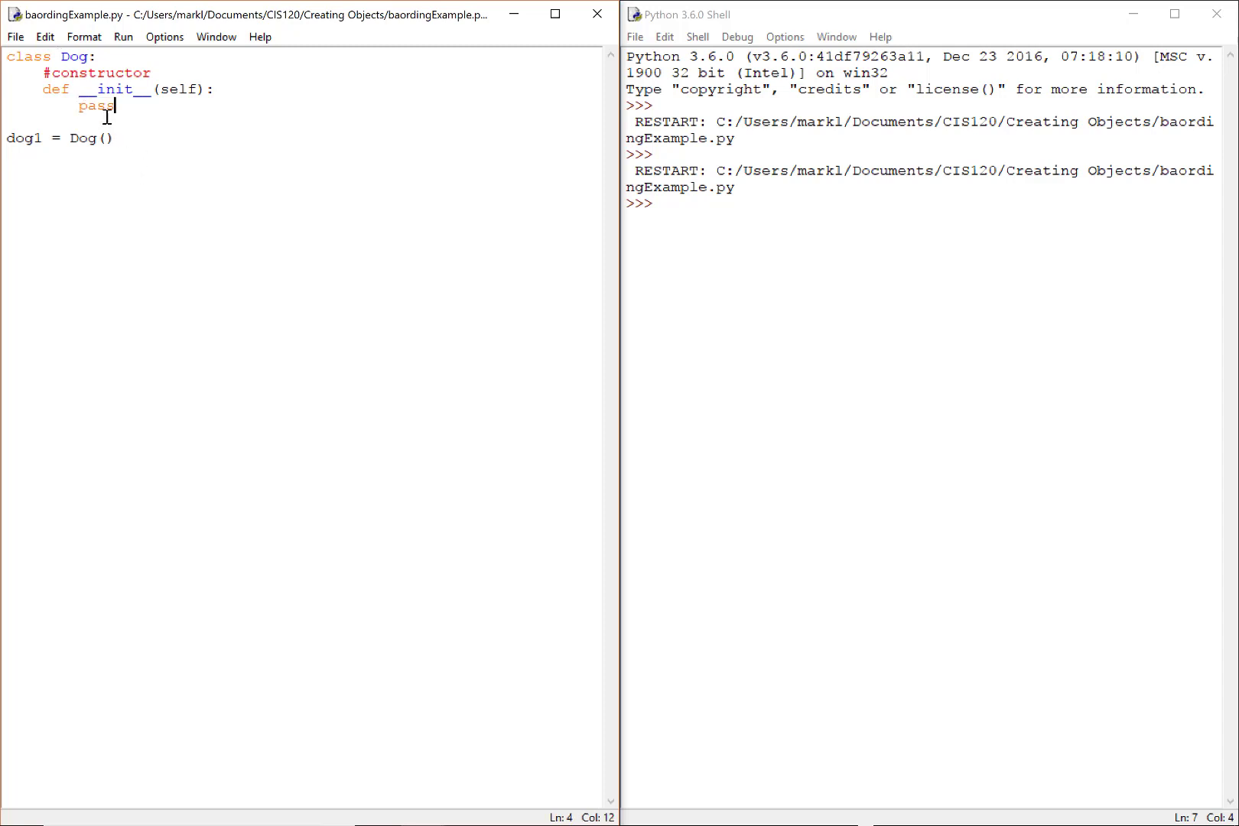
key(Backspace)
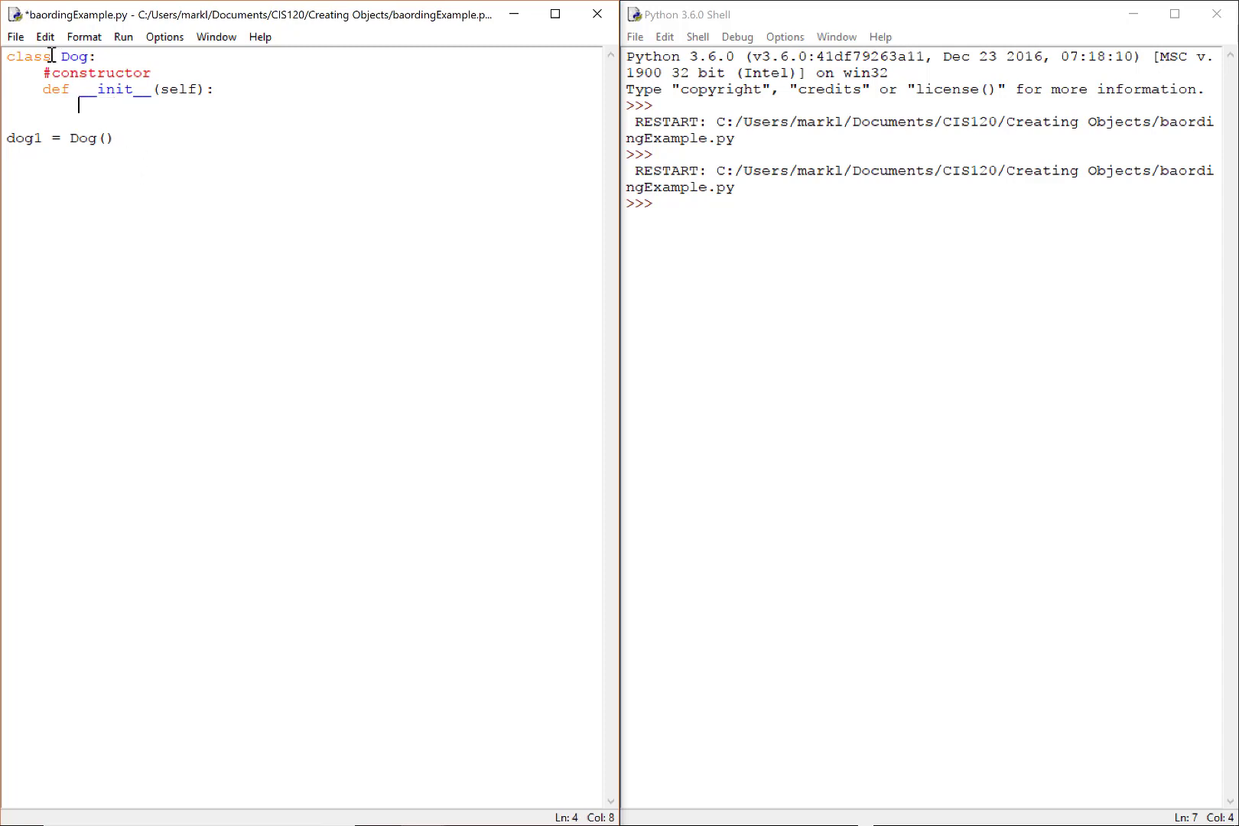
click(122, 36)
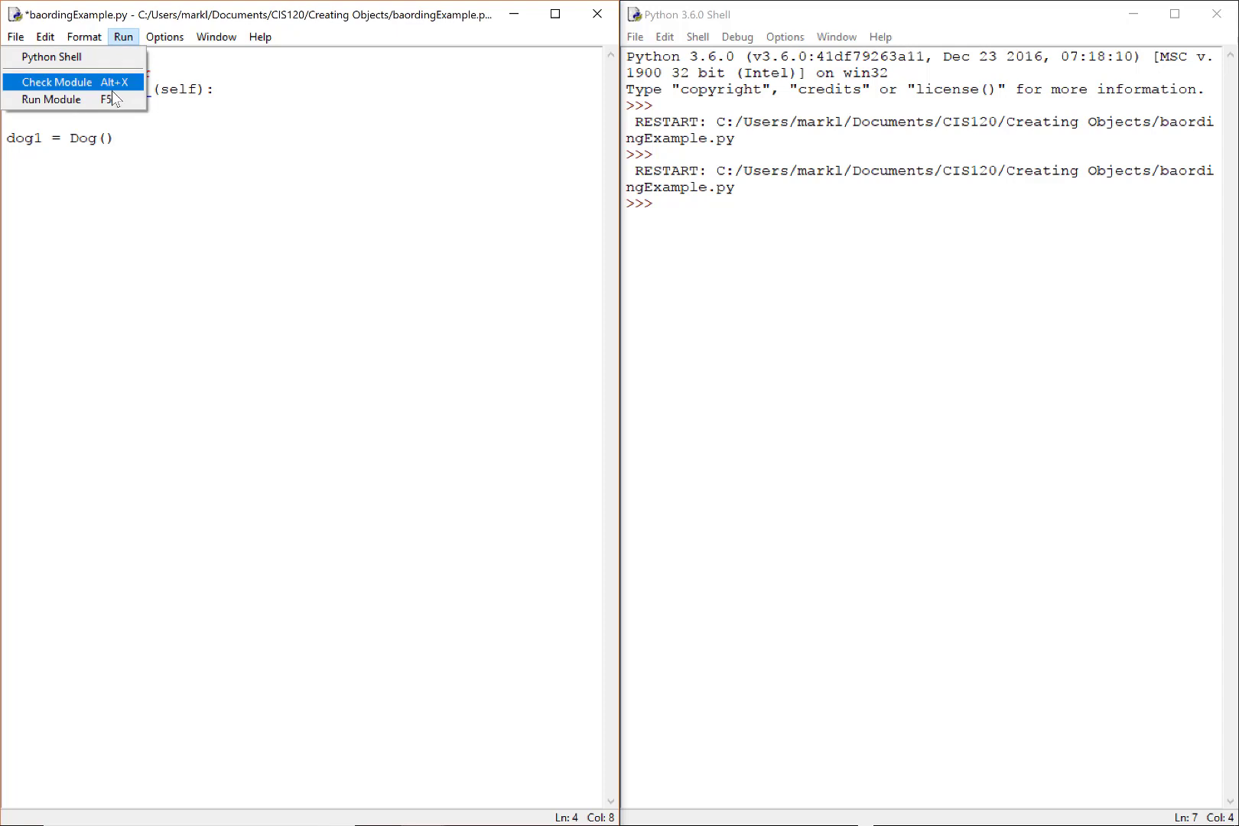
click(55, 81)
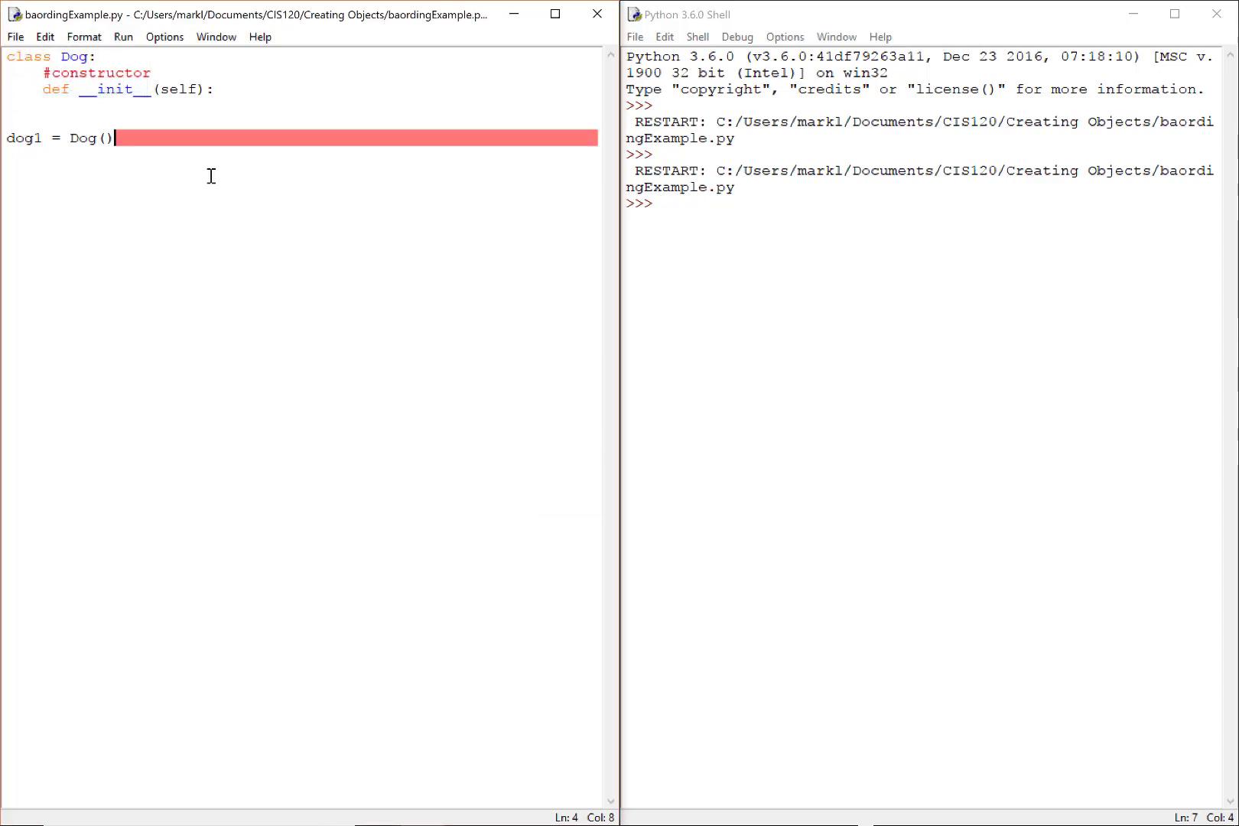
Step: Restore pass in the constructor and run the script again with F5
text(pass)
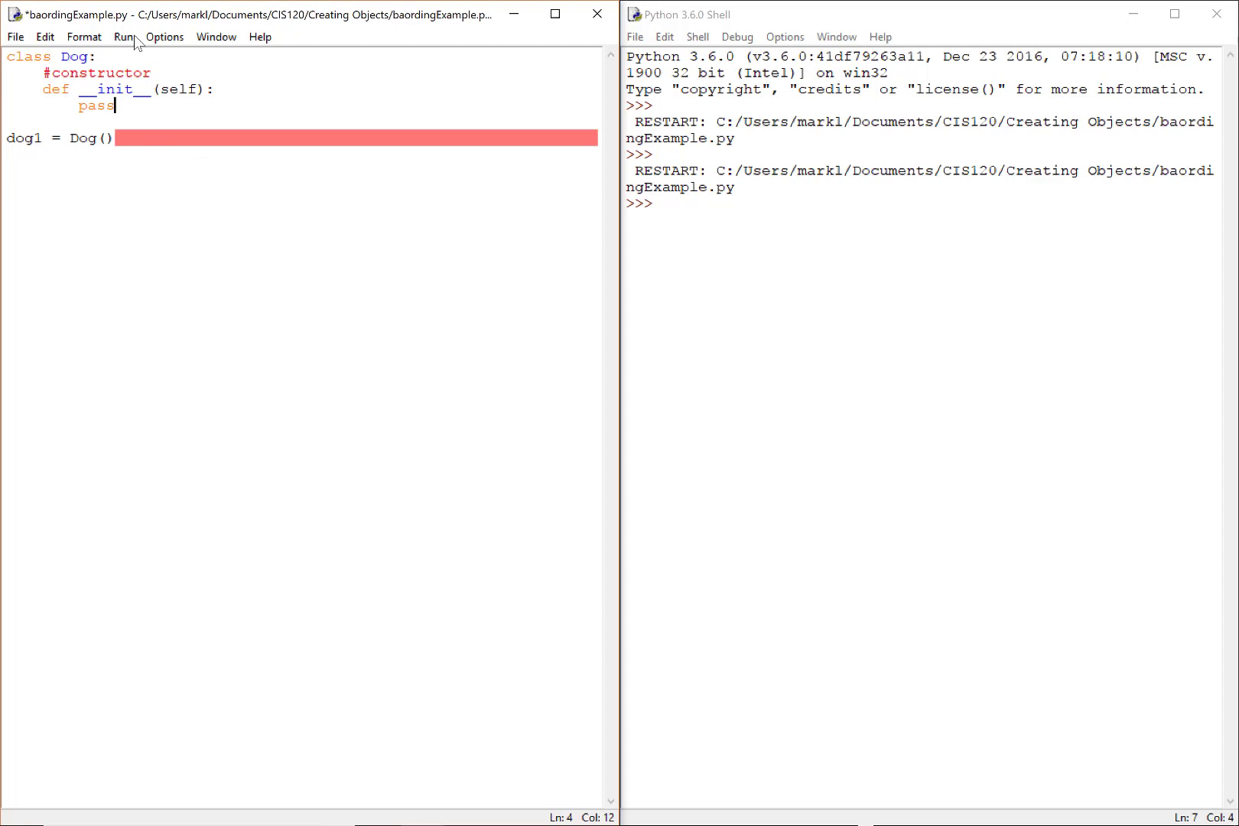
key(F5)
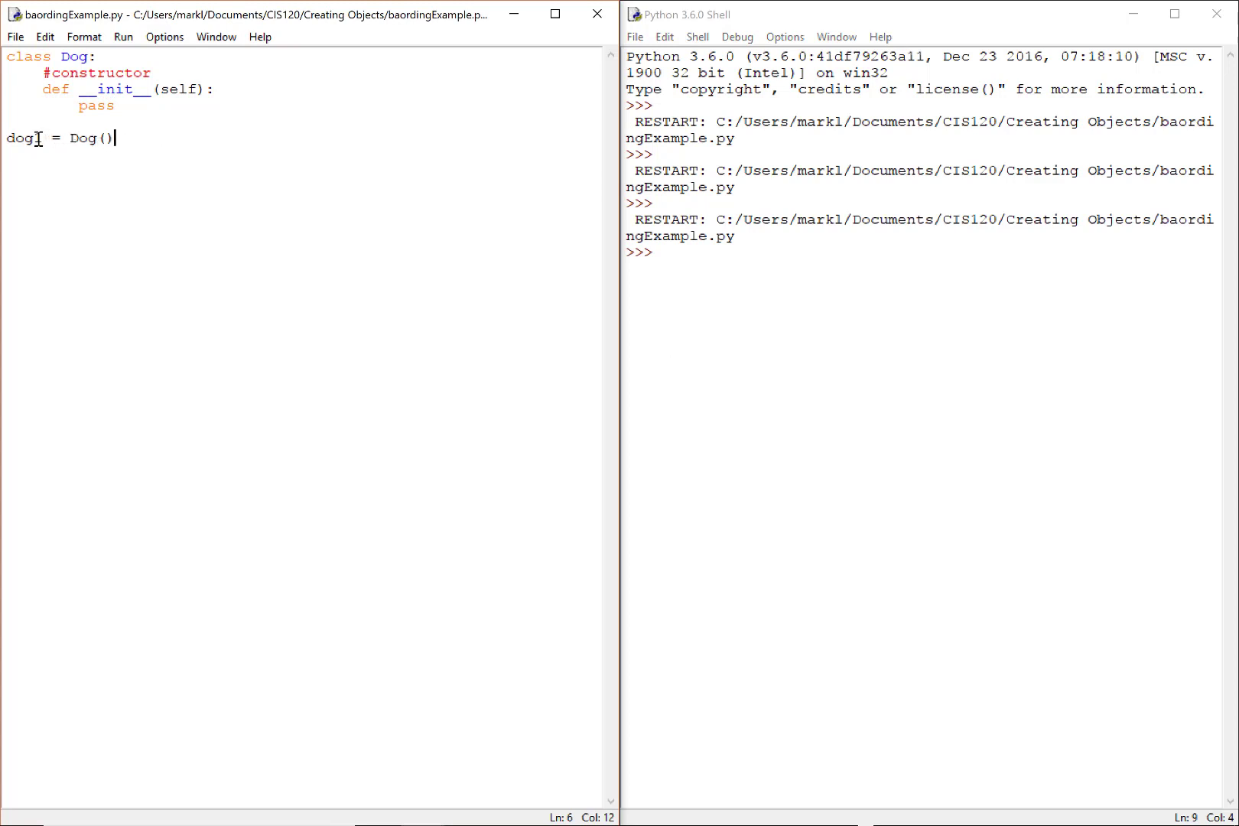
Step: Place the cursor after self in def __init__(self) to add another parameter
double_click(22, 137)
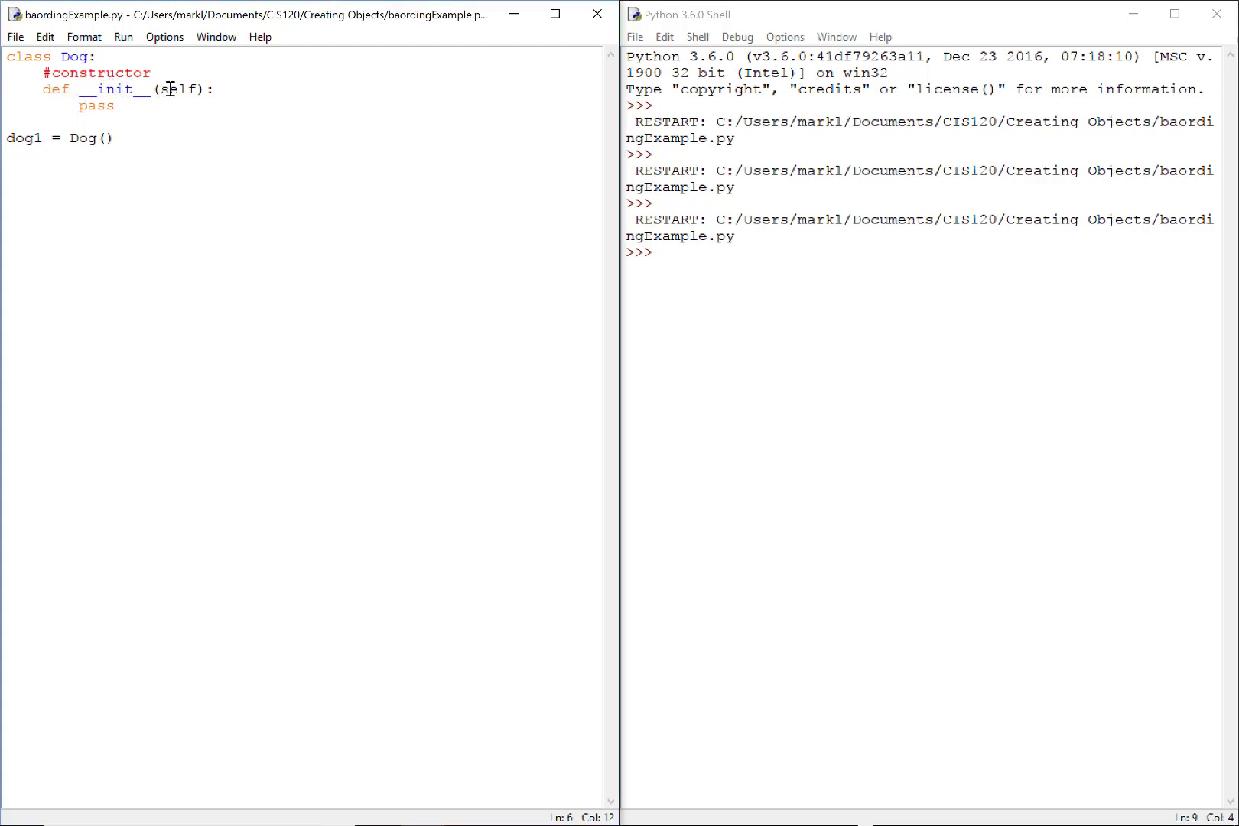
double_click(177, 88)
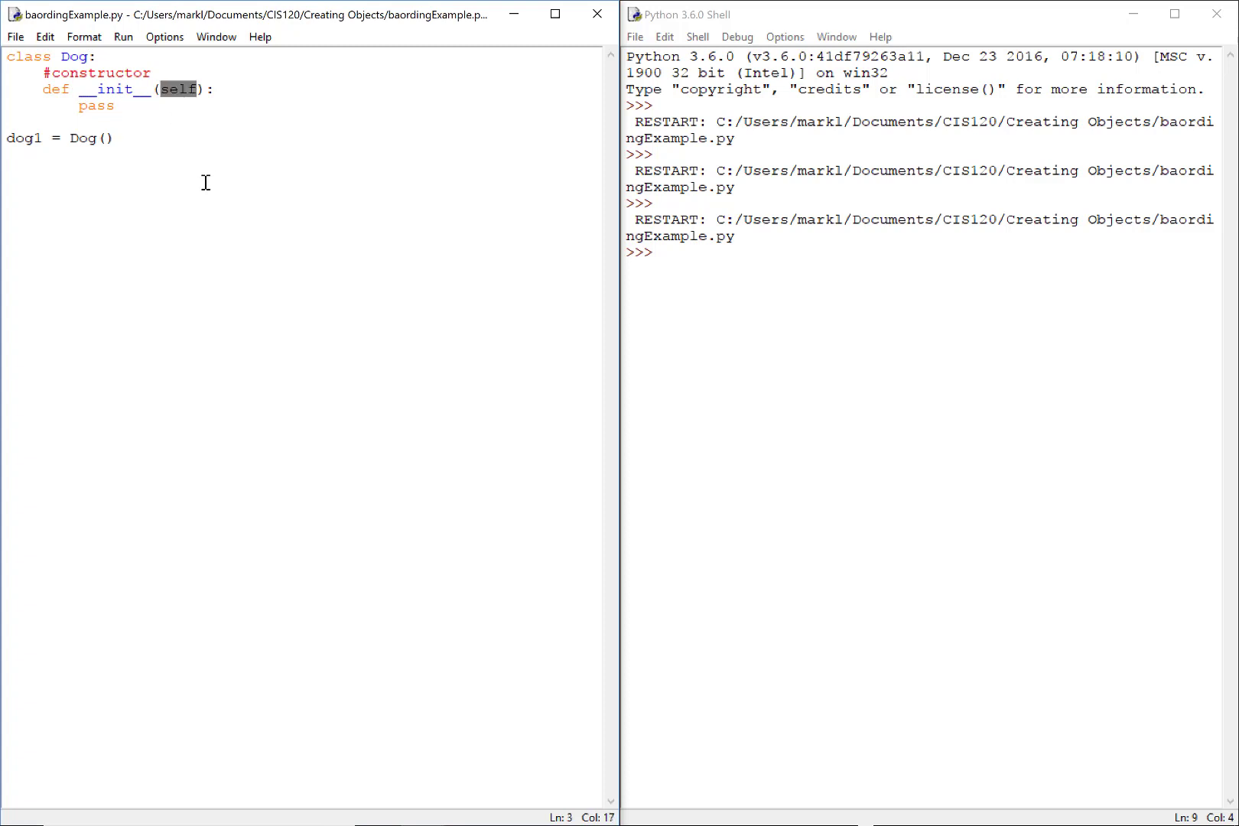
click(214, 88)
text(, )
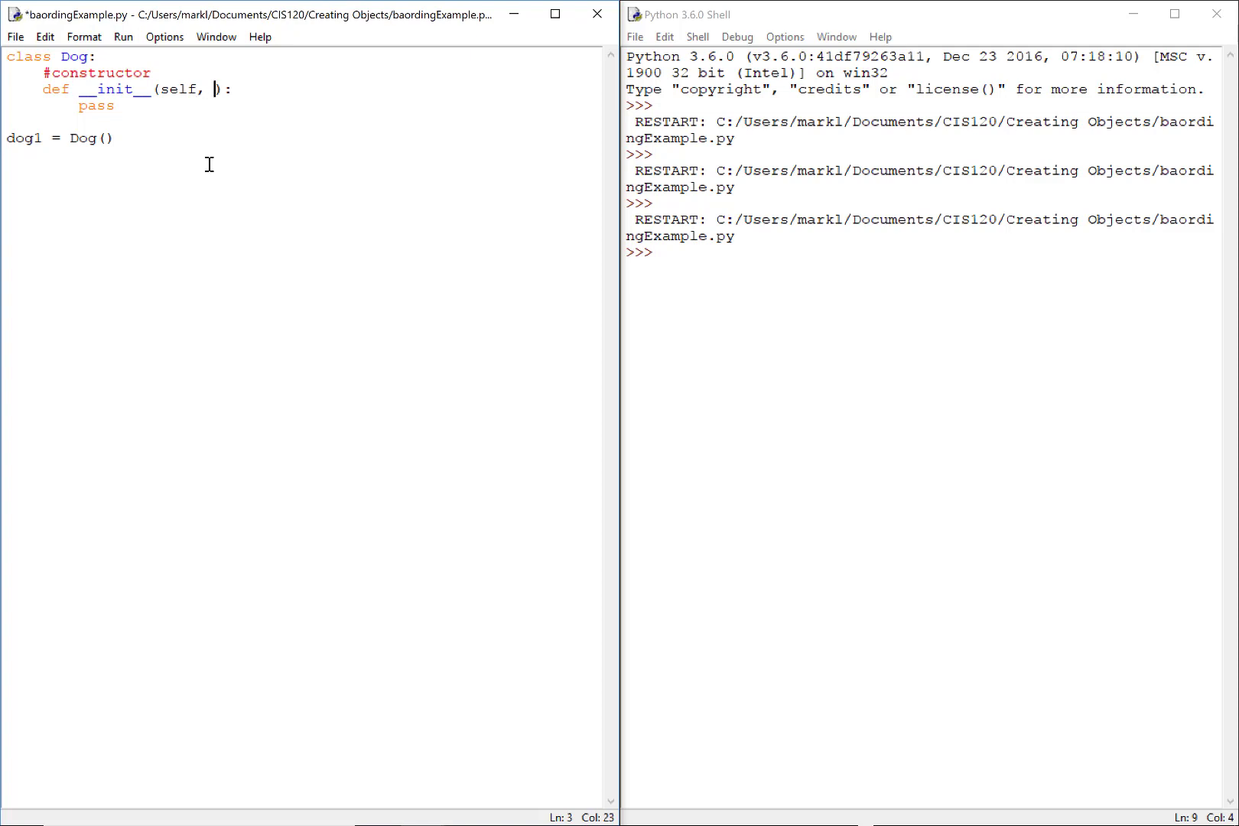
Step: Add name and weight parameters after self in the __init__ definition
text(name, w)
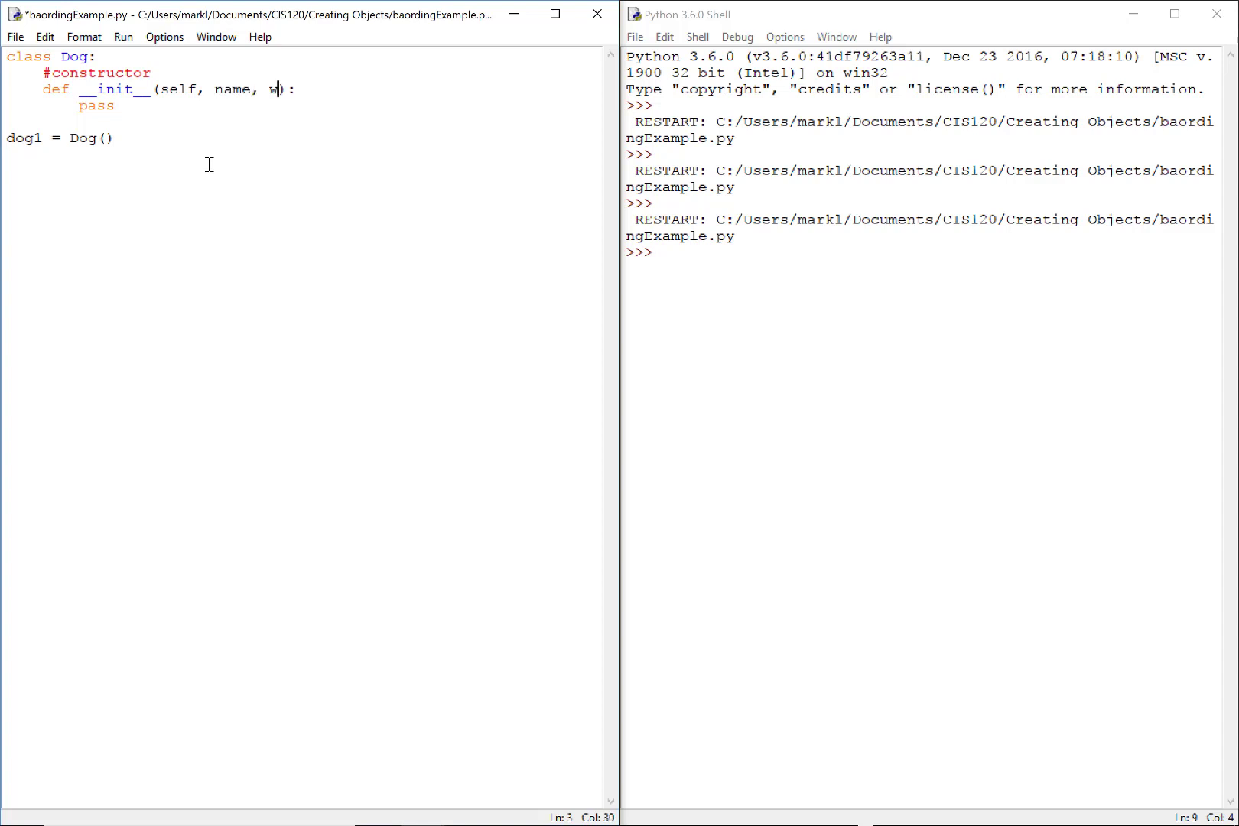
text(eight)
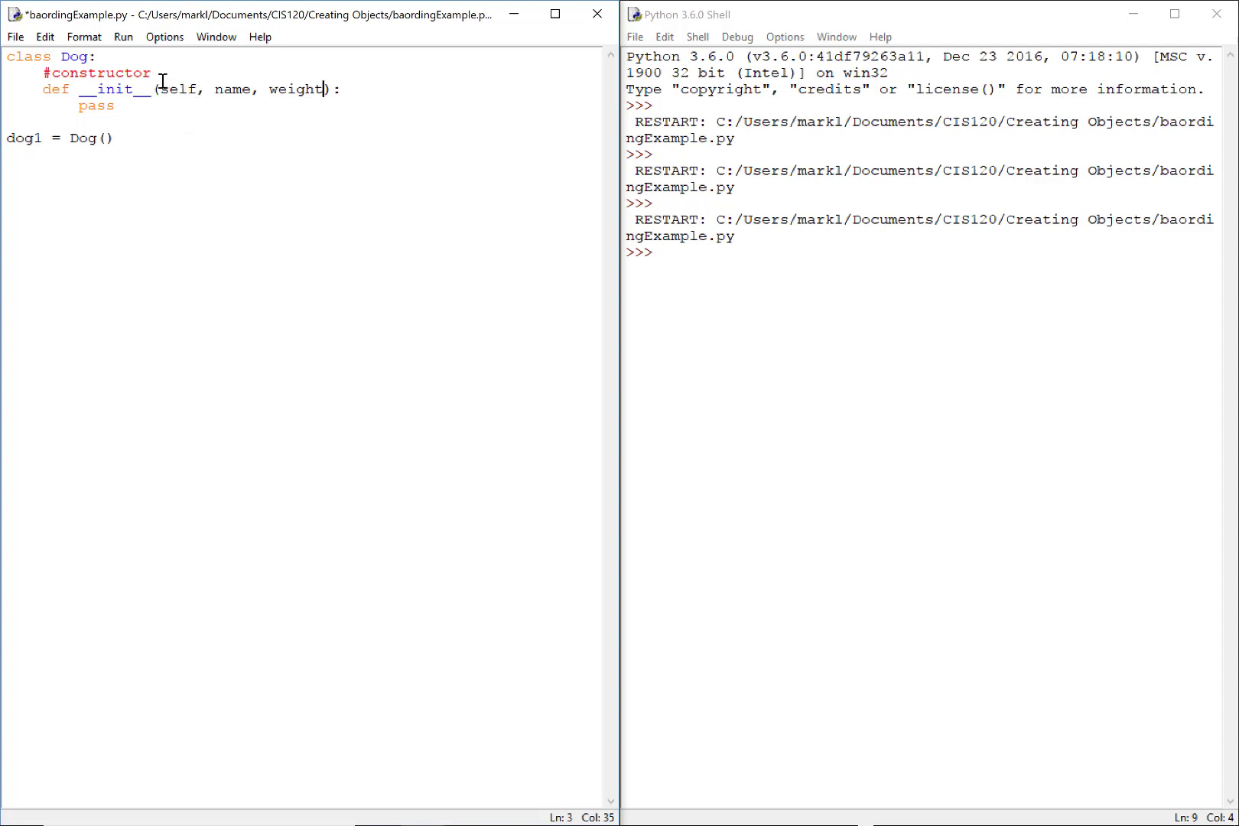
mouse_move(52, 87)
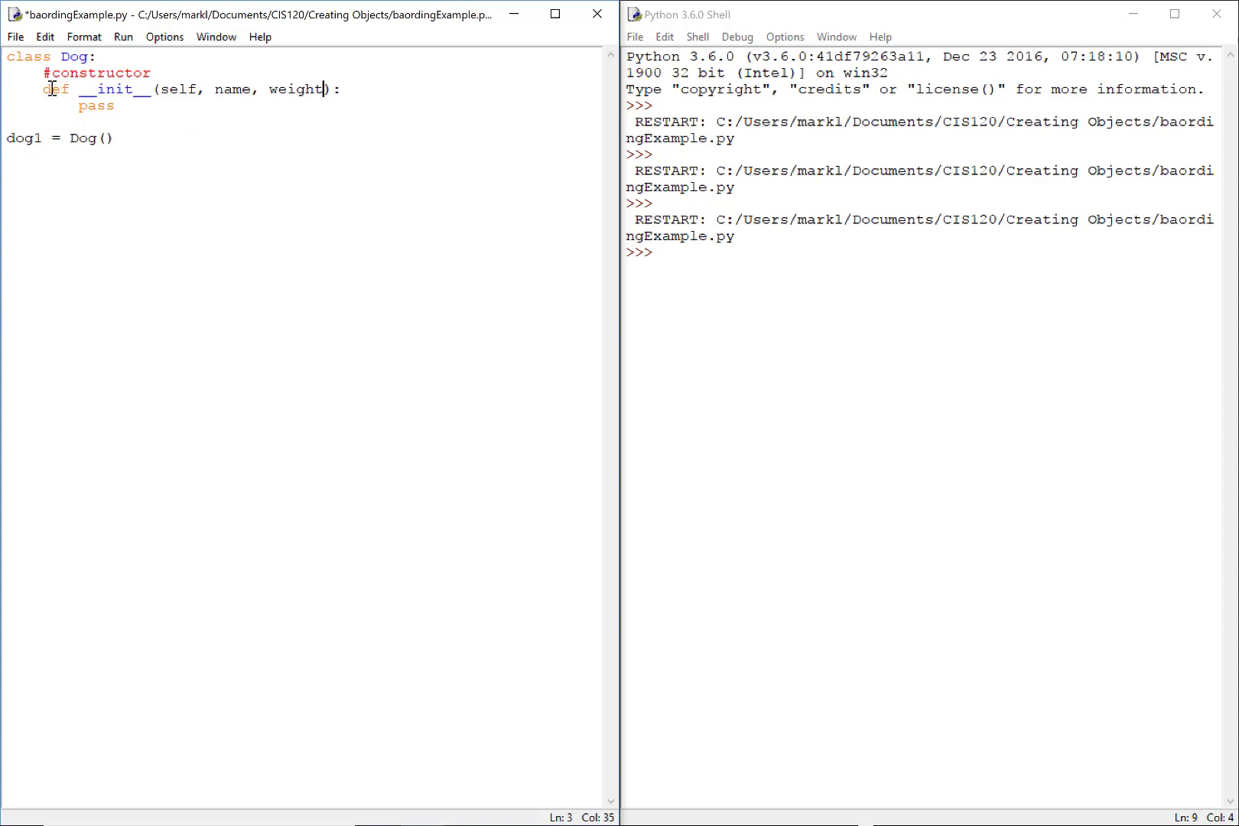
double_click(179, 89)
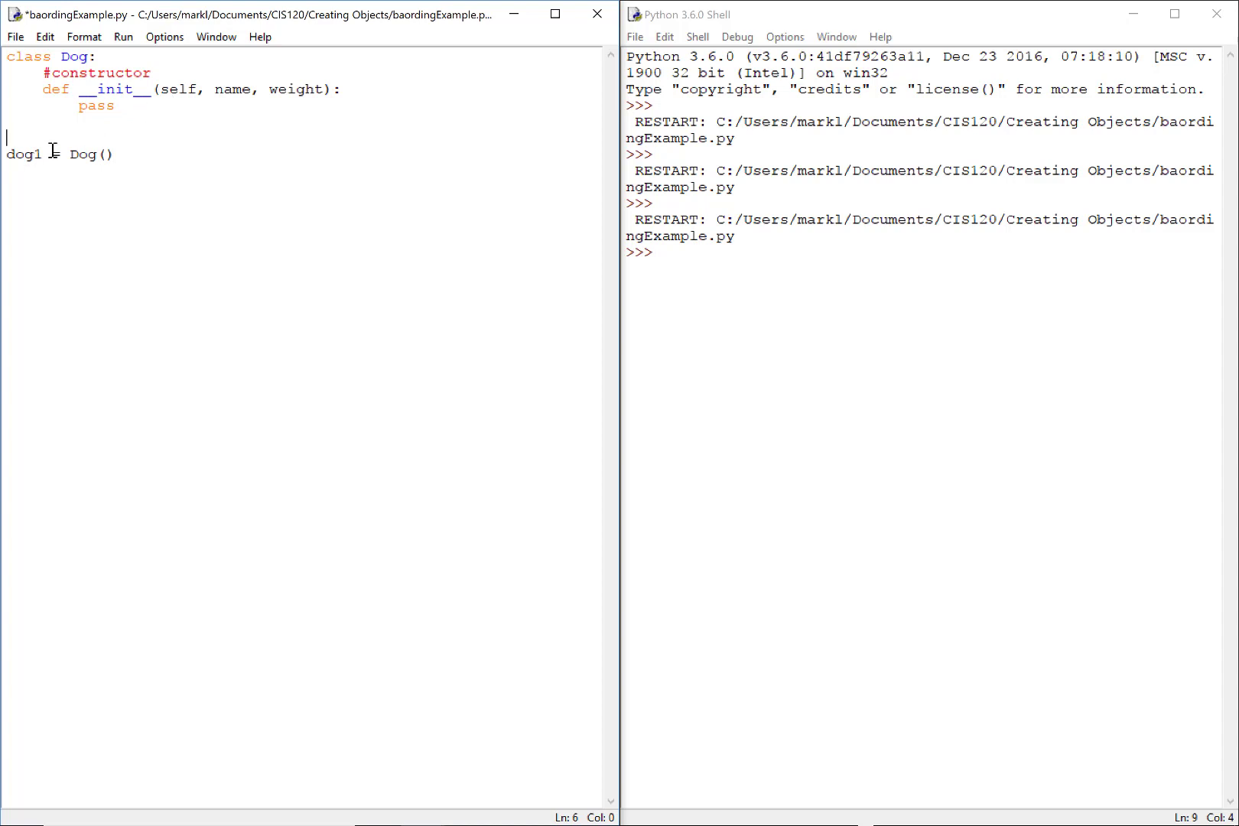
Step: Add dogName = input("What is the dog's name?") to prompt for the name
text(dogName =)
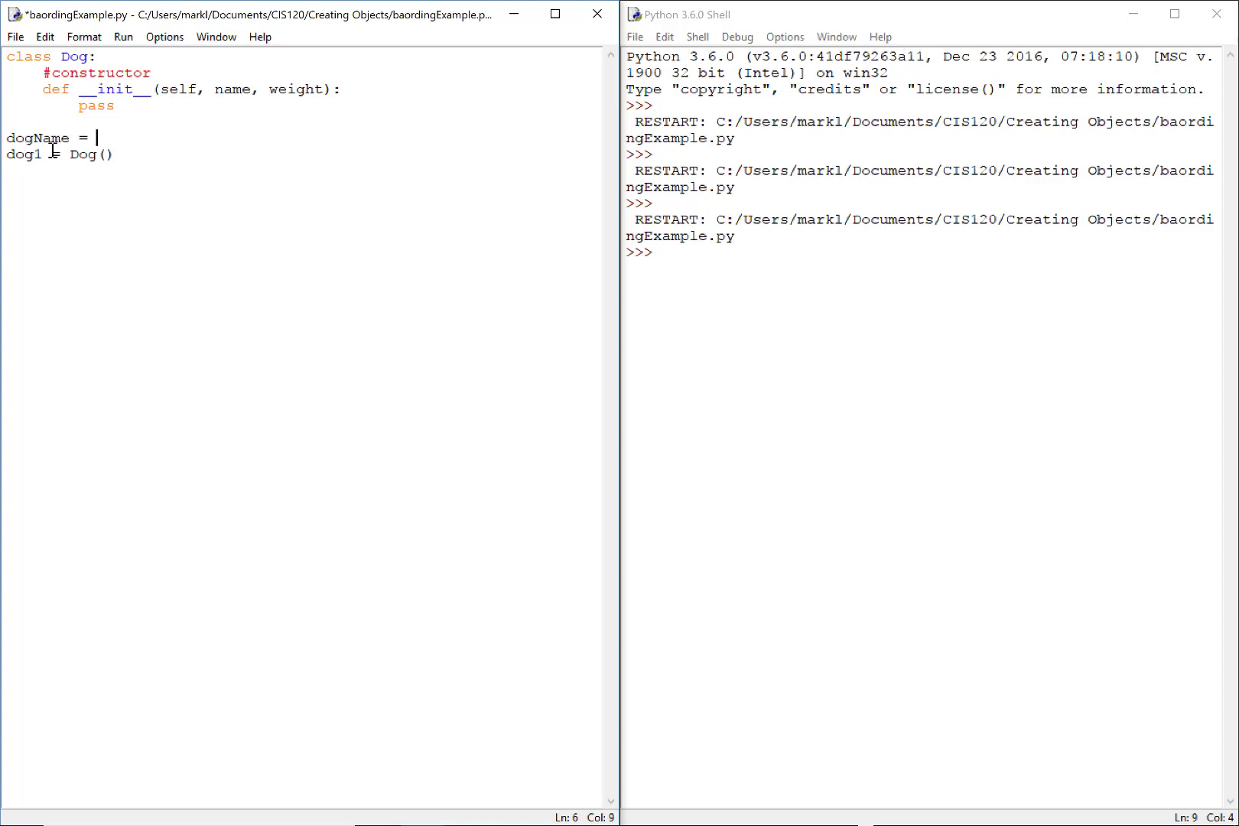
text(input("What i)
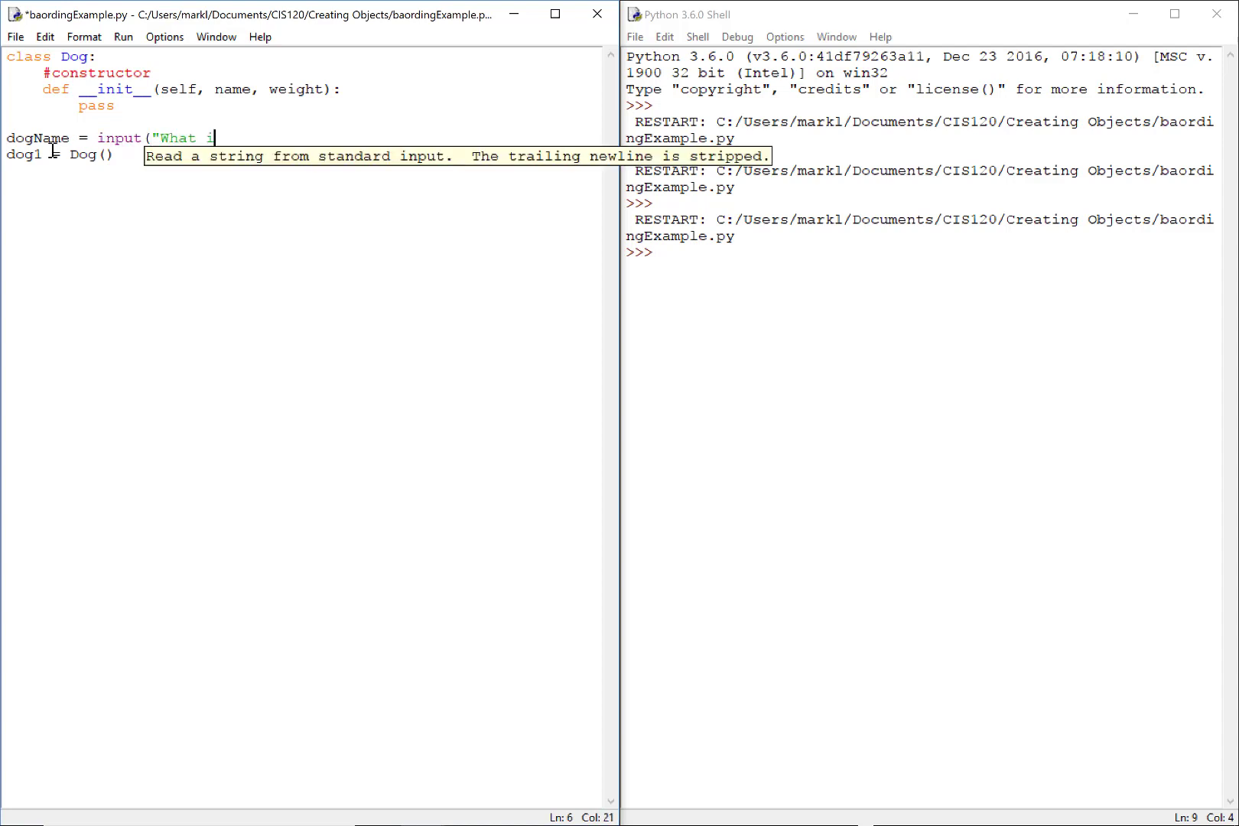
text(s the dog's name?)
text(dogWei)
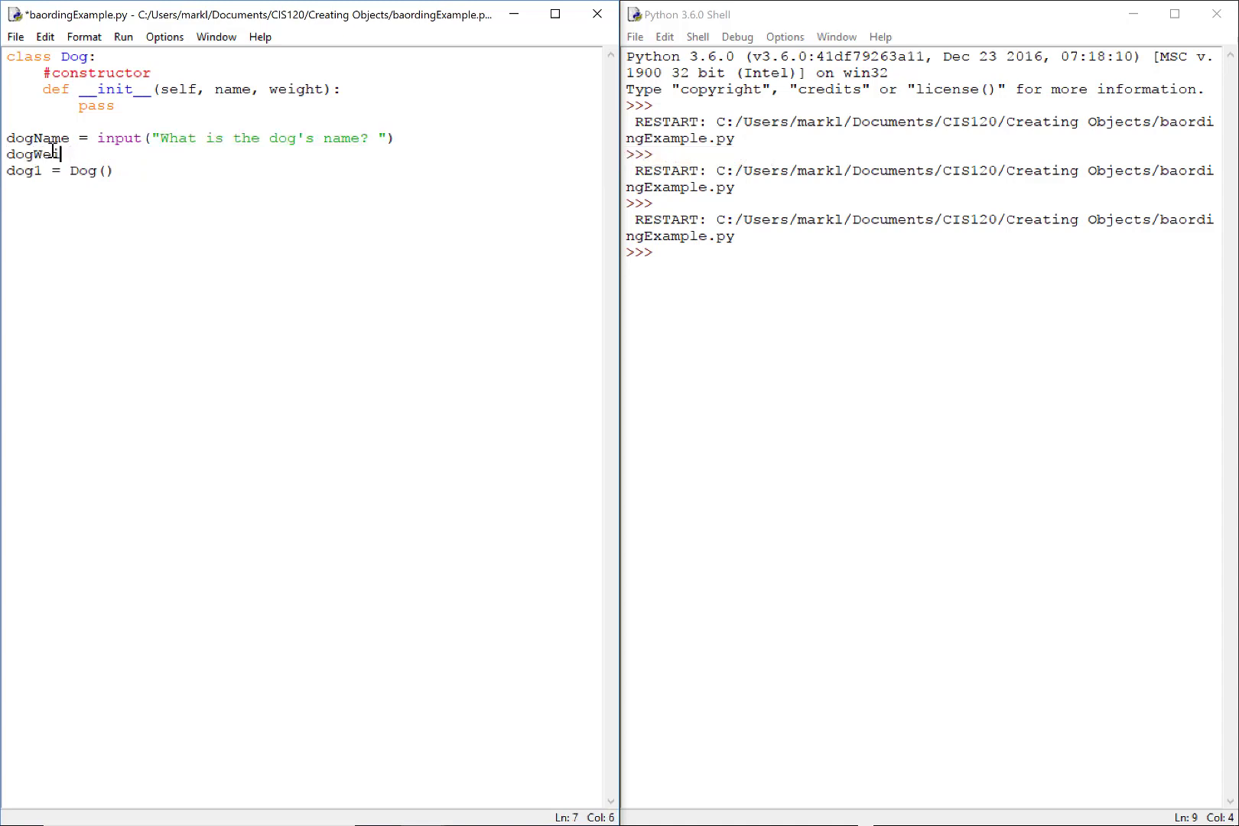
Step: Add a dogWeight prompt "What is {}'s weight?" formatted with dogName
text(ght =)
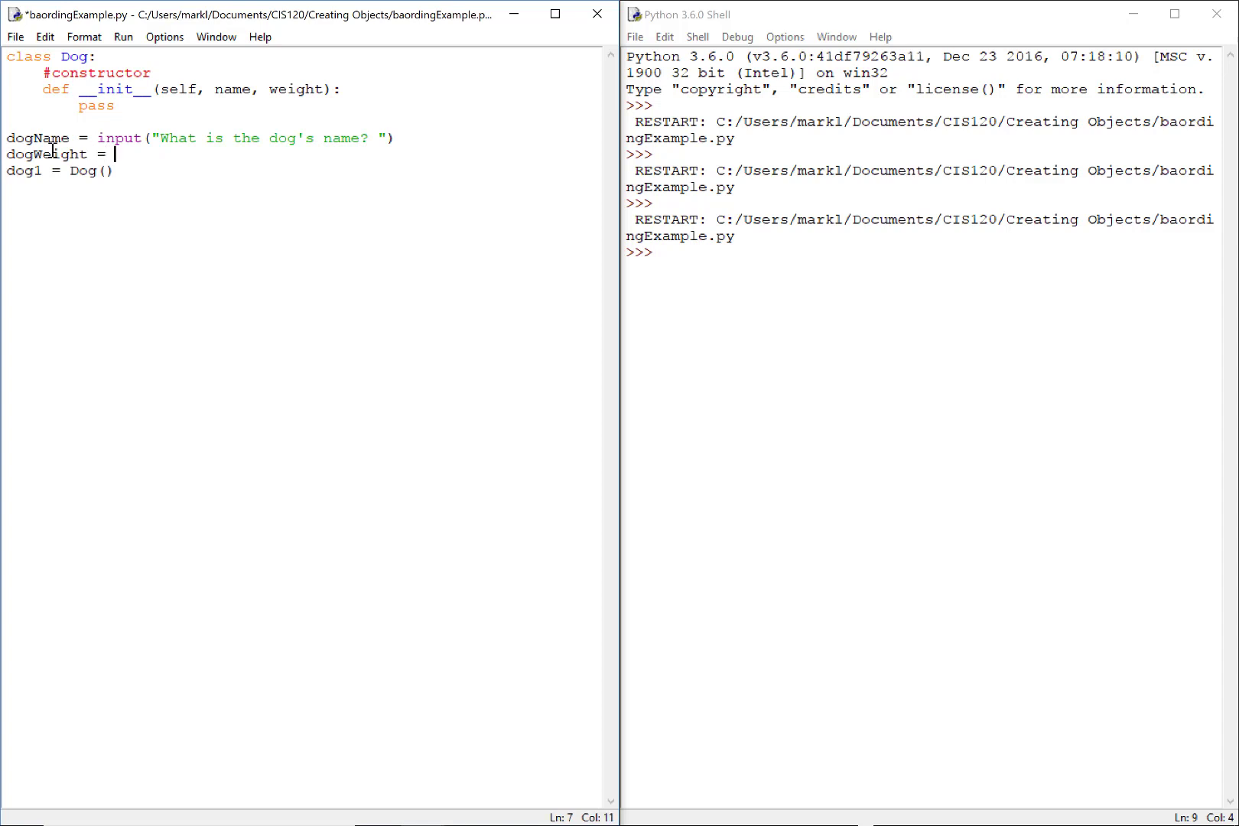
text(input("What is {)
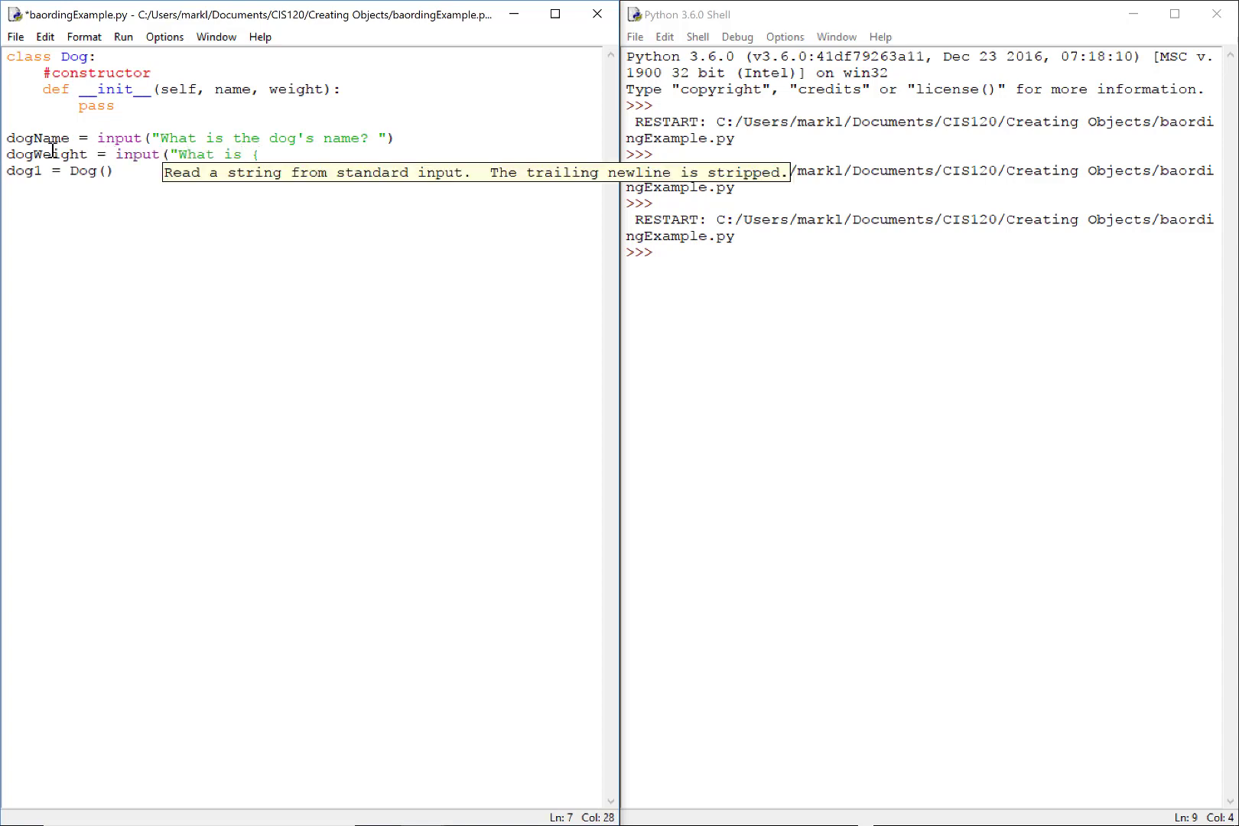
text(})
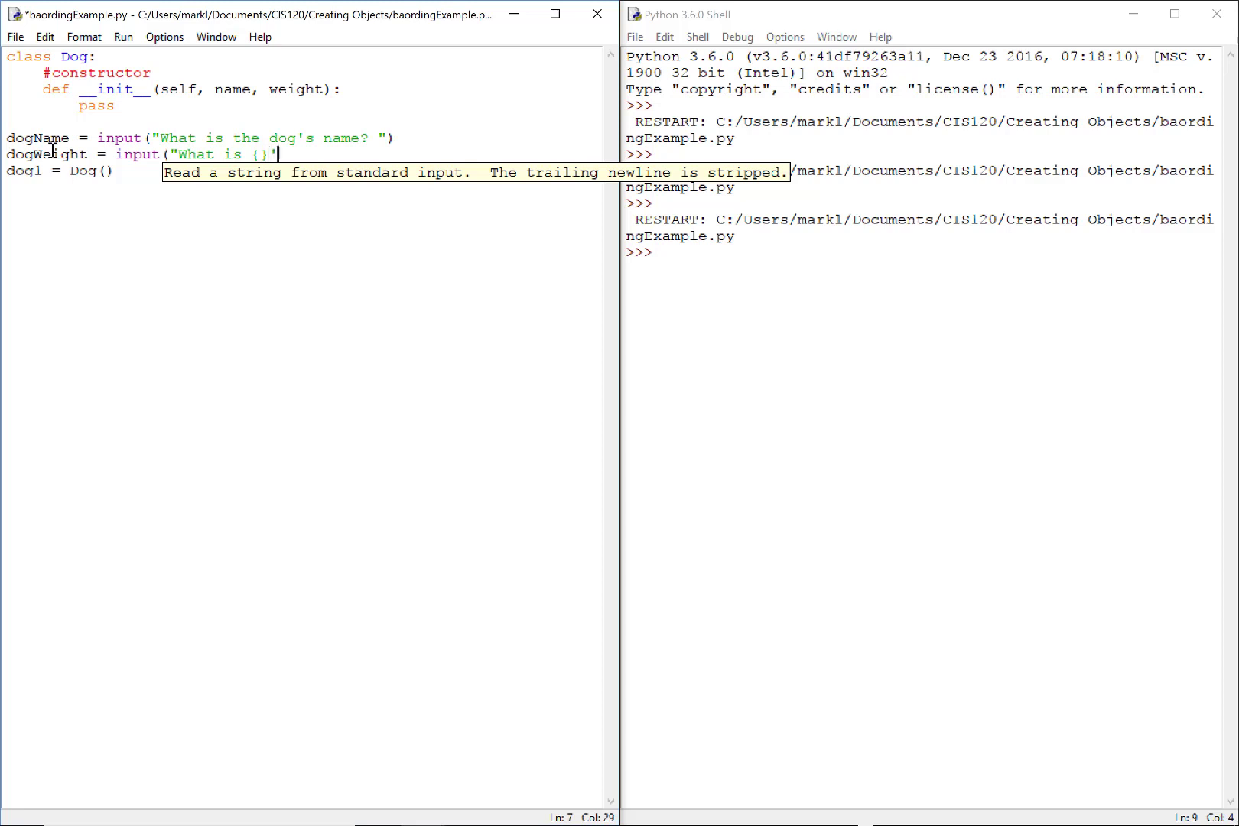
text('s w)
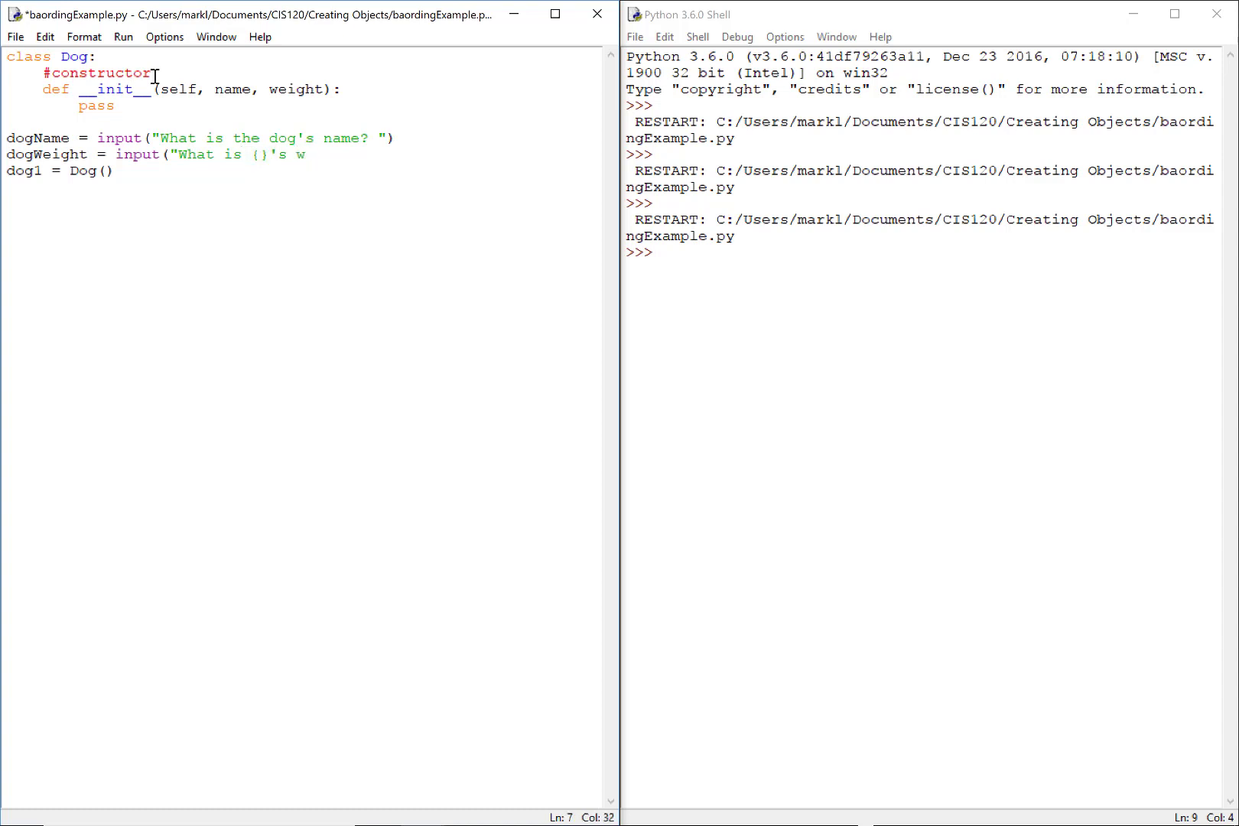
text(eight?)
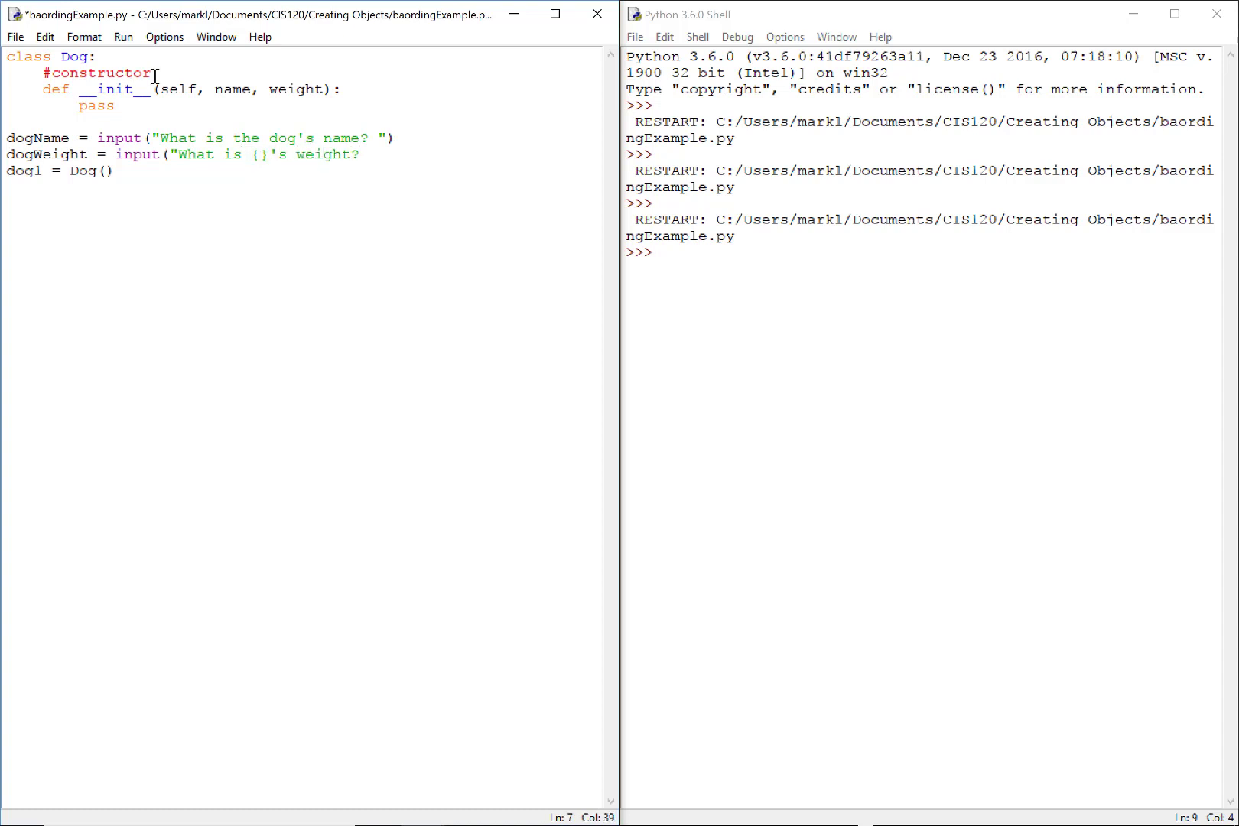
text(.foram)
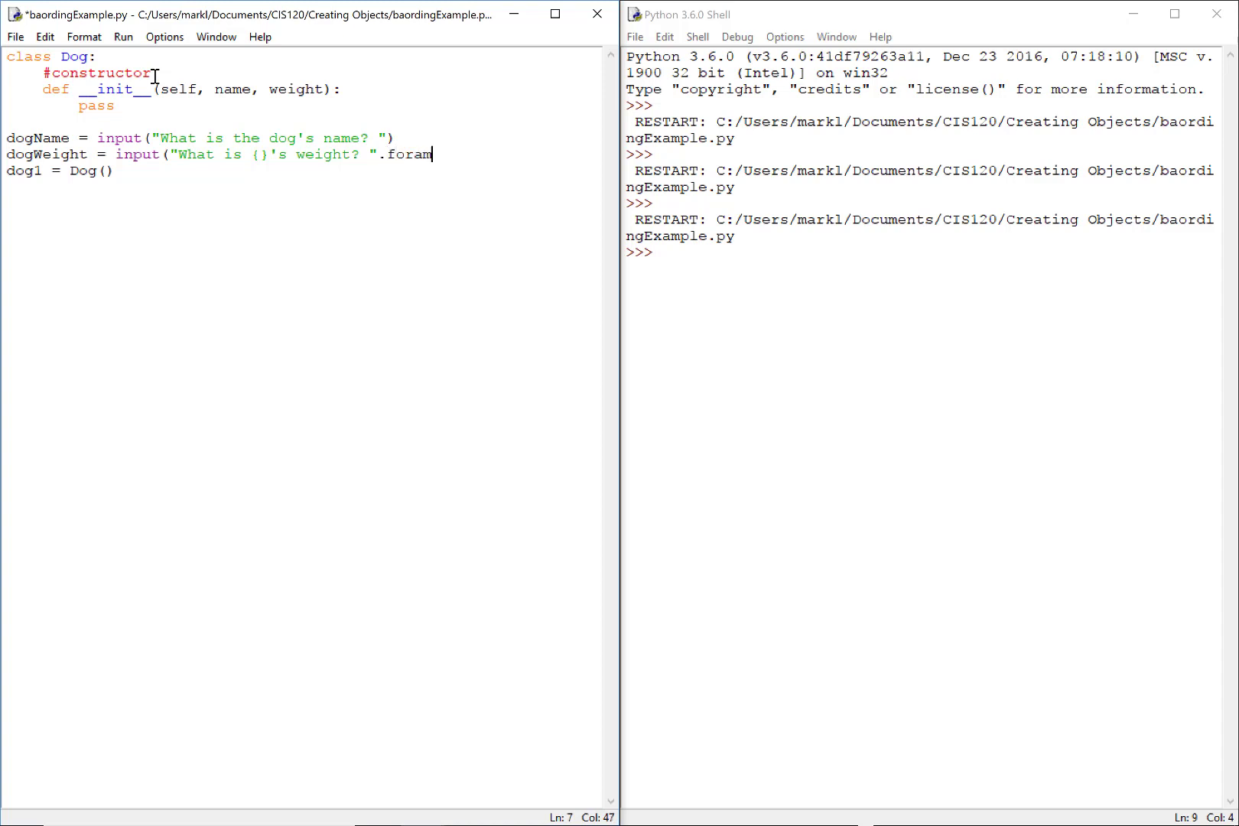
text(()
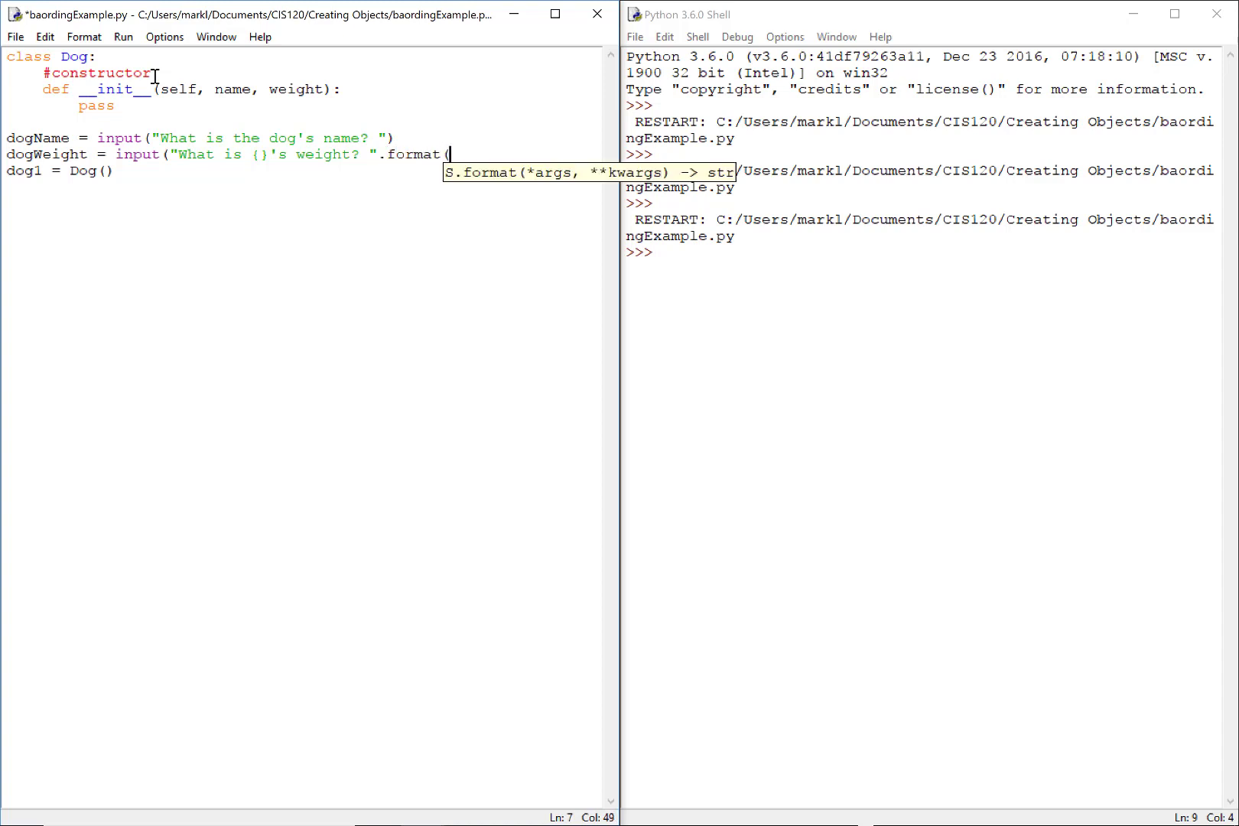
text(dog)
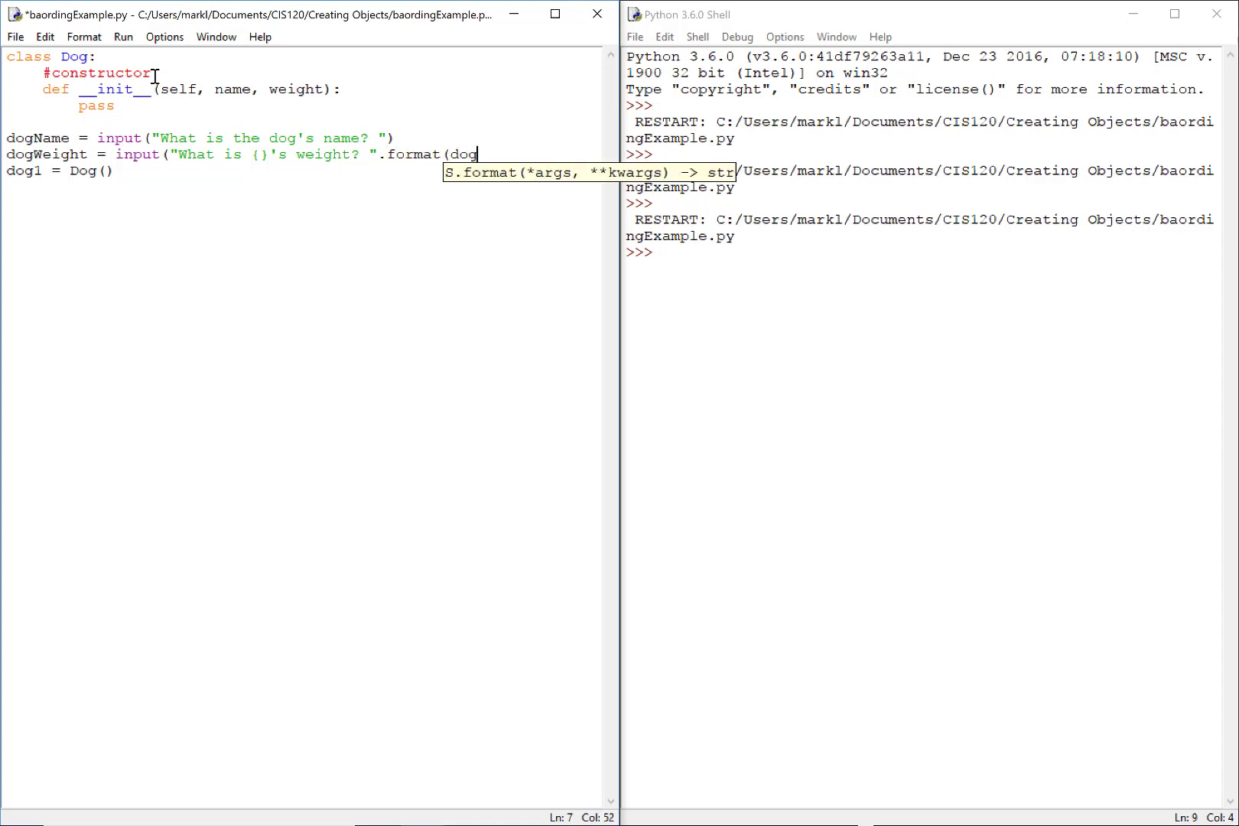
text(Name))
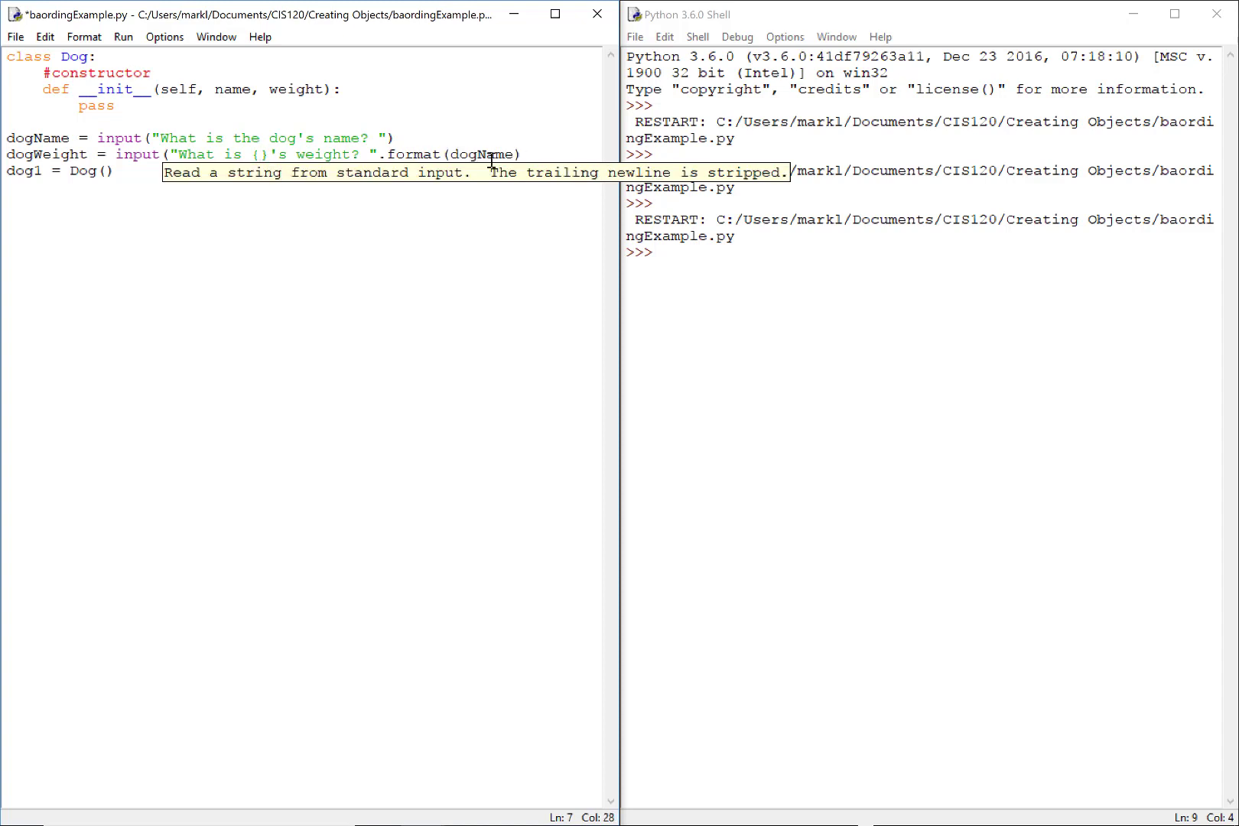
Step: Wrap the dogWeight input call in int( ... ) to convert it to an integer
click(521, 155)
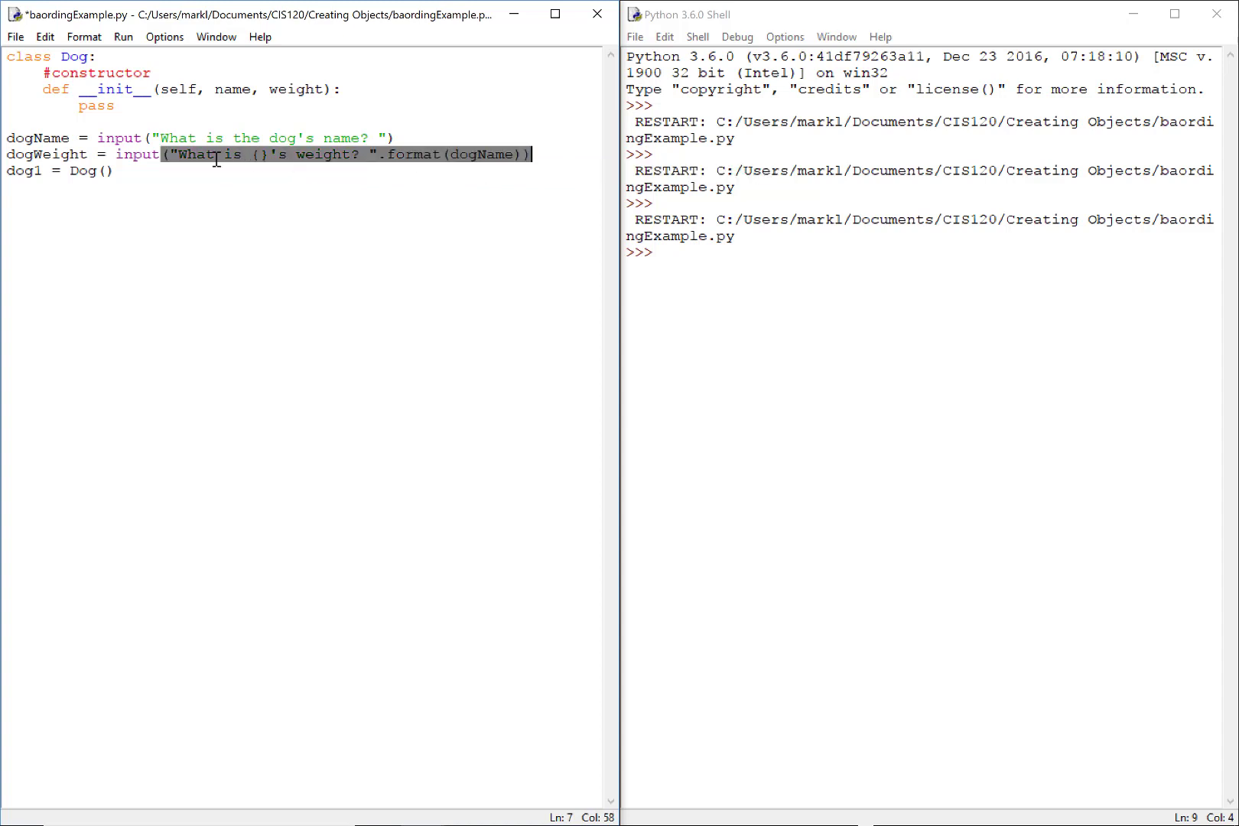
click(116, 154)
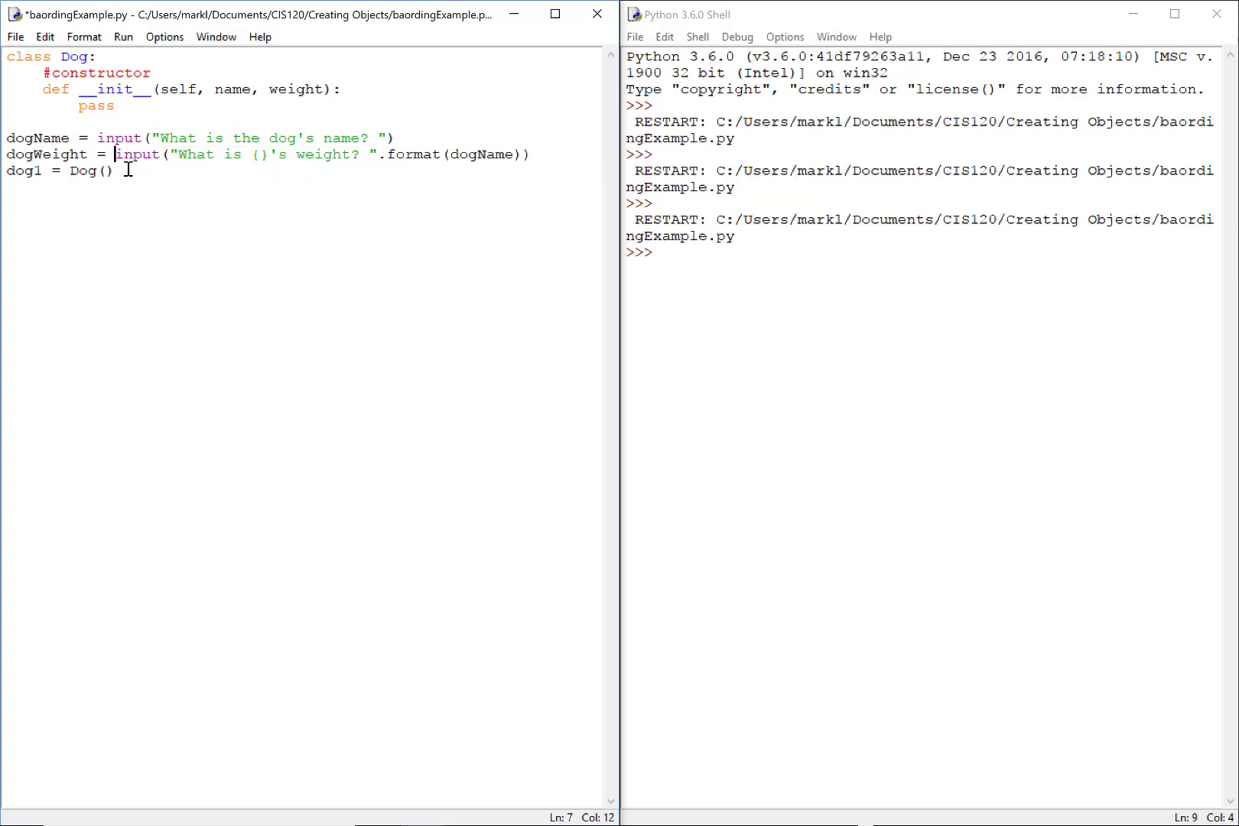
text(int()
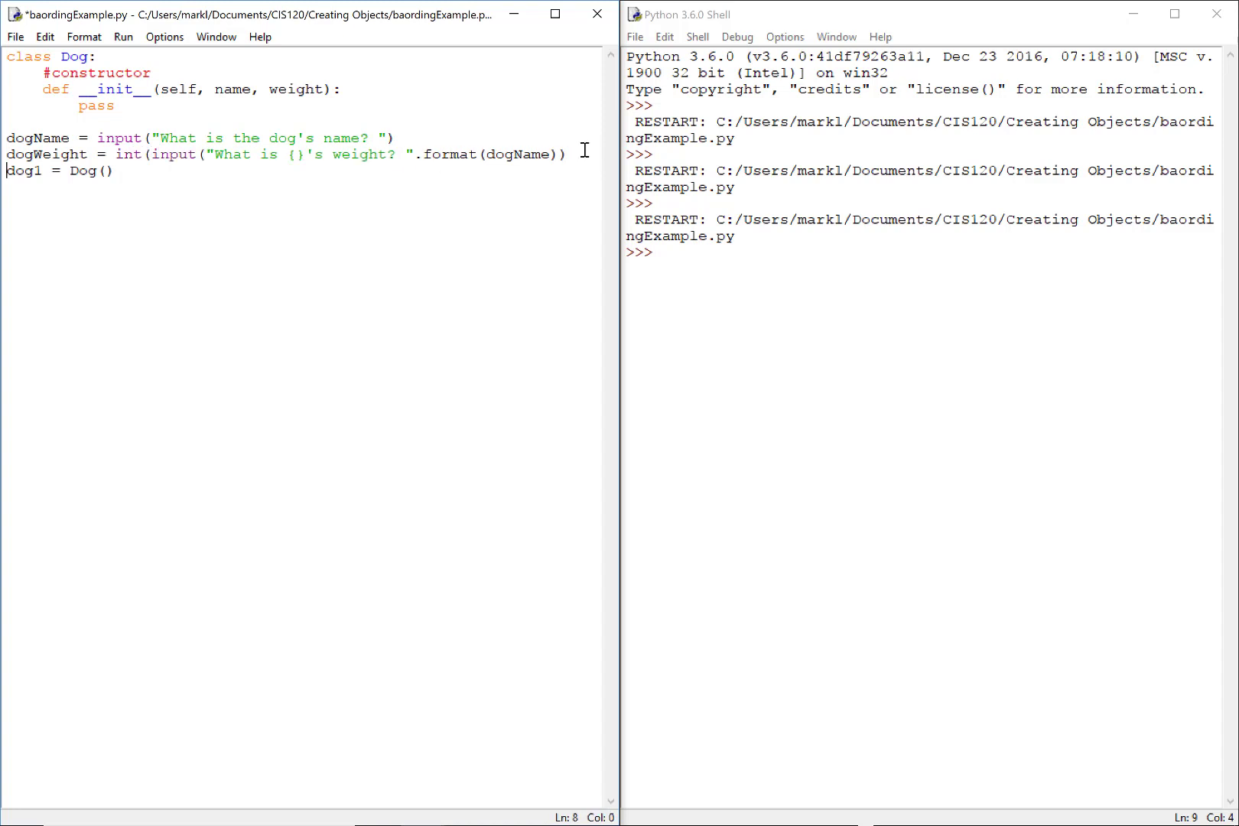
drag(139, 154, 577, 154)
text())
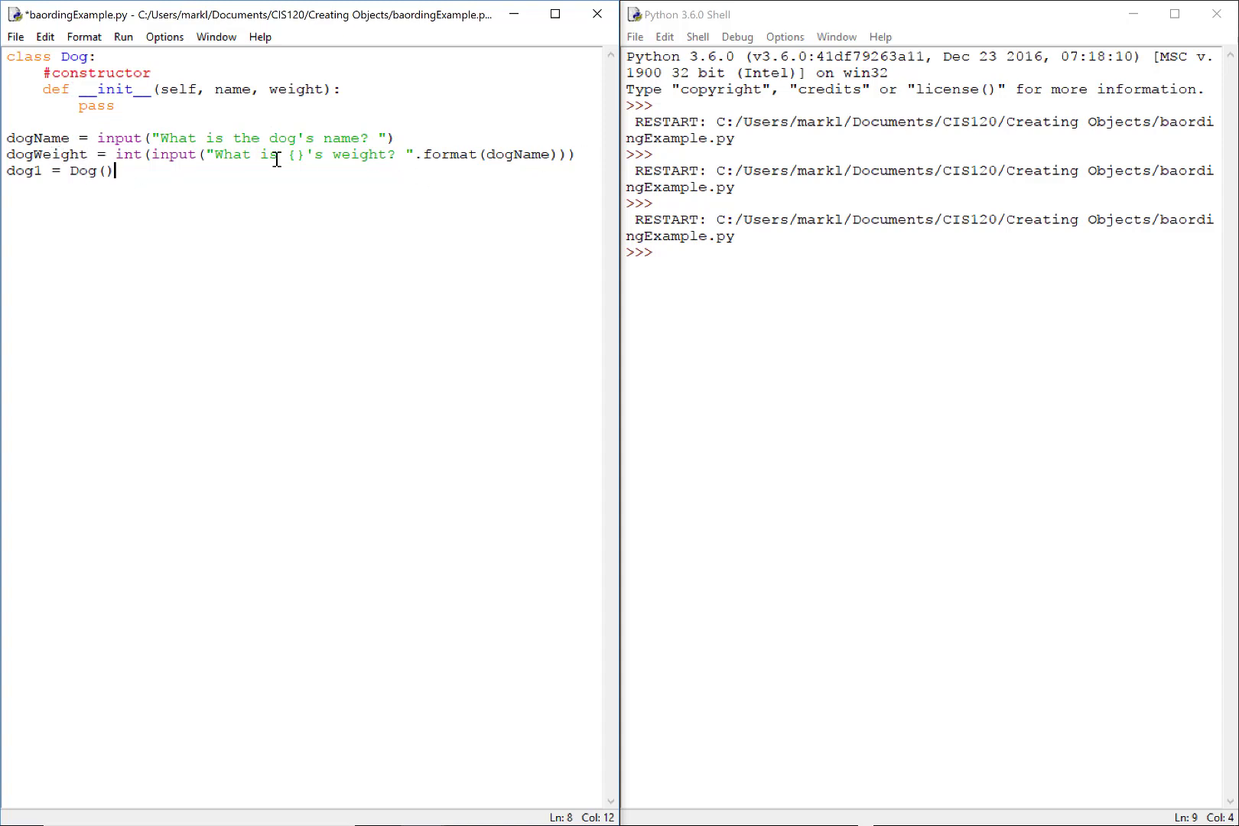
Step: Run the module, answer Fluffy and 5, and get the missing name and weight TypeError
click(123, 36)
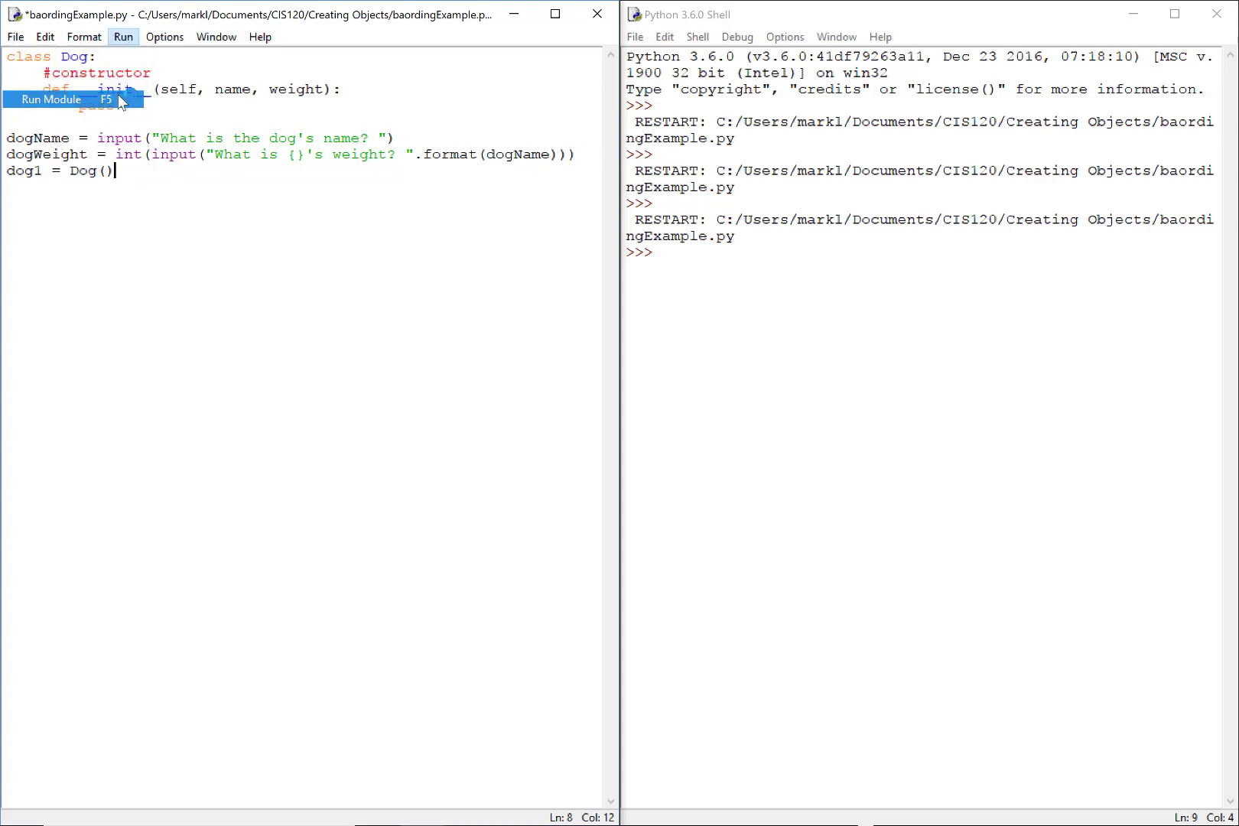
click(51, 100)
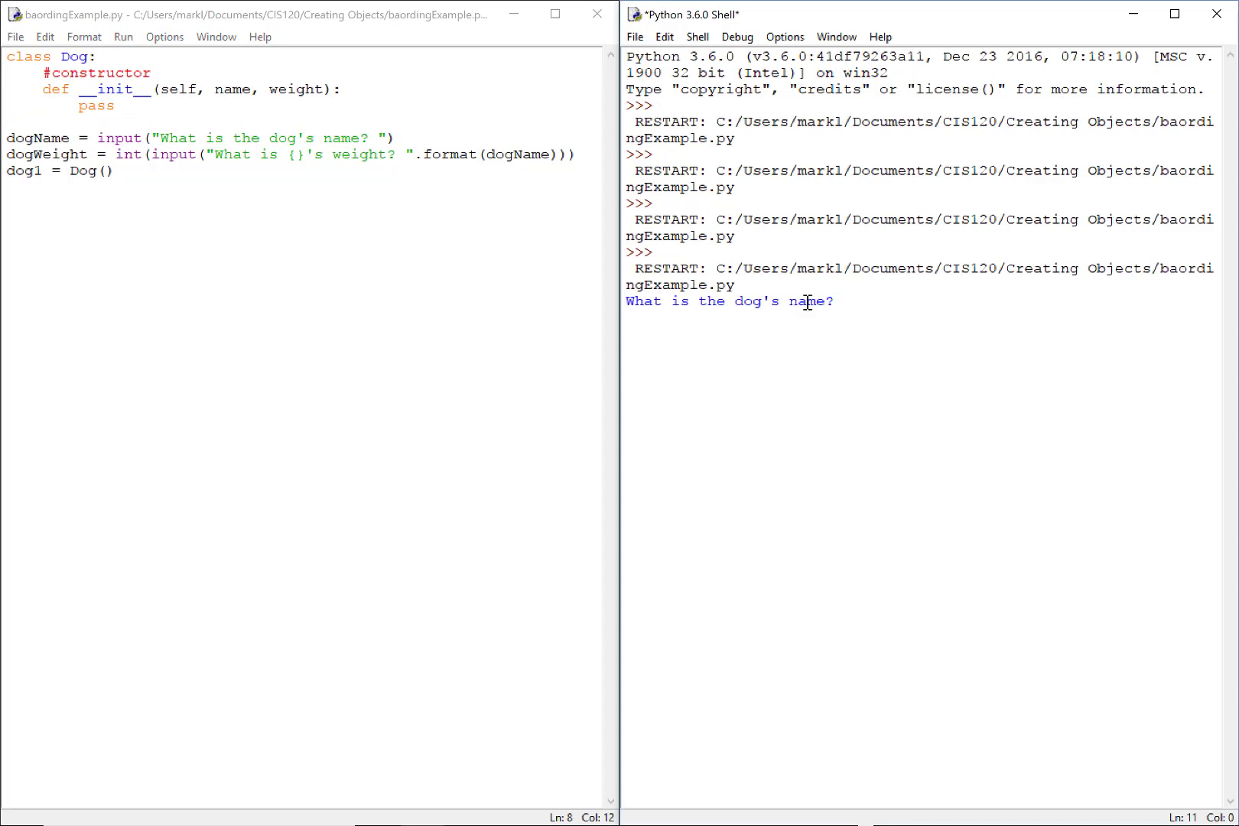
text(Fluffy)
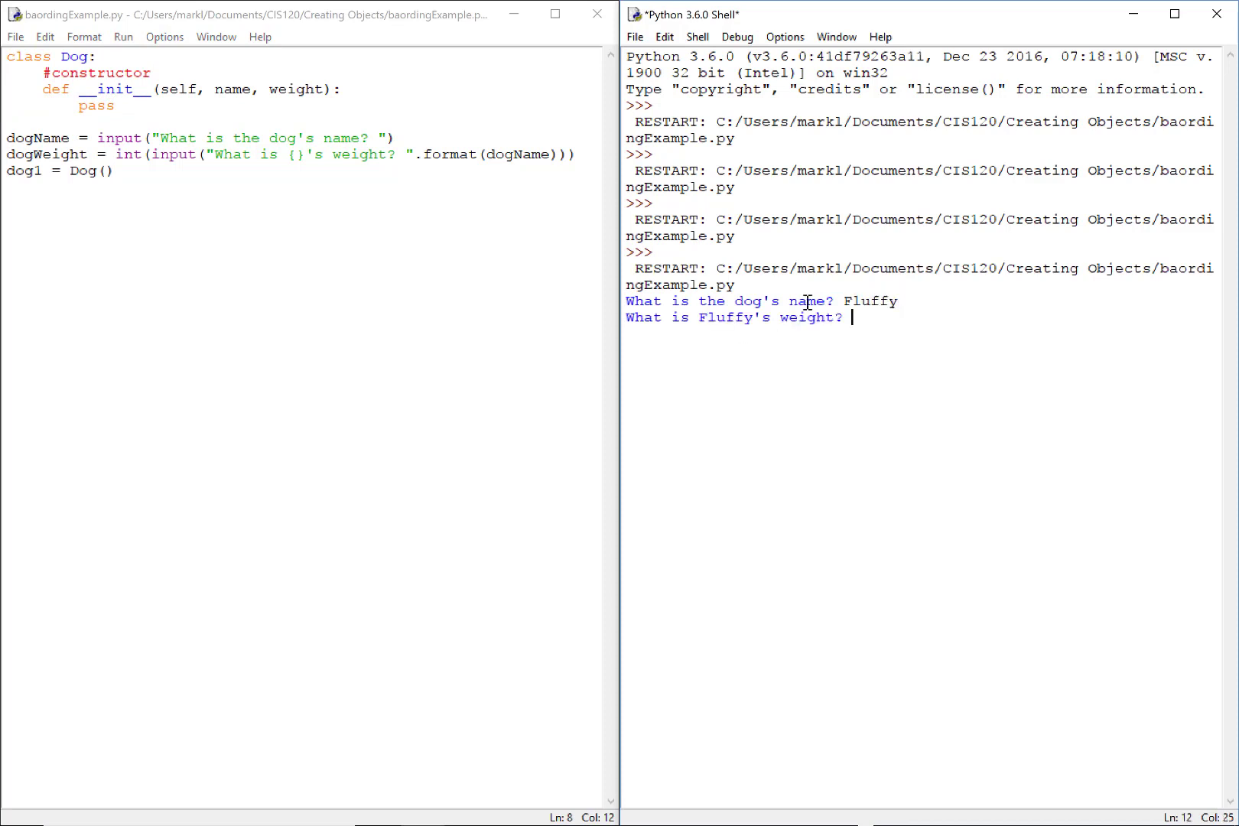
text(5)
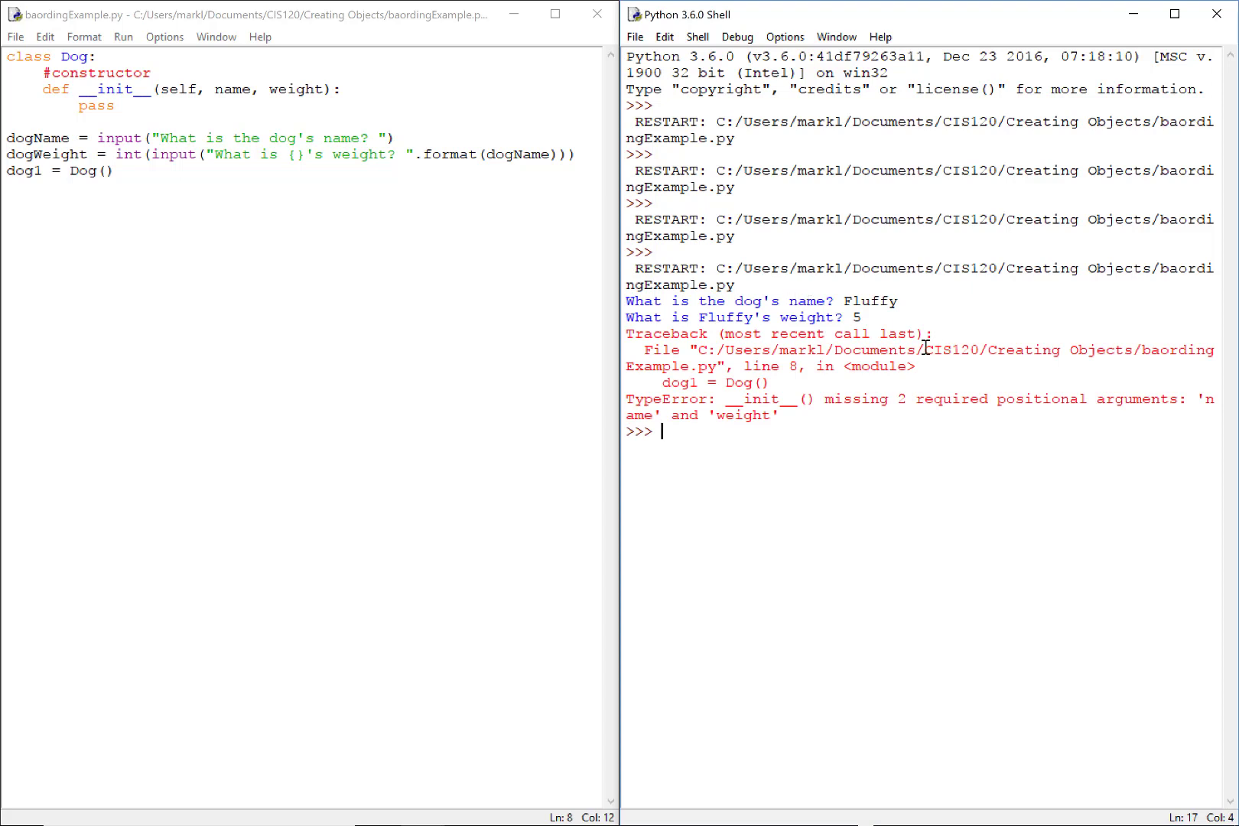
double_click(771, 399)
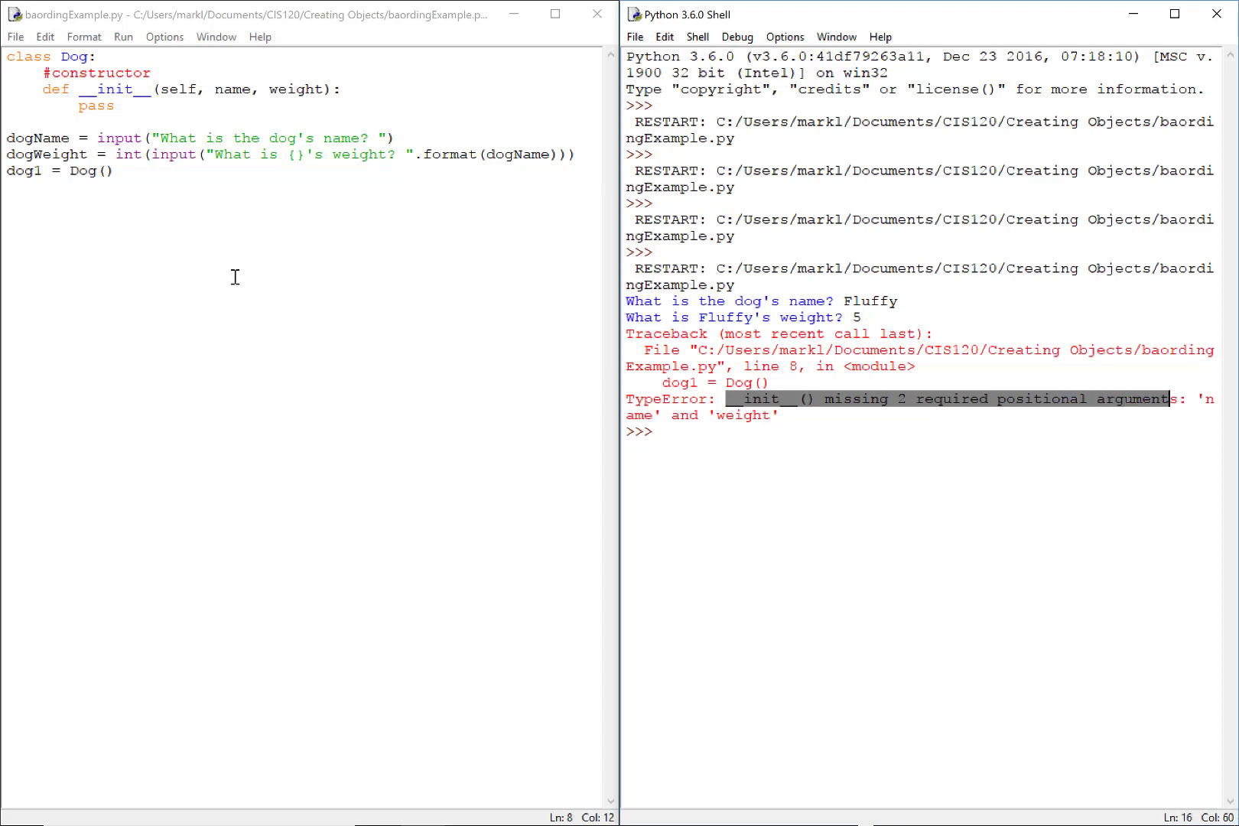
double_click(231, 88)
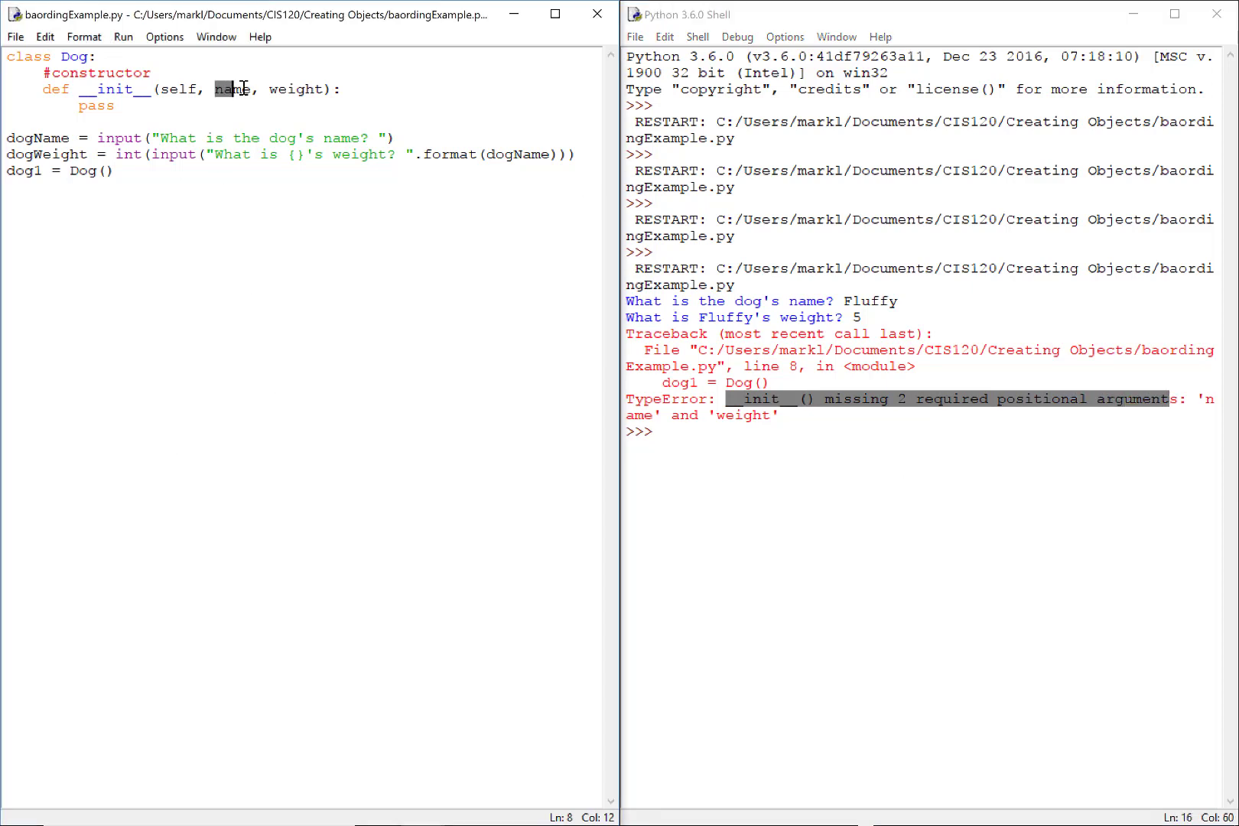
double_click(291, 88)
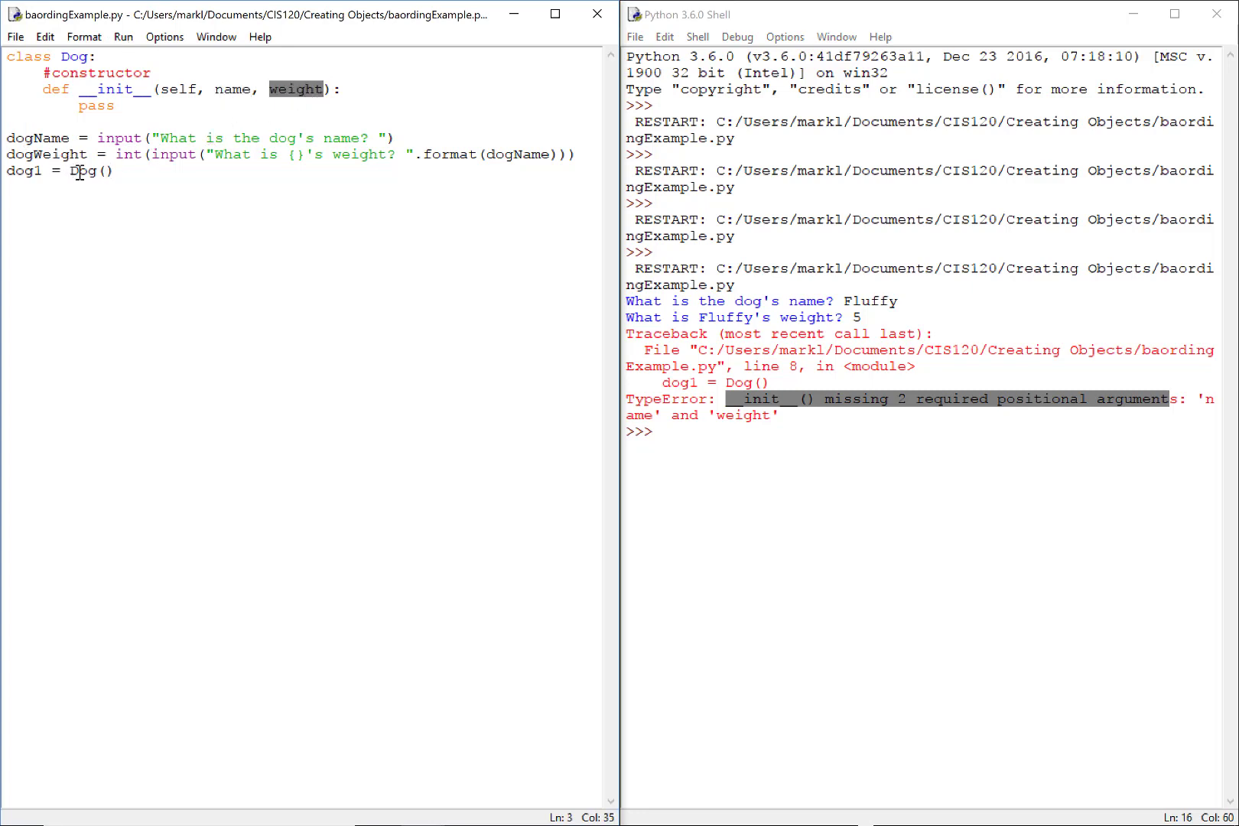
double_click(81, 172)
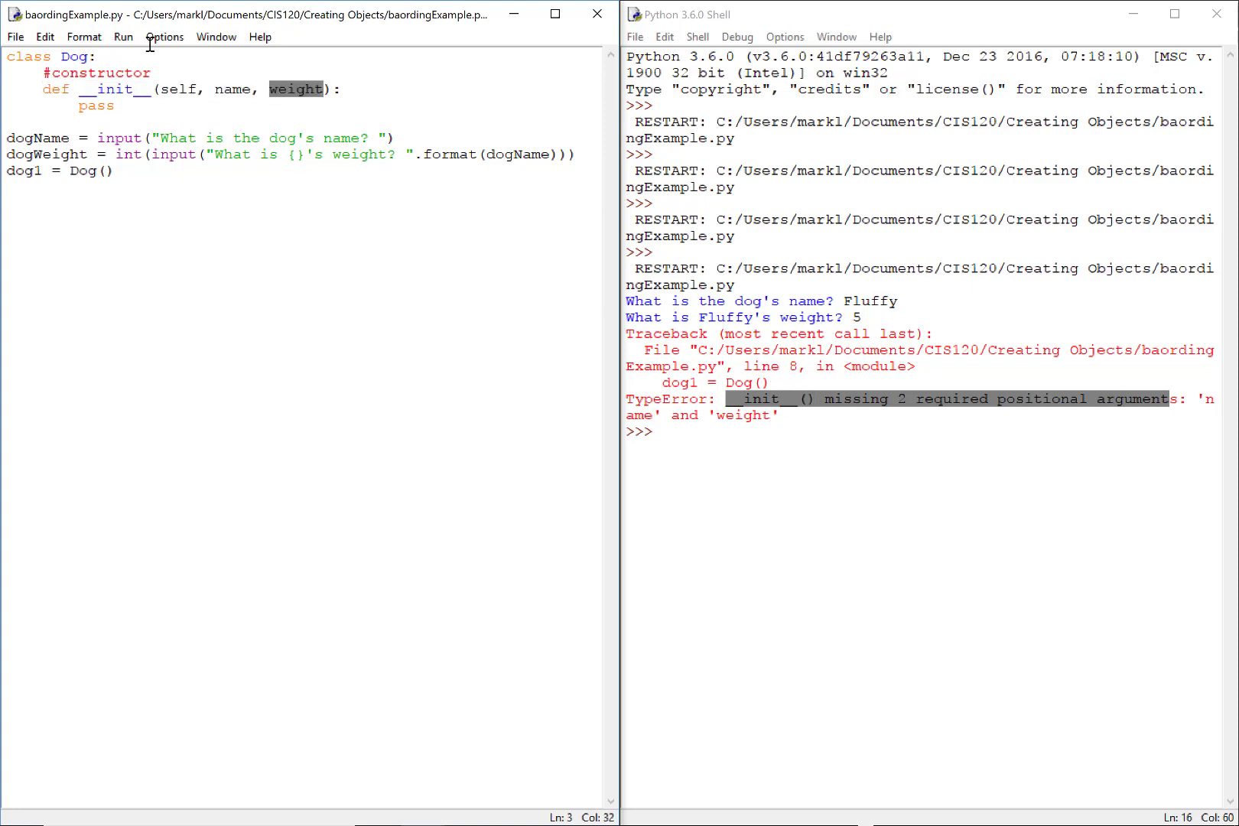
click(164, 89)
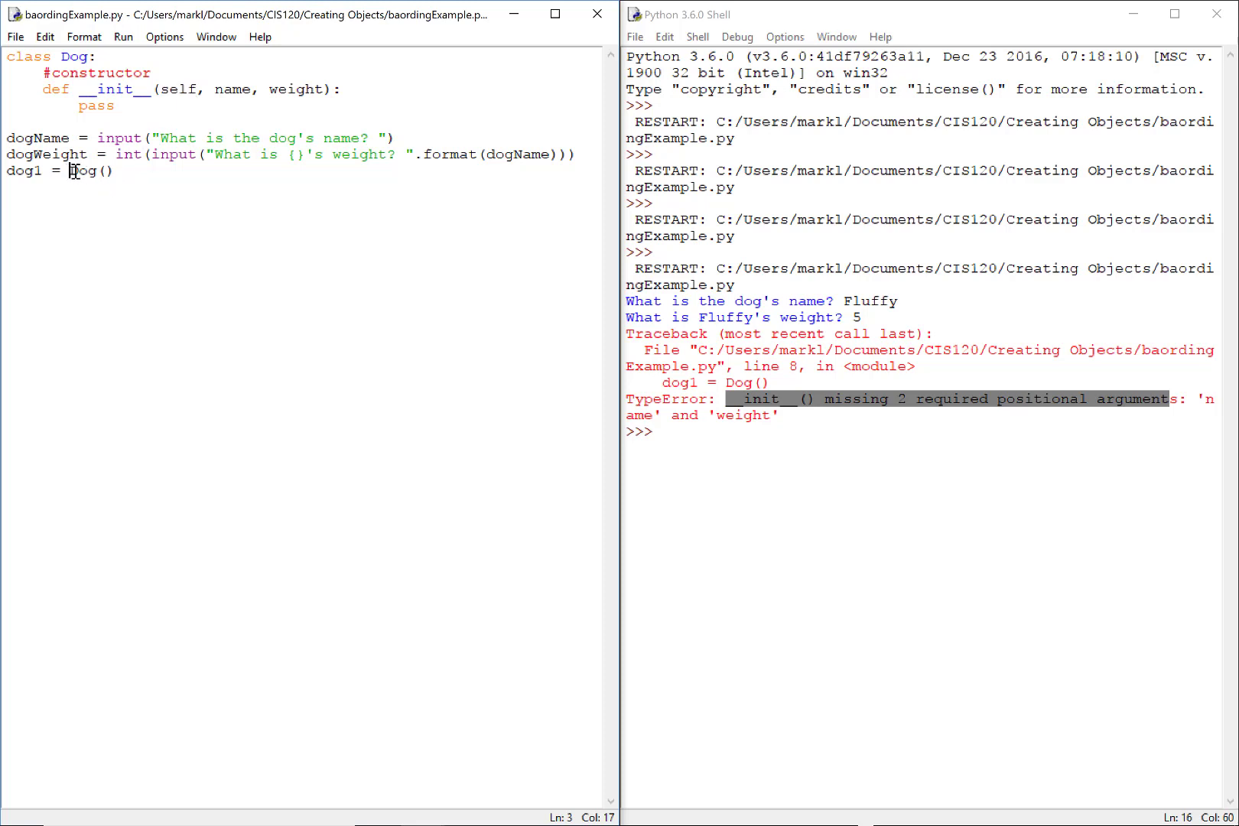
double_click(87, 171)
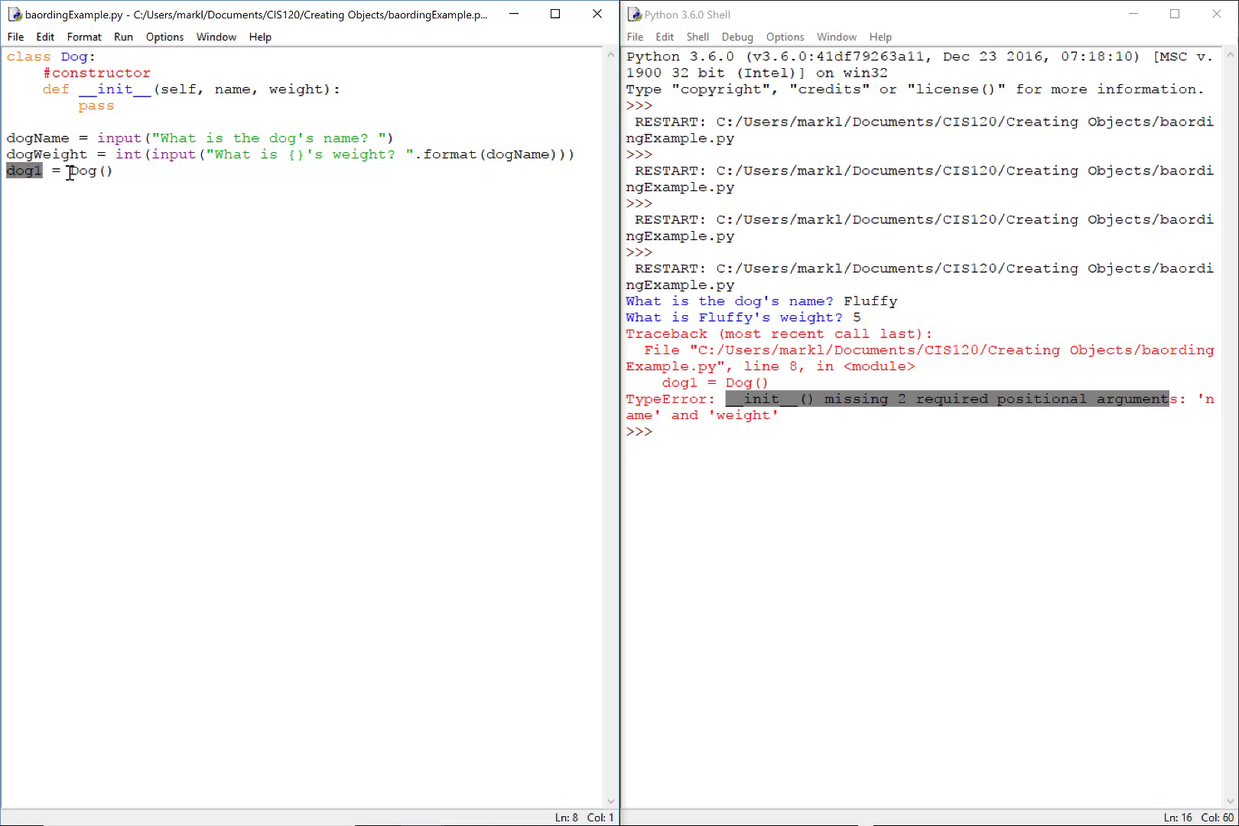
double_click(177, 88)
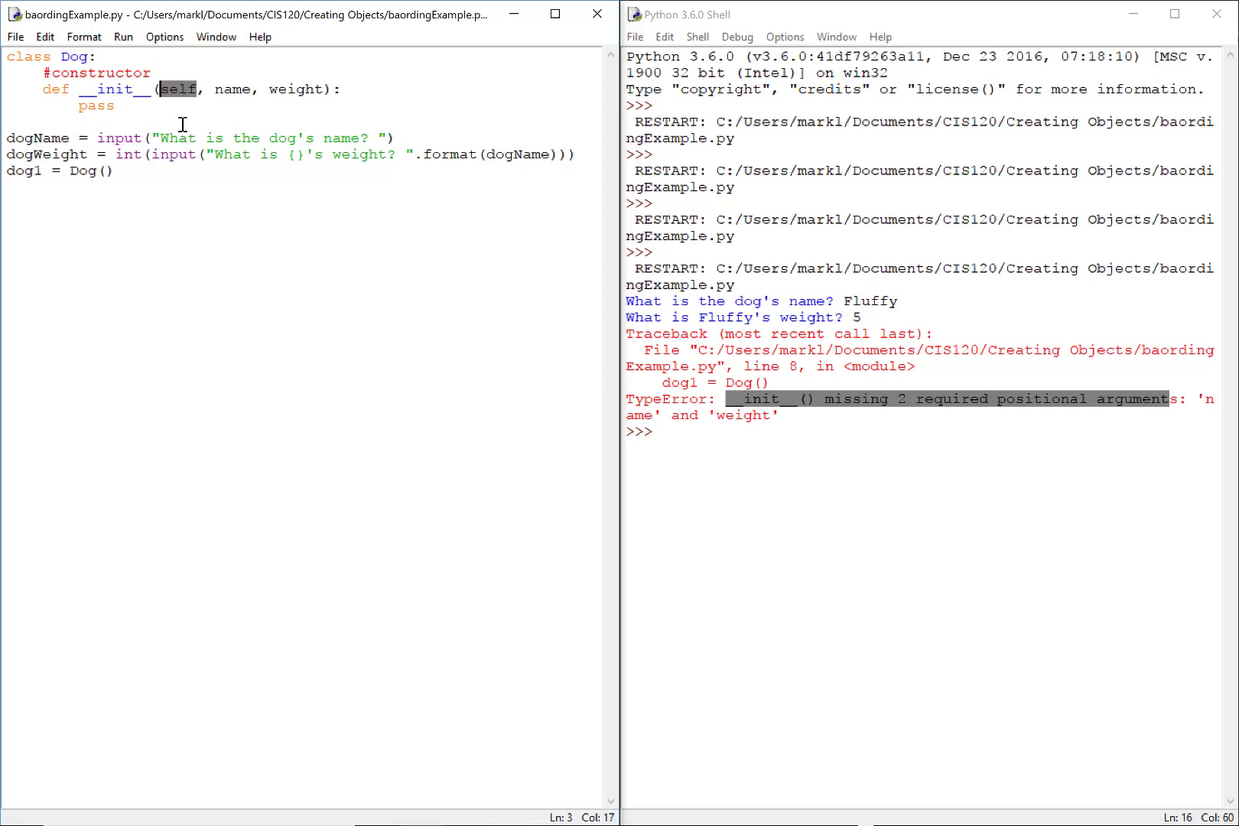
click(13, 187)
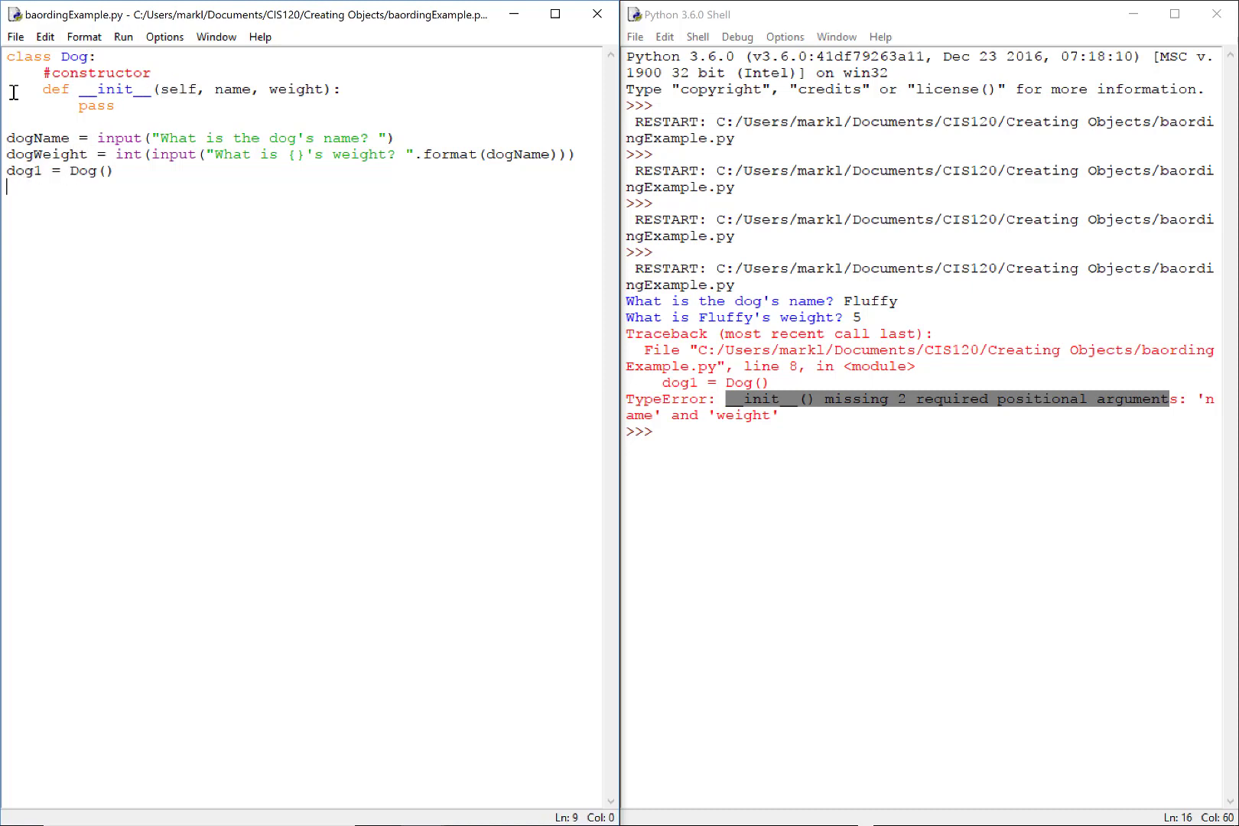
text(dog2 -)
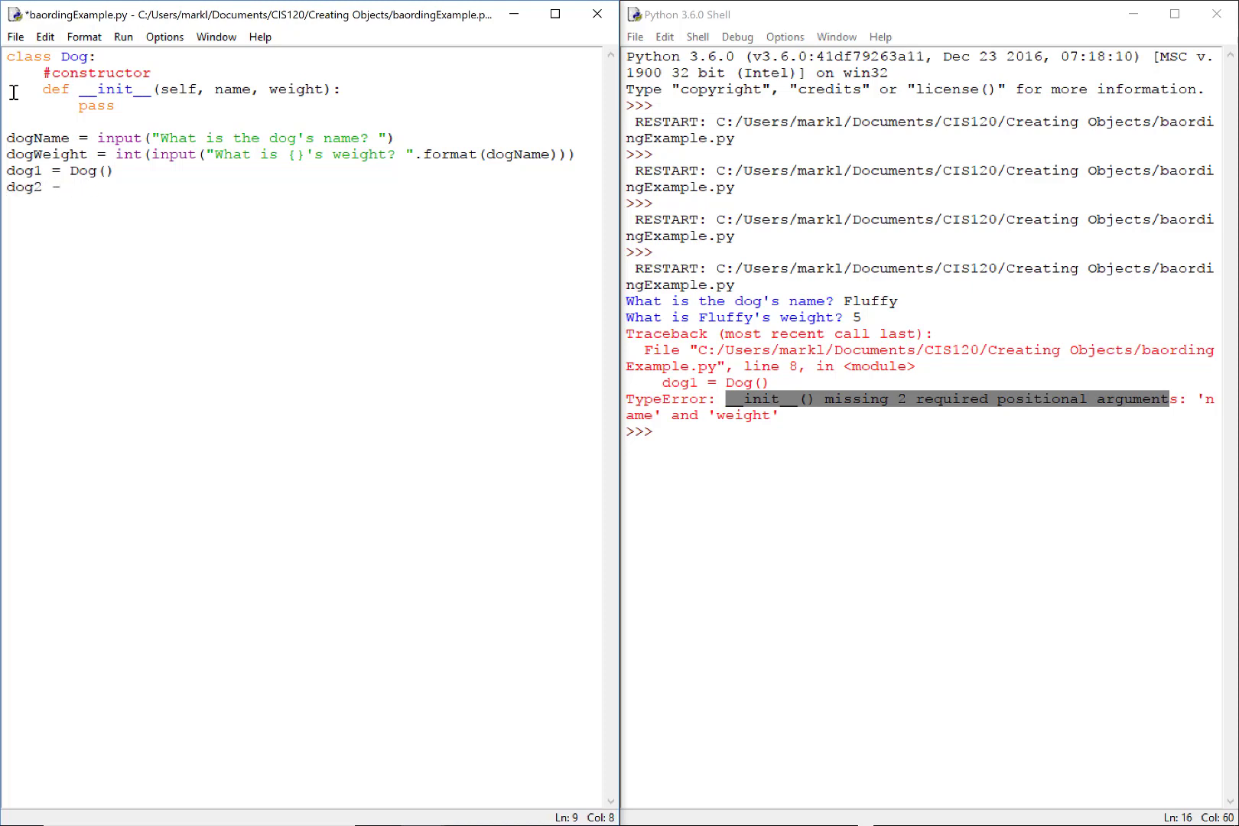
key(BackSpace)
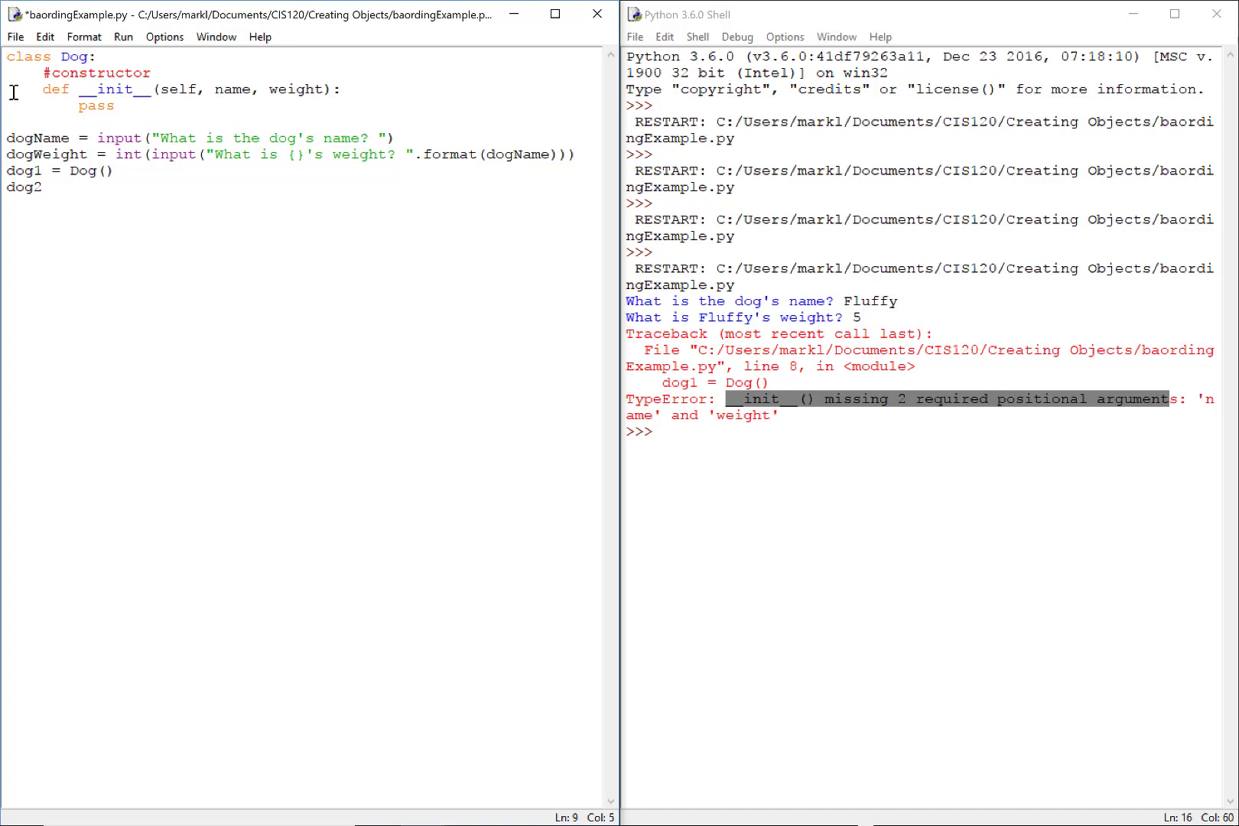
text(= Dog())
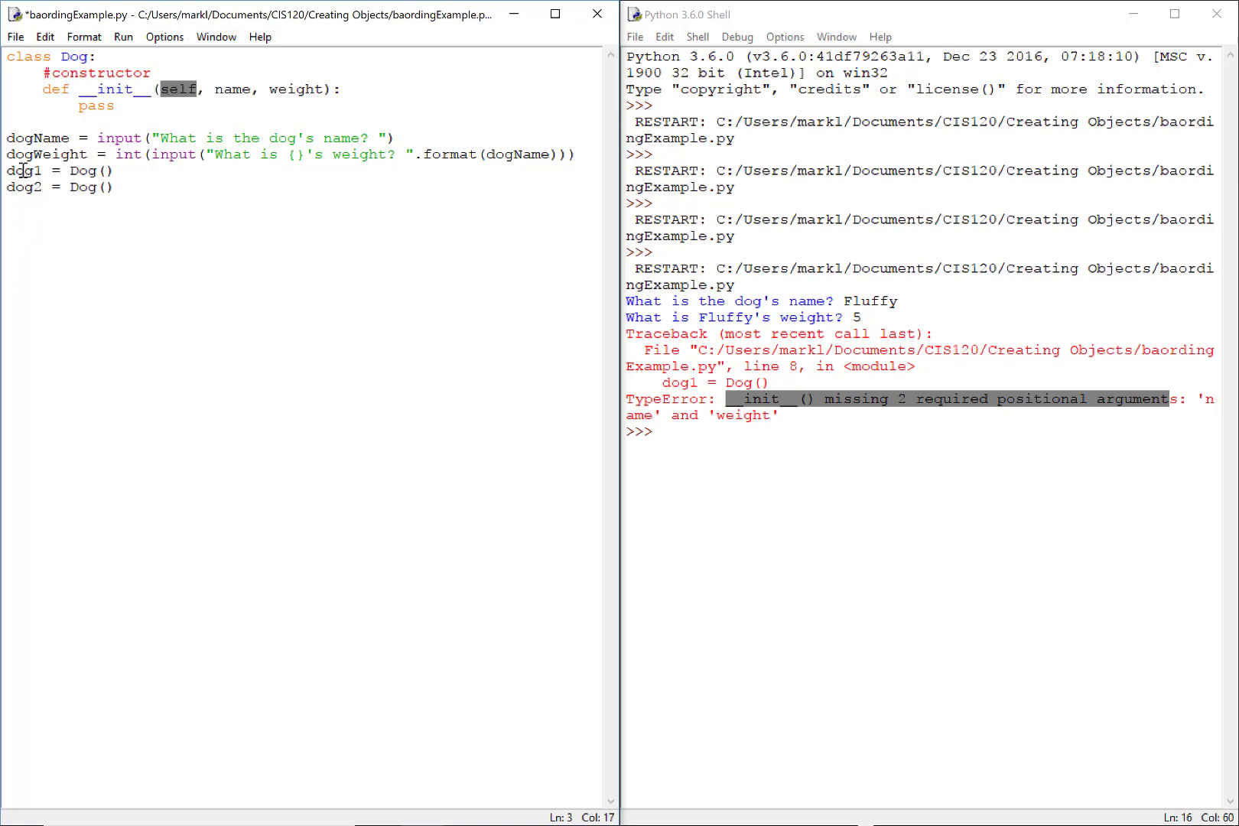
double_click(22, 170)
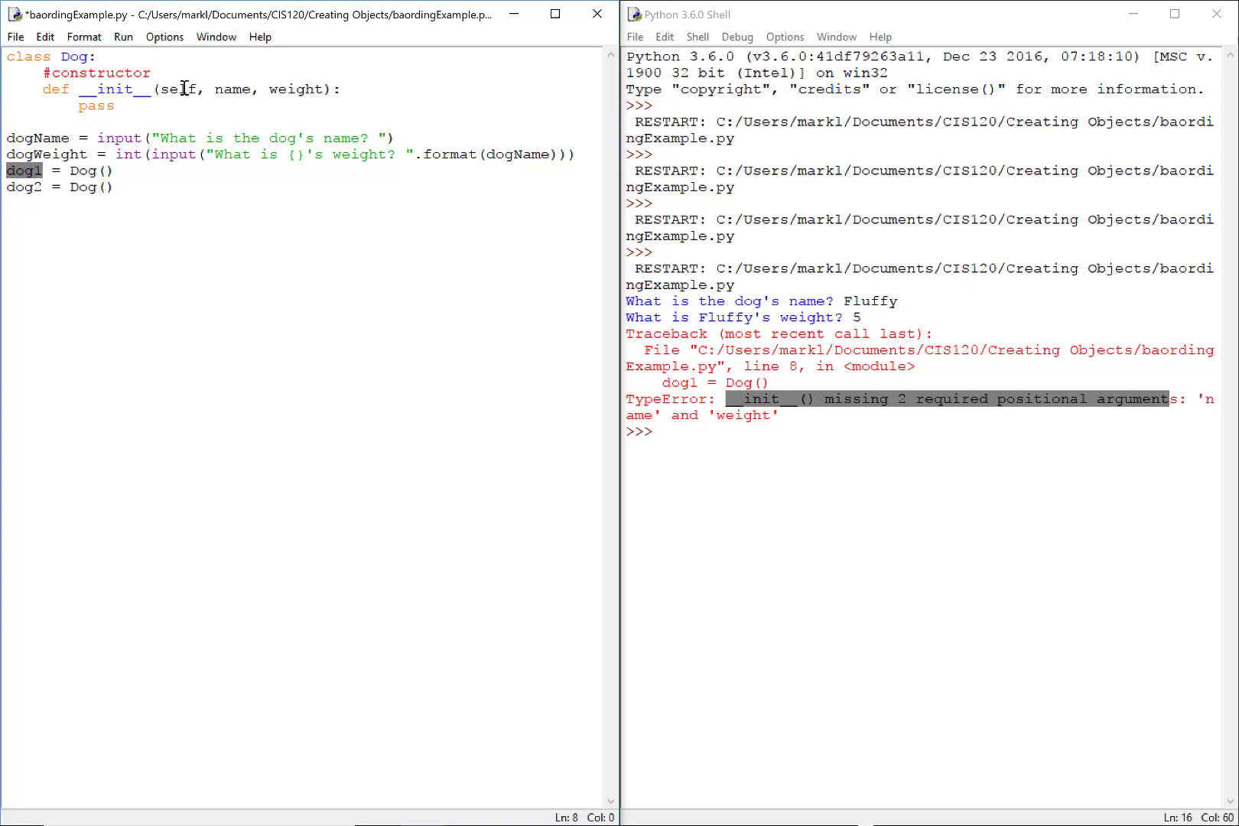
double_click(179, 89)
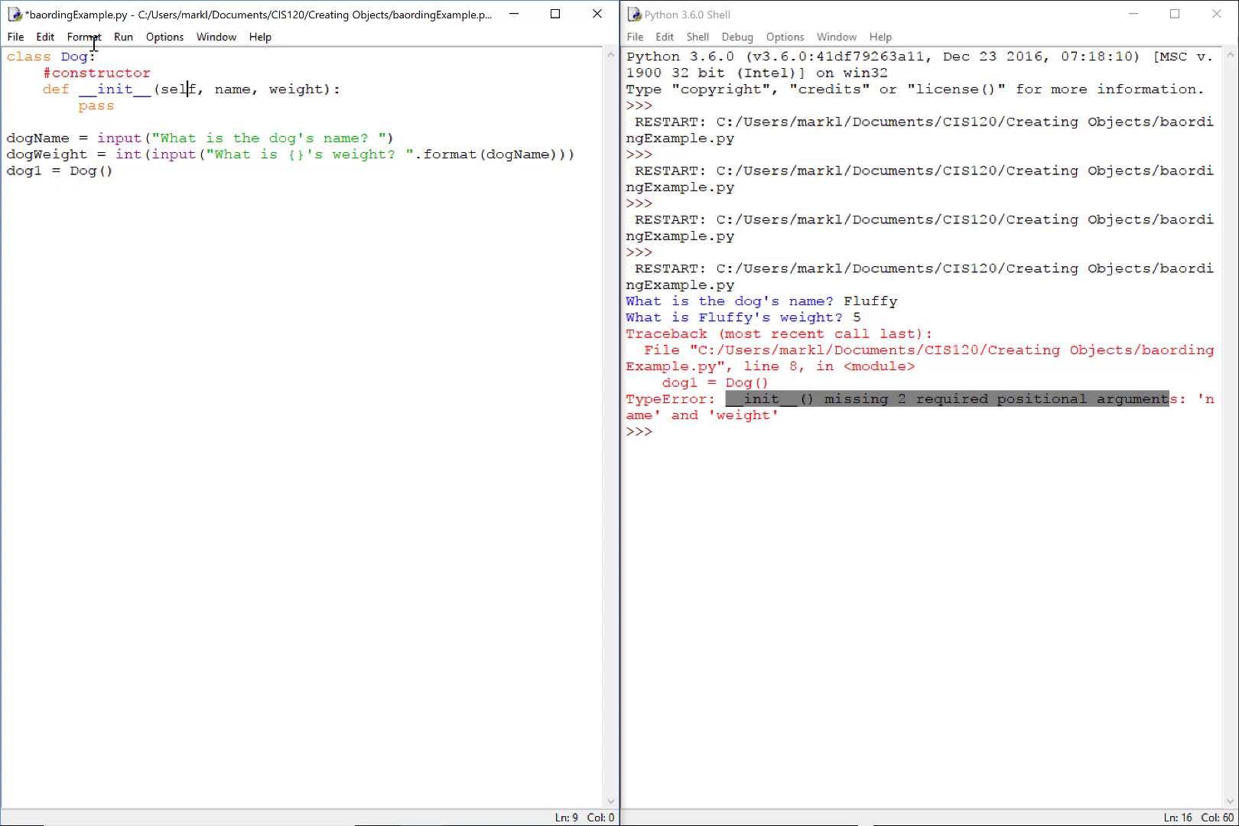
double_click(179, 88)
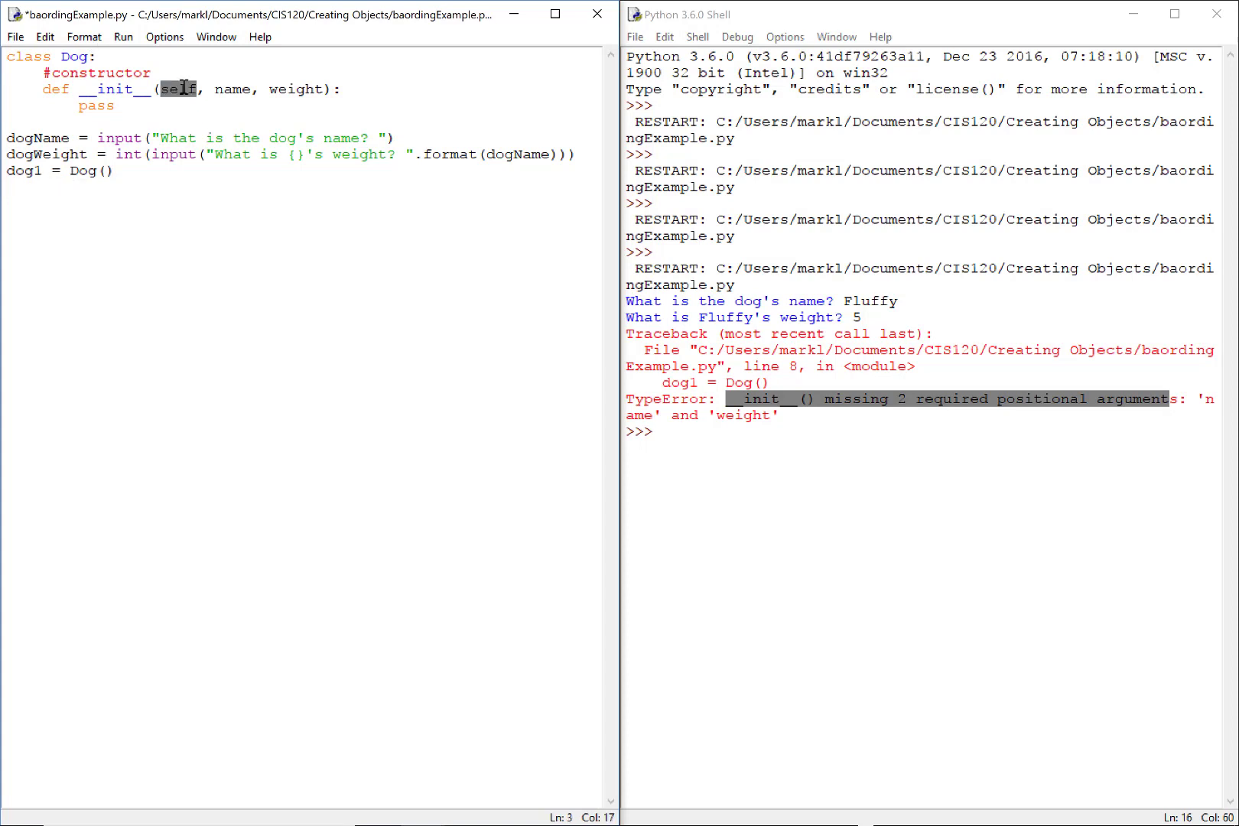
double_click(233, 89)
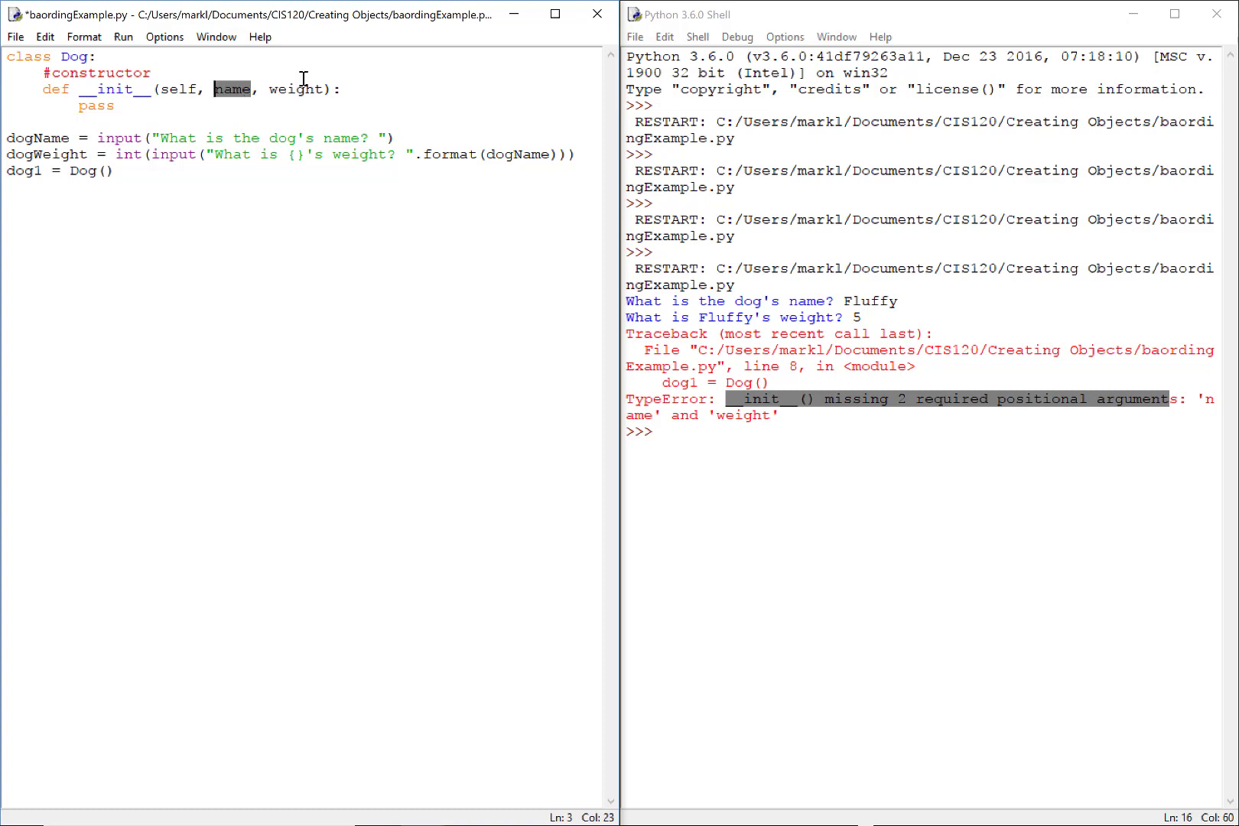
click(107, 171)
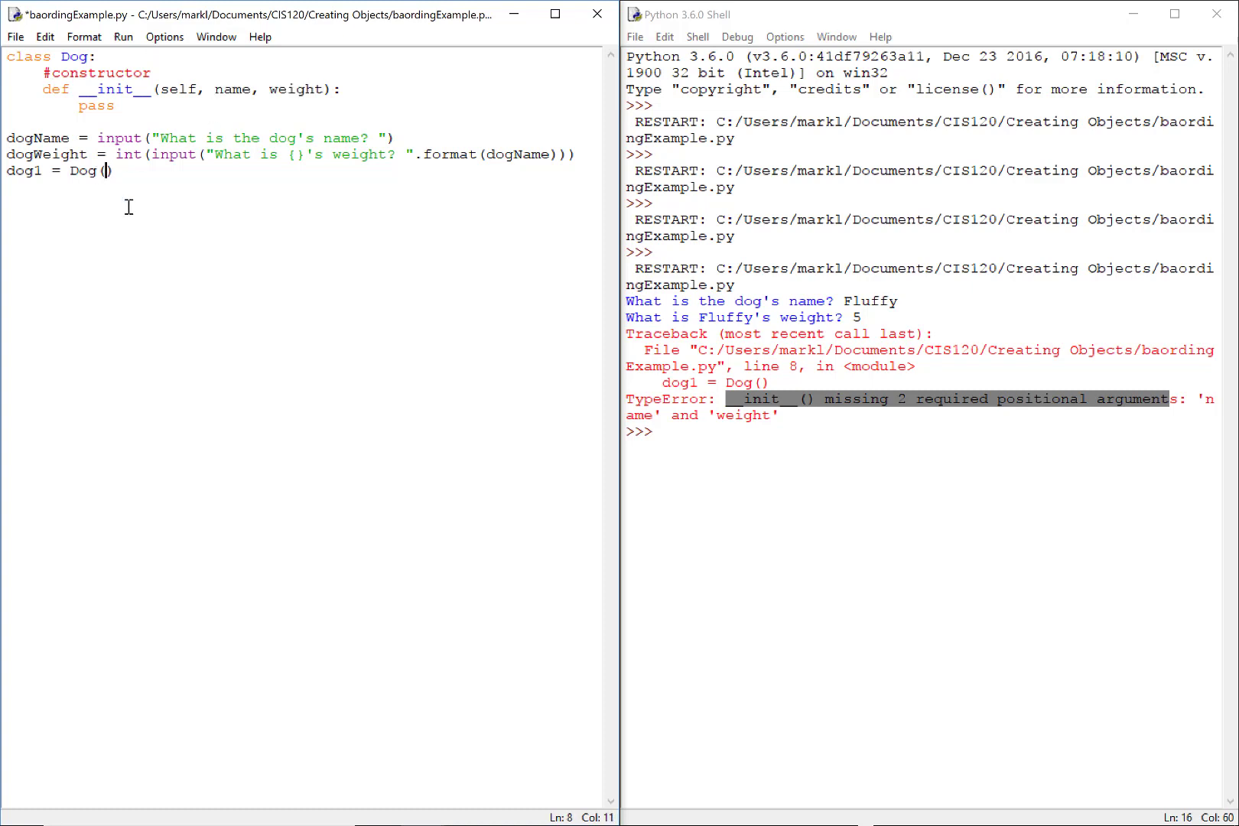
text(dogName,)
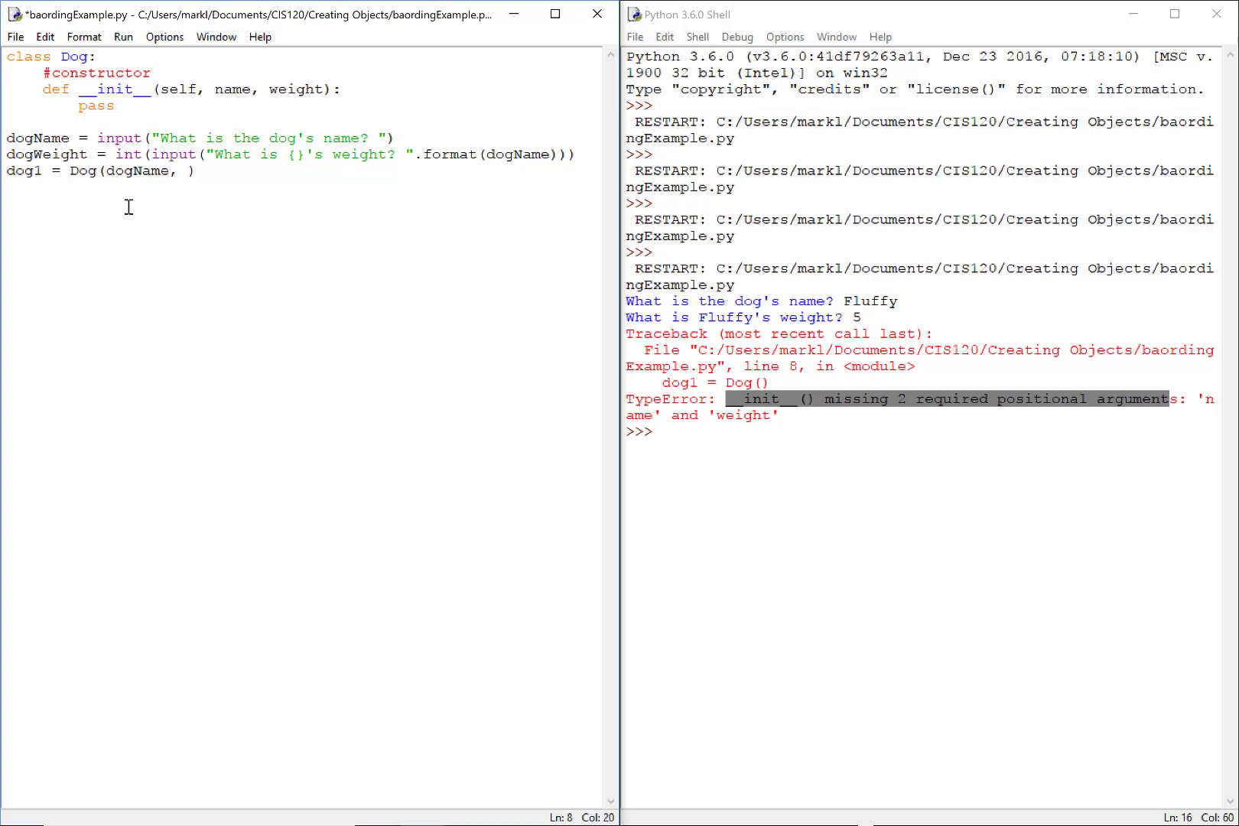
text(dogWeight)
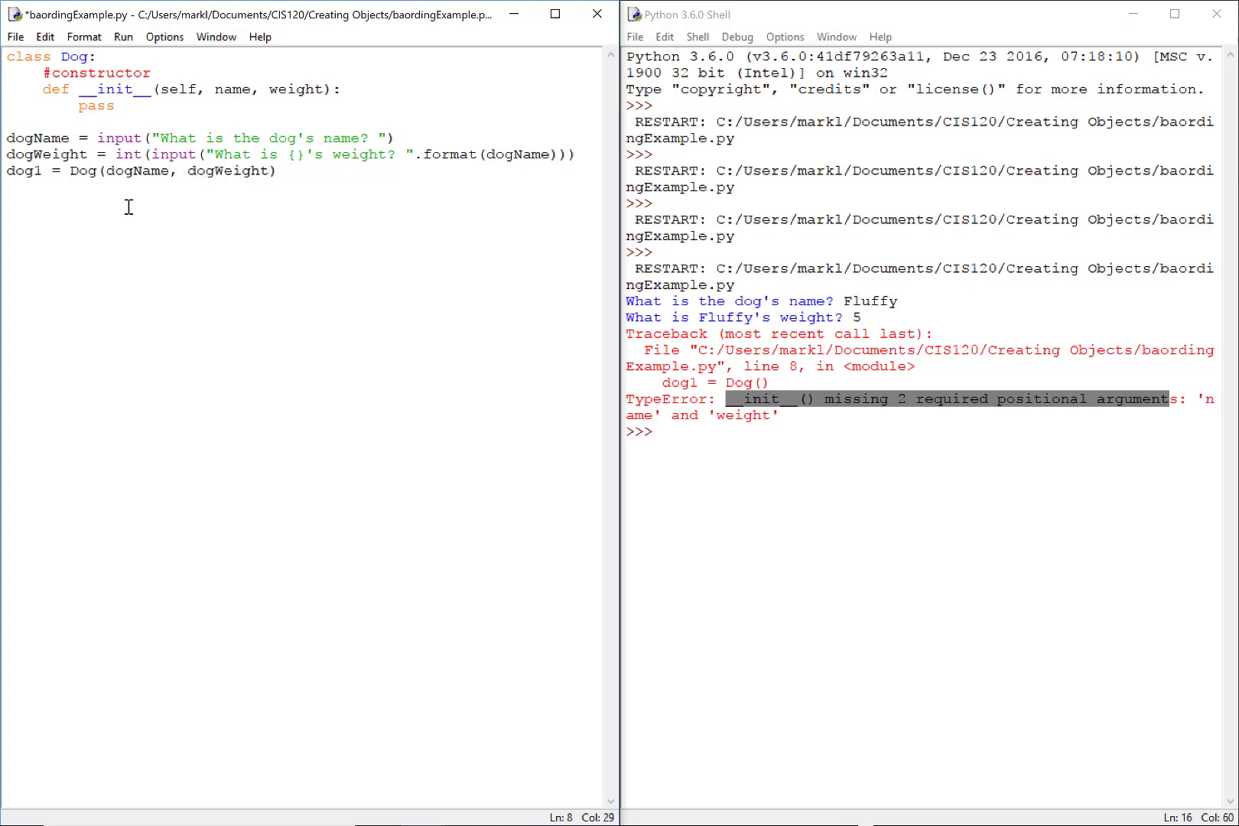
double_click(232, 89)
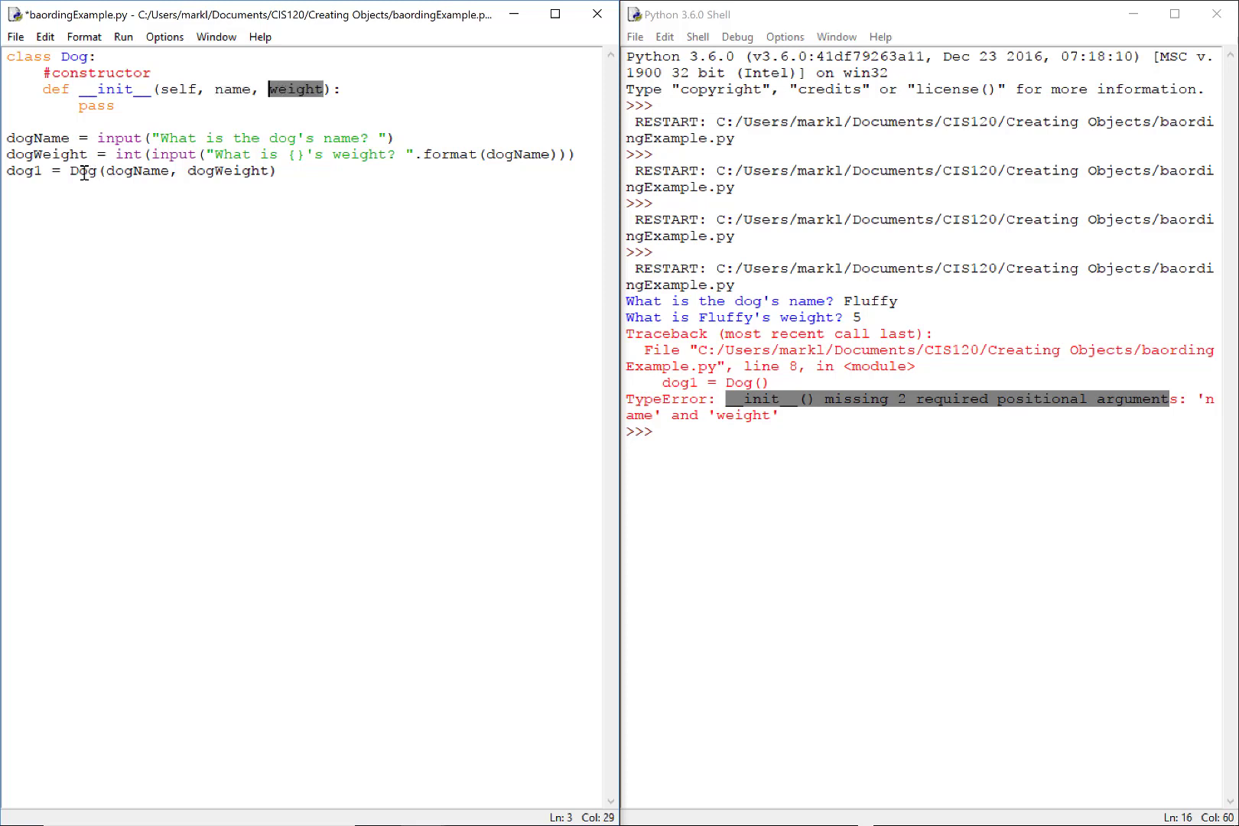
drag(107, 171, 257, 171)
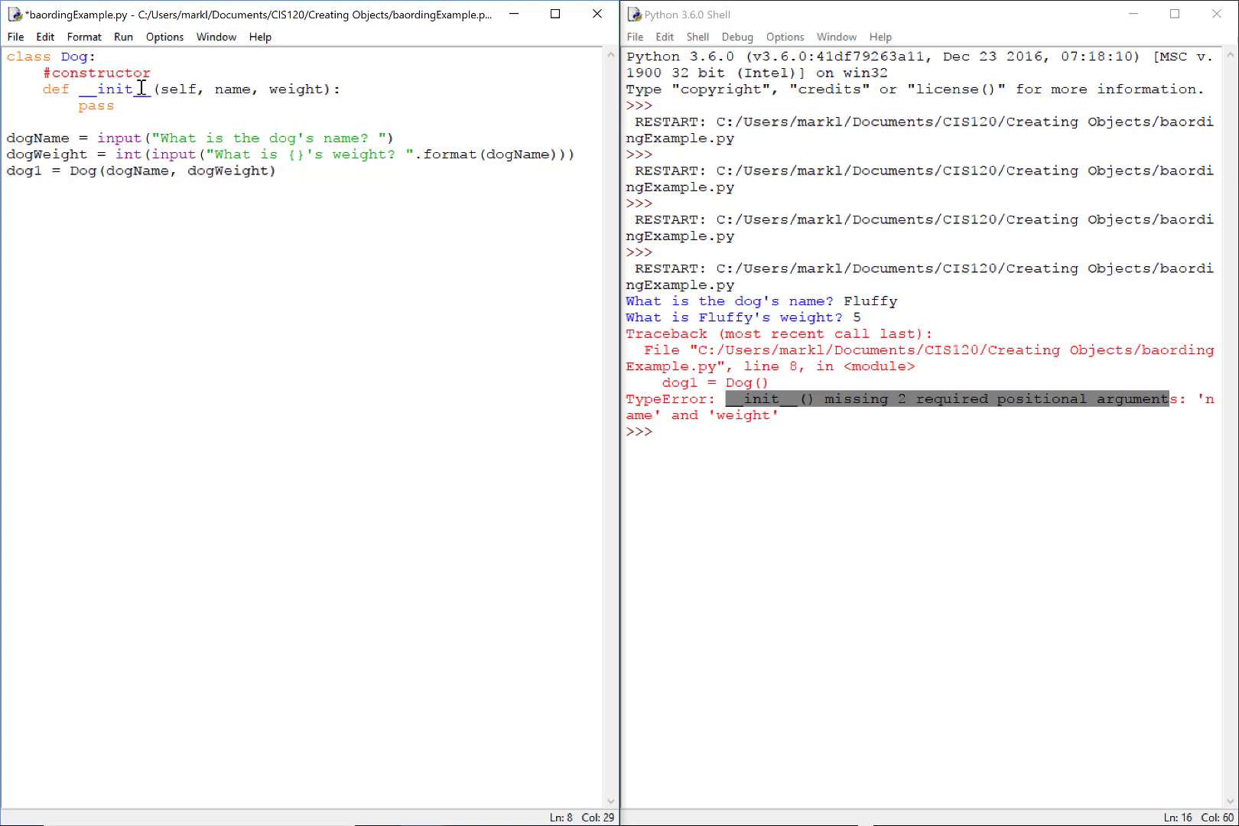
Step: Run the revised script, entering Jd and 95, which now completes without error
click(122, 36)
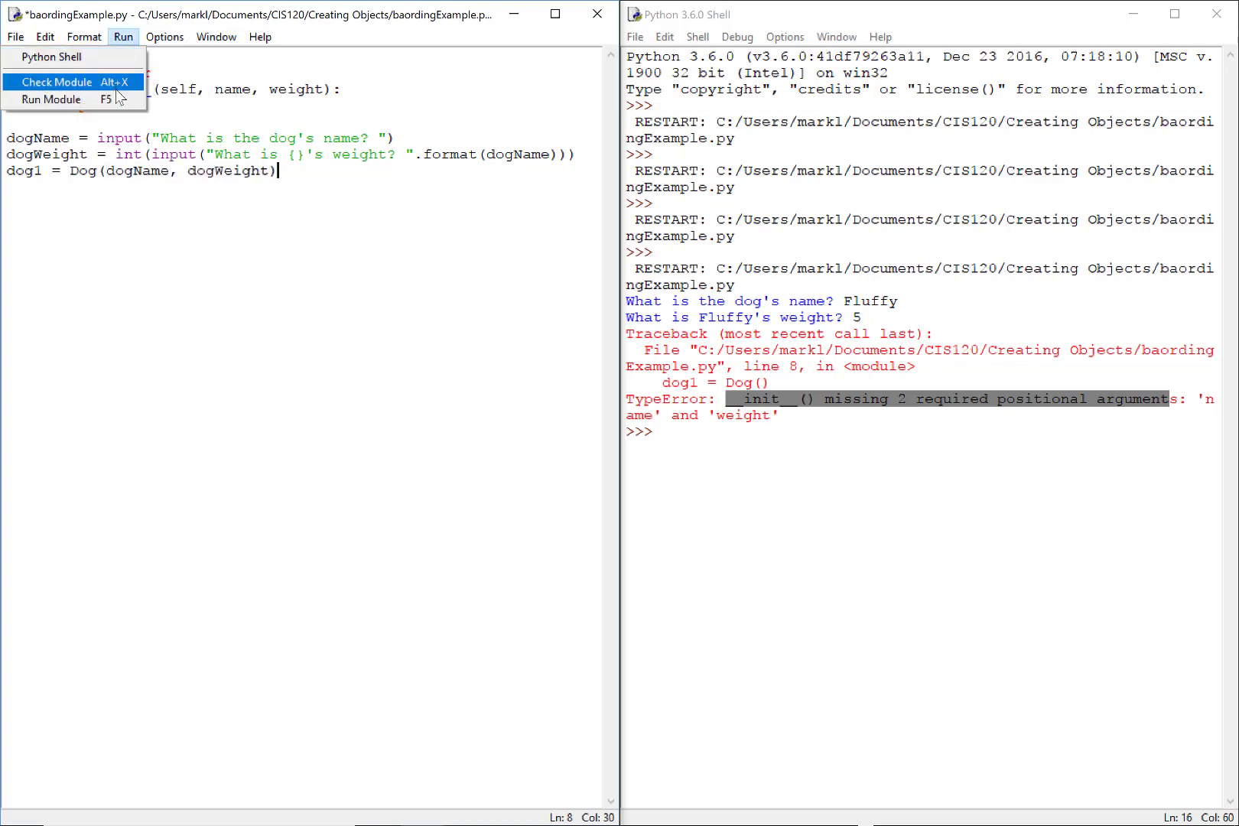
click(52, 99)
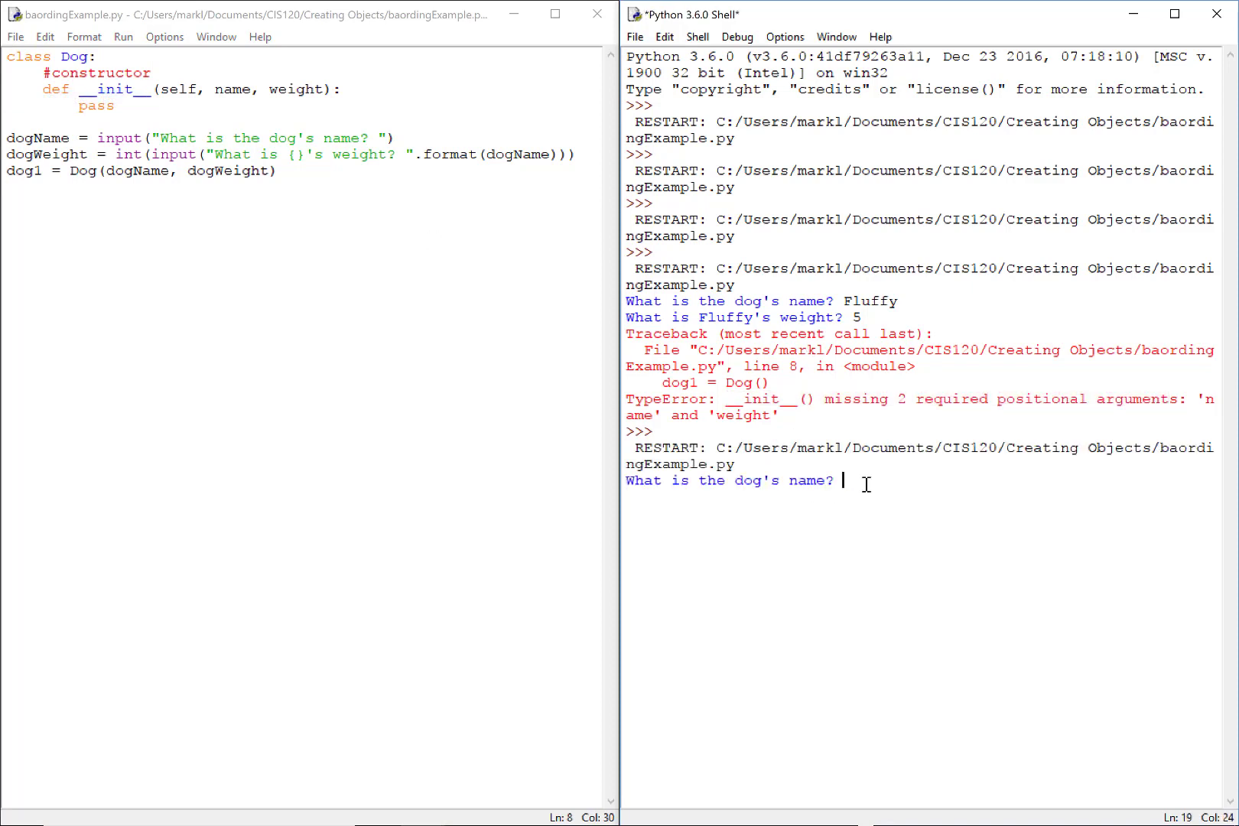
text(Jd)
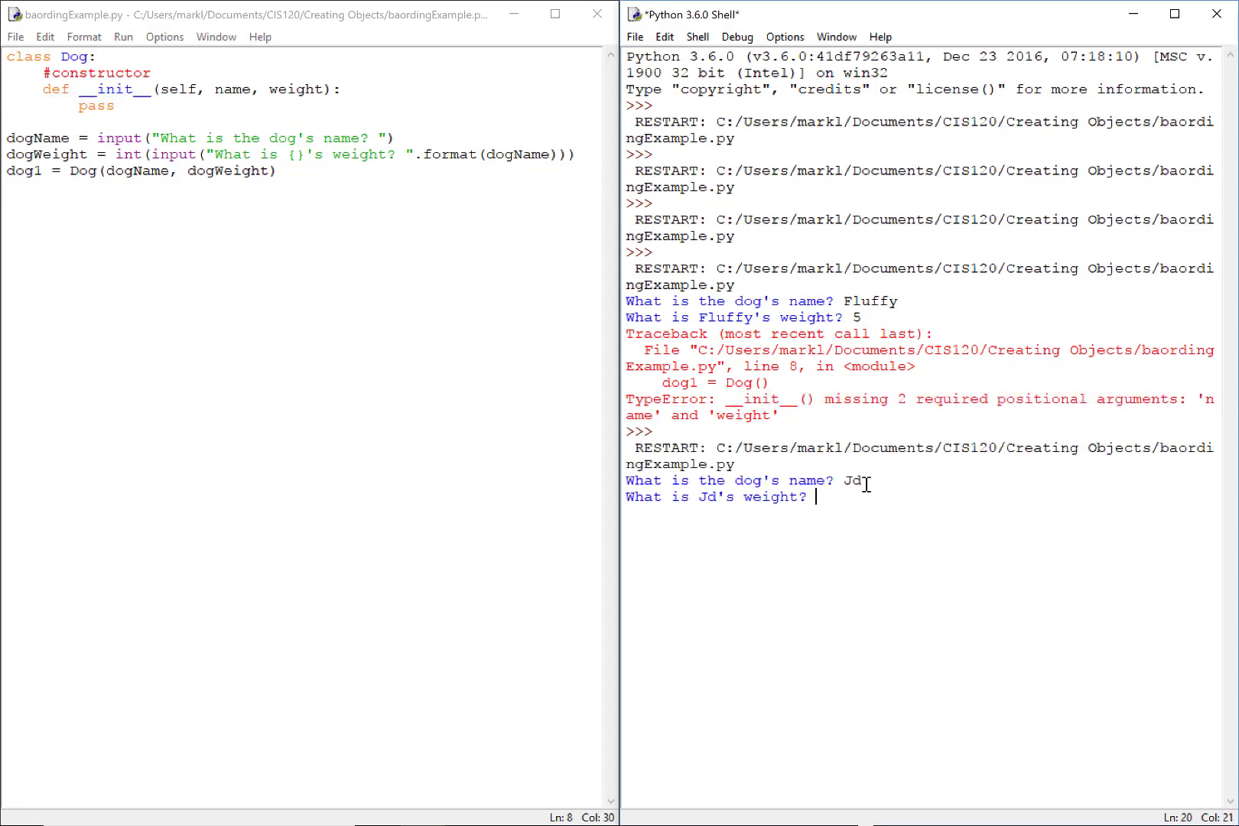
text(95)
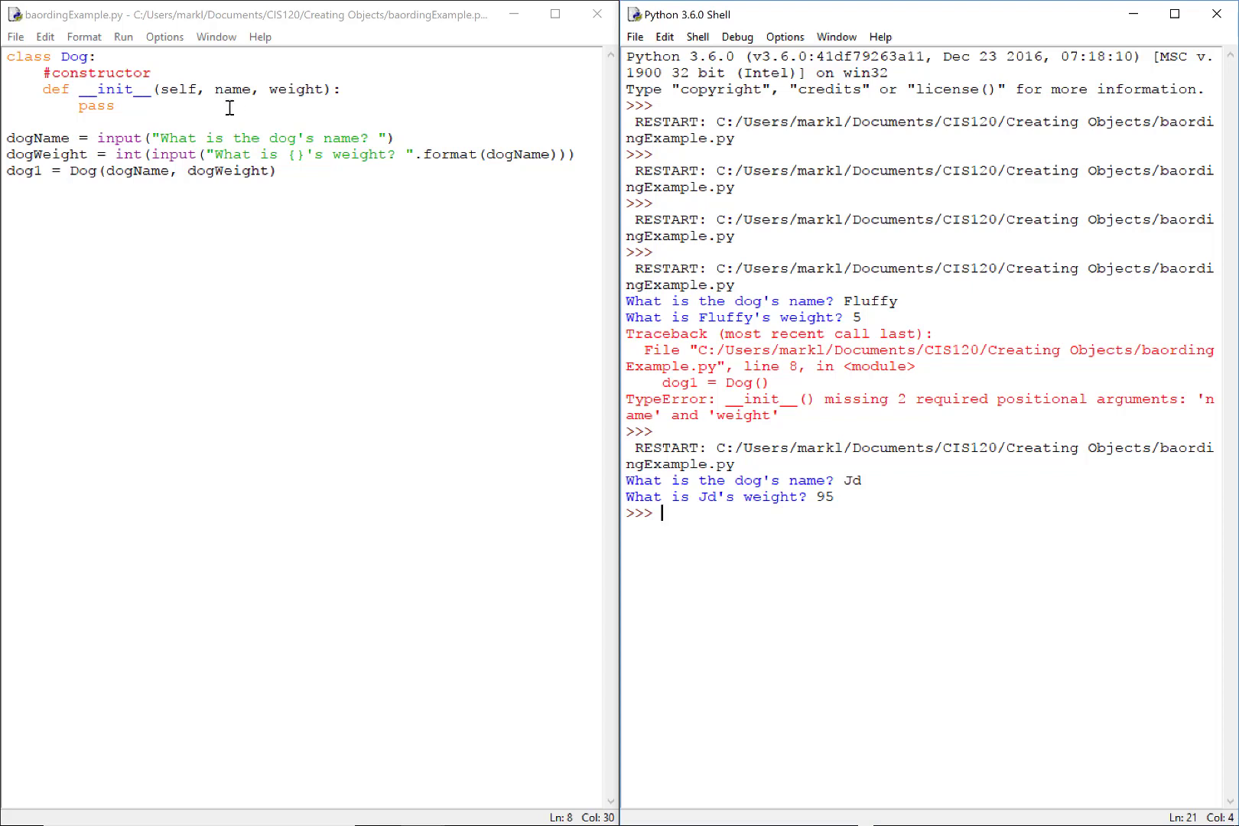
drag(8, 56, 94, 72)
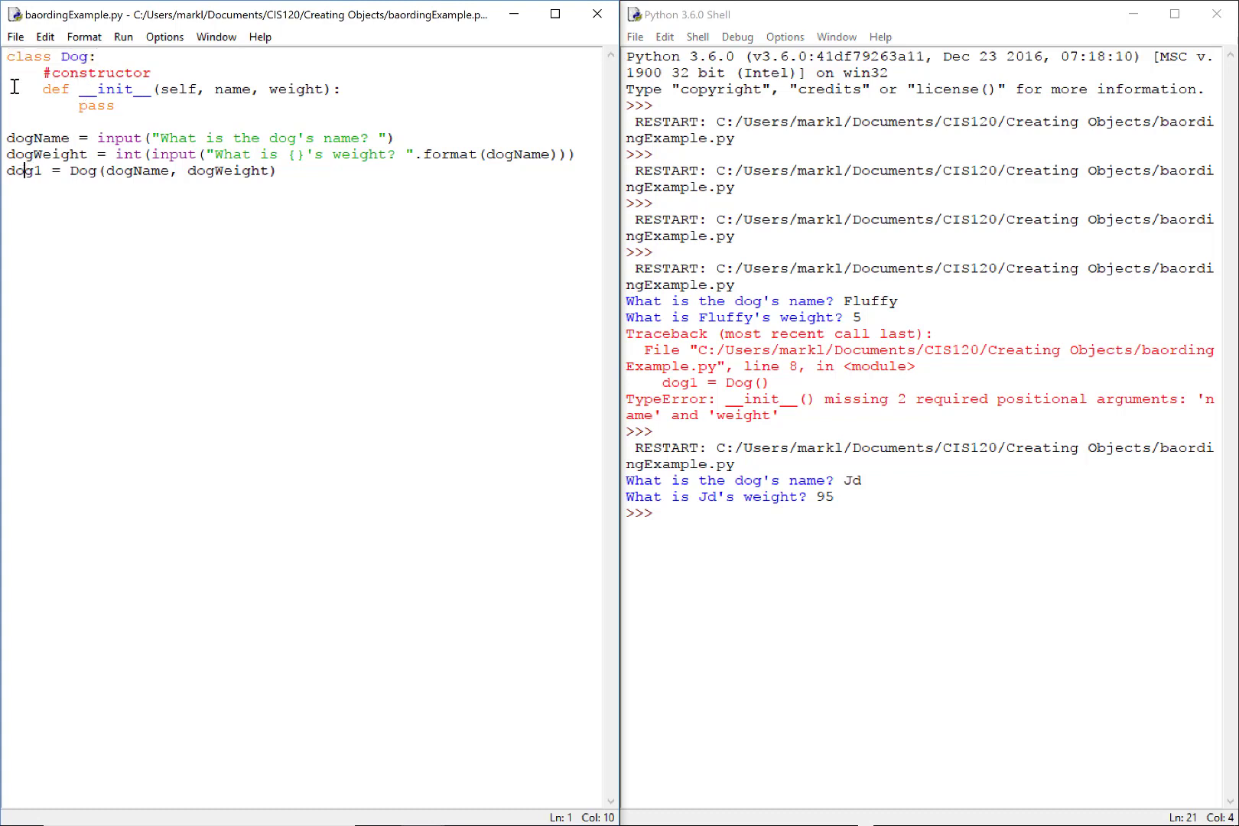
double_click(21, 172)
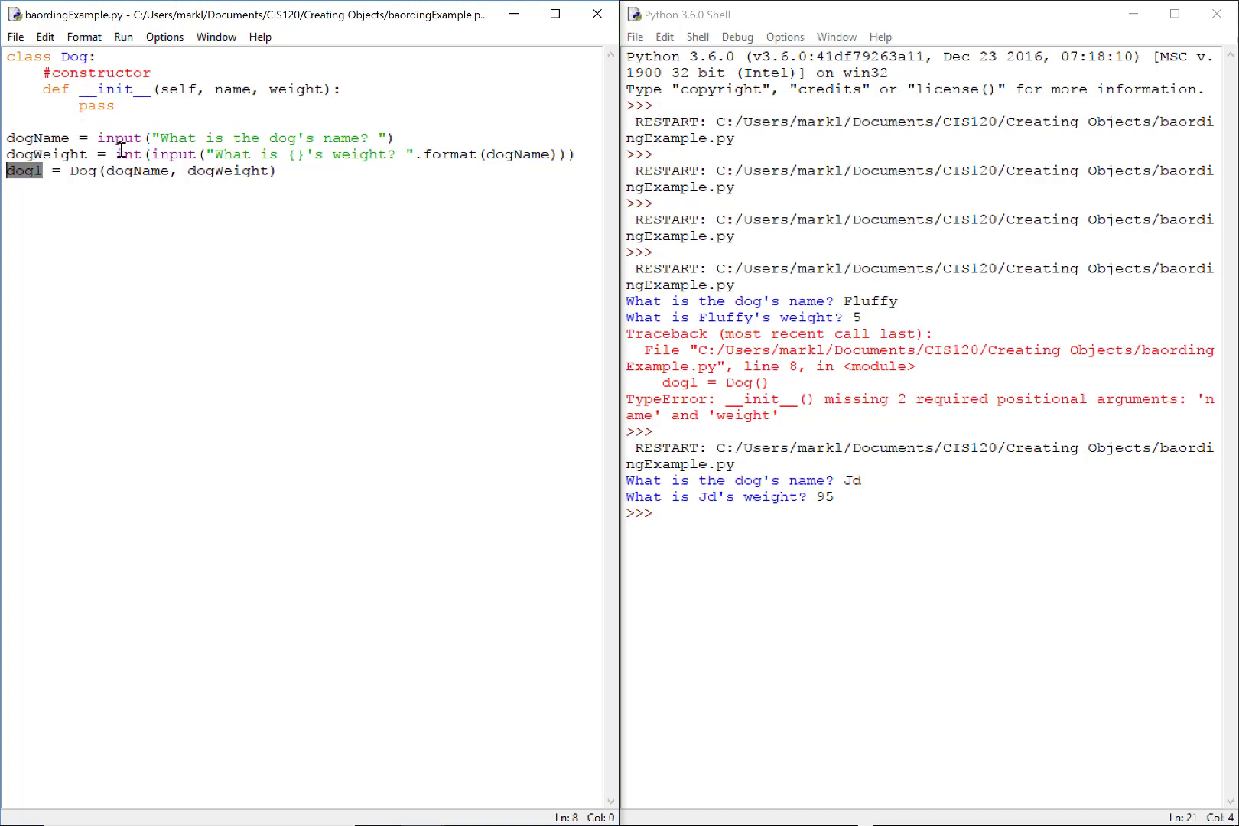
Step: Replace pass with self.doggyName = name in the constructor
double_click(95, 106)
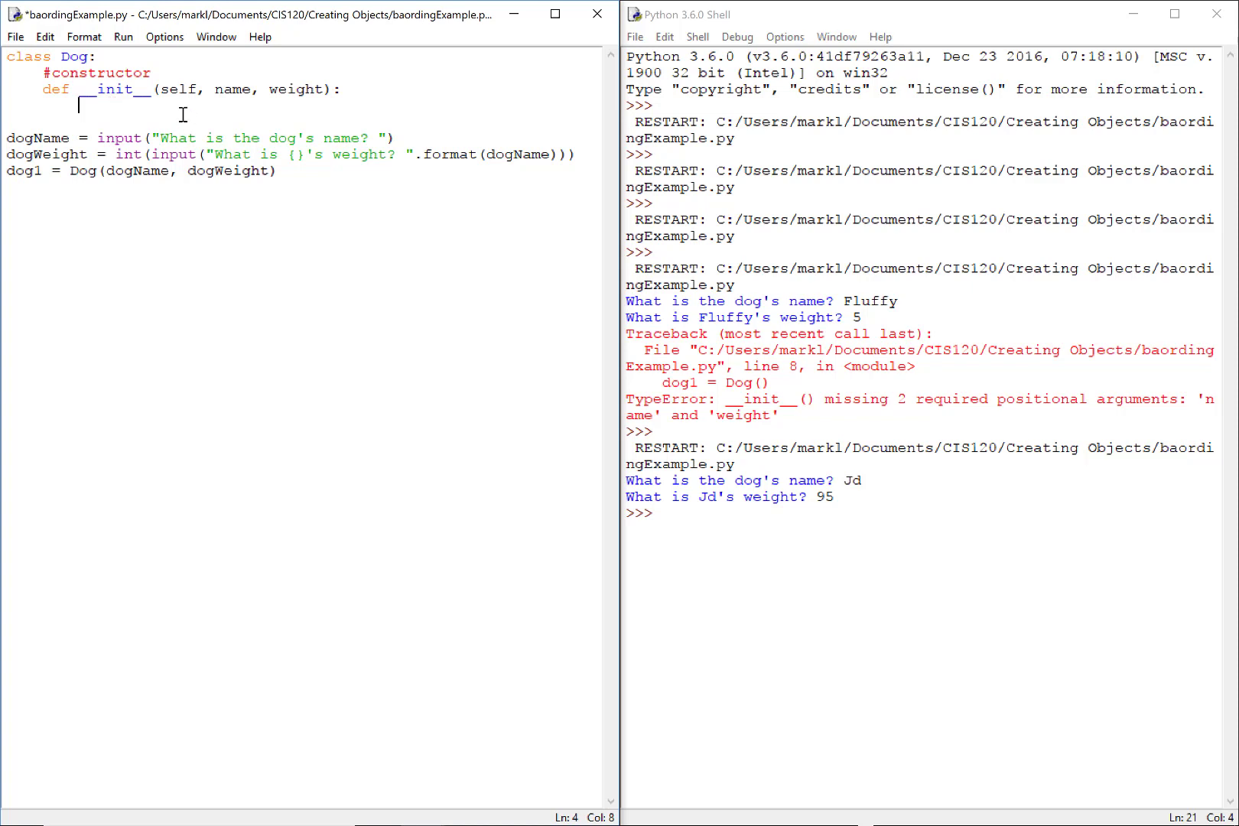
text(self.)
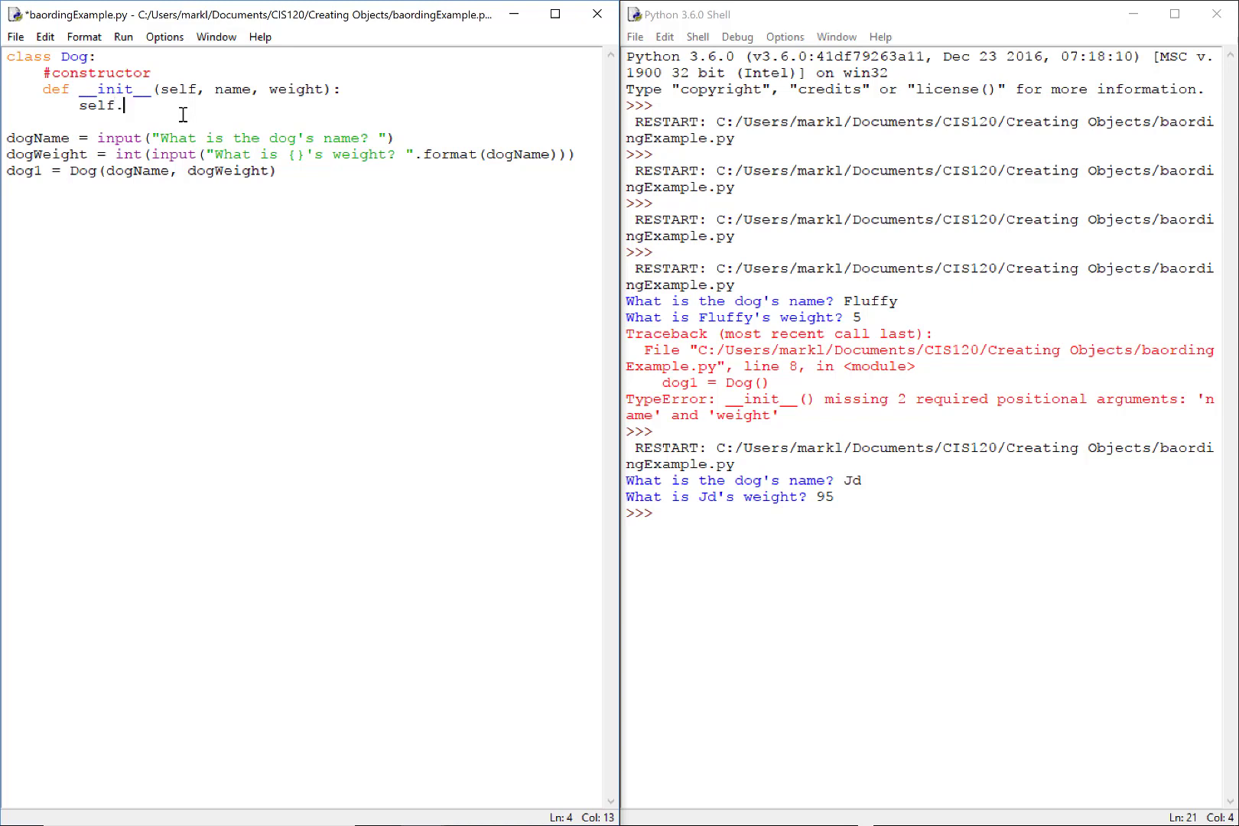
text(d)
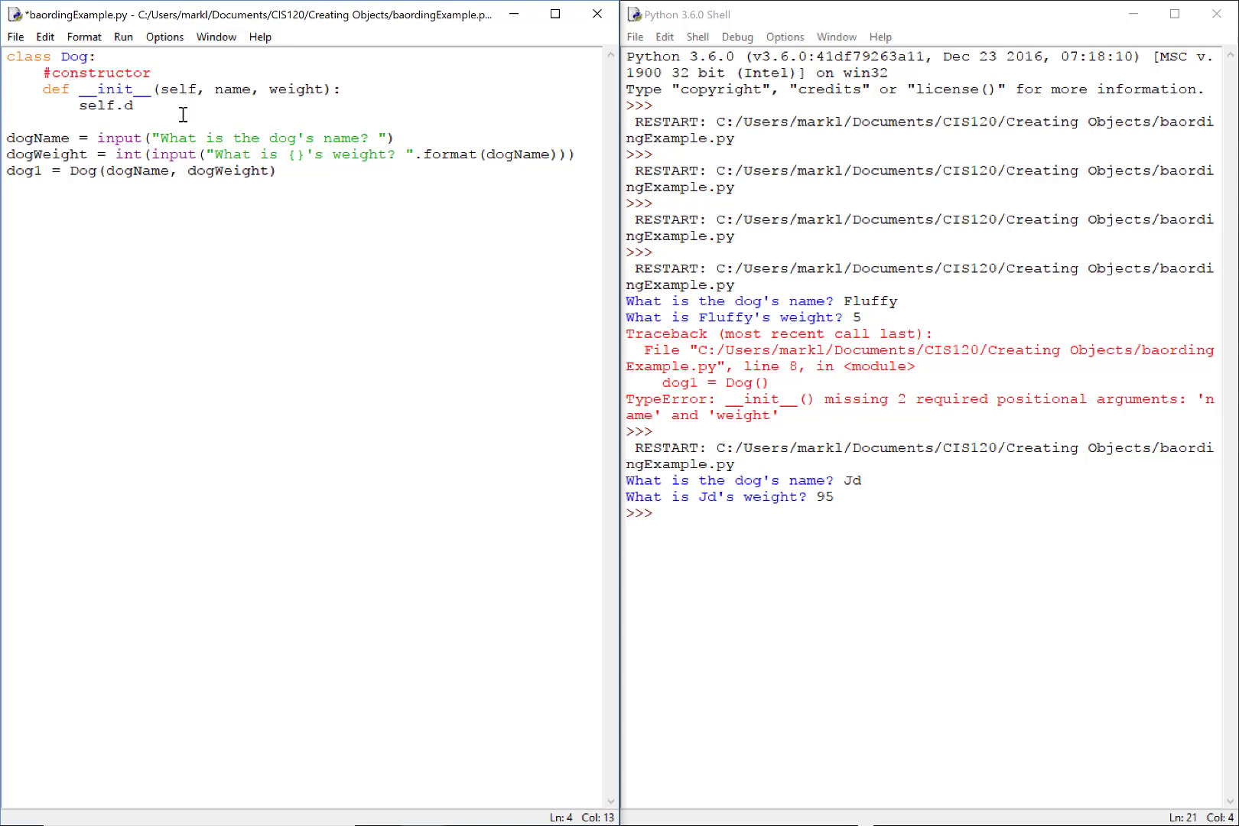
key(Backspace)
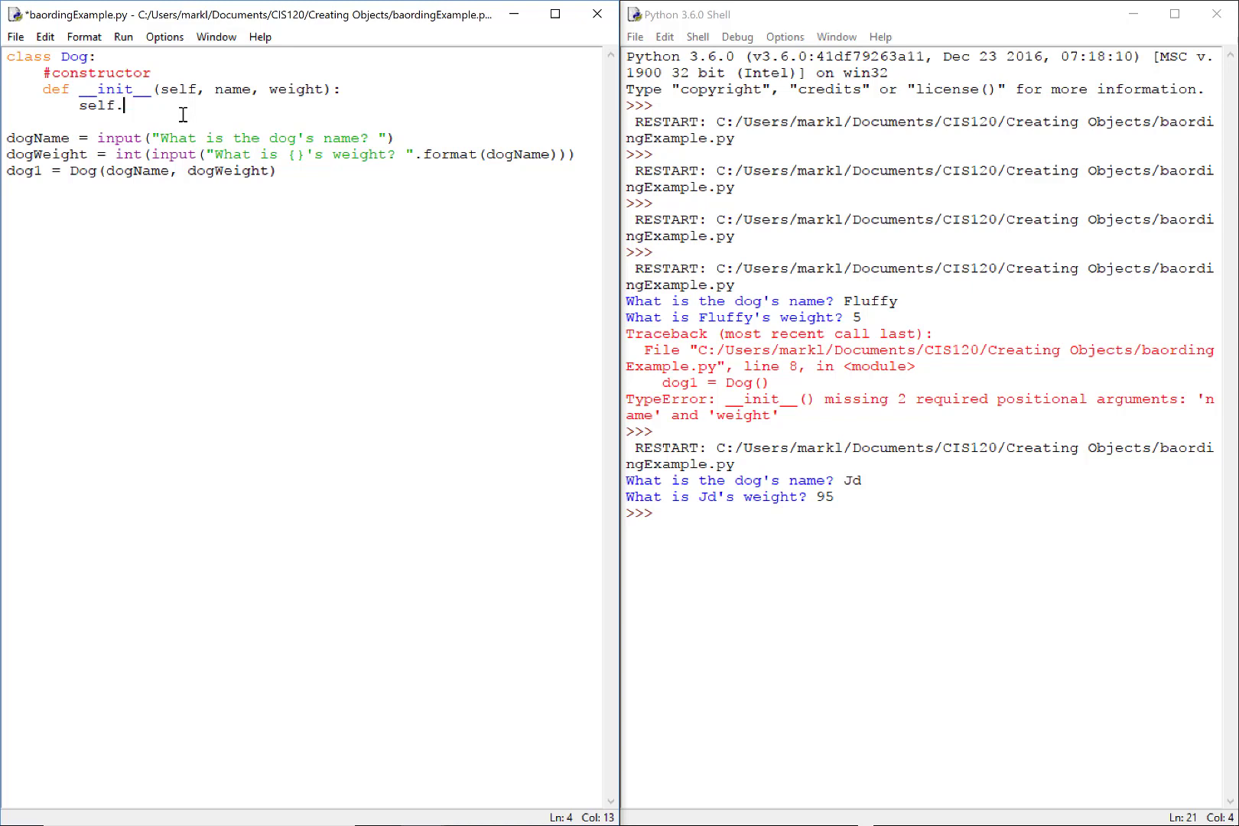
text(dog)
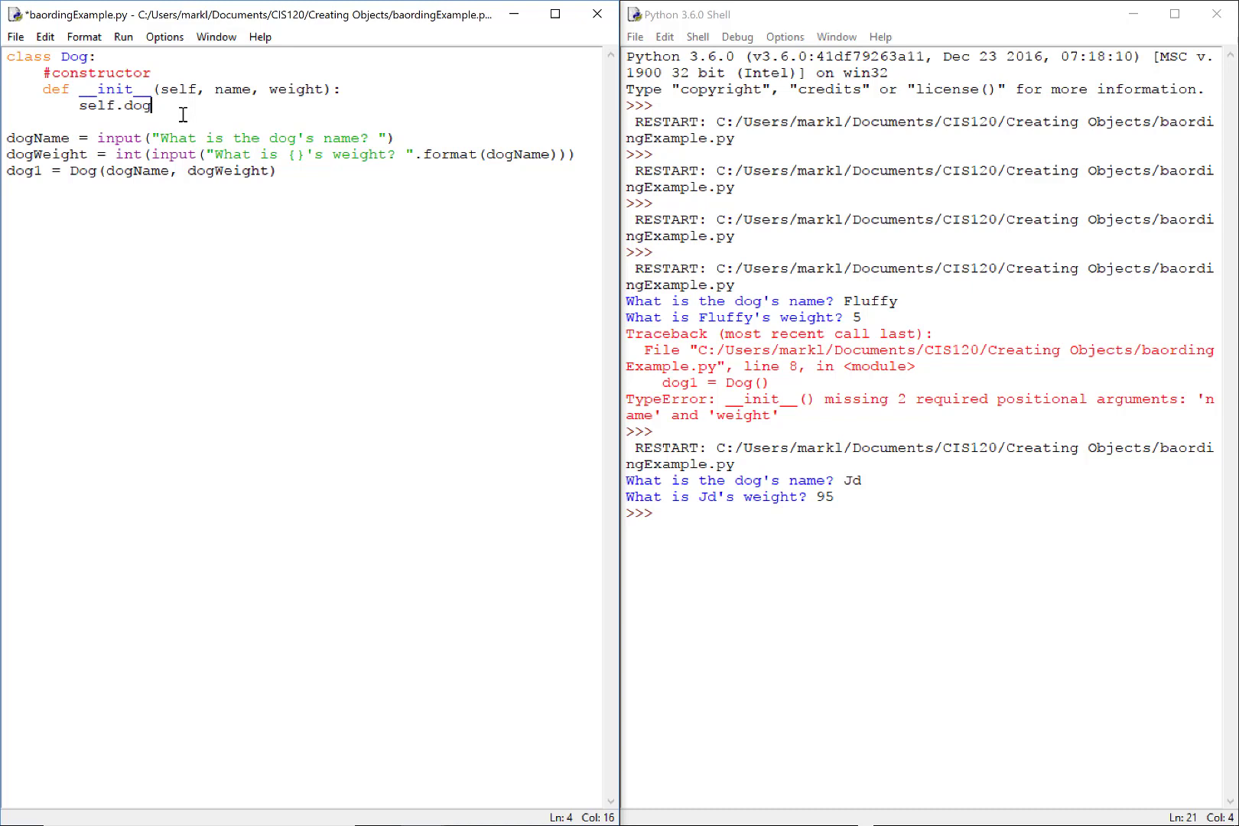
text(gyName =)
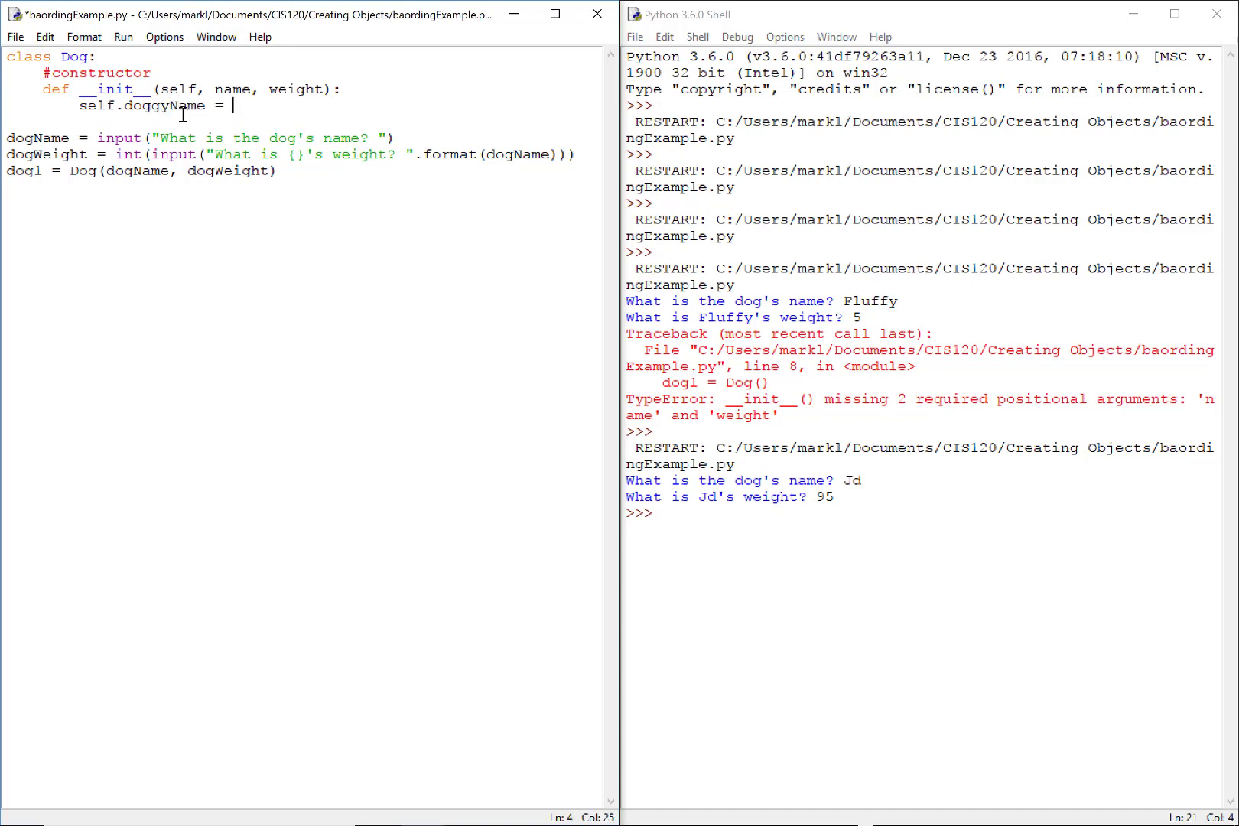
text(name)
text(self.doggy)
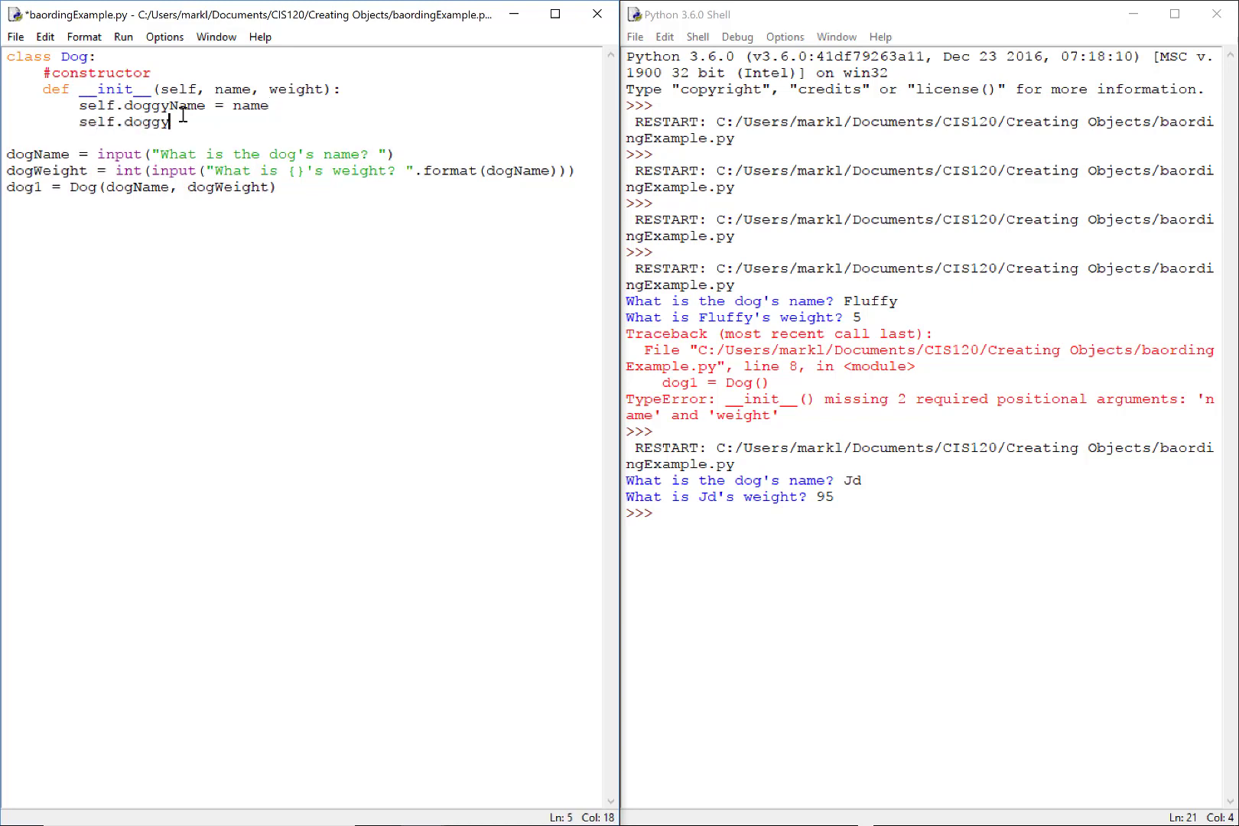
Step: Add self.doggyWeight = weight as the second constructor assignment
text(Weight = wei)
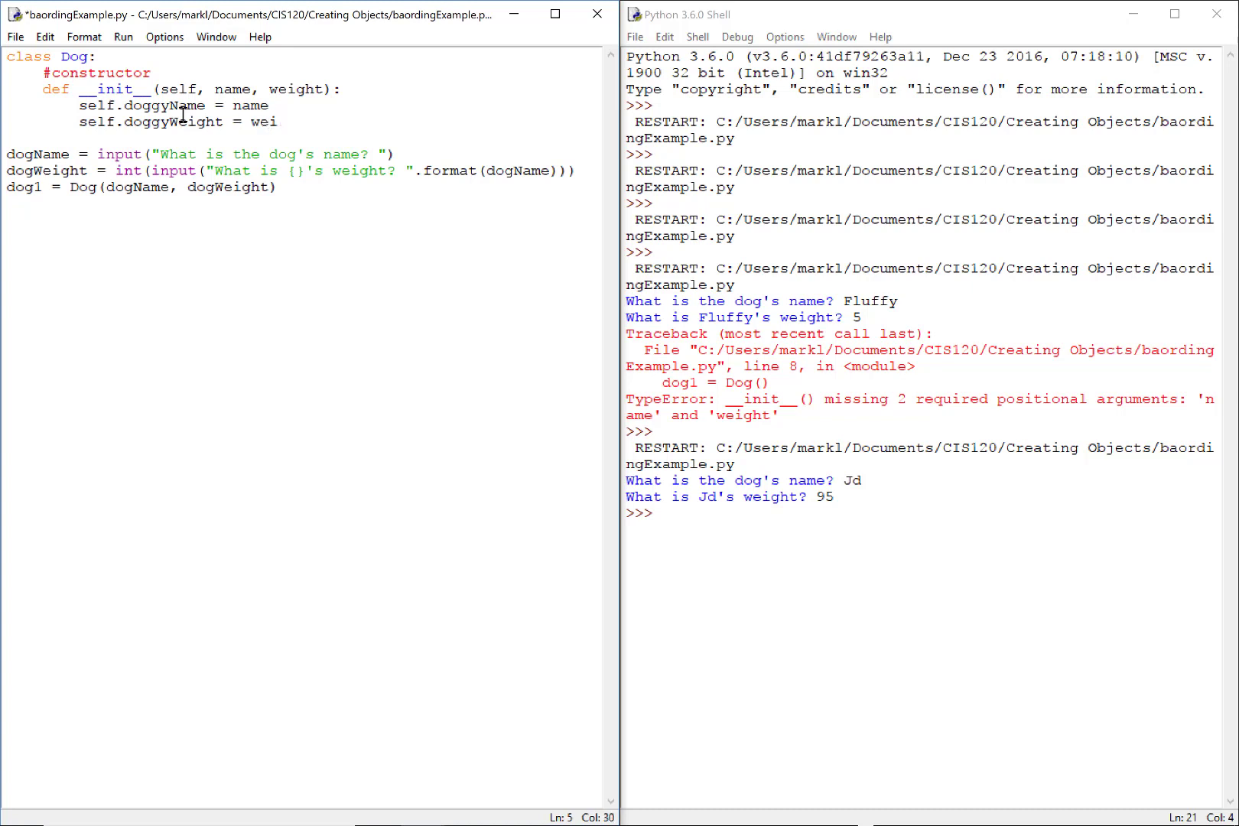
text(ght)
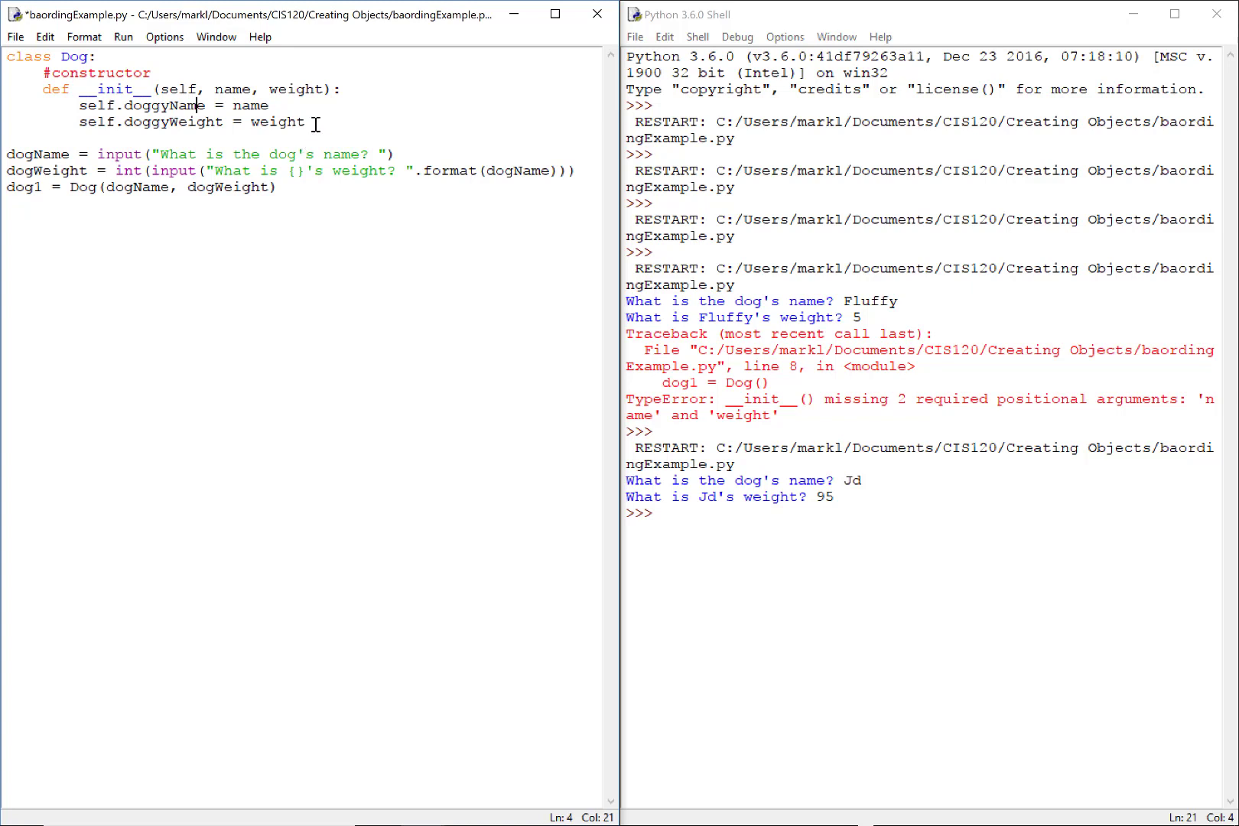
click(303, 122)
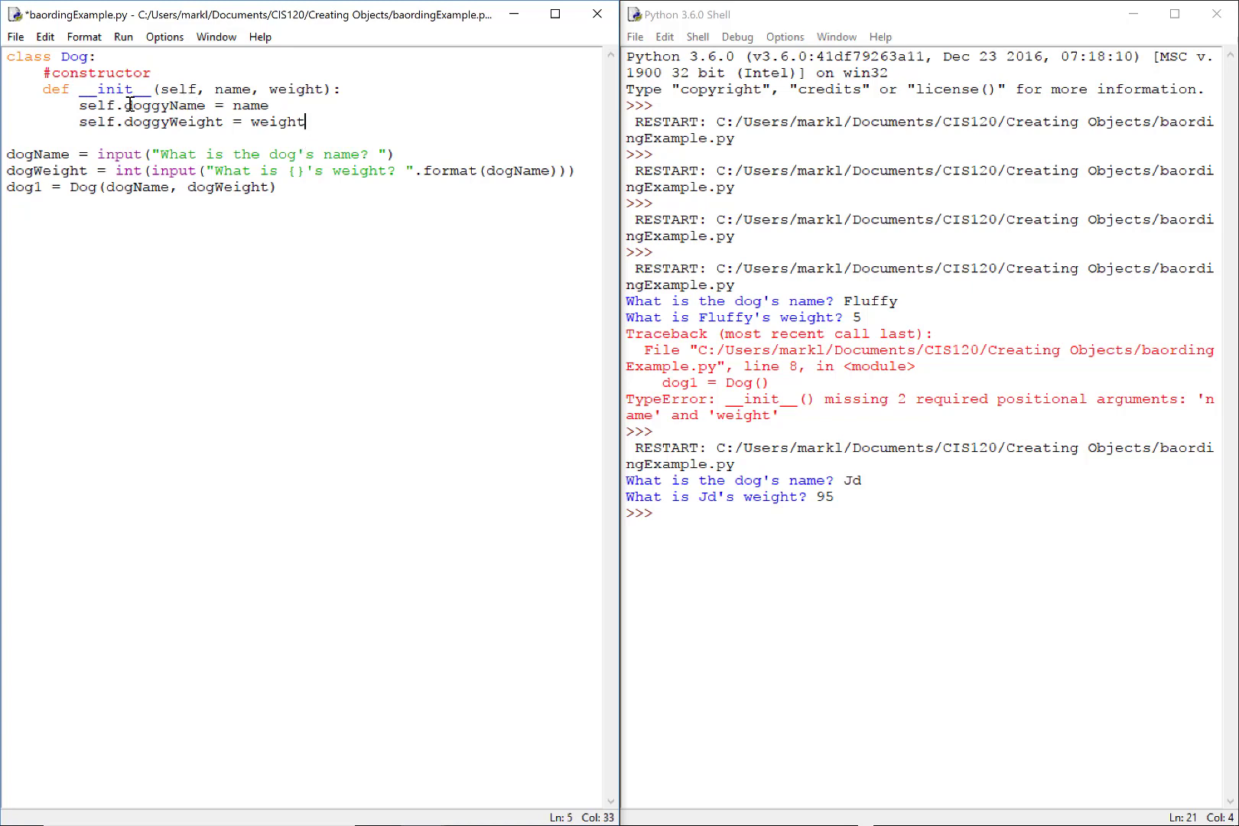
Step: Review self, doggyName and the name argument in the constructor assignment
double_click(98, 105)
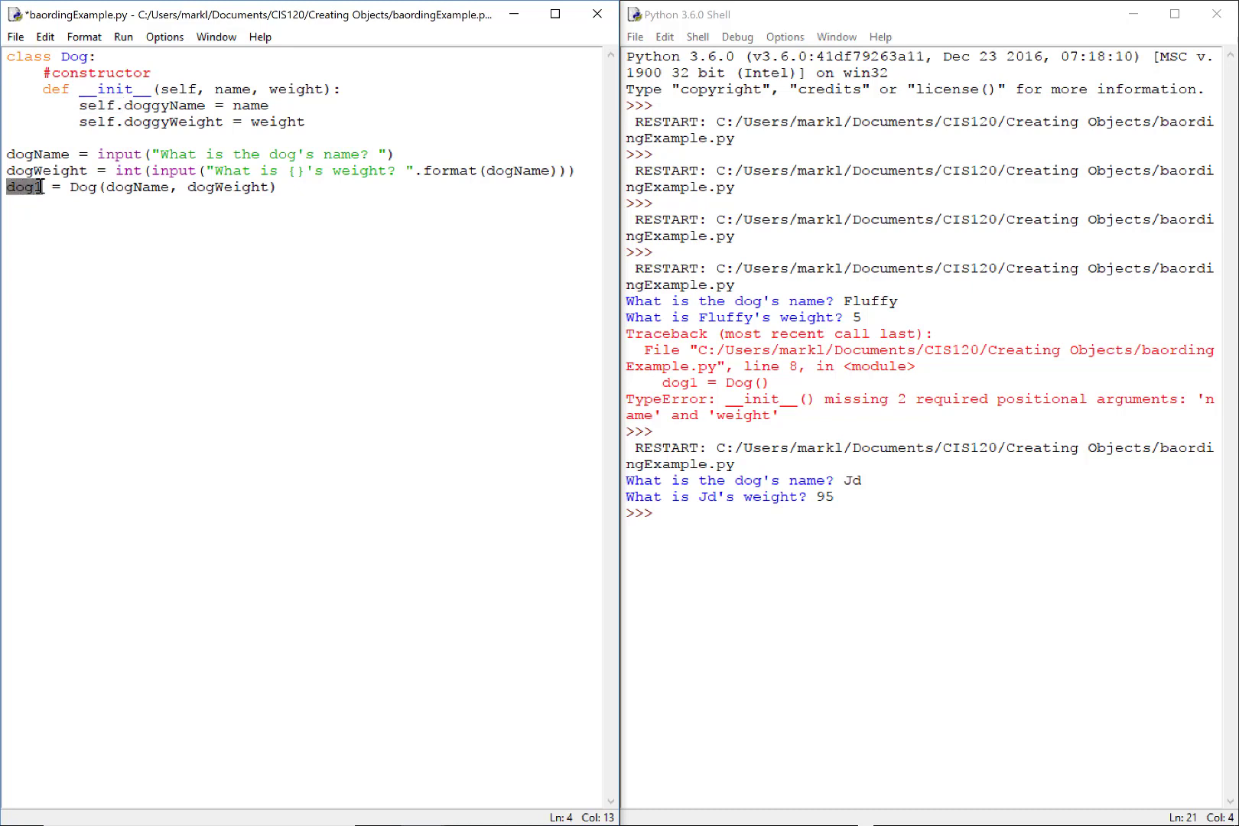
double_click(96, 105)
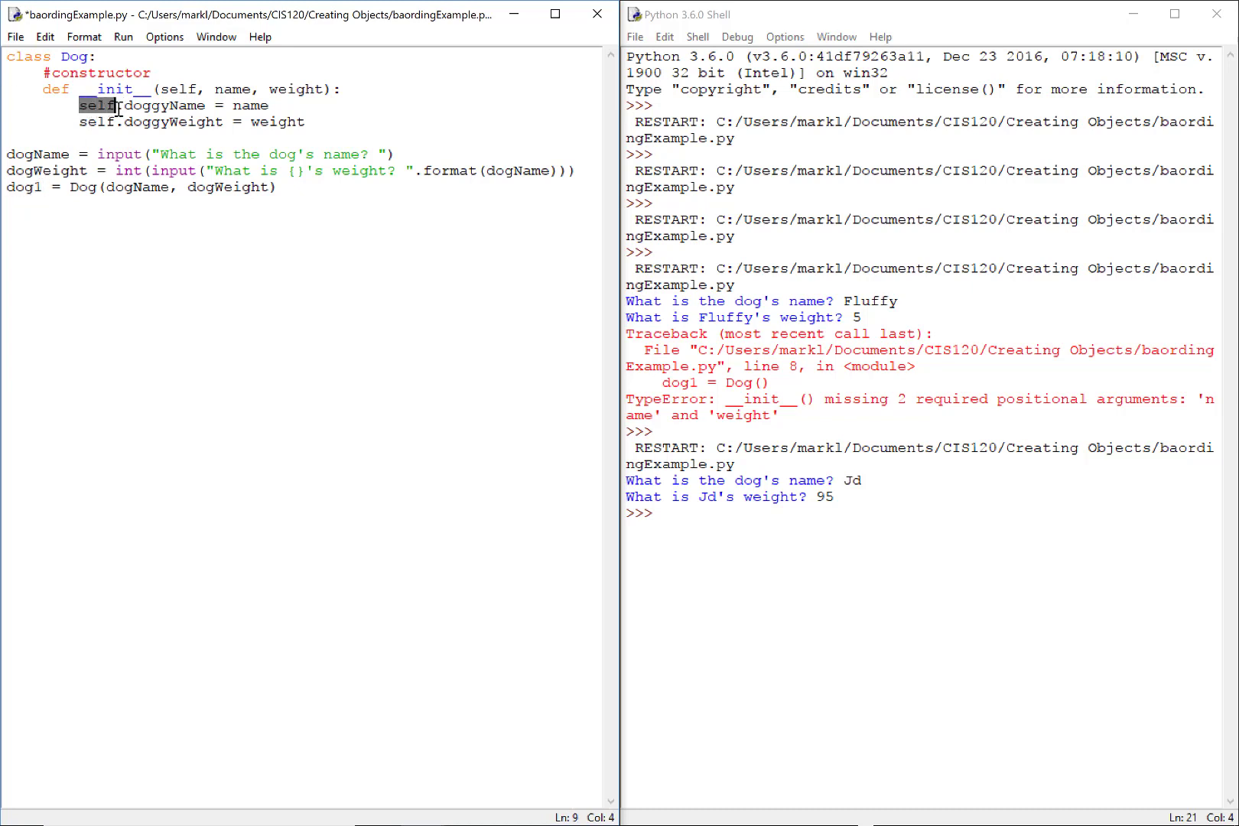
click(104, 106)
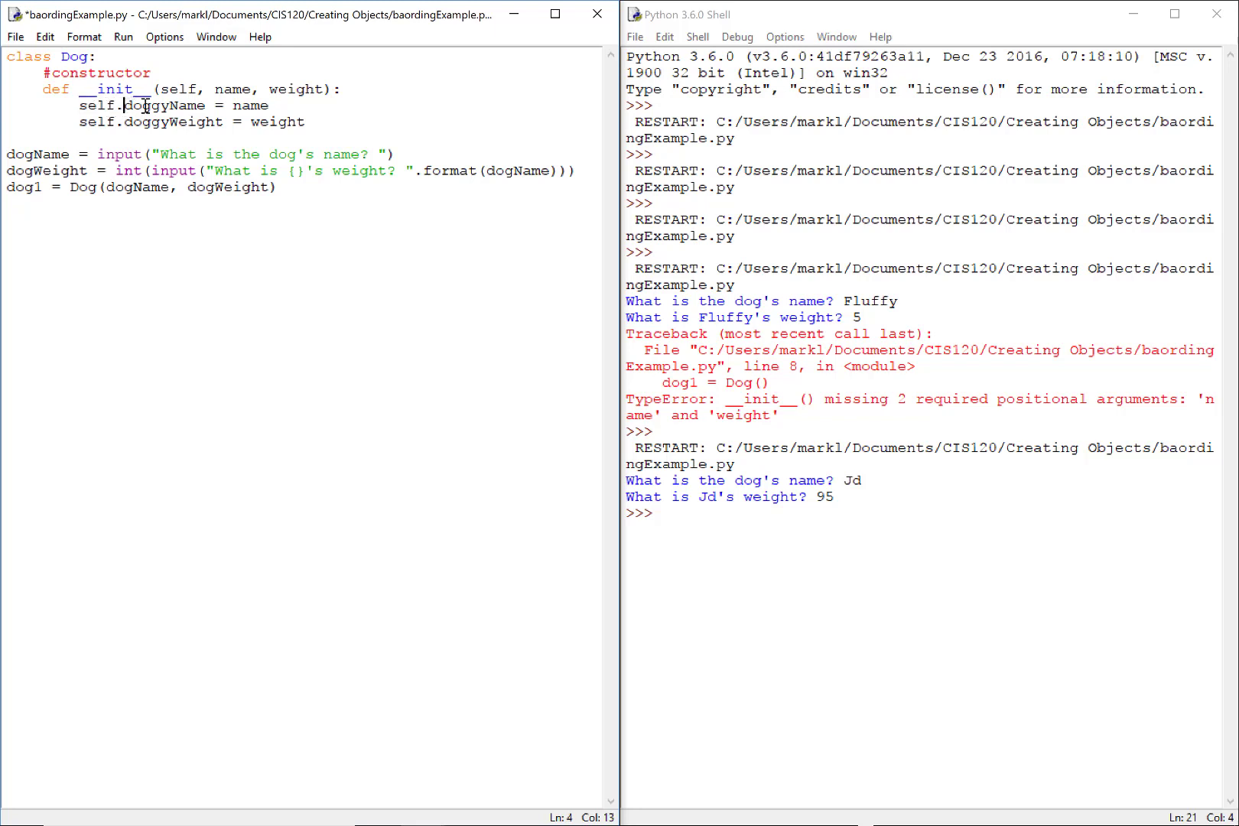
double_click(163, 105)
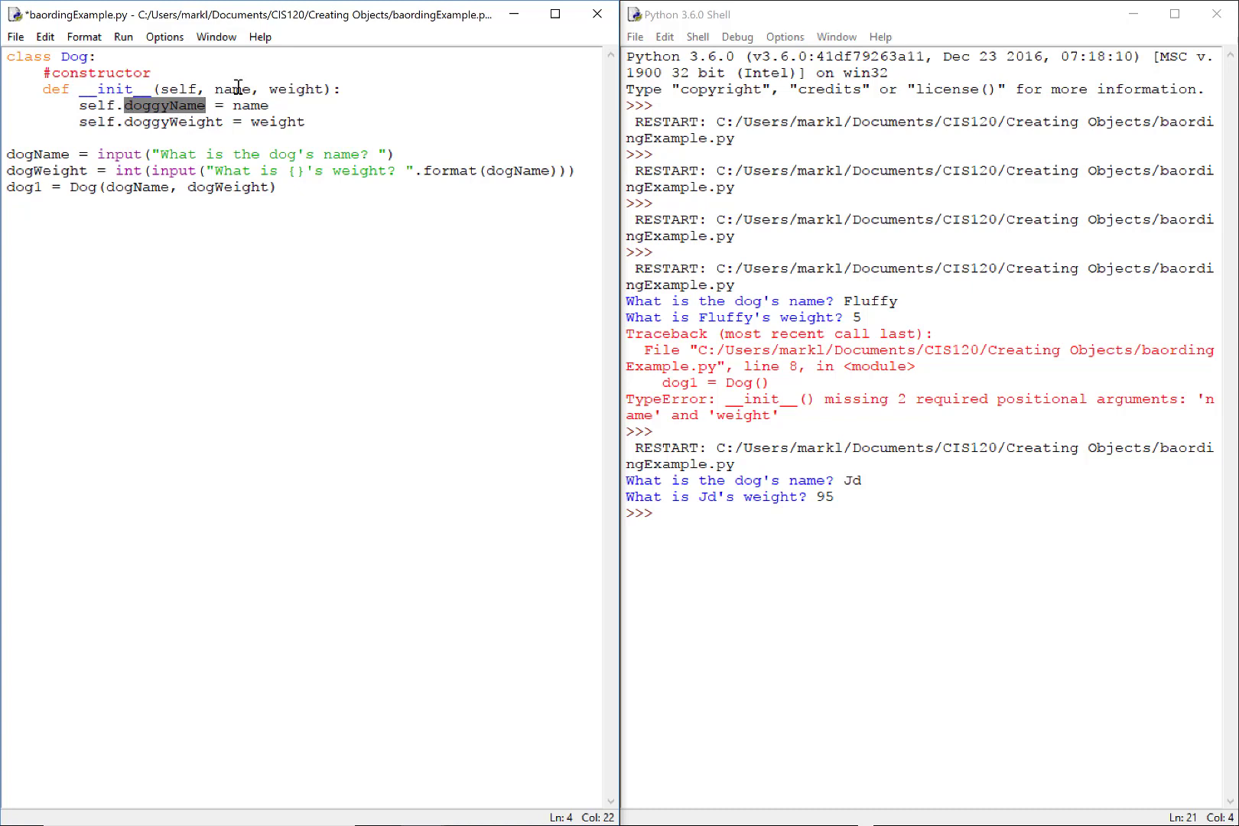
double_click(251, 105)
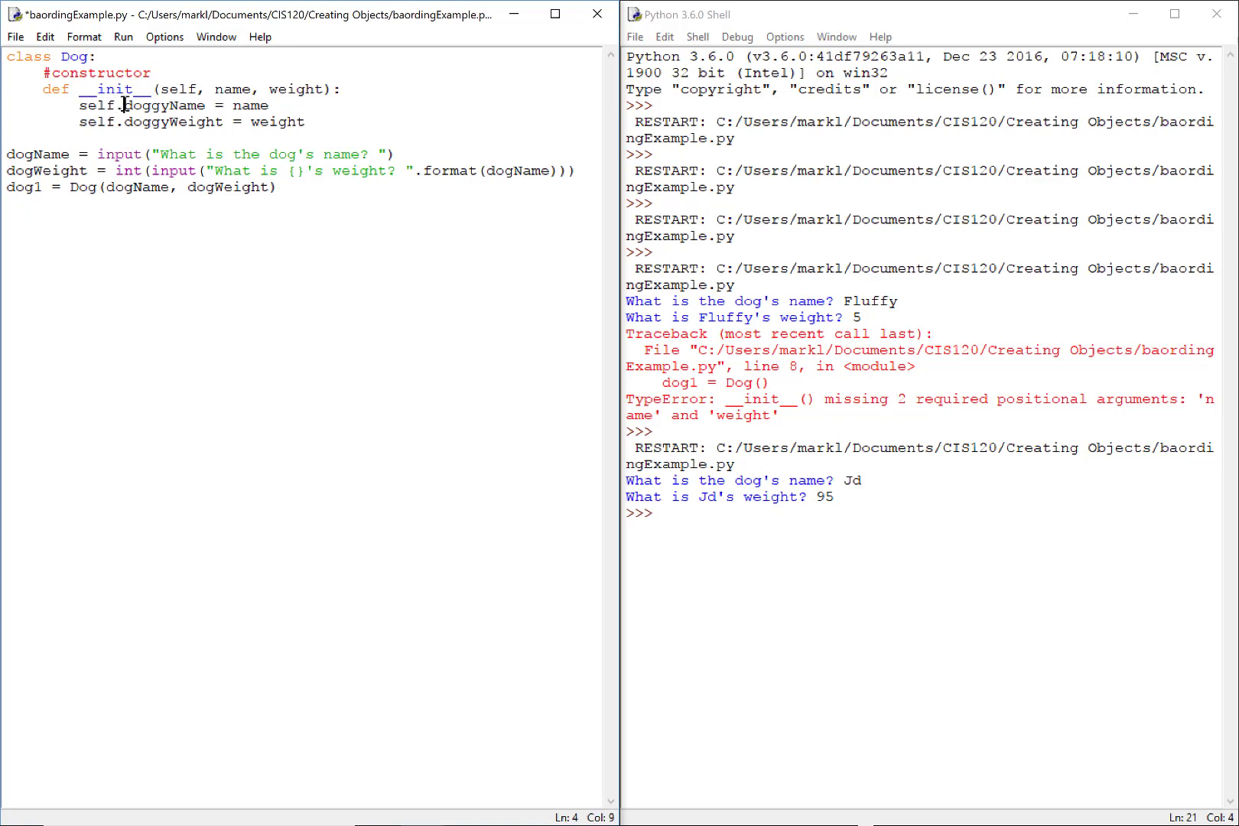
double_click(162, 106)
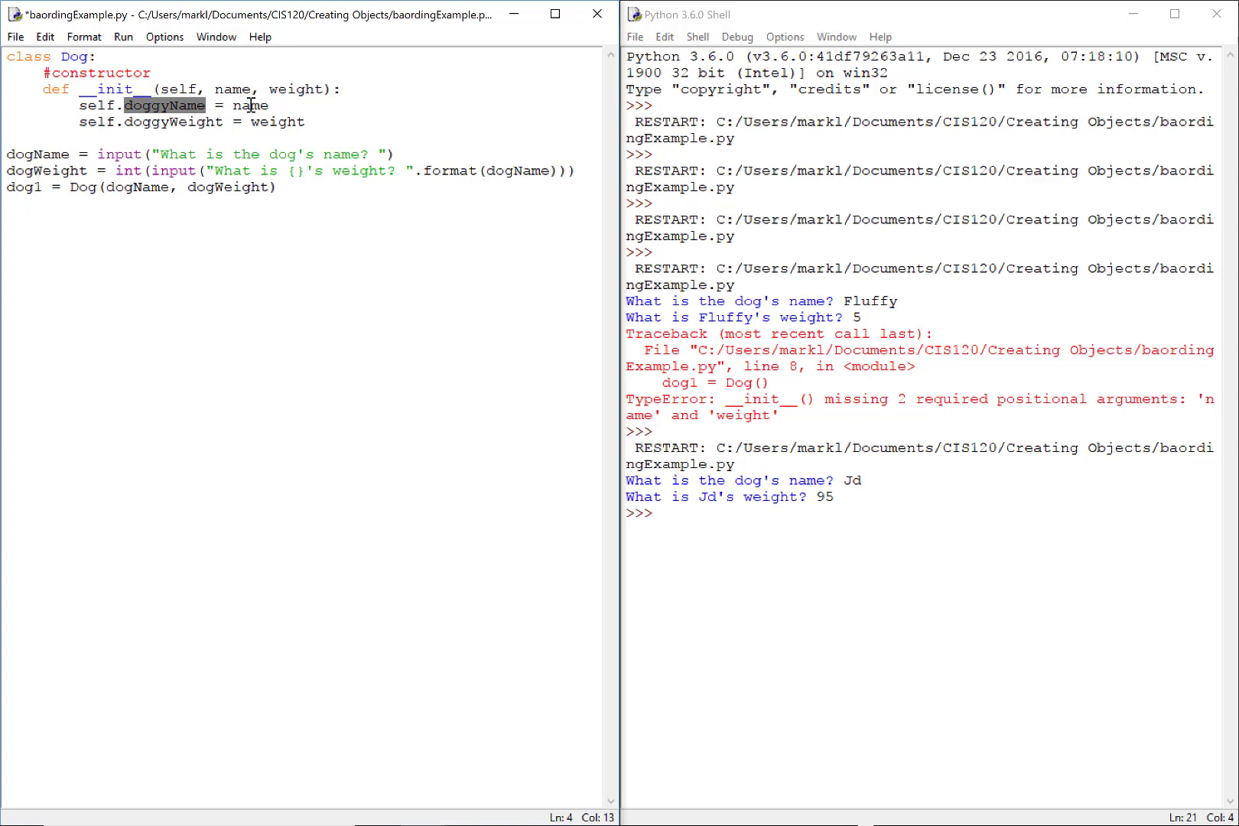
Step: Try a literal "Fluffy" in the dog1 call, revert it, and start a new line below dog1
double_click(249, 104)
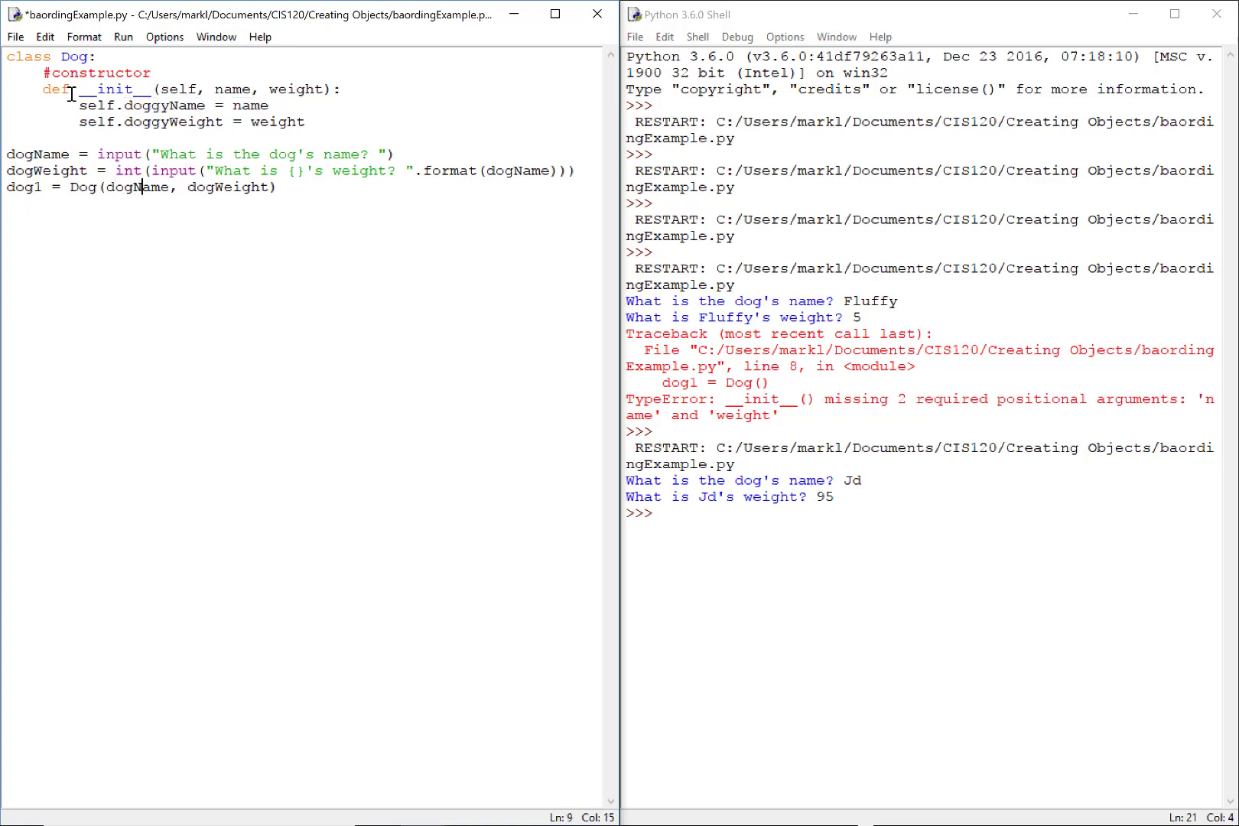
text("Fluffy)
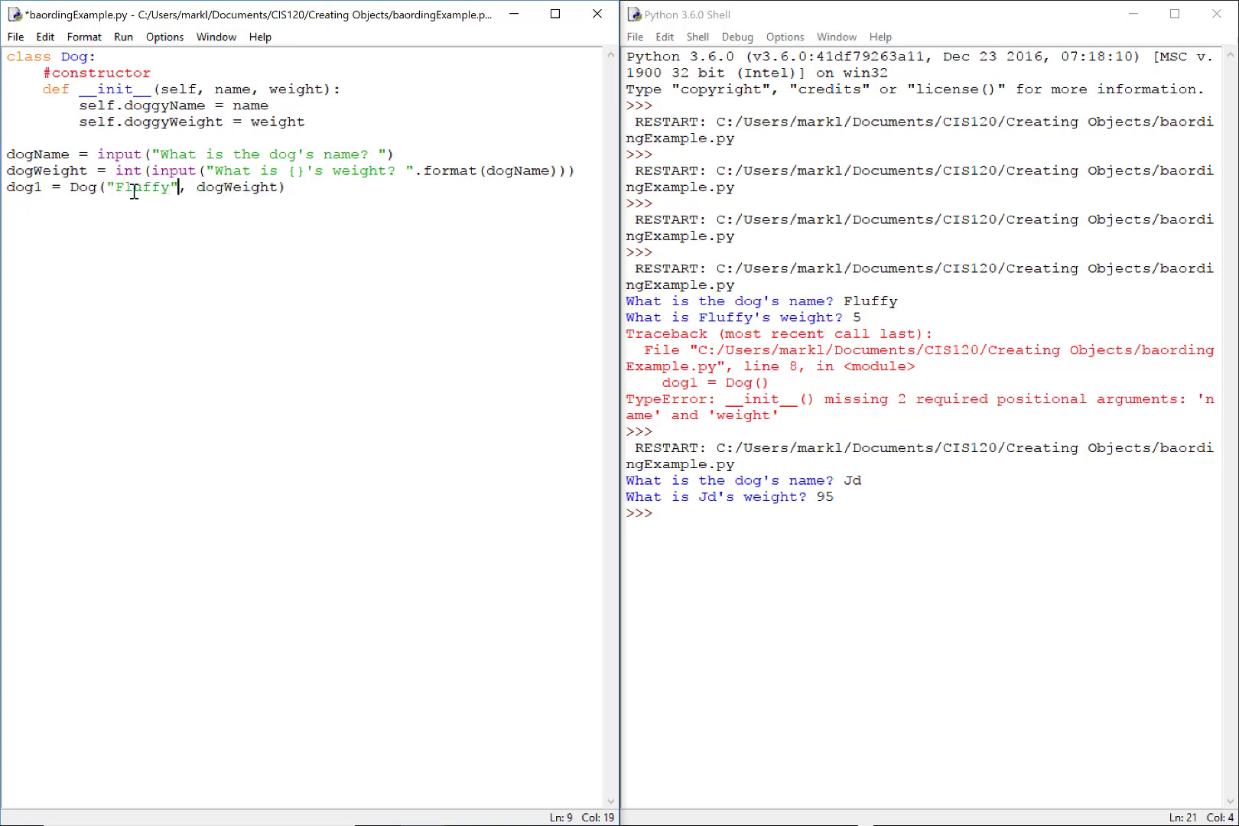
double_click(231, 89)
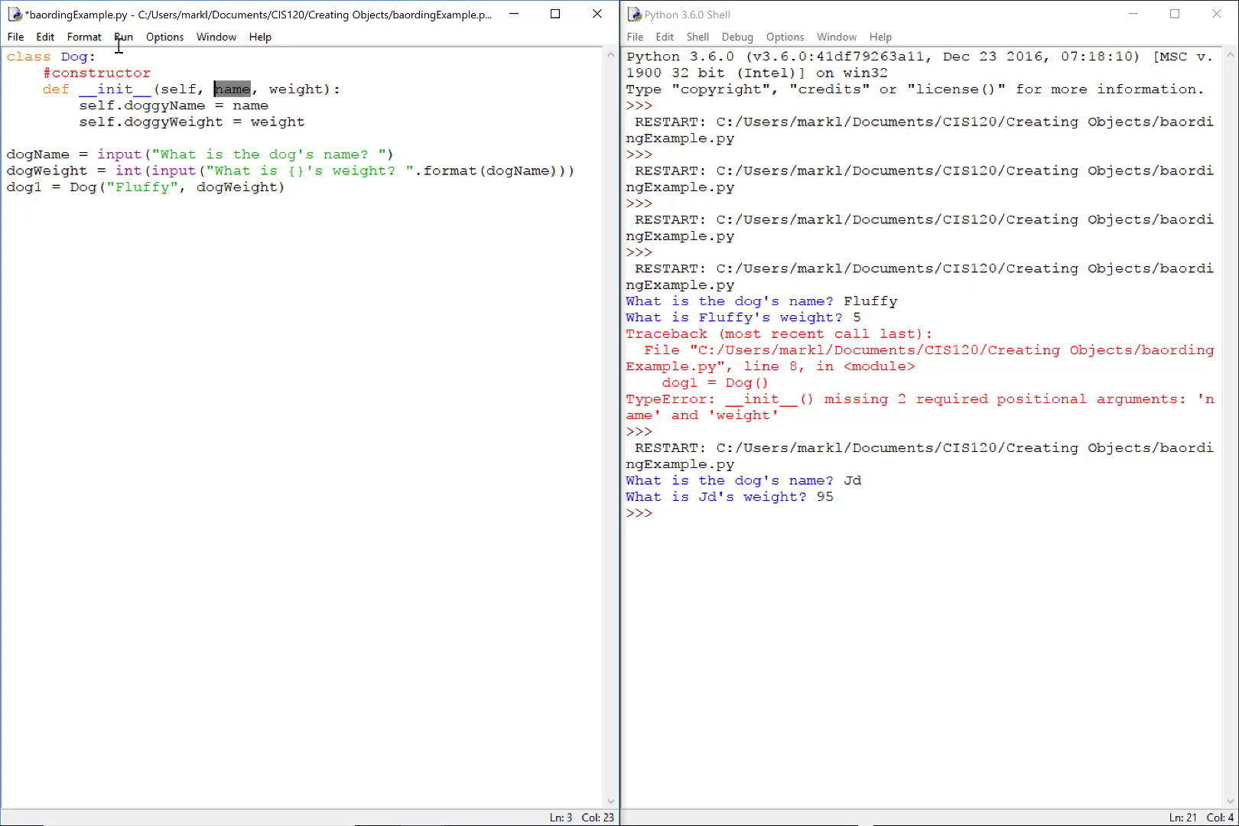
mouse_move(43, 155)
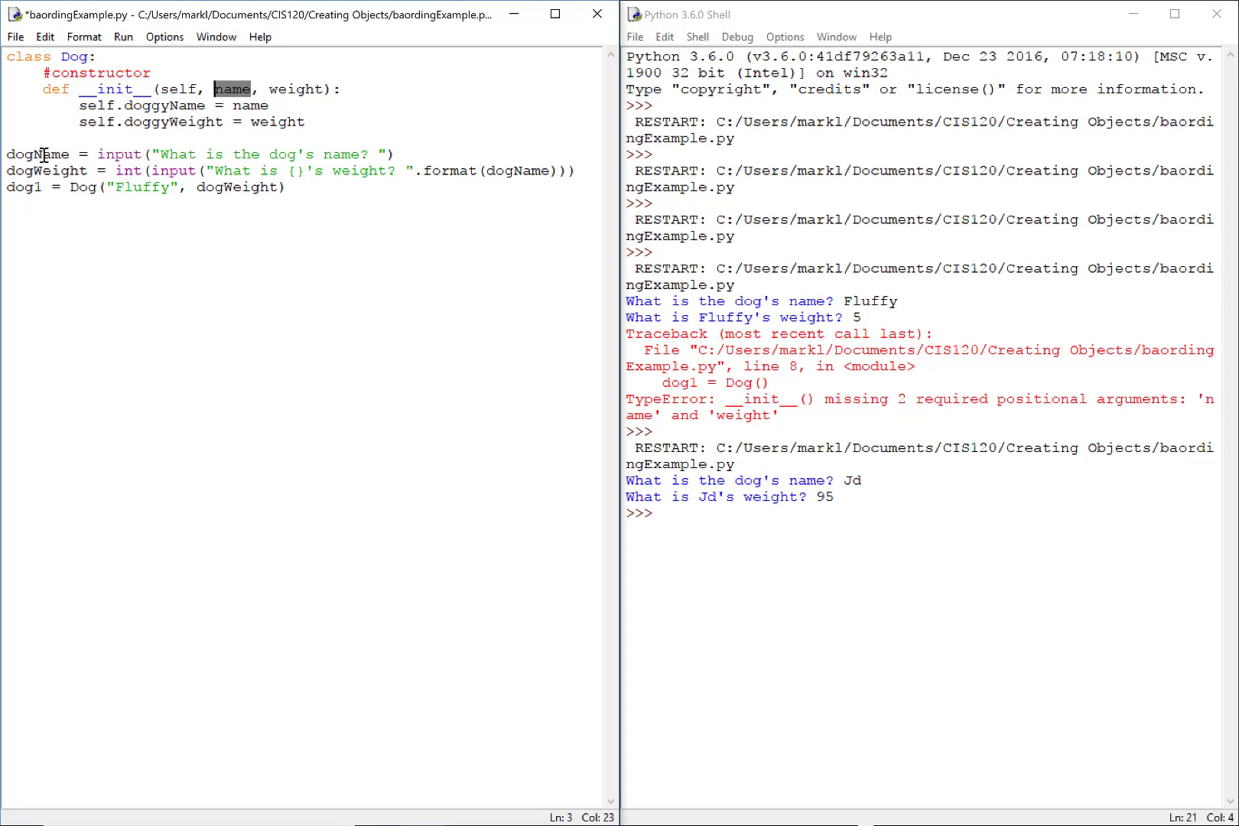
double_click(142, 187)
text(dogName)
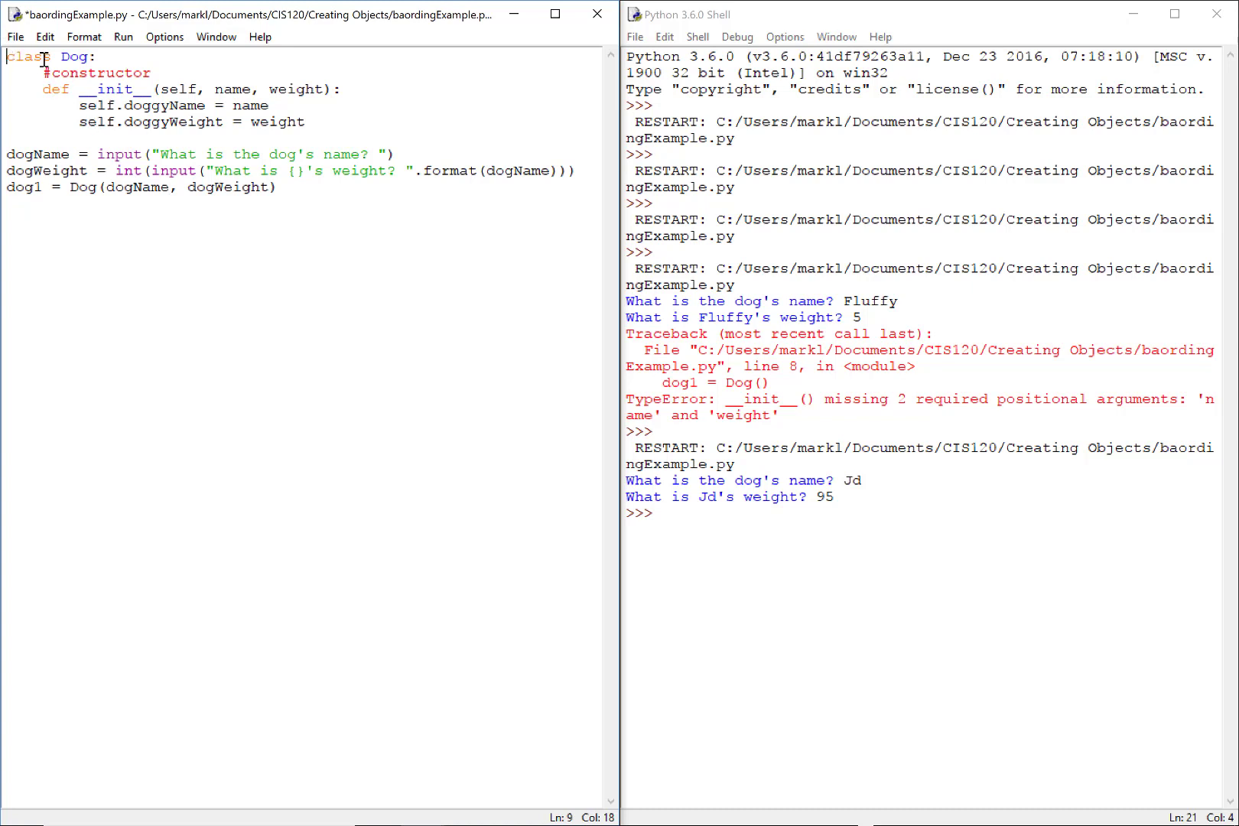
drag(8, 56, 304, 123)
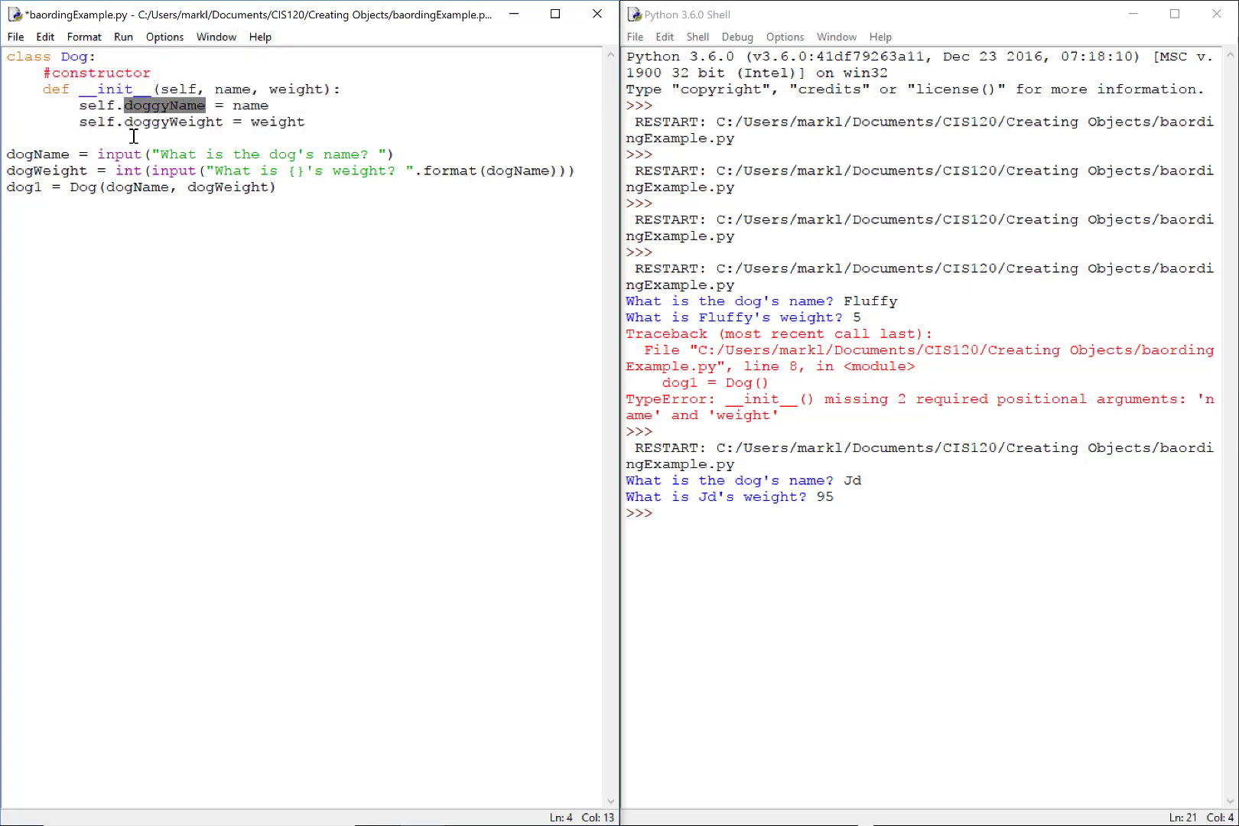
click(280, 189)
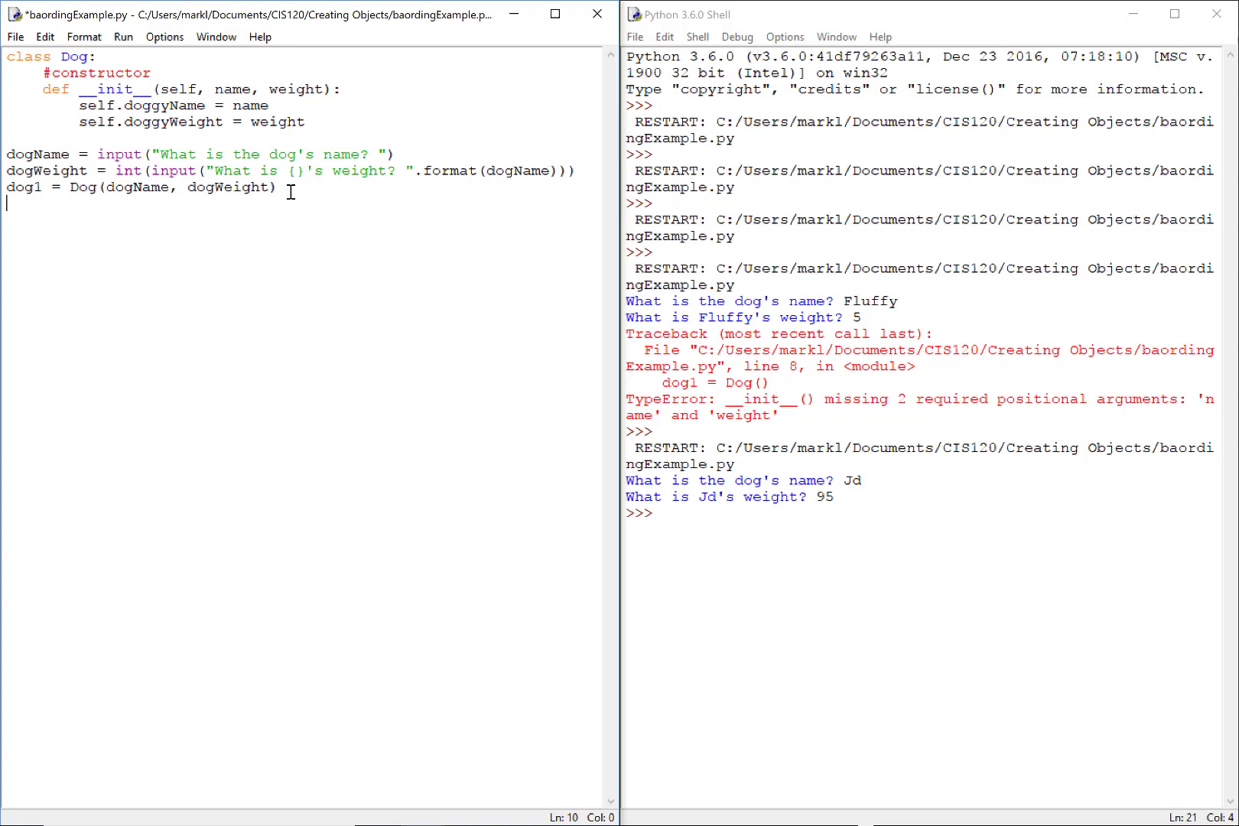
Step: Write print("My name is {}".format()) on the line below dog1
text(print(d)
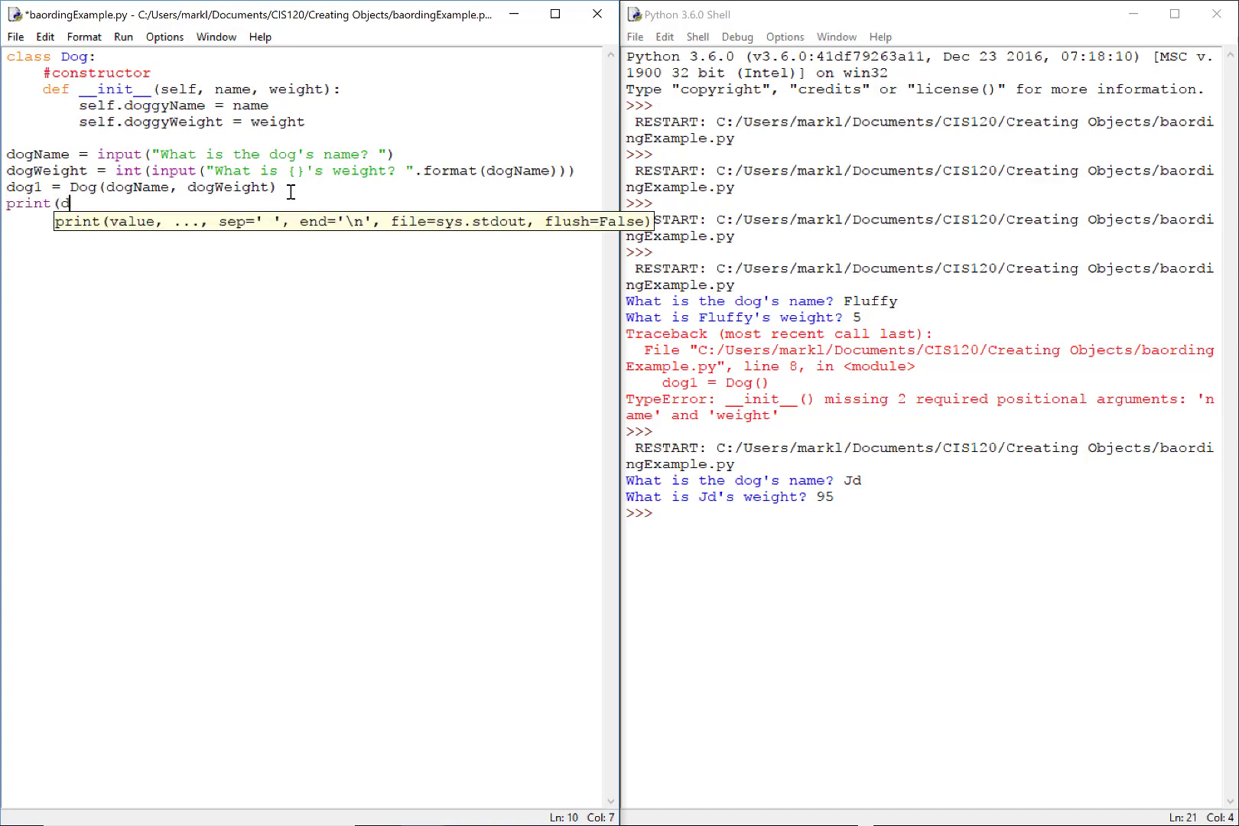
text(og1)
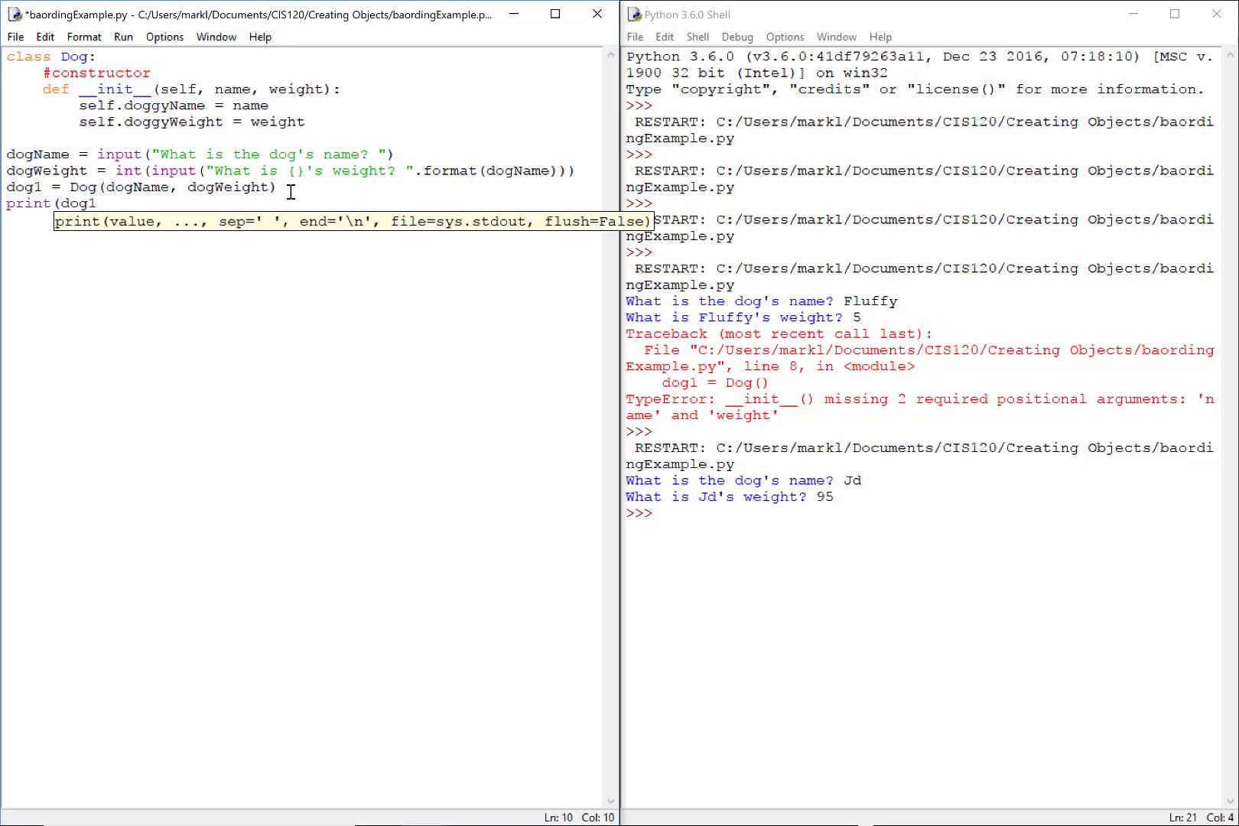
text("M)
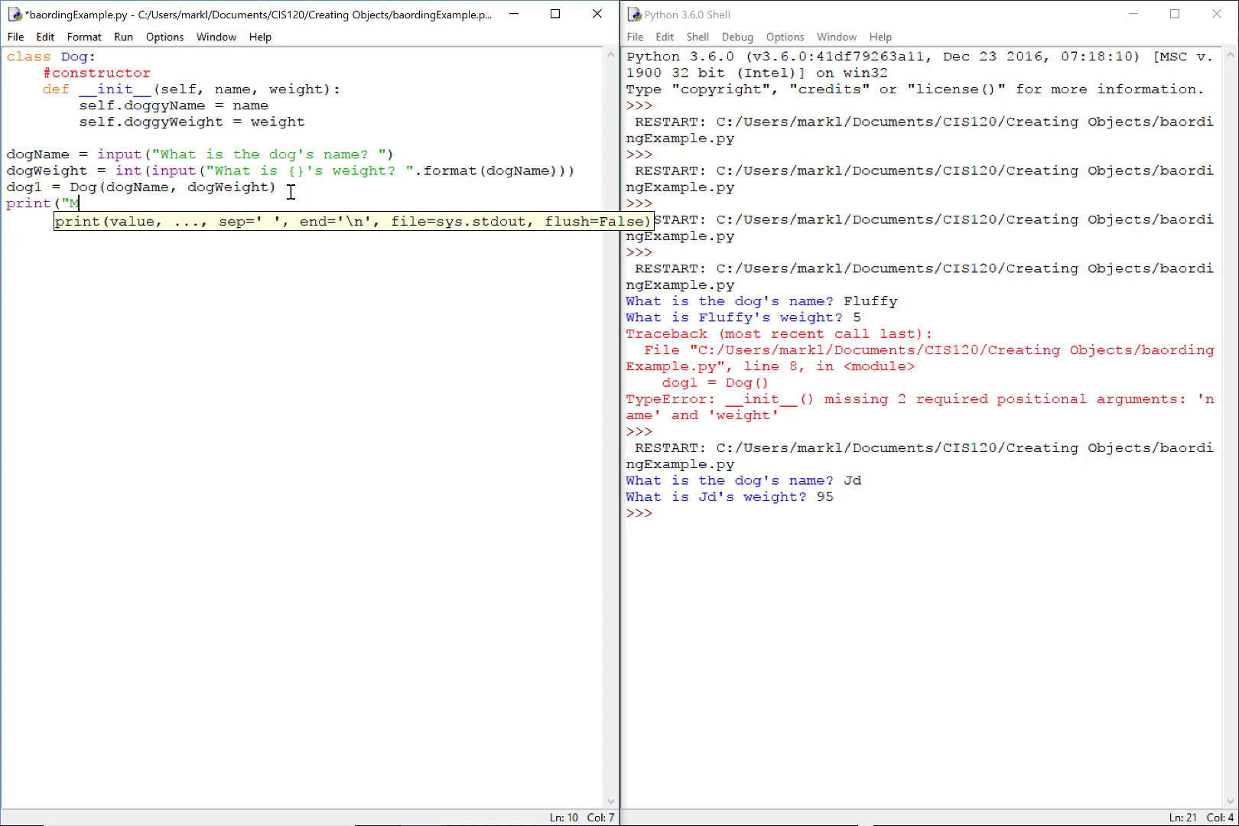
text(y)
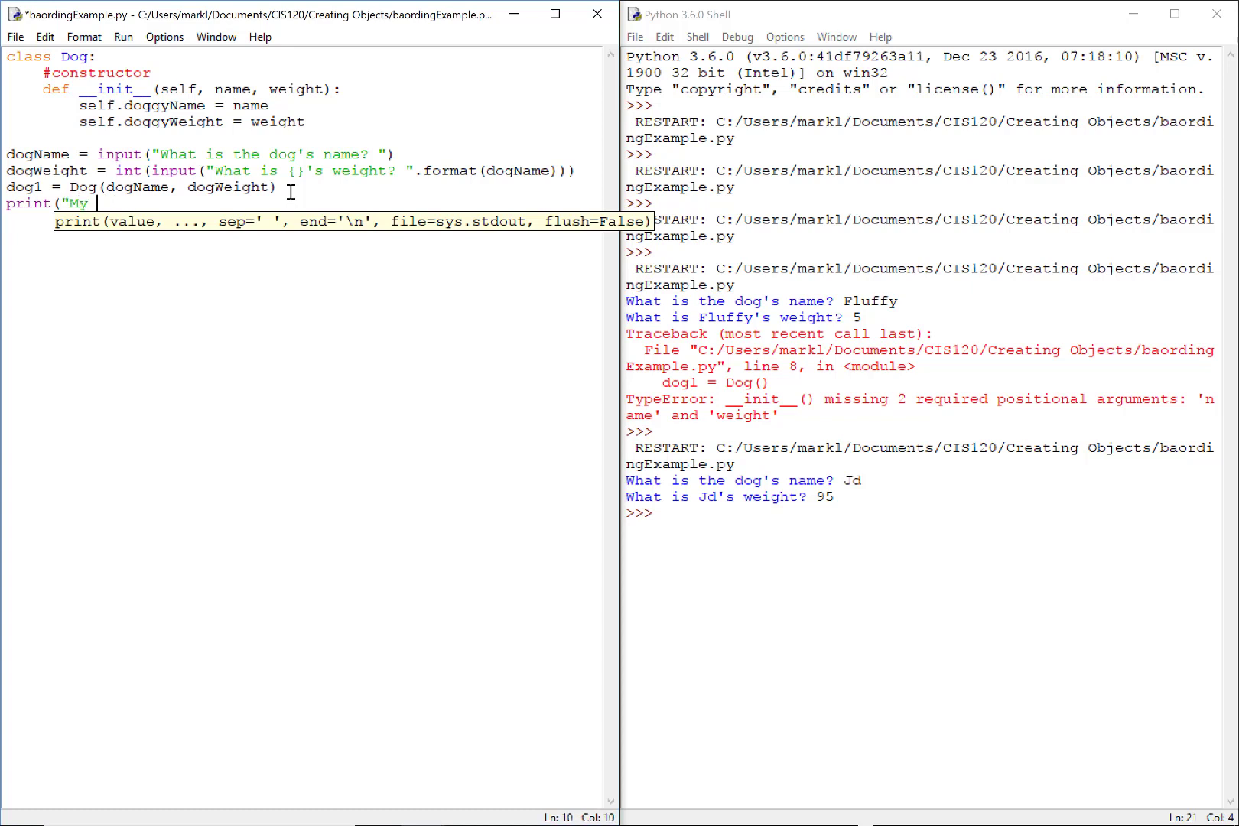
text(name is)
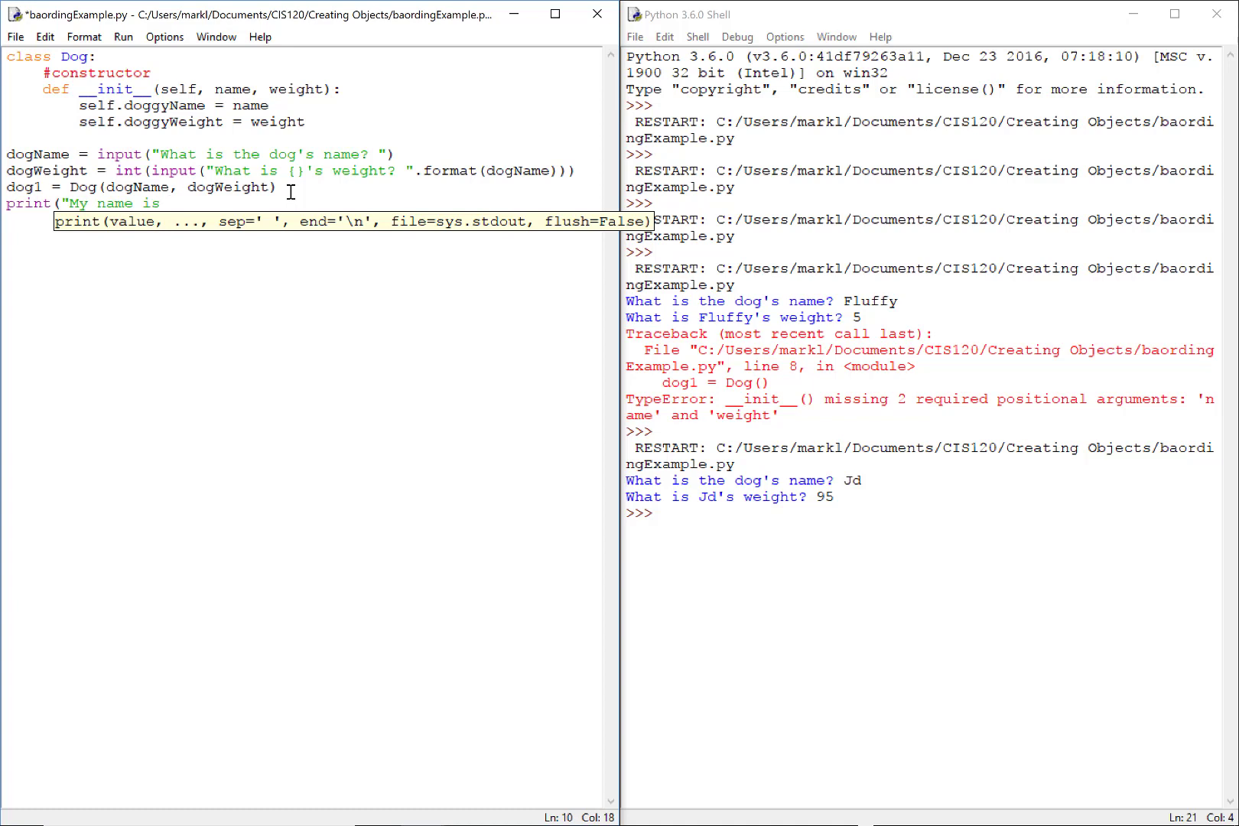
text({})
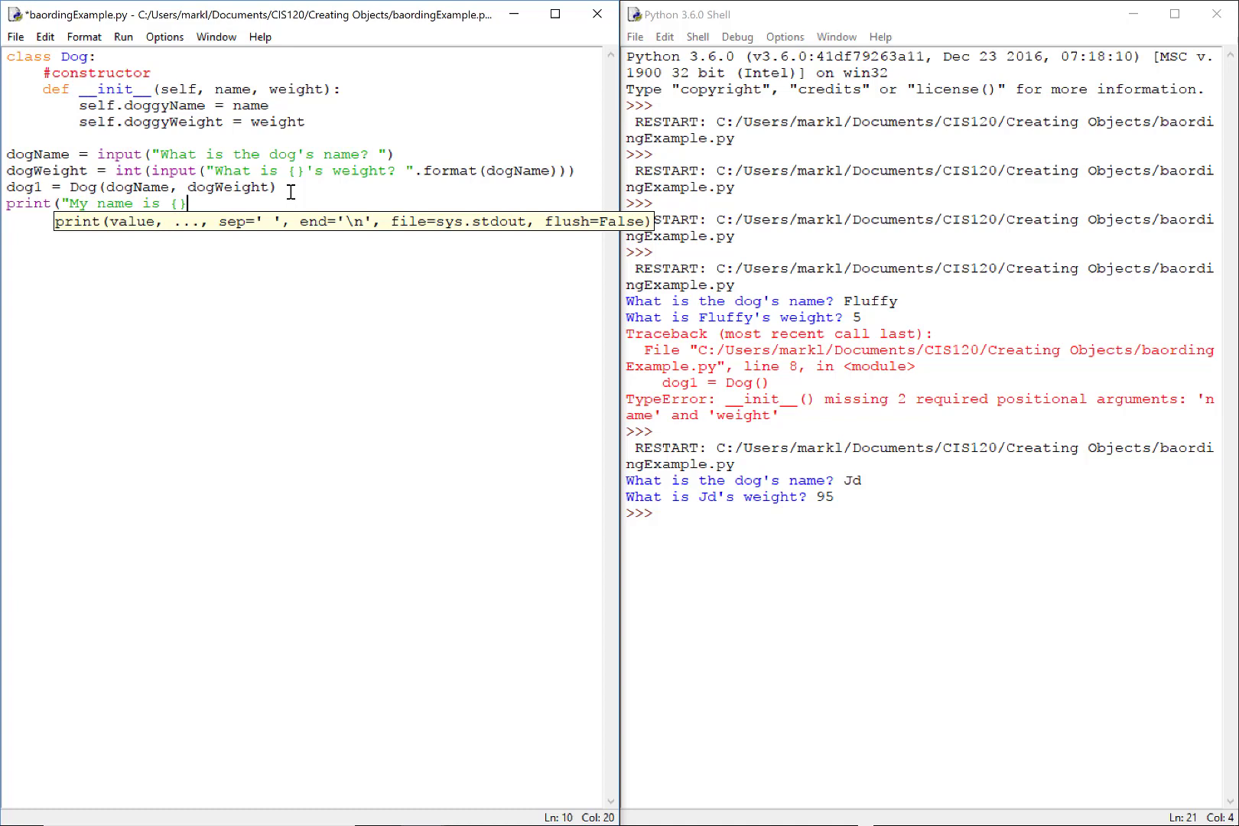
text(".format)
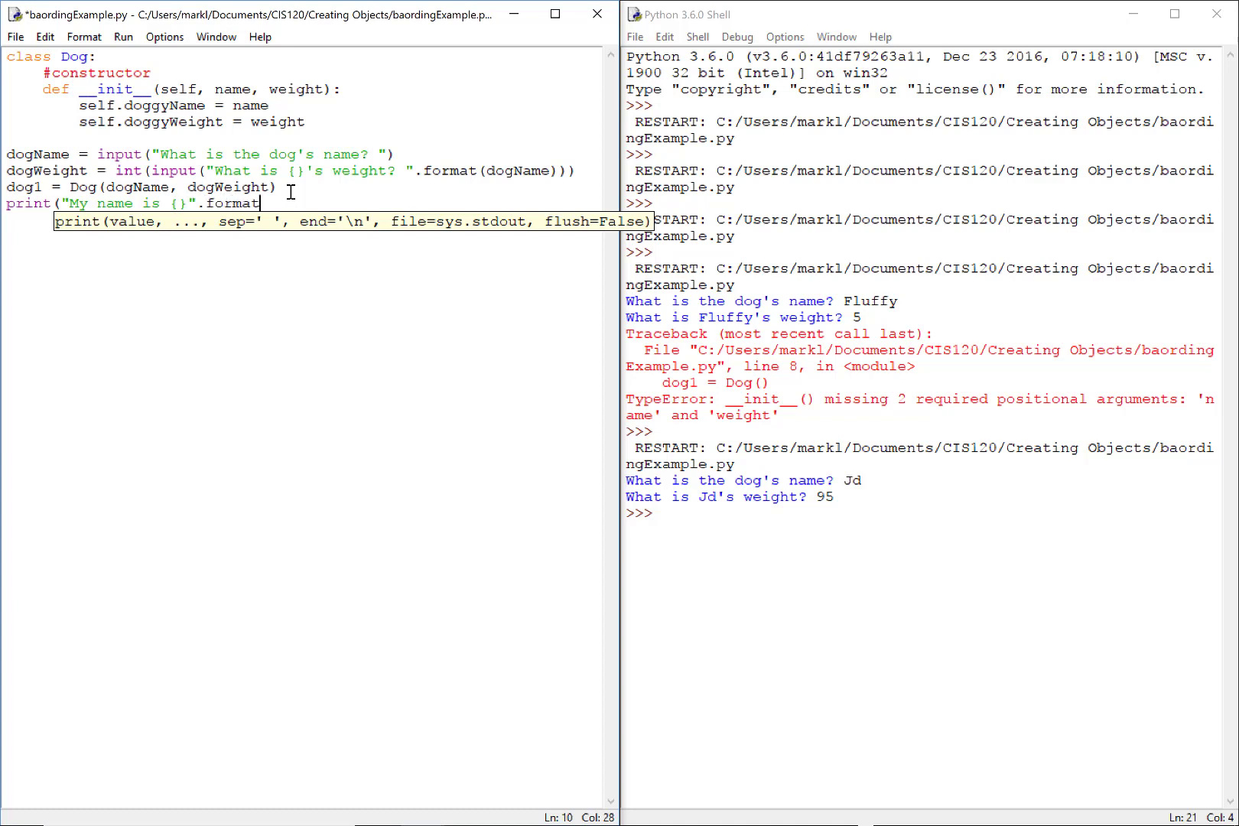
key(Backspace)
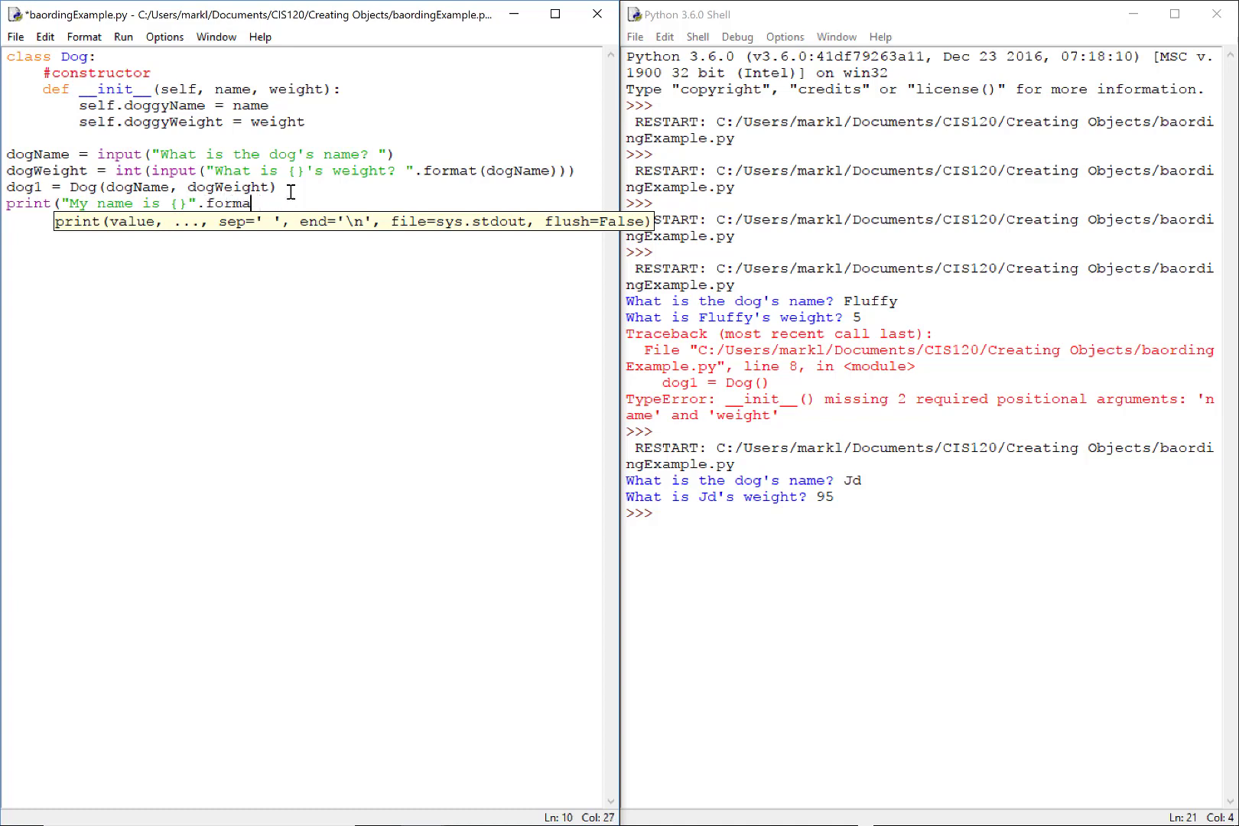
text(t()))
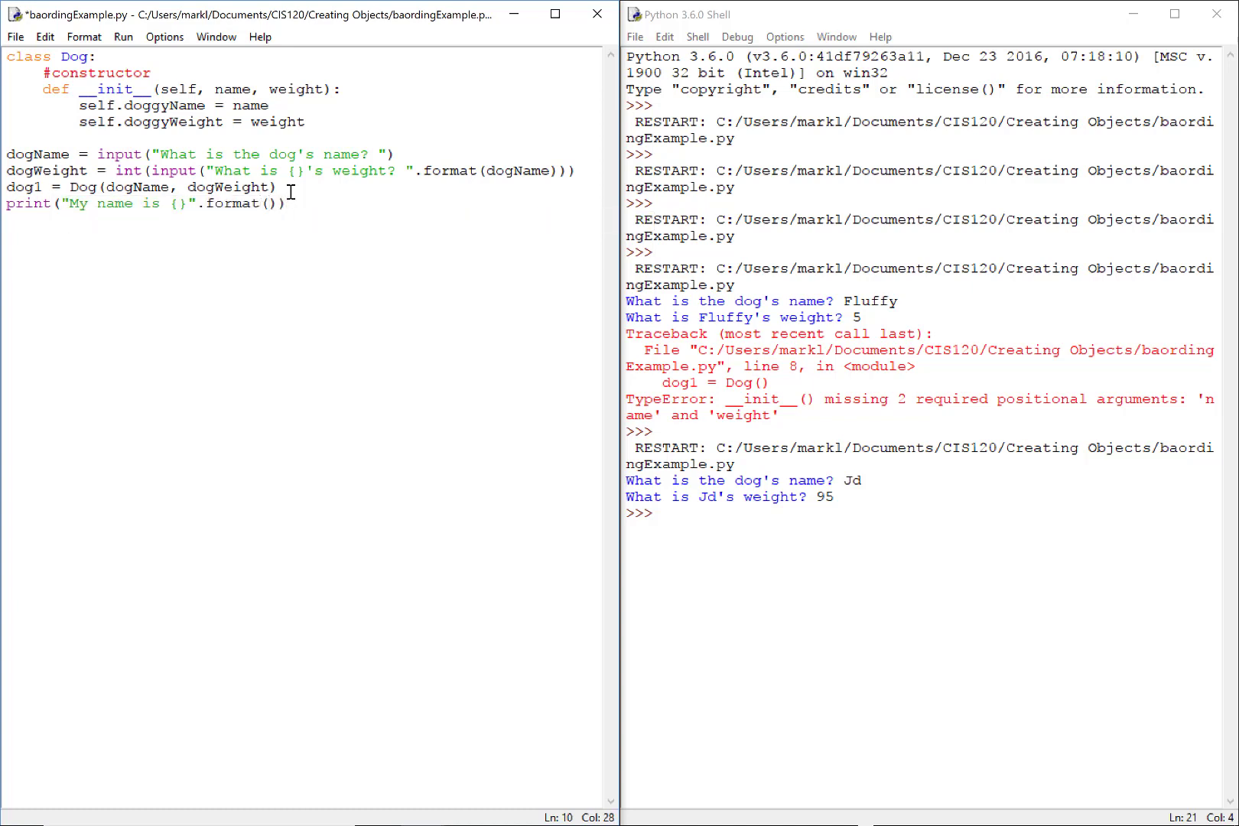
Step: Start referencing dog1's doggyName attribute inside the format call
text(dog1)
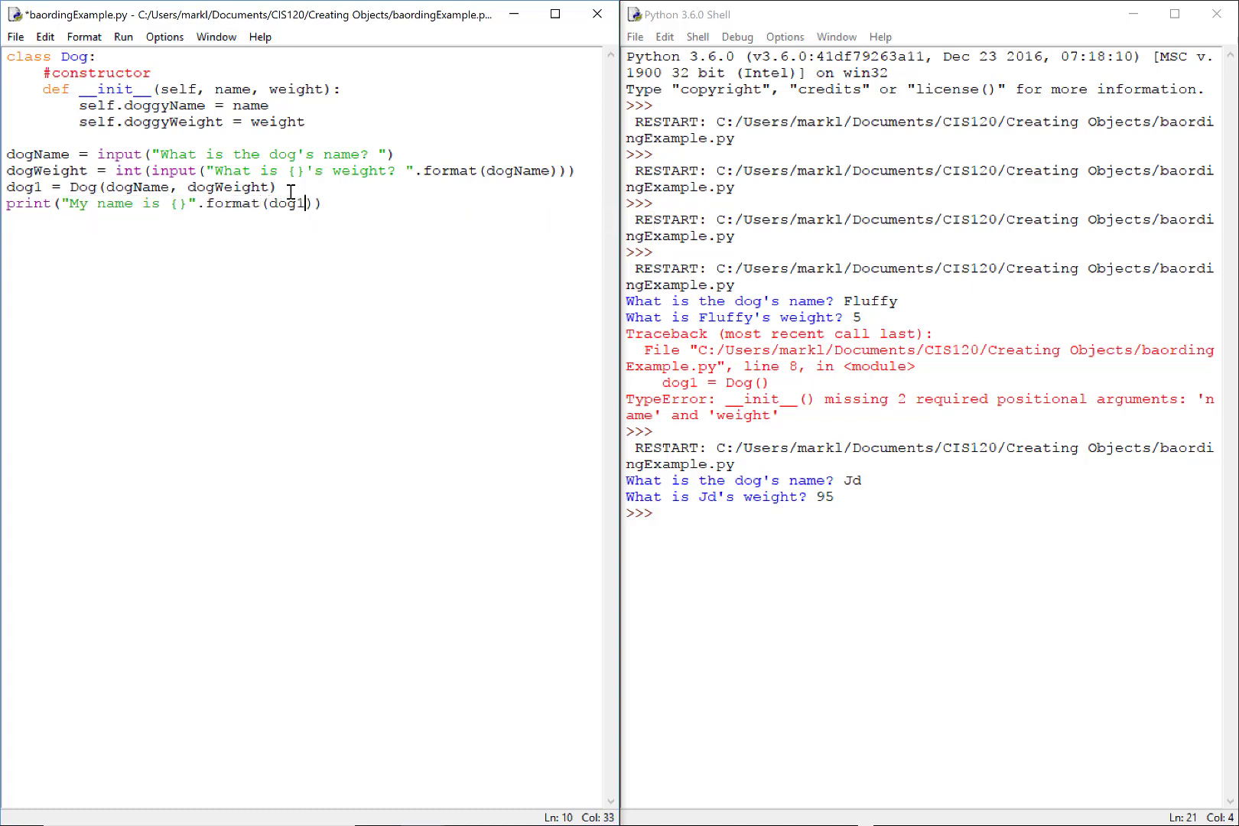
text(.)
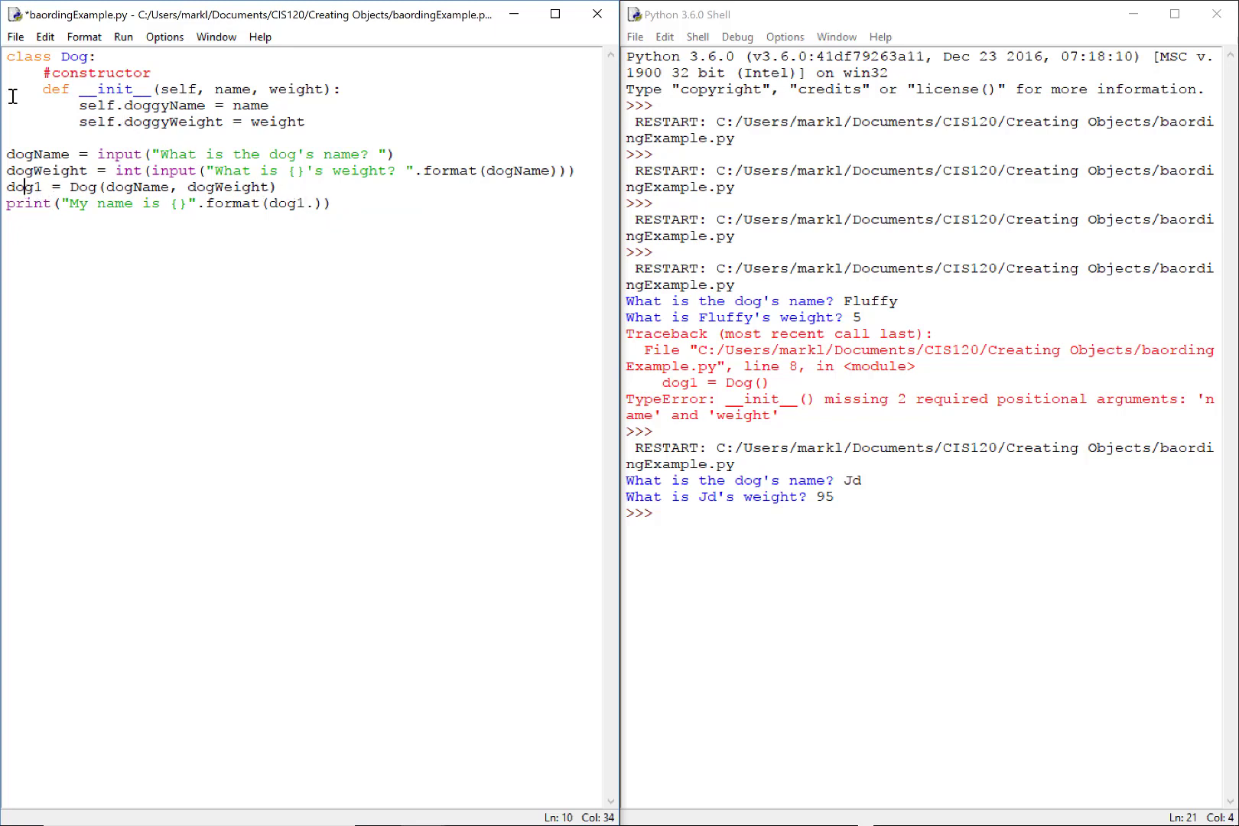
double_click(23, 186)
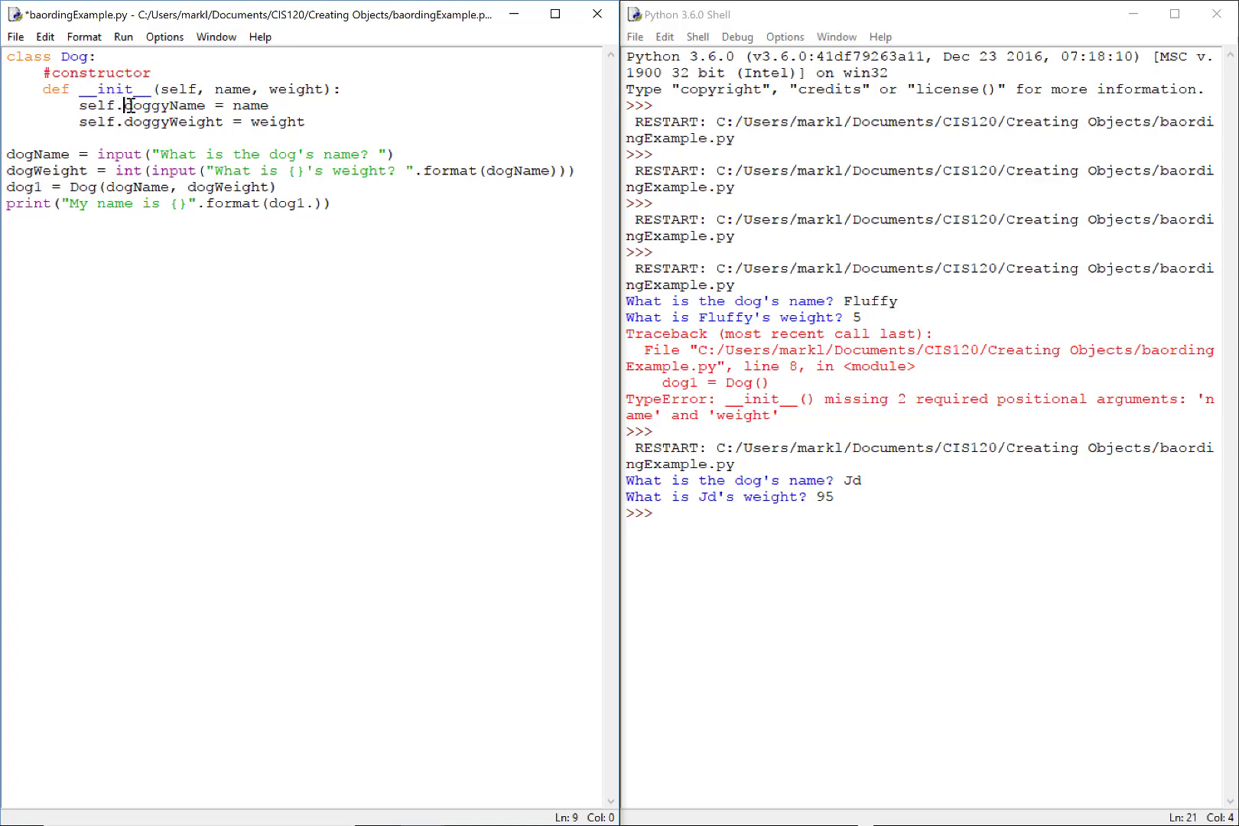
double_click(165, 105)
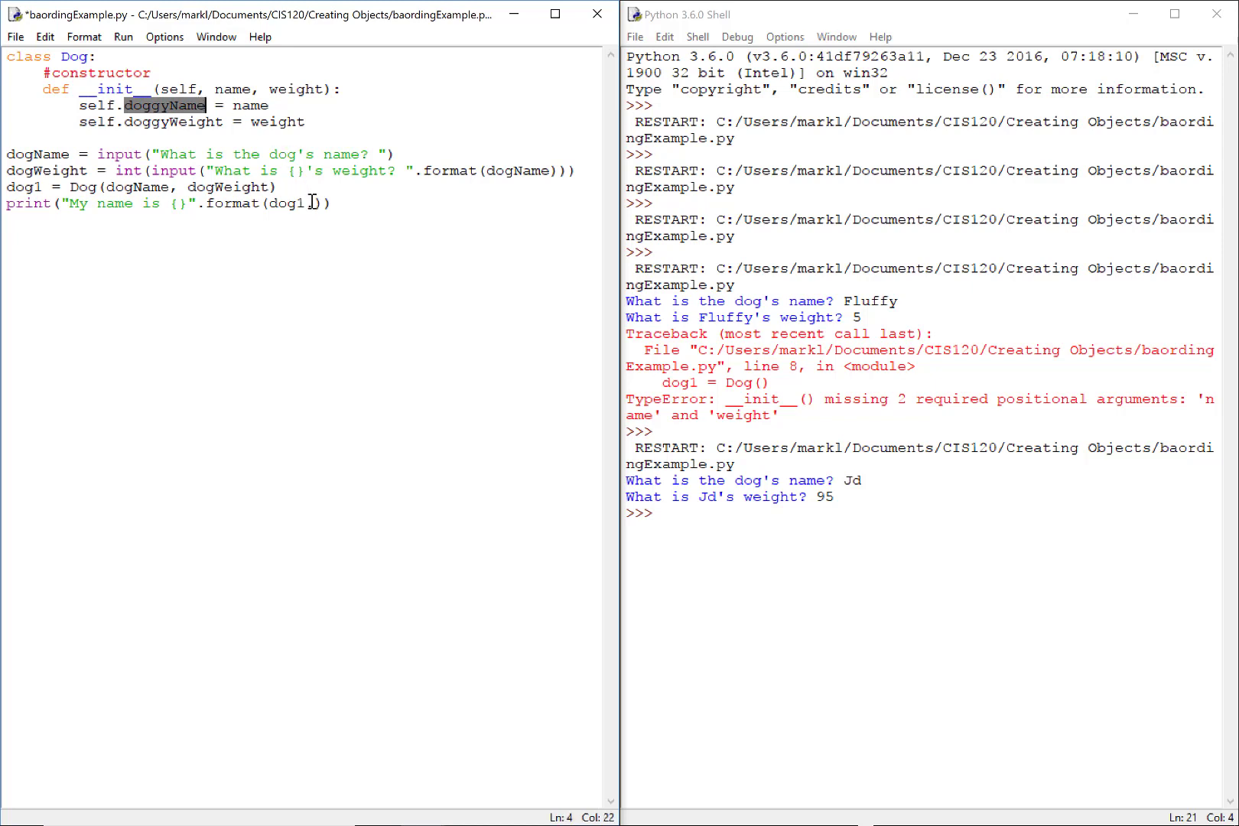
text(.dog)
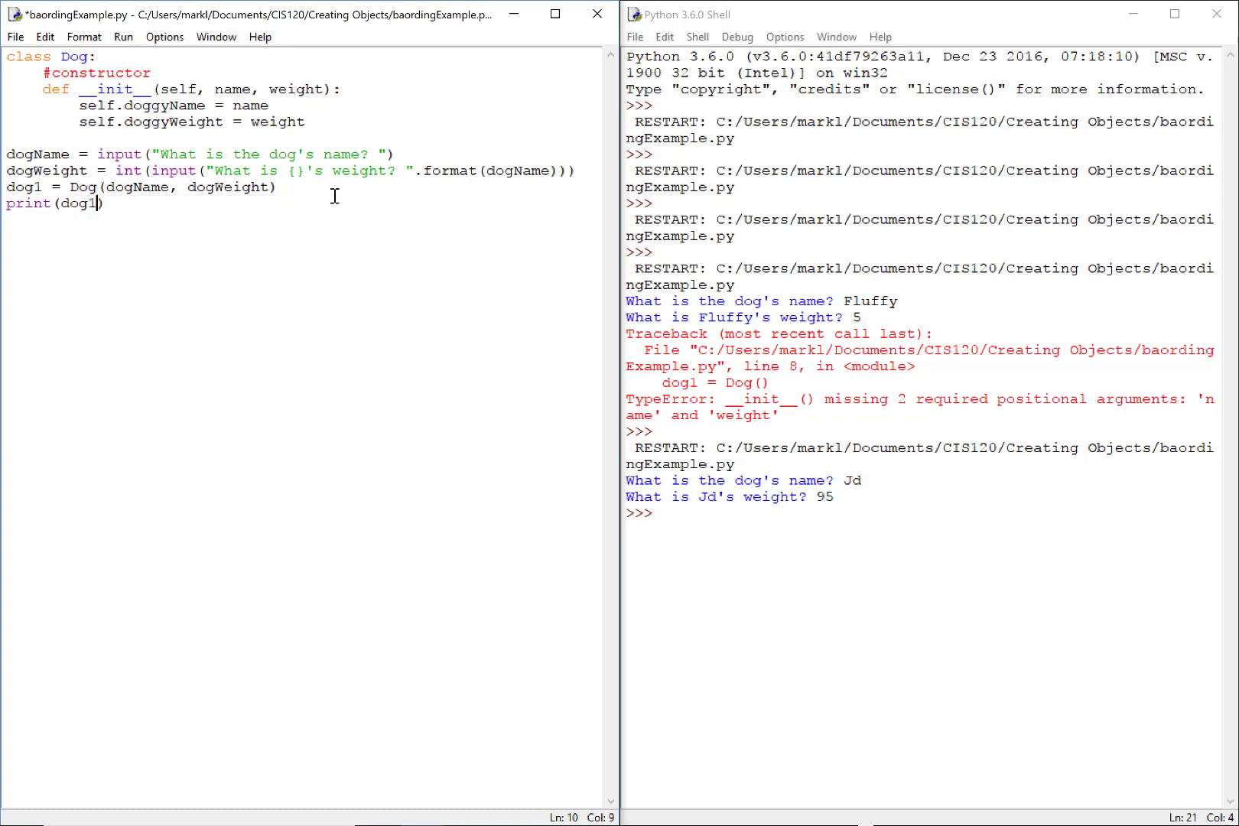
Step: Rewrite the line as print(dog1.doggyName), checking the attribute names in __init__
text(.doggyName)
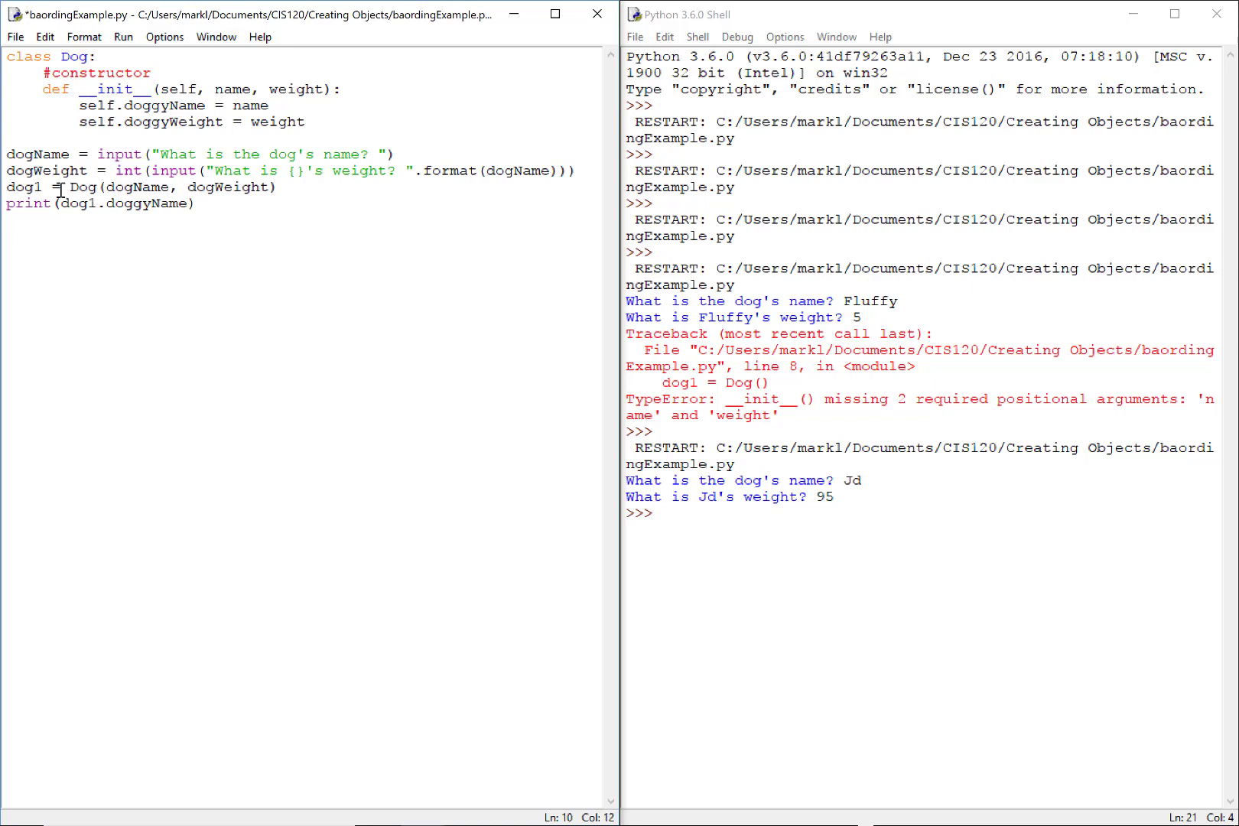
double_click(23, 187)
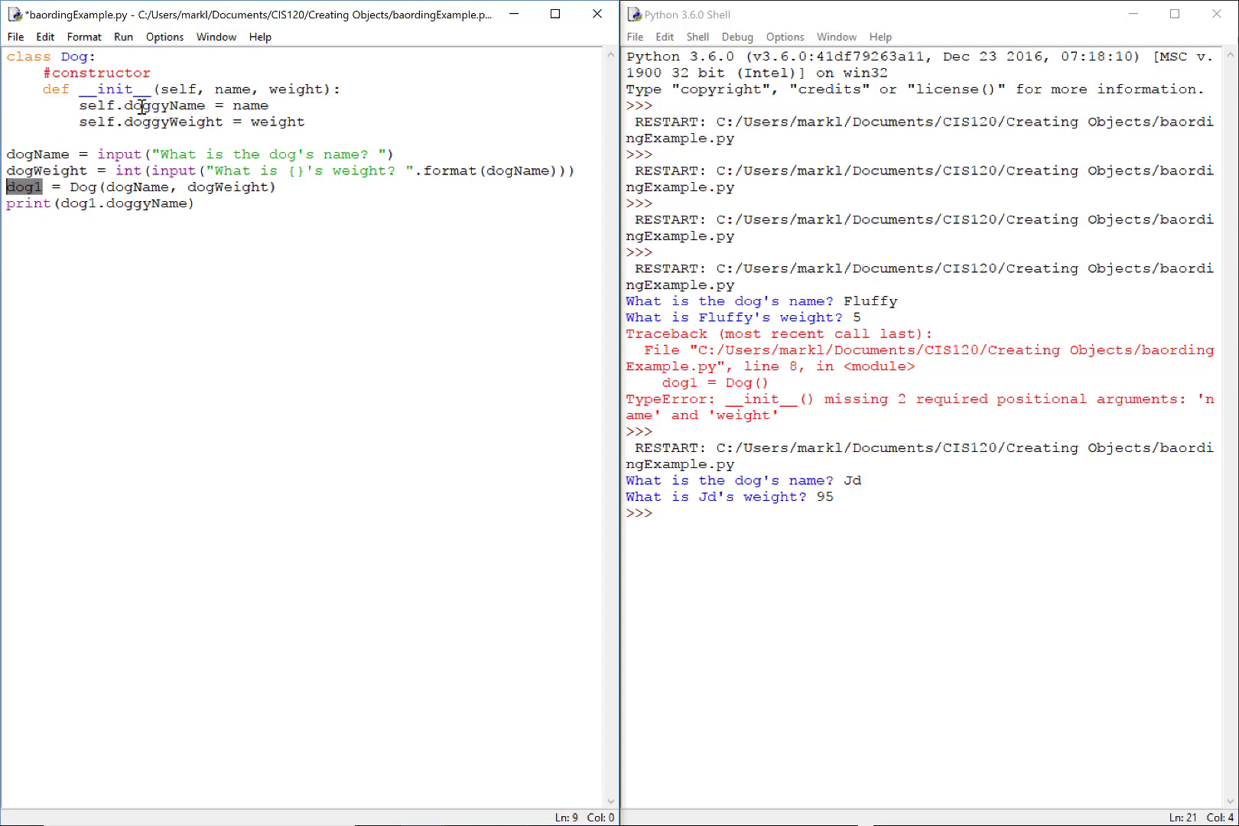
double_click(162, 105)
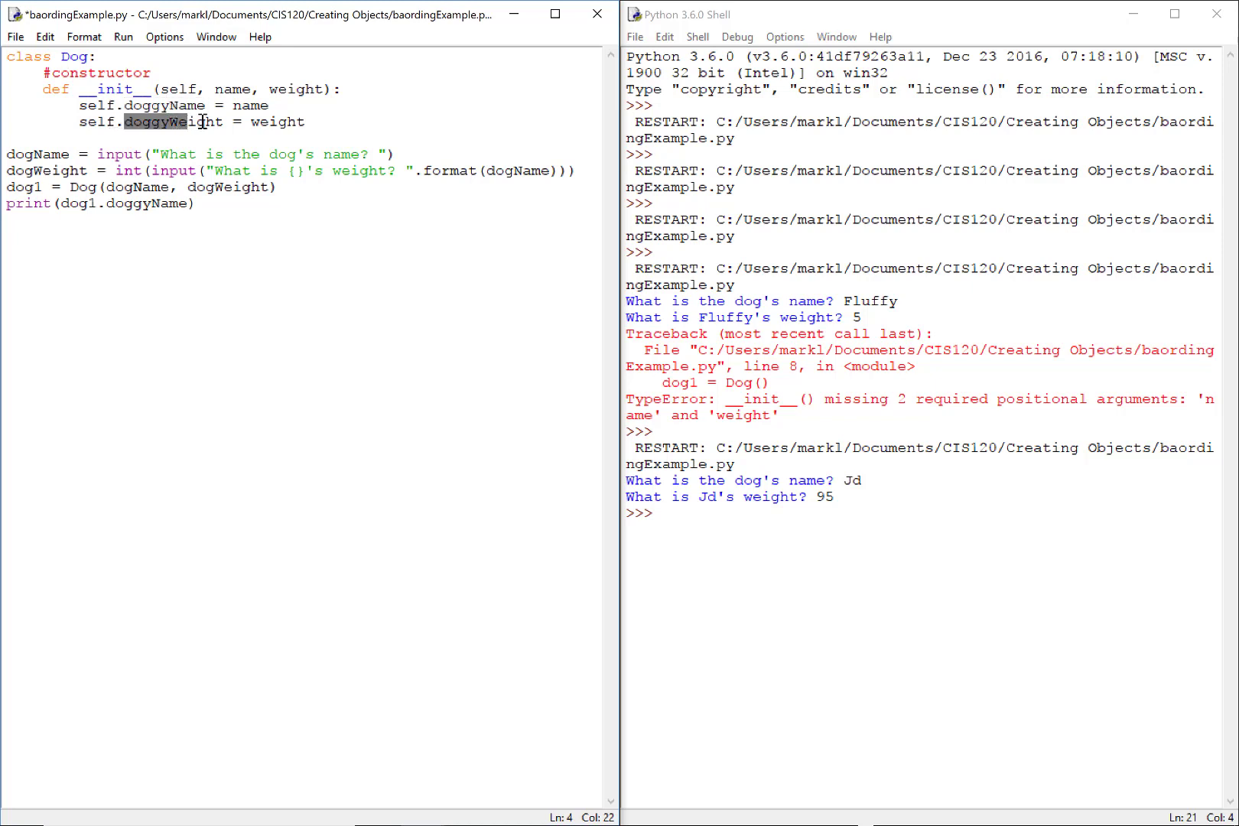
click(196, 203)
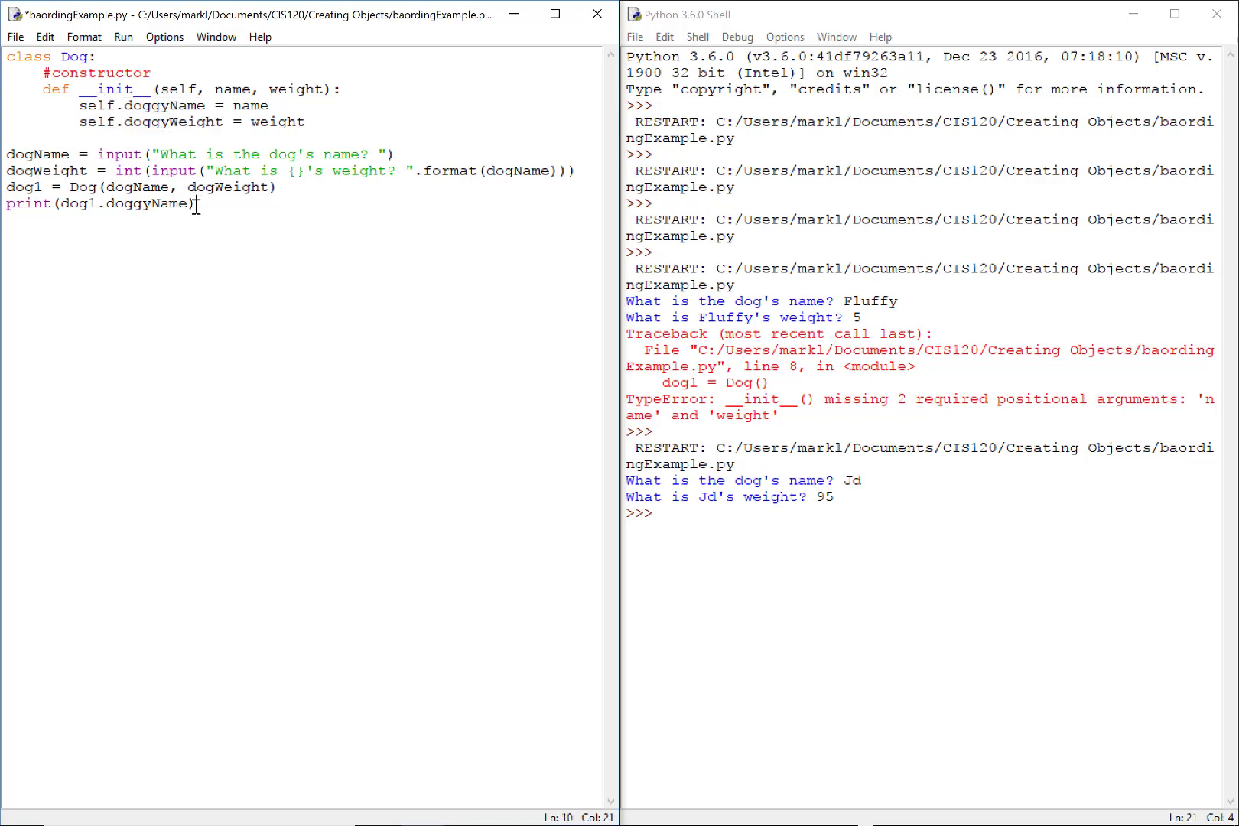
Step: Add the line print(dog1.doggyWeidght), with the weight attribute misspelled
text(print()
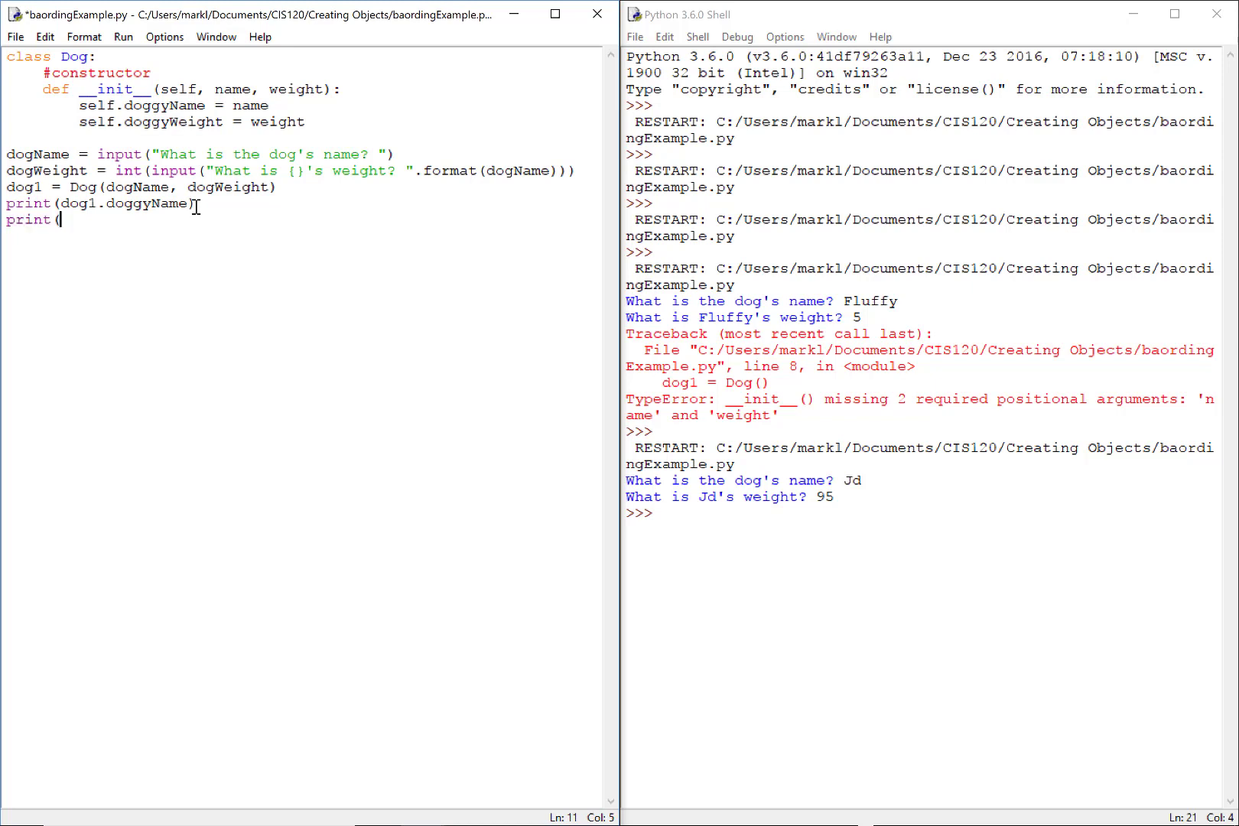
text(dog1.)
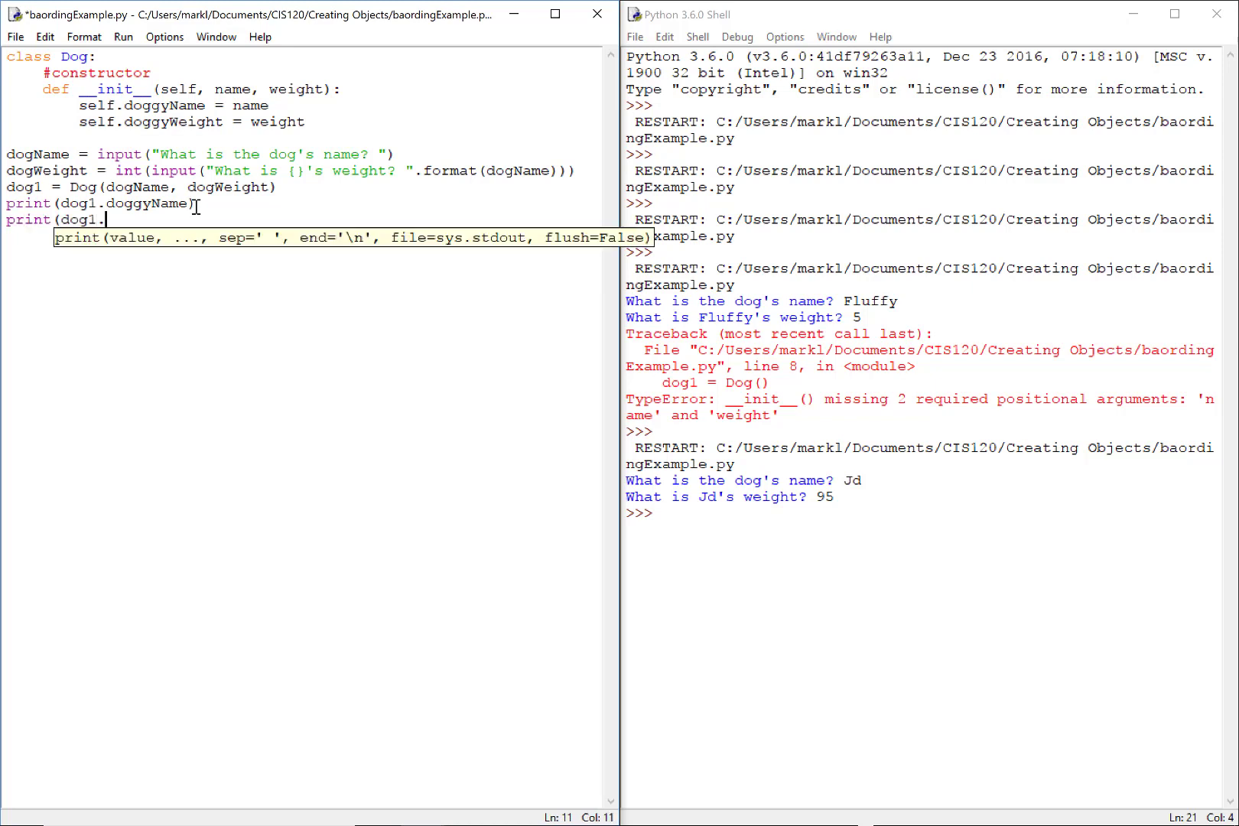
text(doggyWeid)
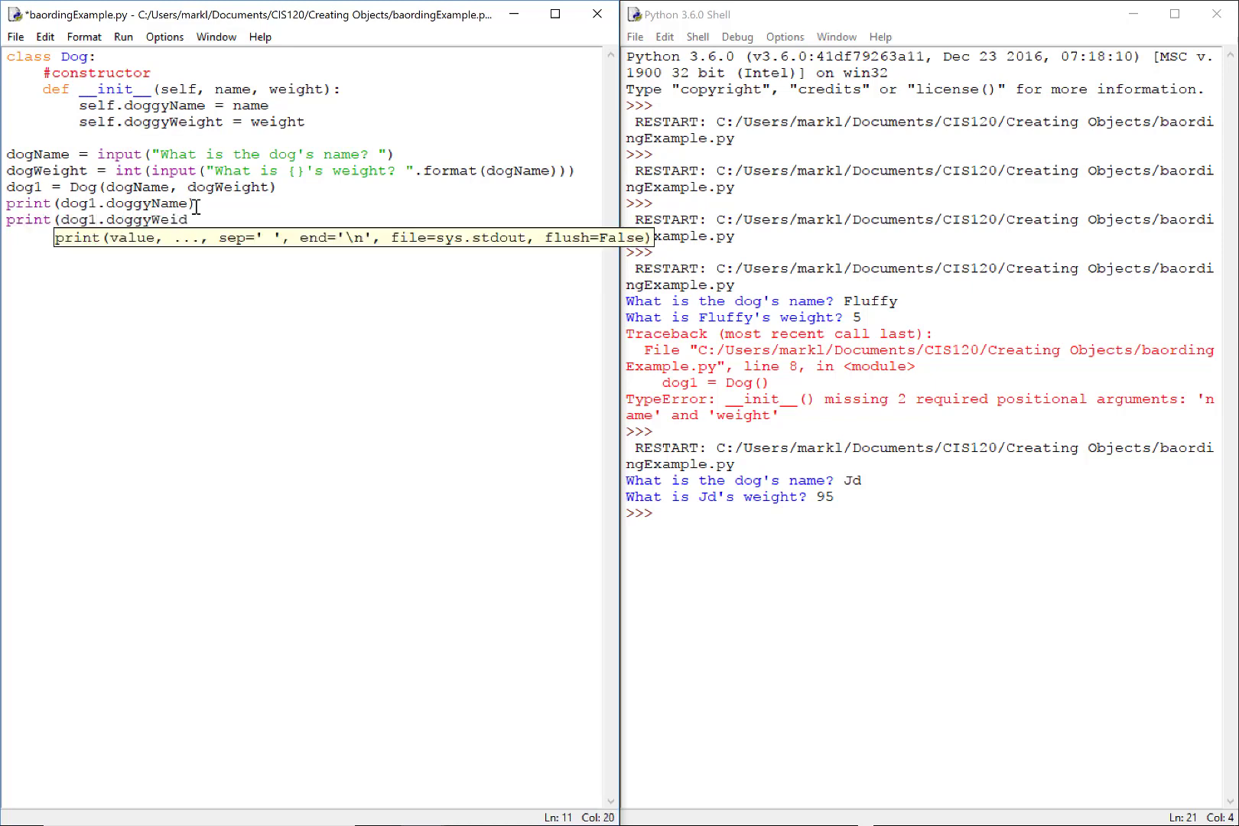
text(ght)
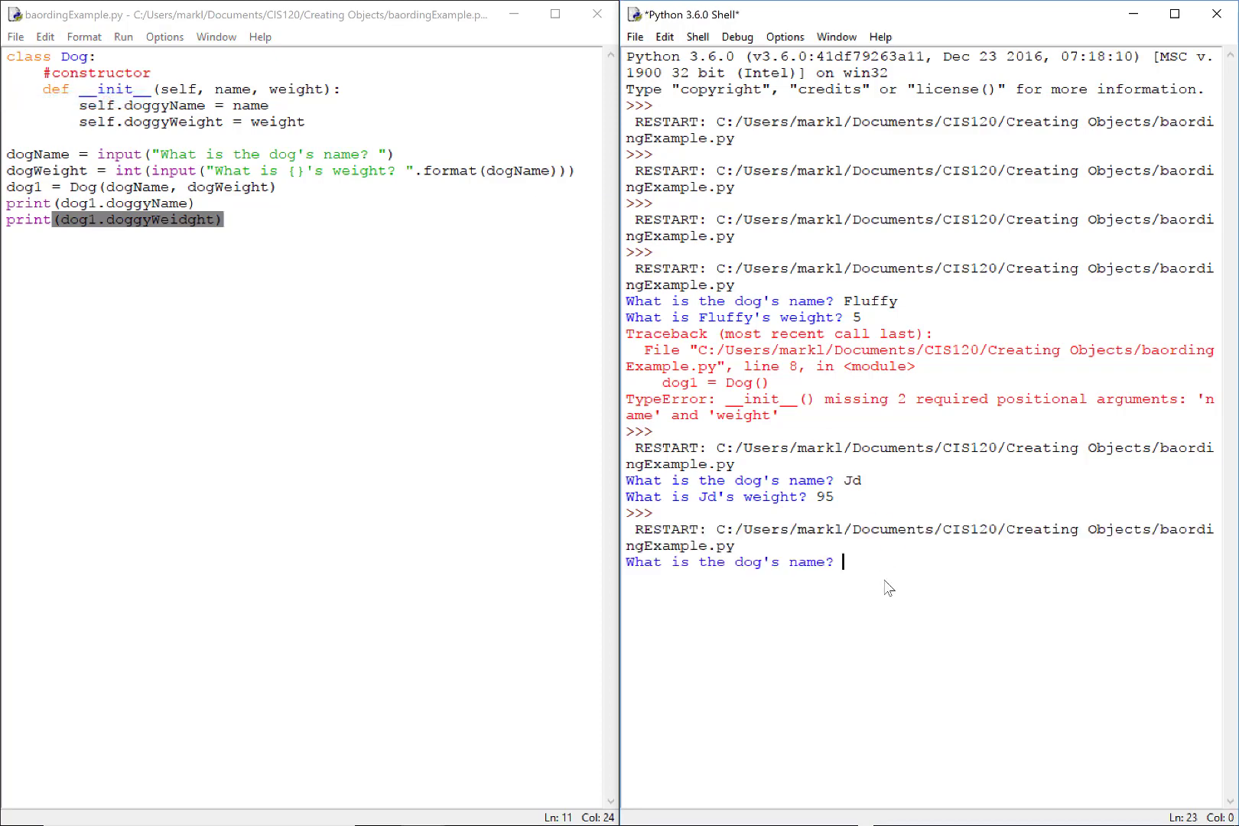
Step: Enter Fluffy and 8; the run raises AttributeError on doggyWeidght, highlighted in the traceback
text(Flu)
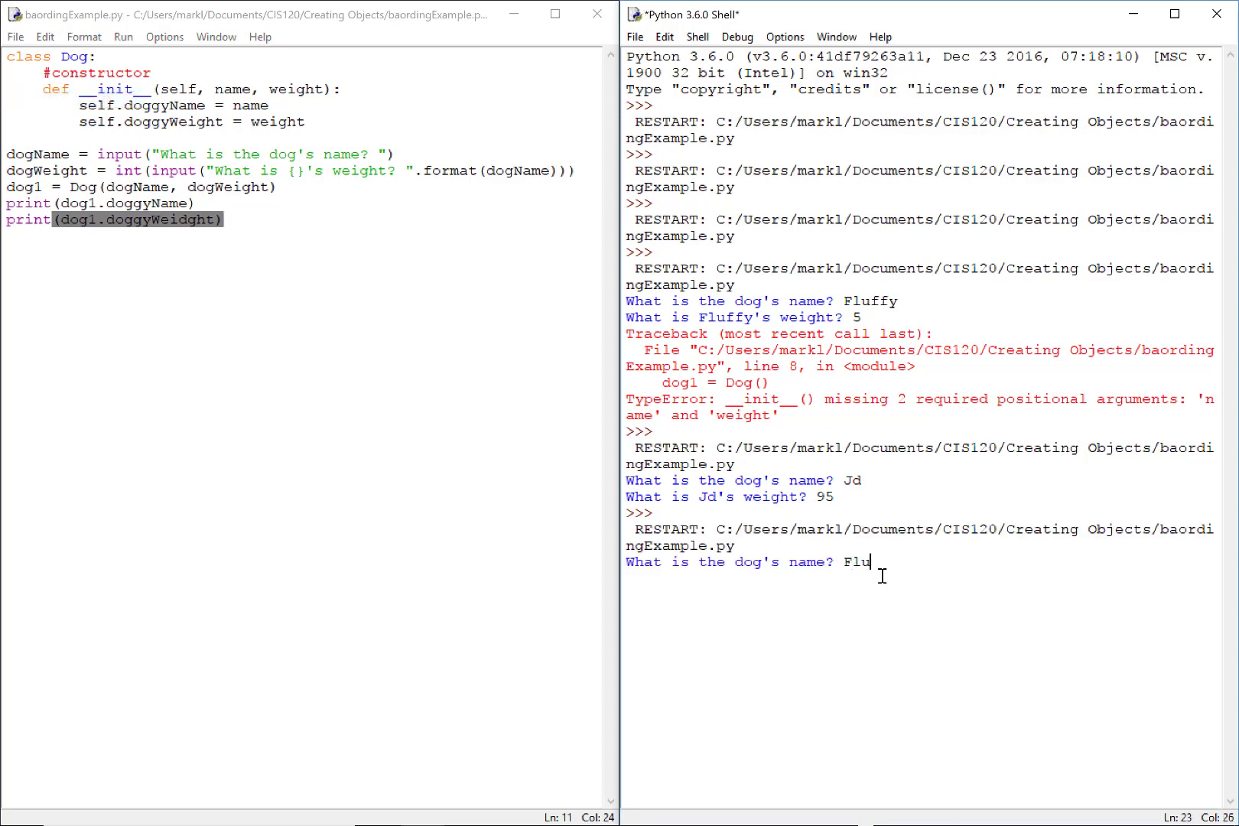
text(ffy)
text(8)
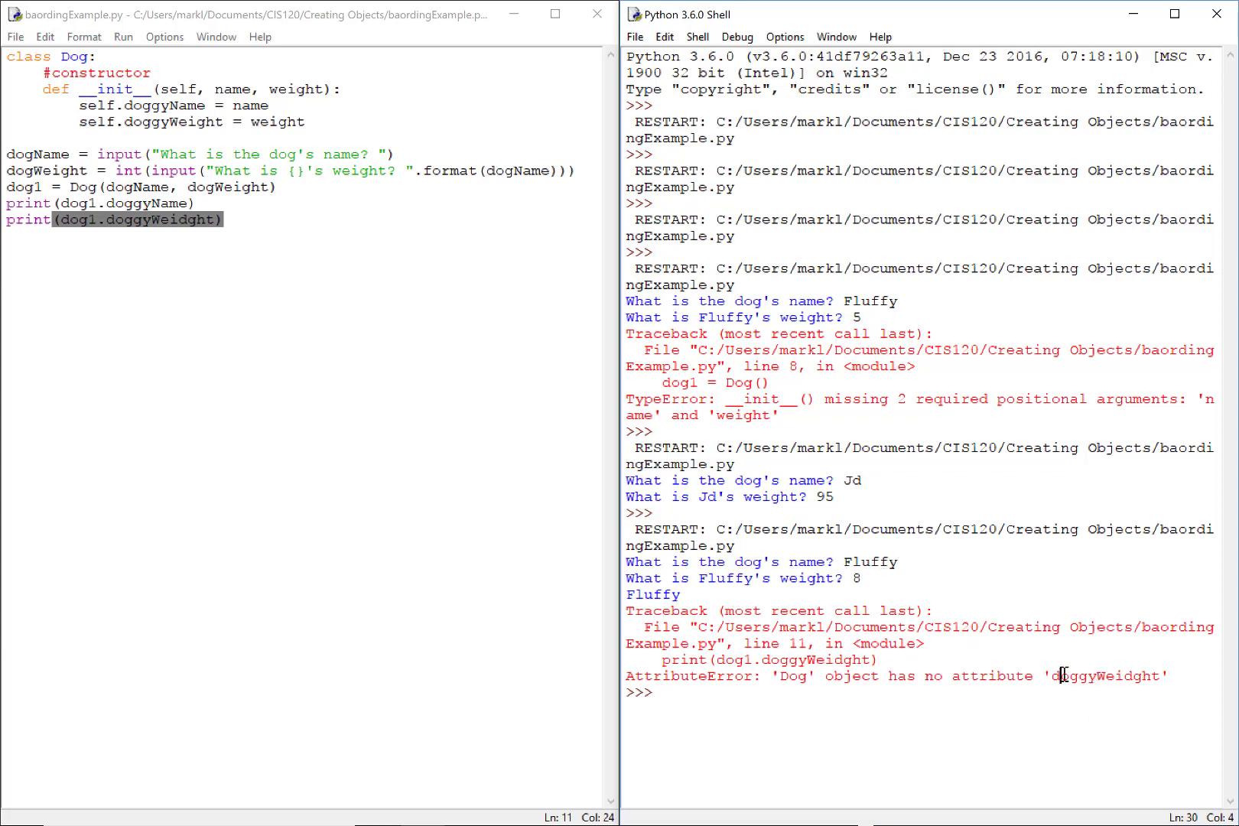
double_click(1104, 676)
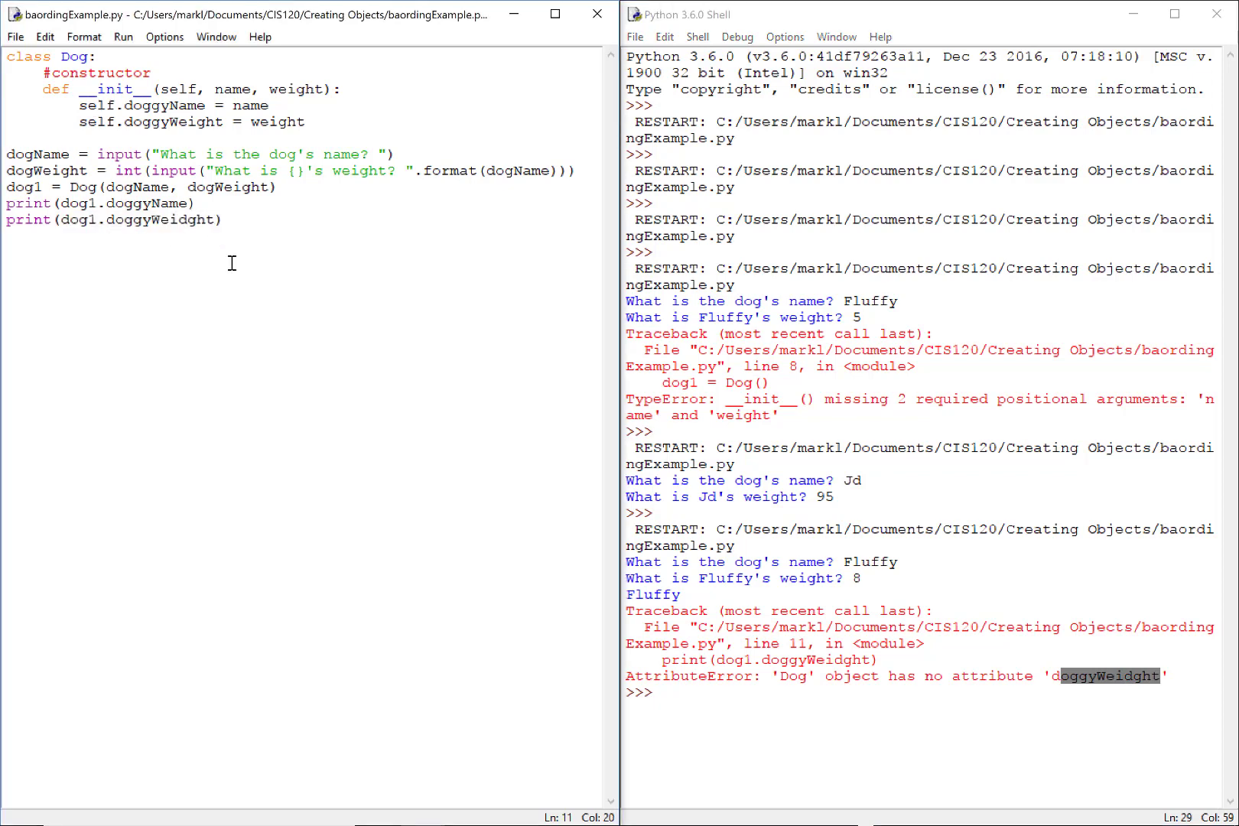
Step: Save the corrected script and rerun it via Run > Run Module, entering Fluffy and 8
key(Backspace)
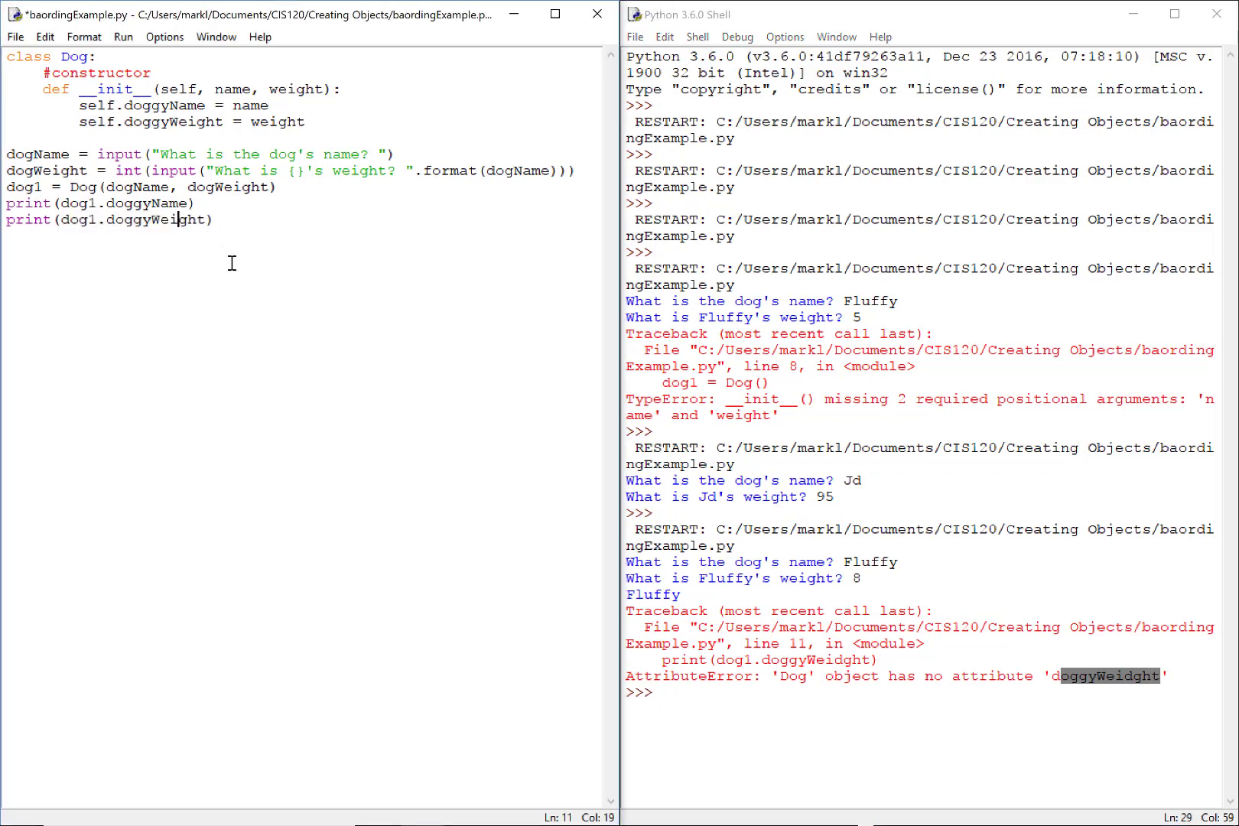
click(123, 36)
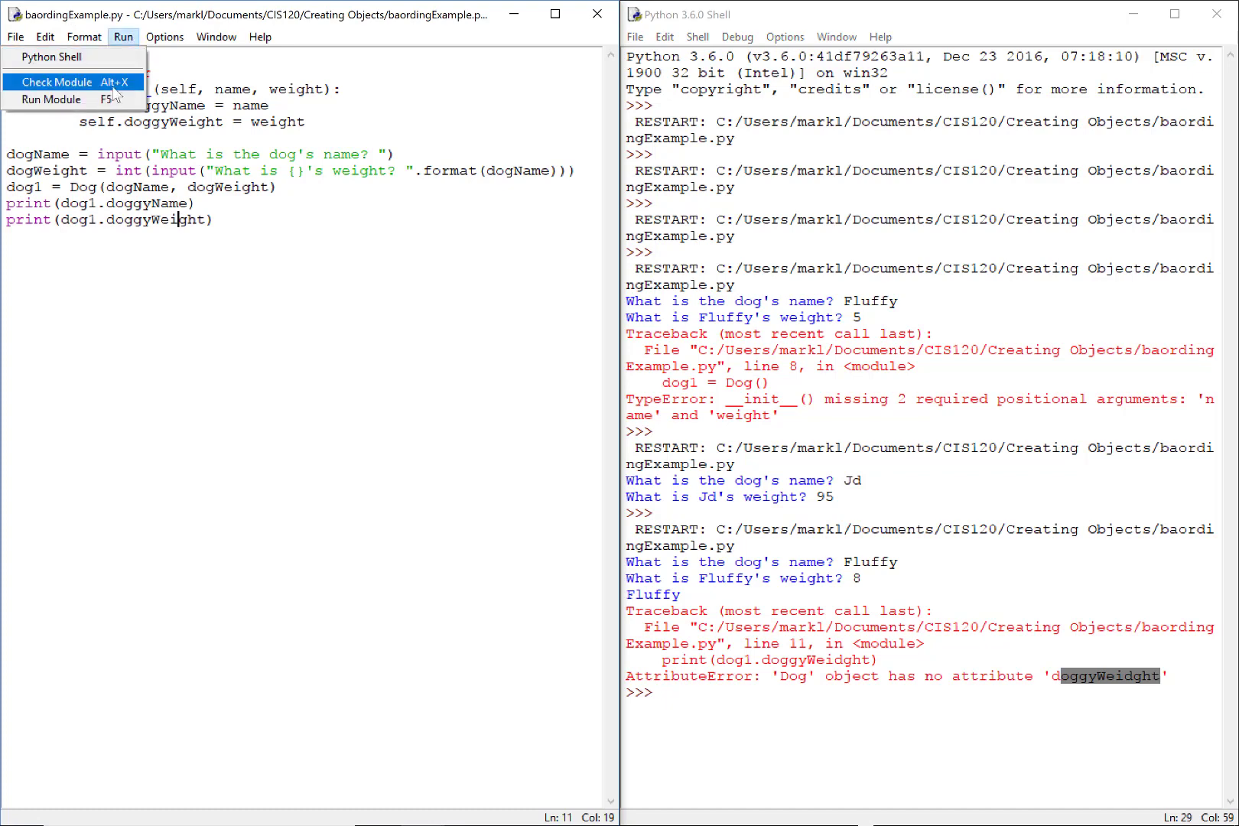
click(52, 99)
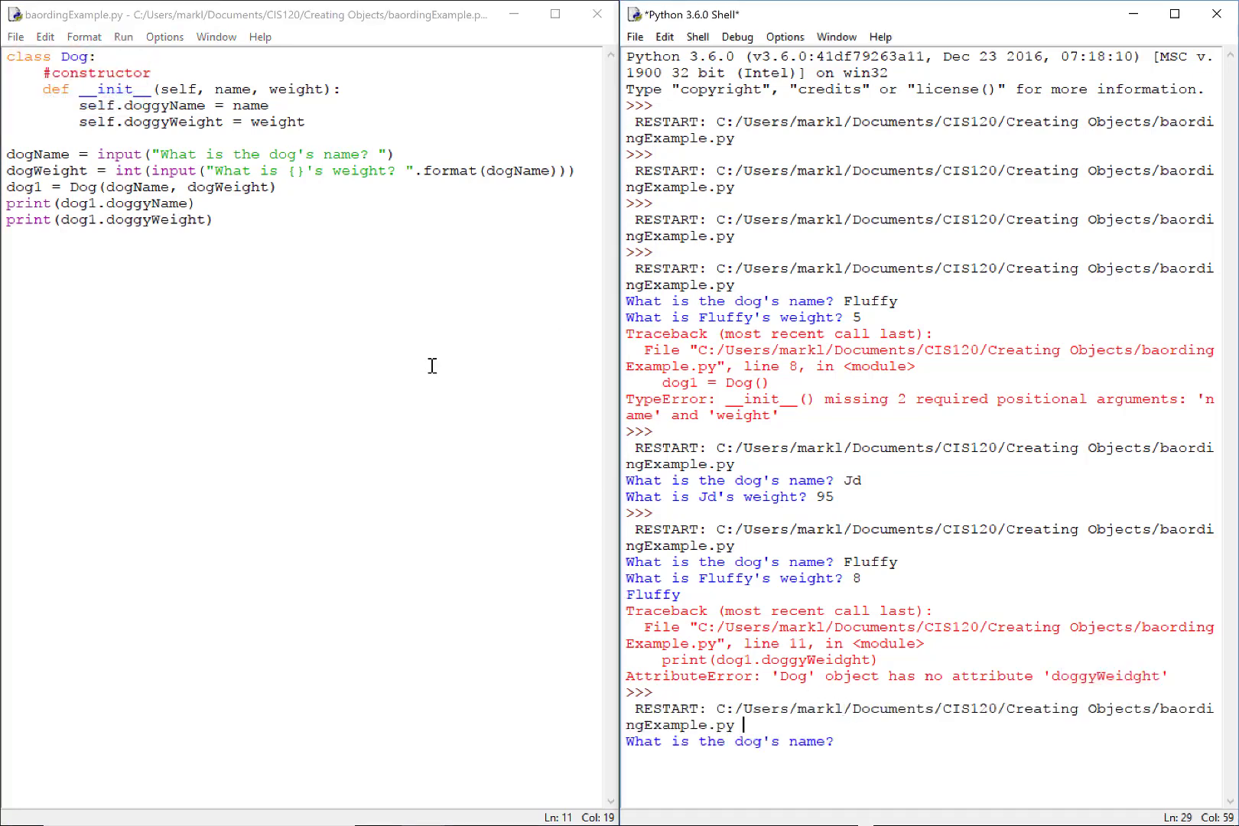
text(Fluffy)
text(8)
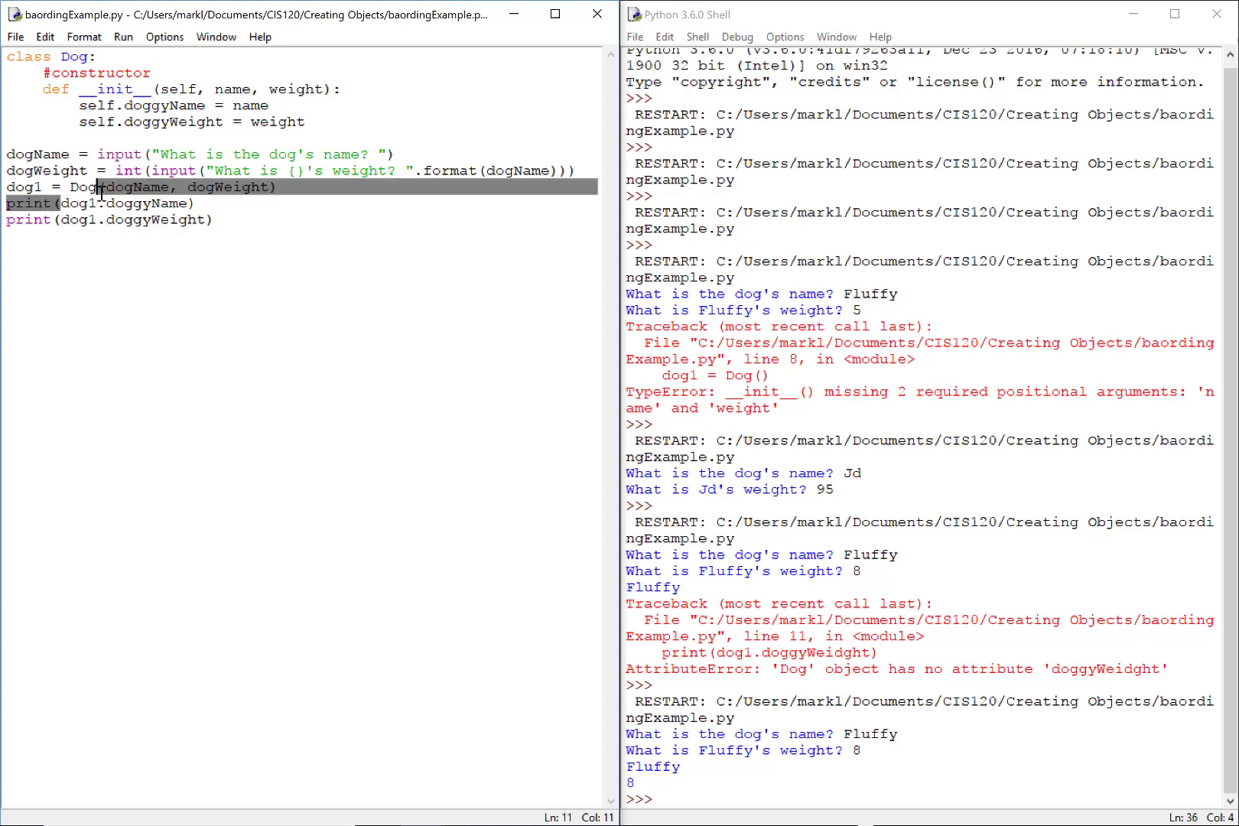
Step: Highlight how dog1 and doggyName in the print lines match the constructor's attributes
double_click(77, 220)
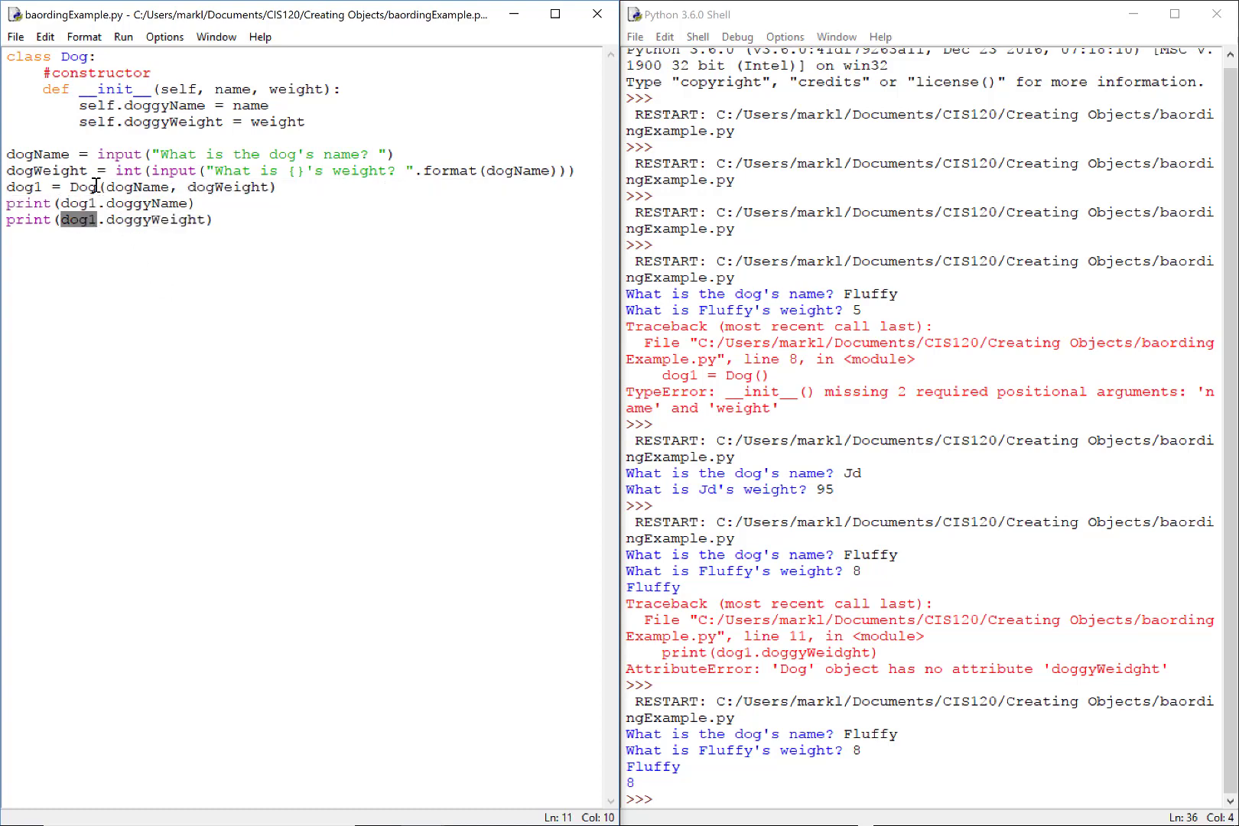
drag(80, 89, 270, 104)
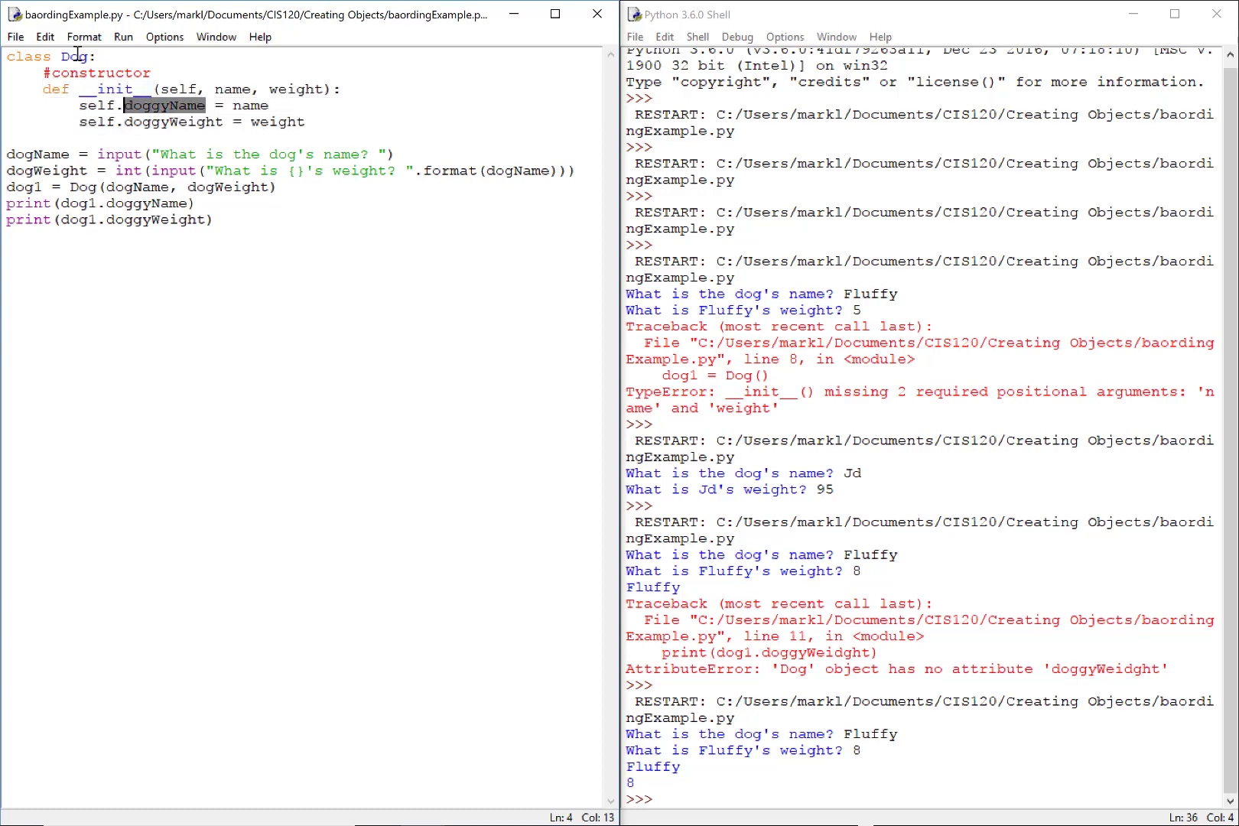
double_click(169, 123)
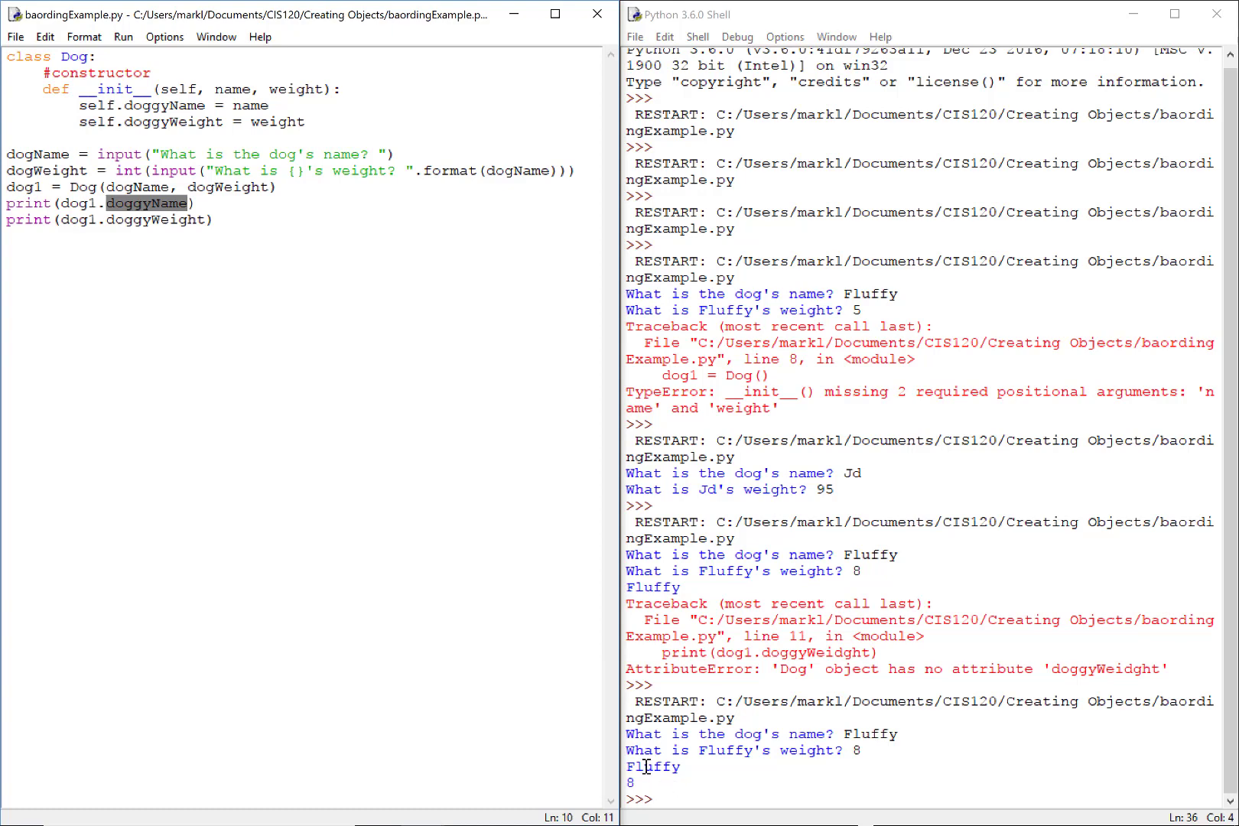
double_click(154, 220)
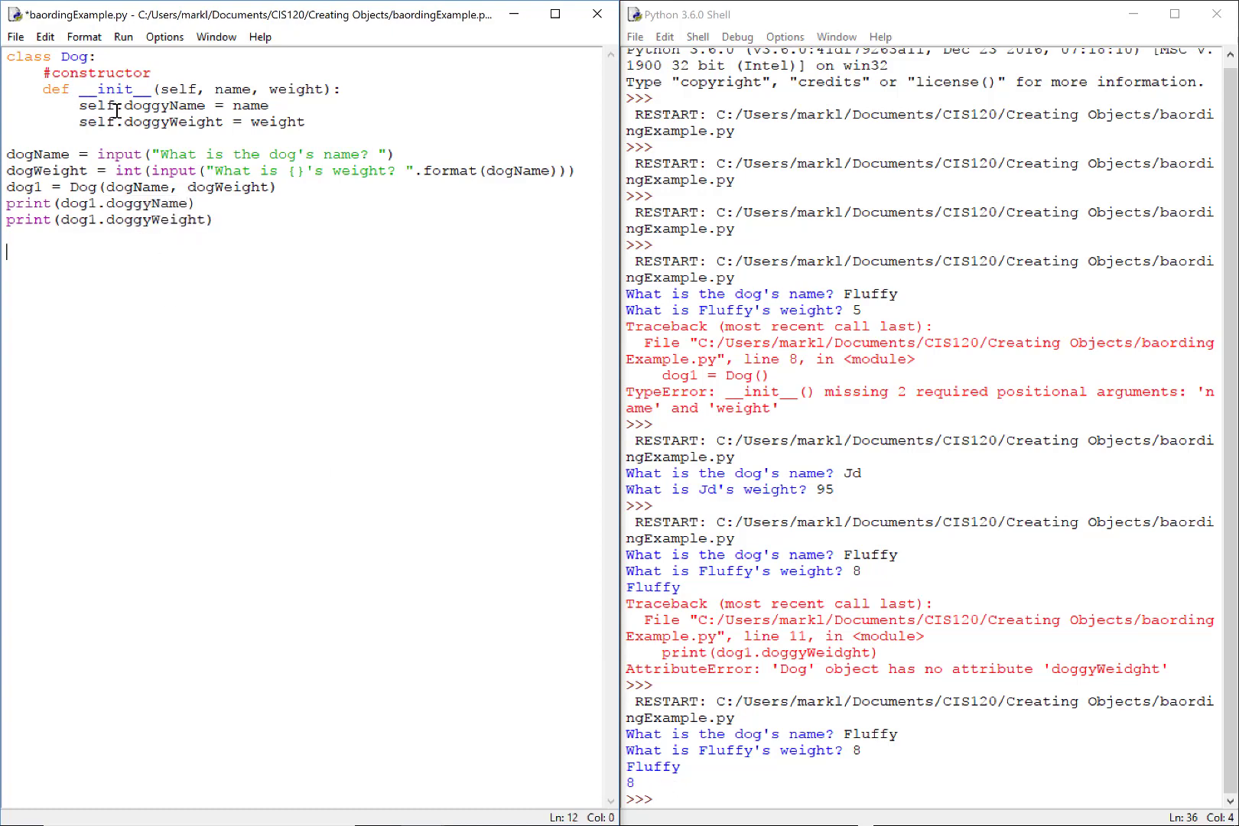
Step: Add a hard-coded dog2 = Dog("Goldie", 85)
text(dog2 = D)
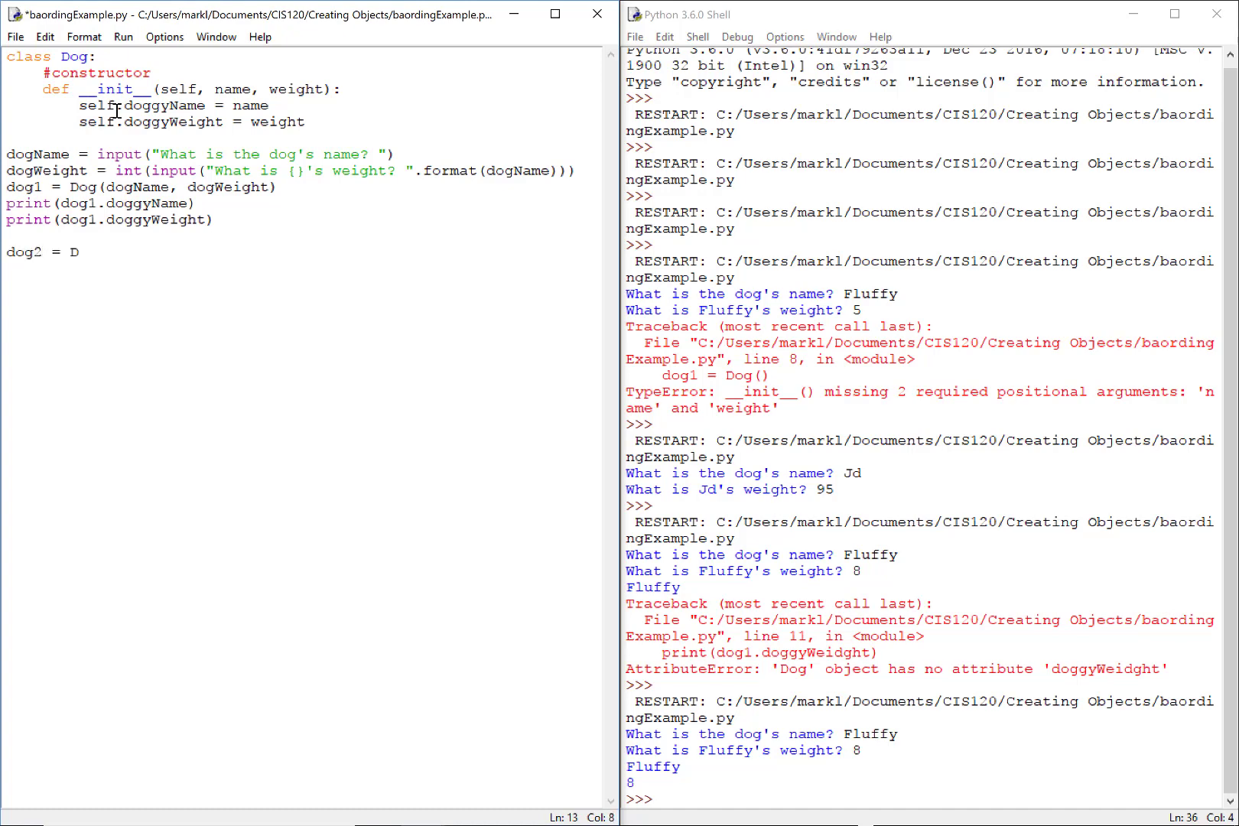
text(og()
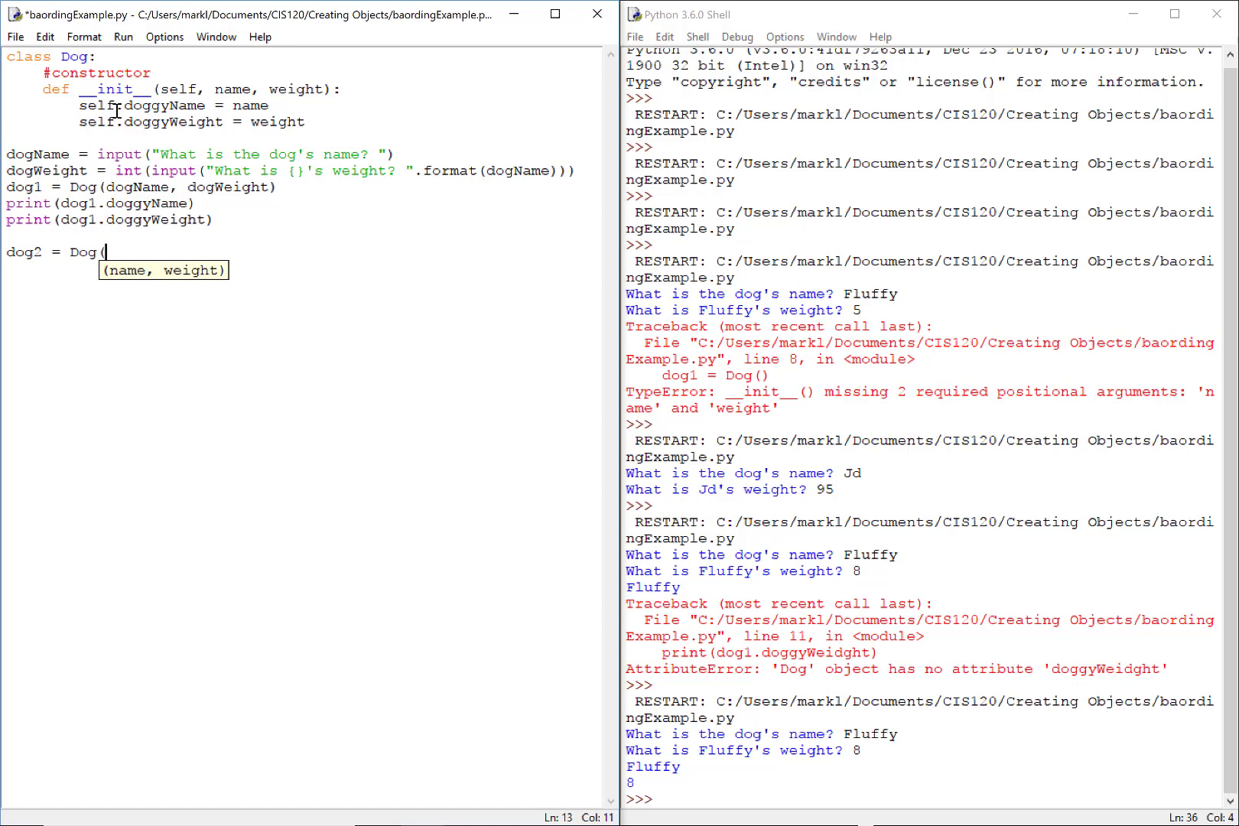
text("G)
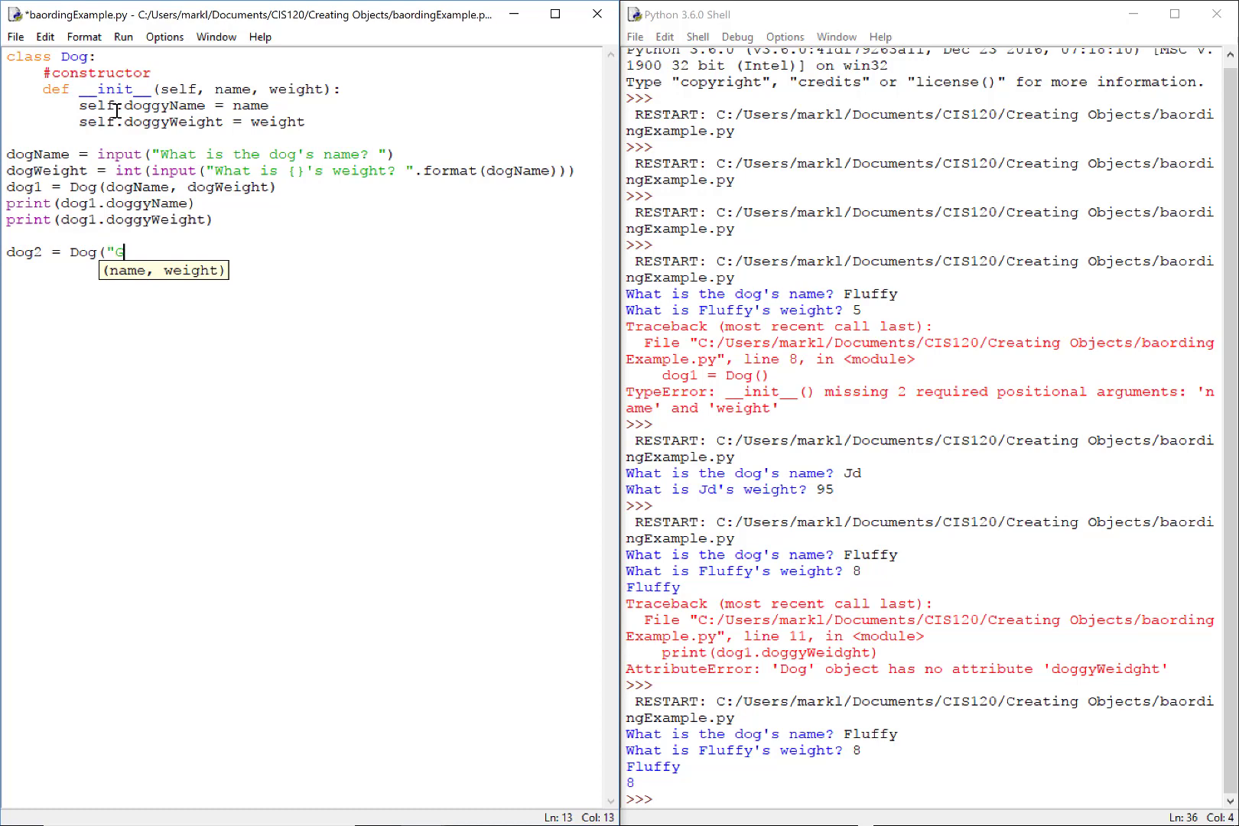
text(oldie)
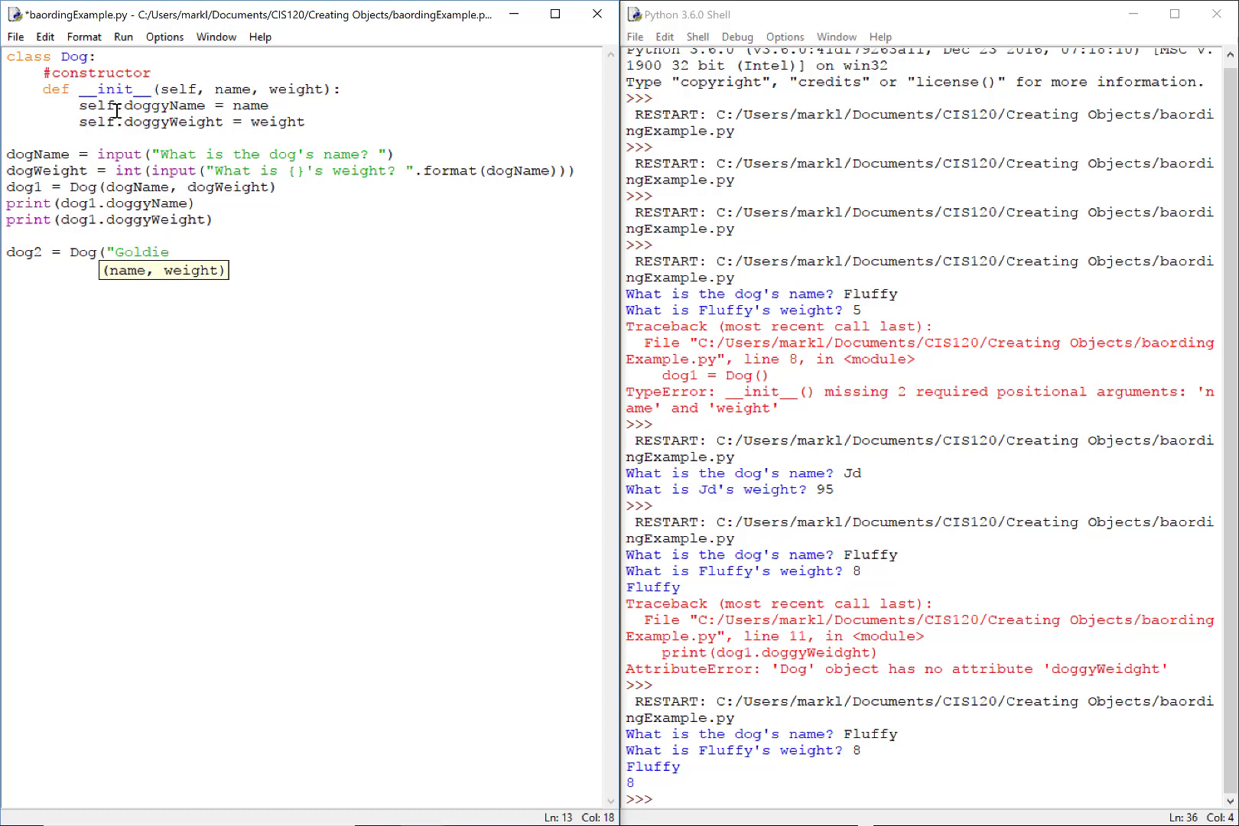
text(",)
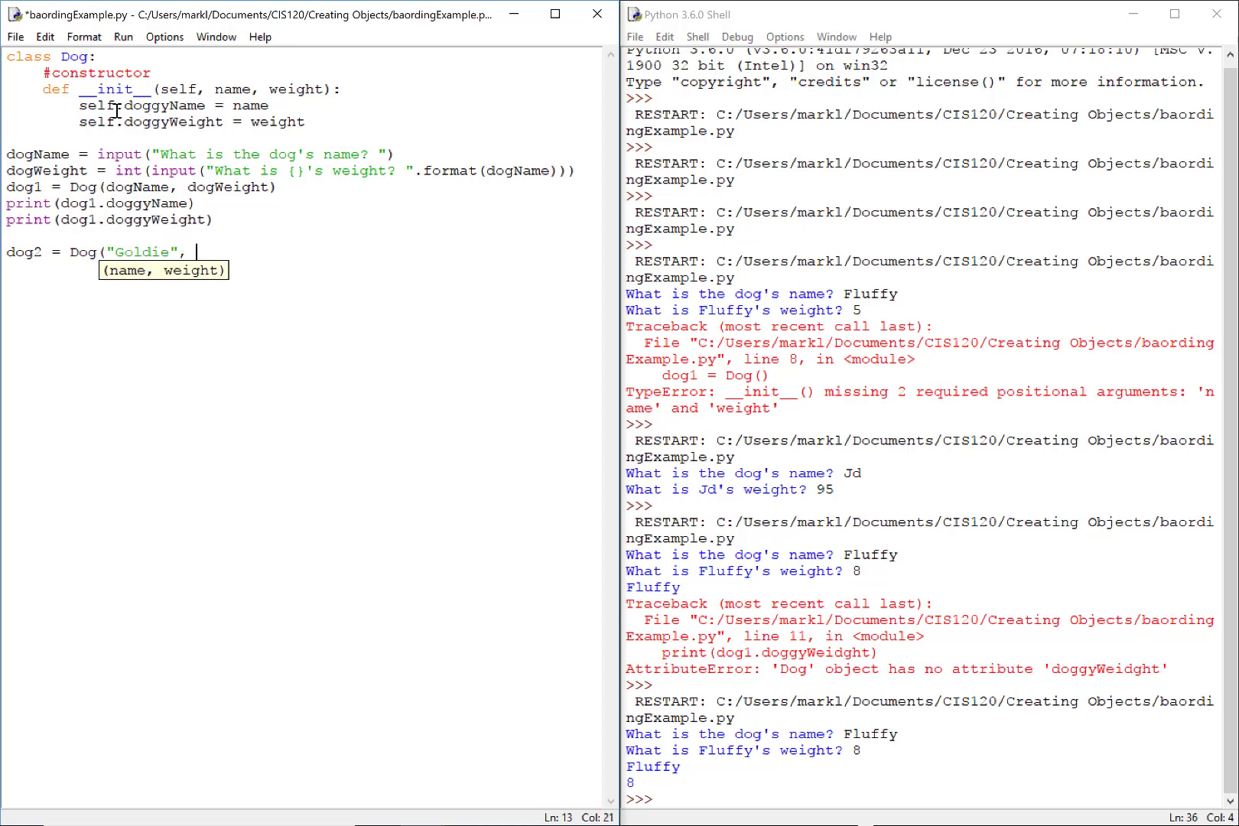
text(85))
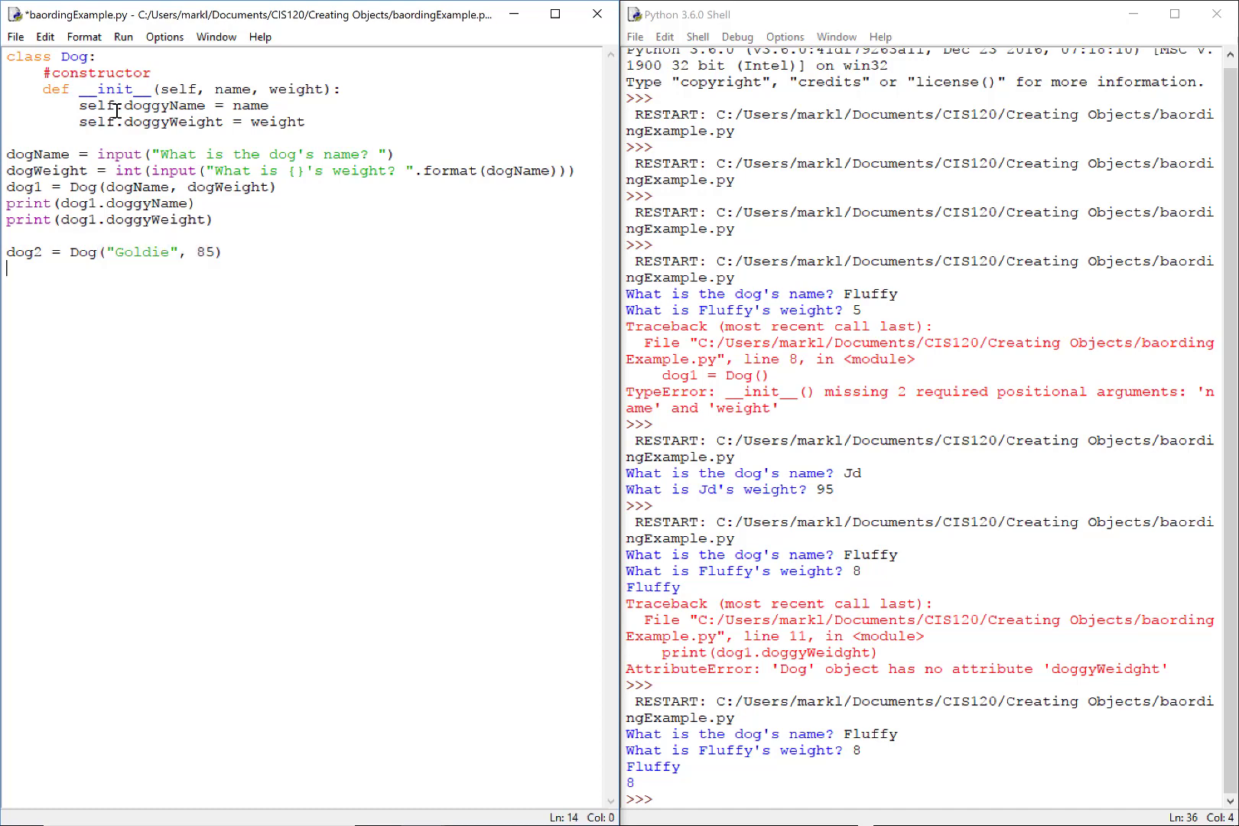
Step: Add print lines for dog2.doggyName and dog2.doggyWeight, pointing out Goldie's weight 85
double_click(135, 220)
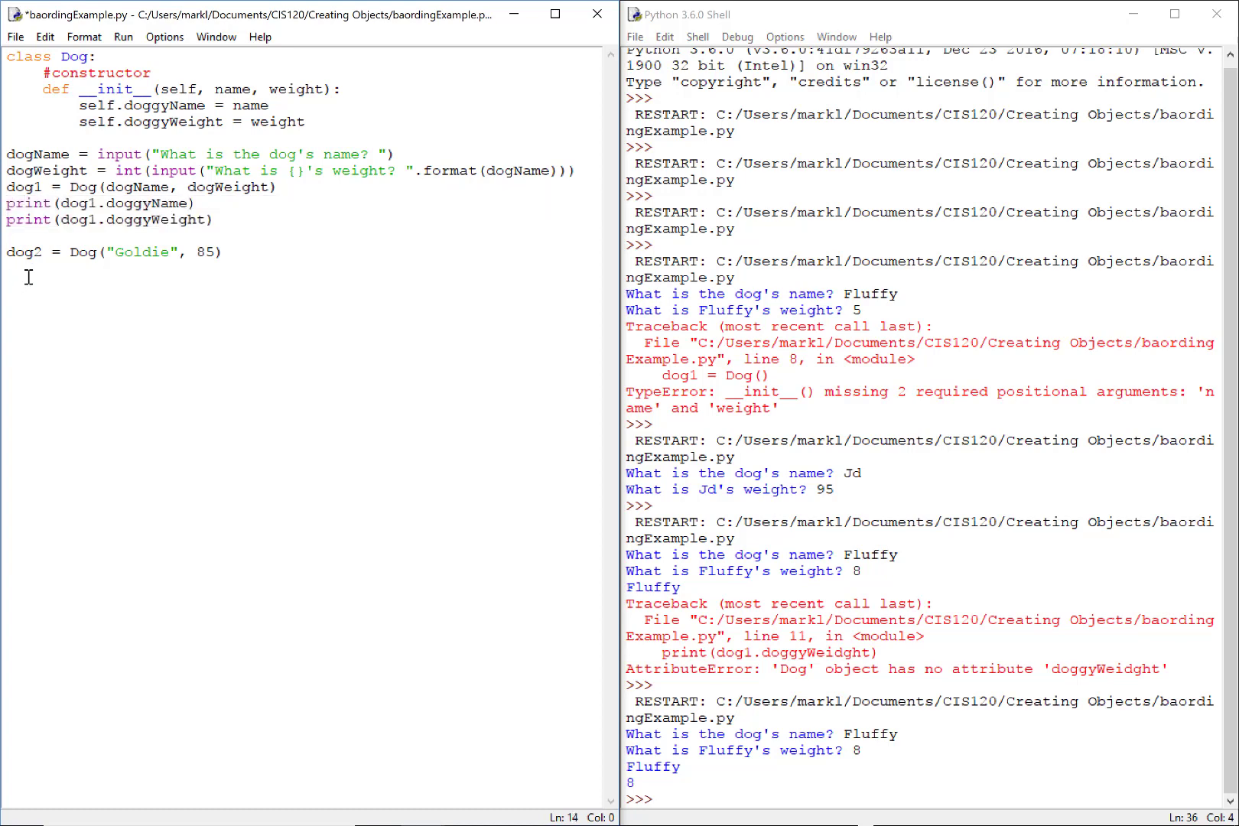
text(print(dog1.doggyName))
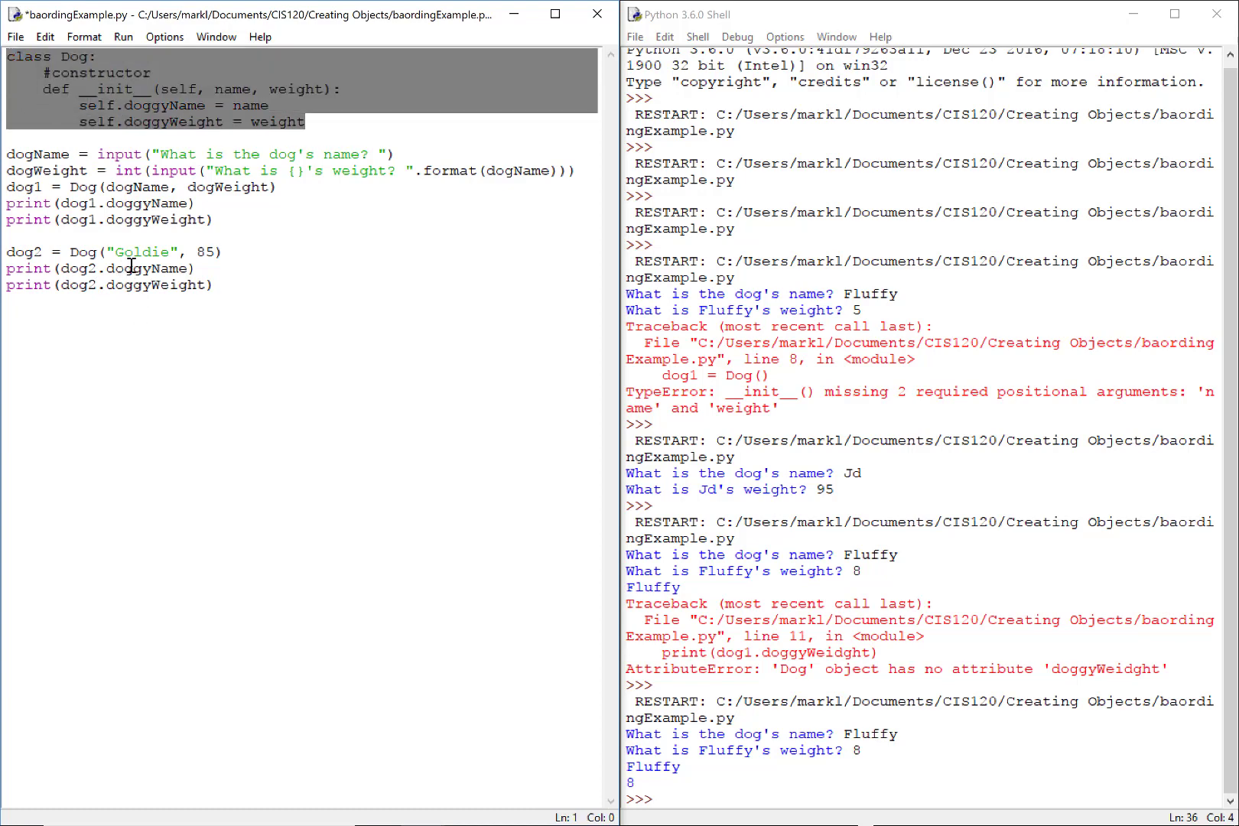
double_click(148, 269)
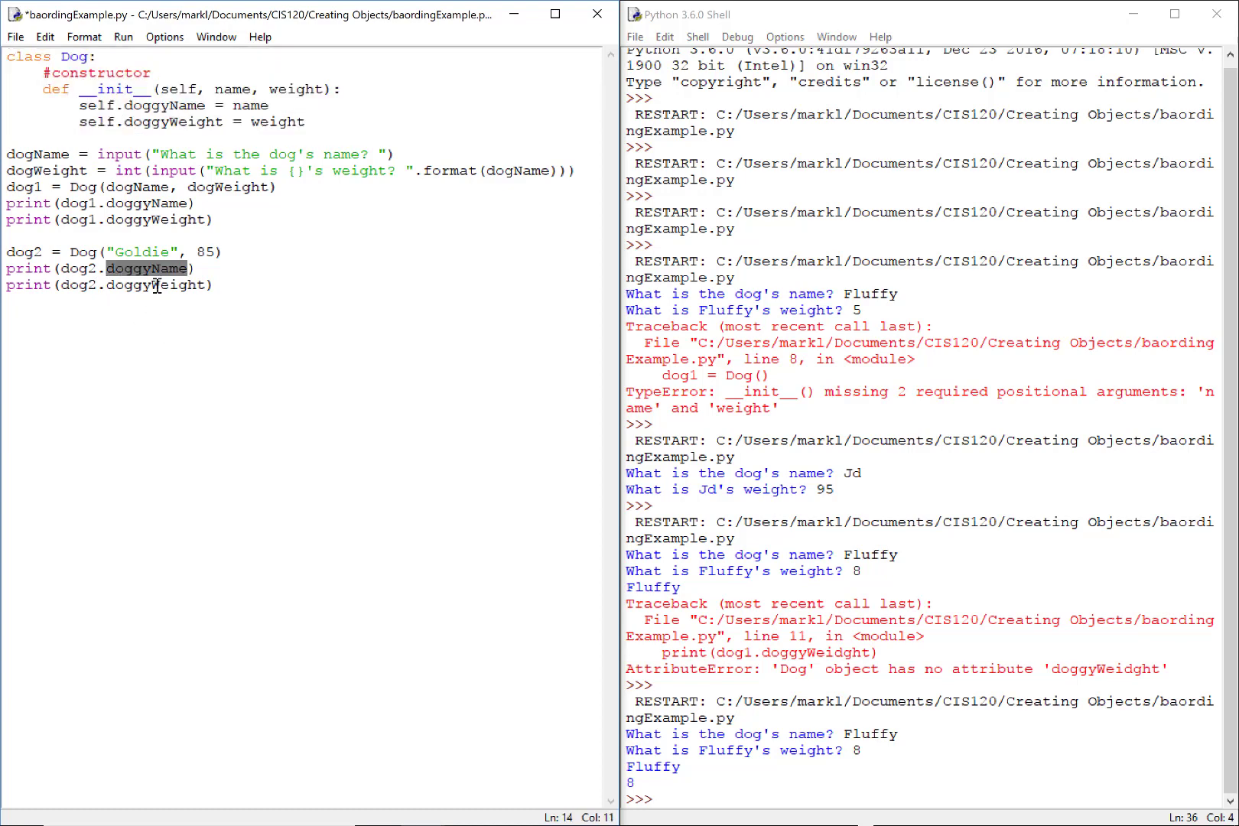
double_click(156, 286)
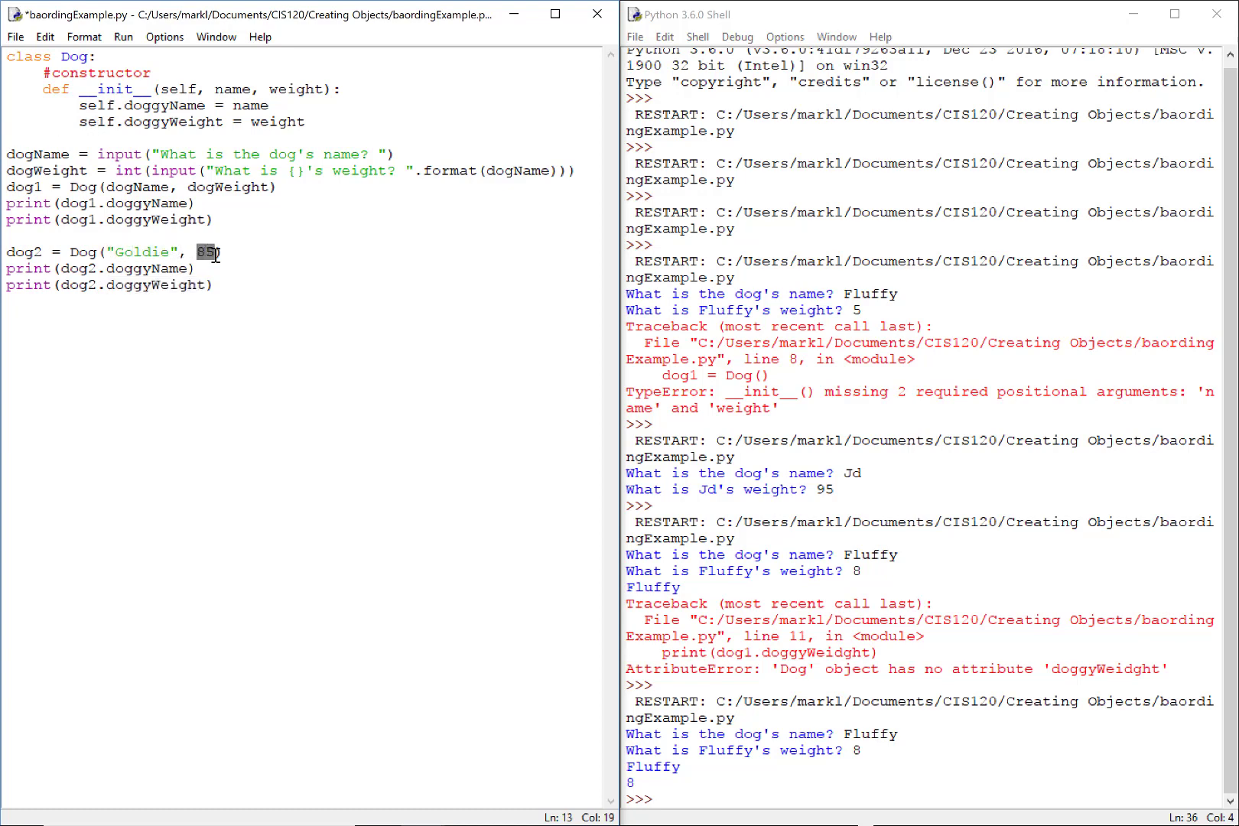
Step: Save and rerun with Fluffy and 15; the shell prints Fluffy 15, then Goldie 85
click(123, 37)
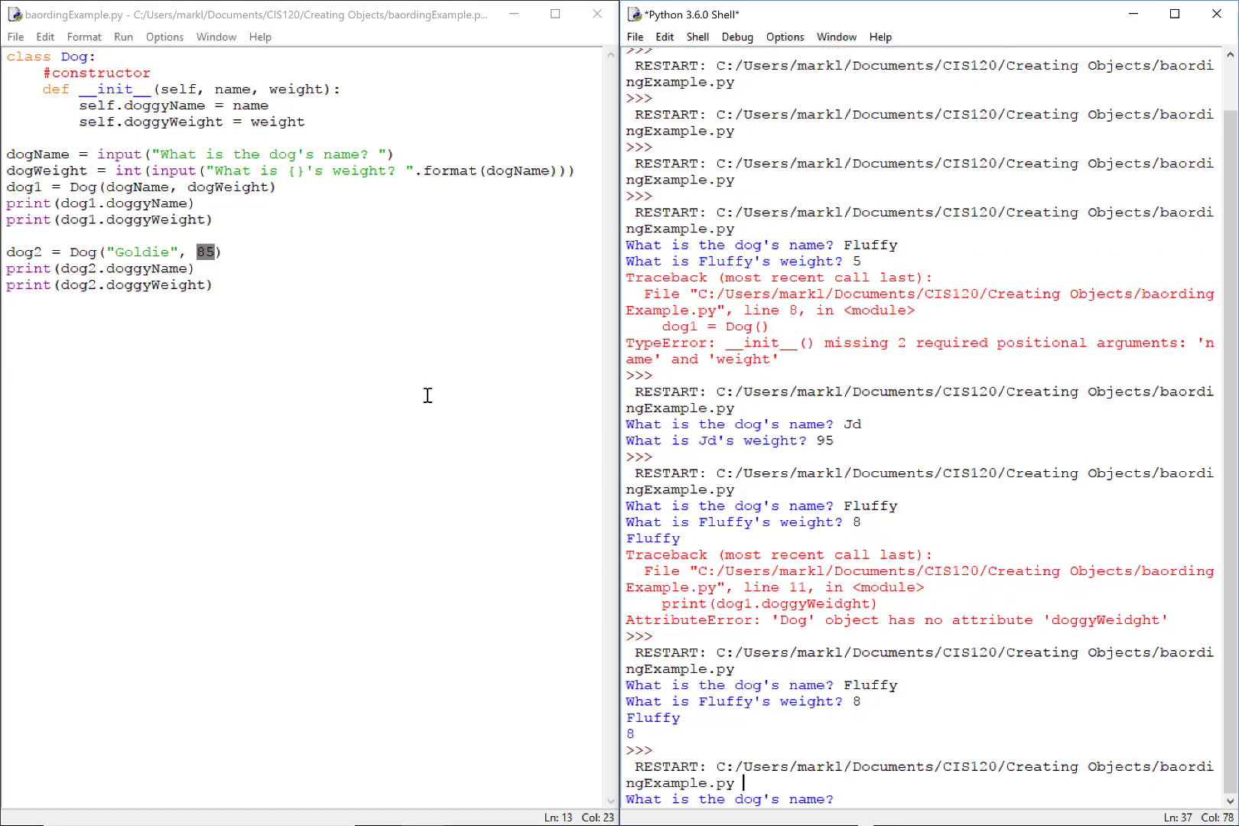
text(Fluffy)
text(15)
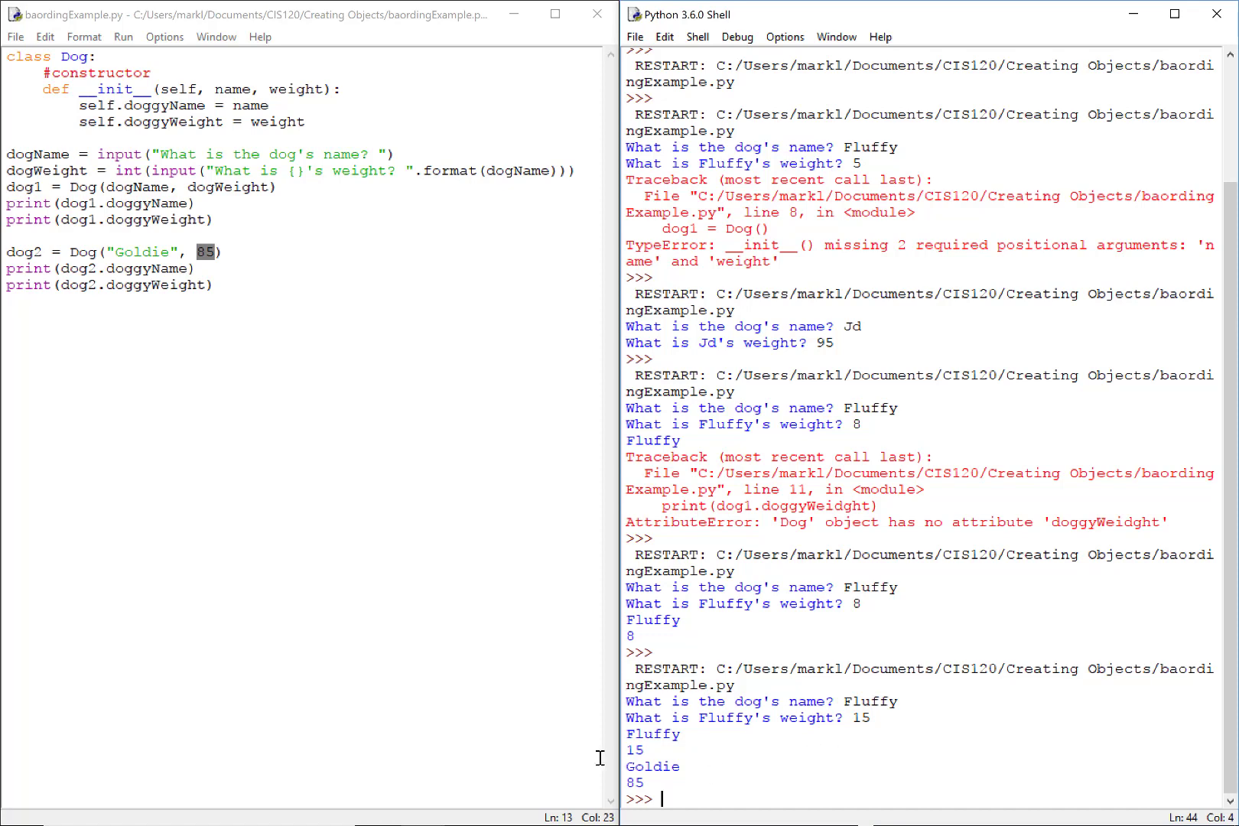
drag(628, 734, 639, 749)
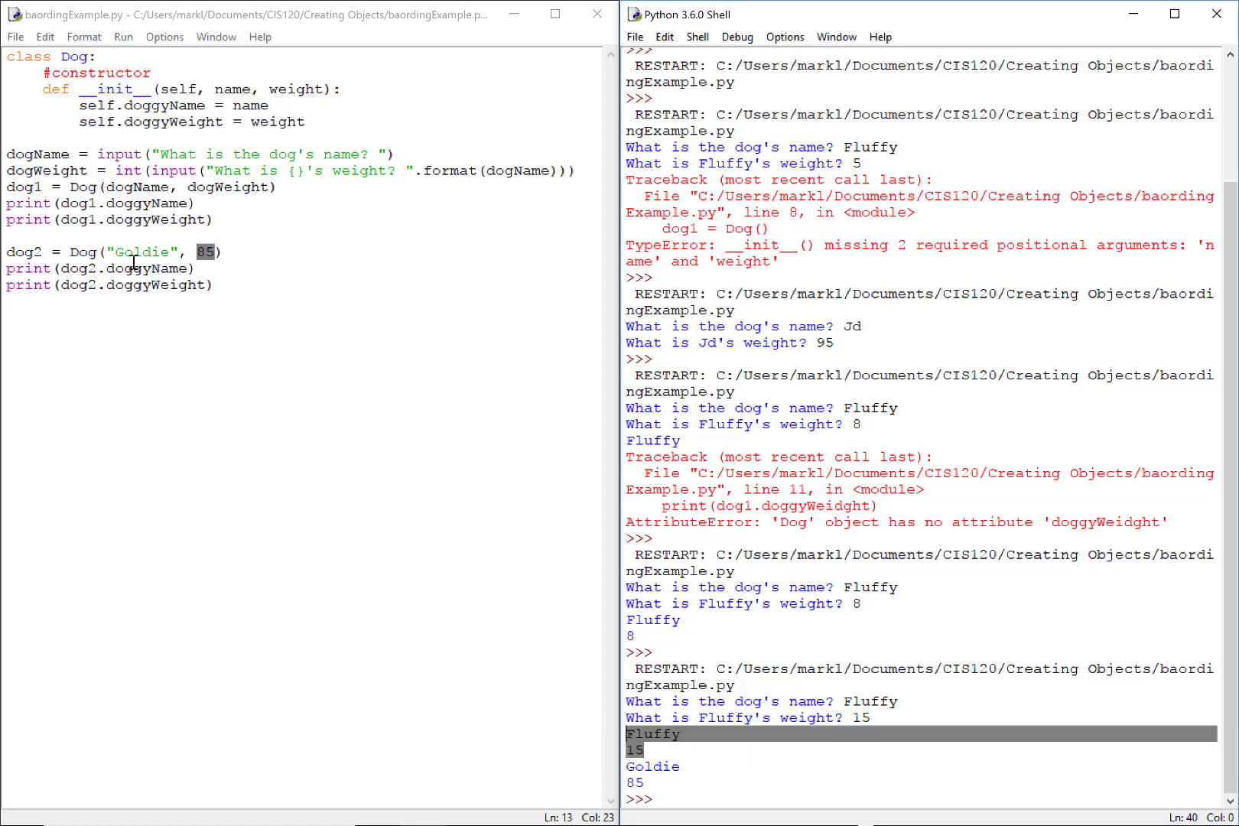
double_click(156, 286)
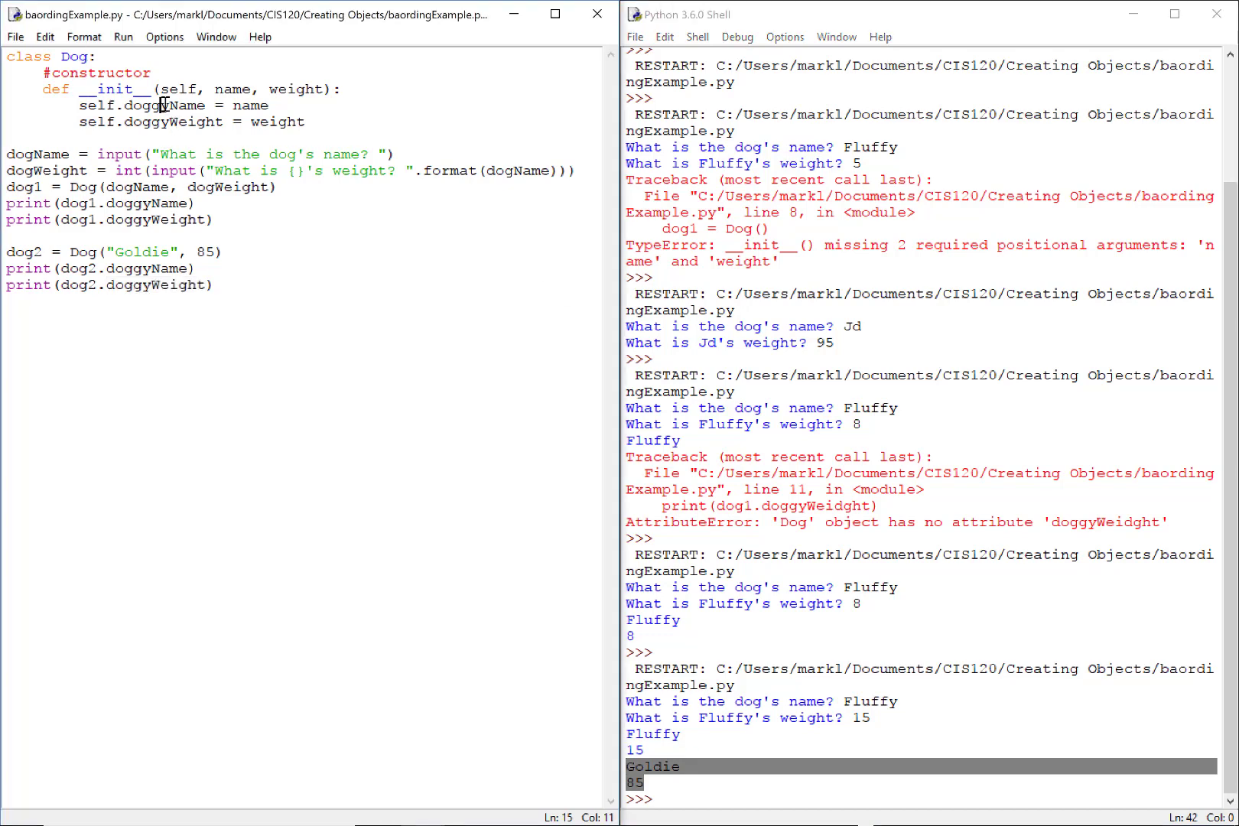
Step: Highlight the constructor's weight assignment and the dog2 print lines behind the output
triple_click(188, 122)
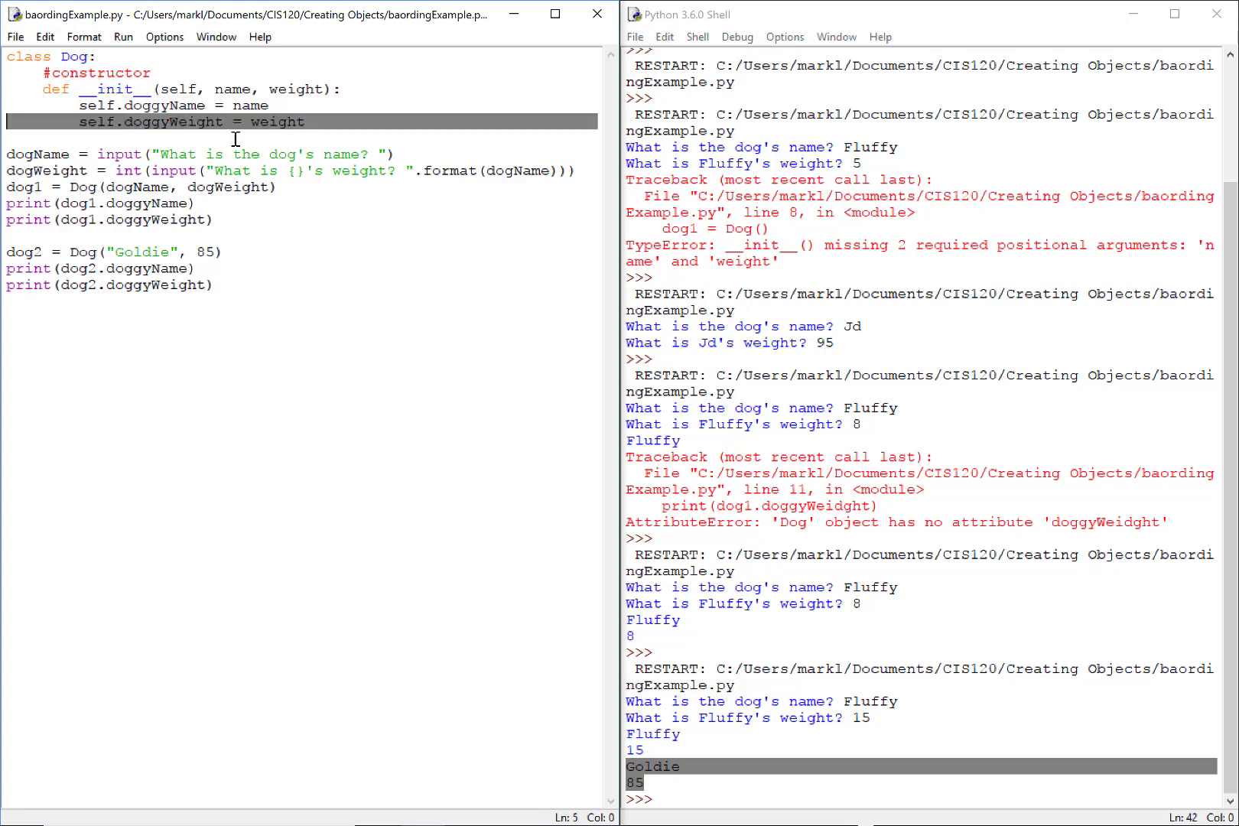
double_click(173, 123)
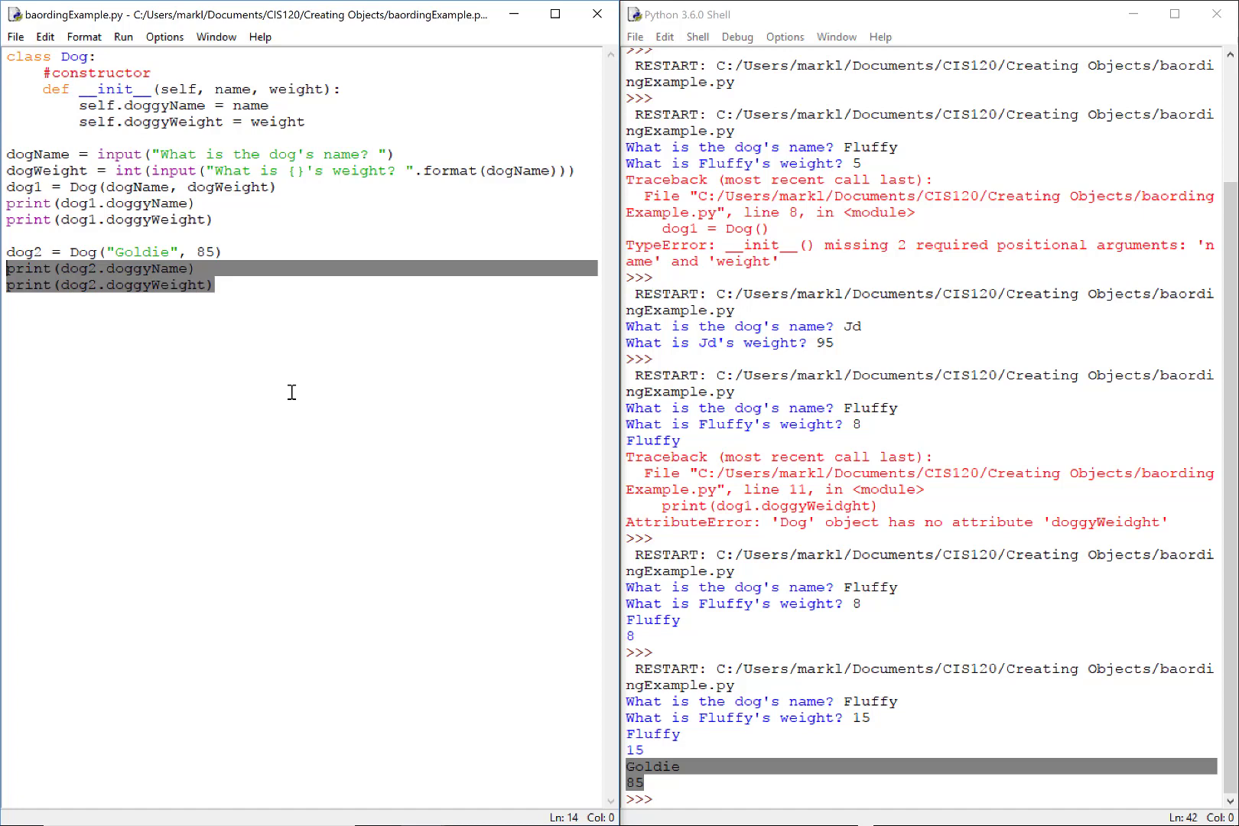
mouse_move(295, 388)
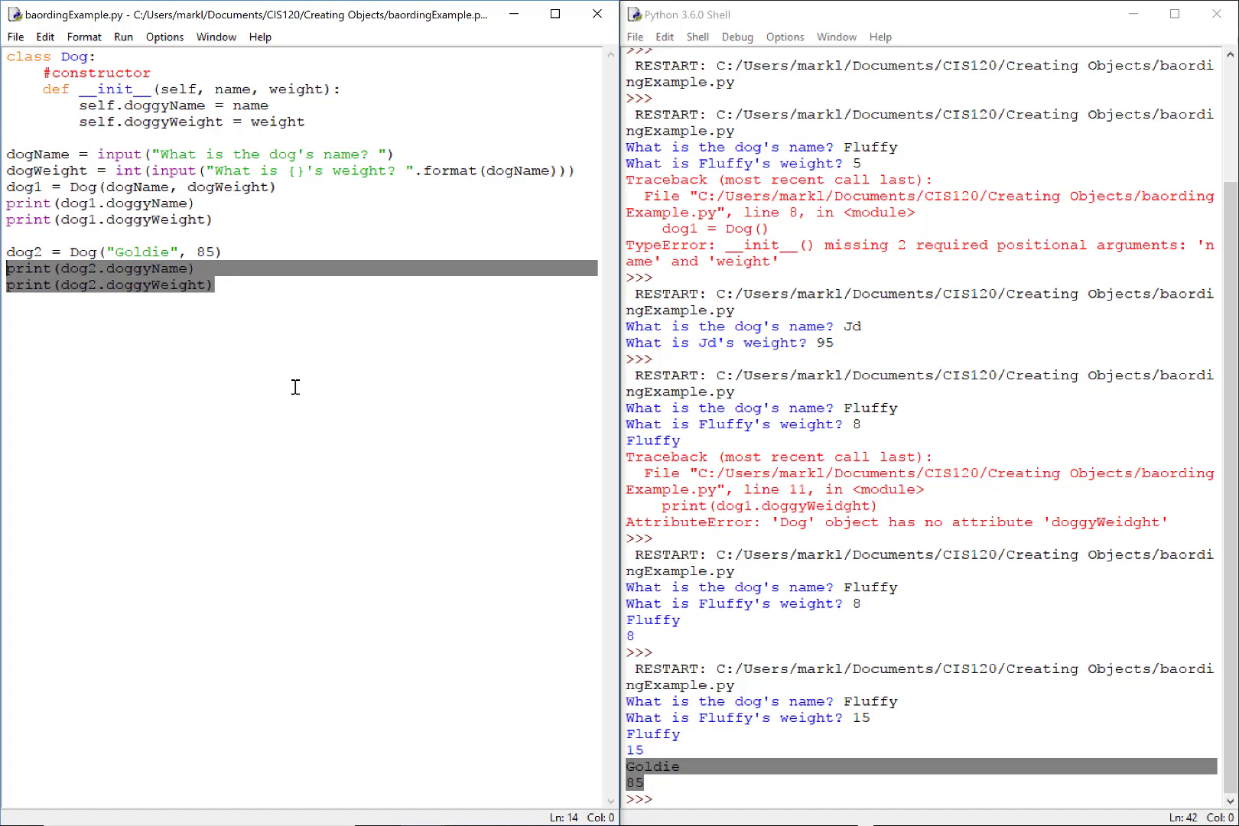